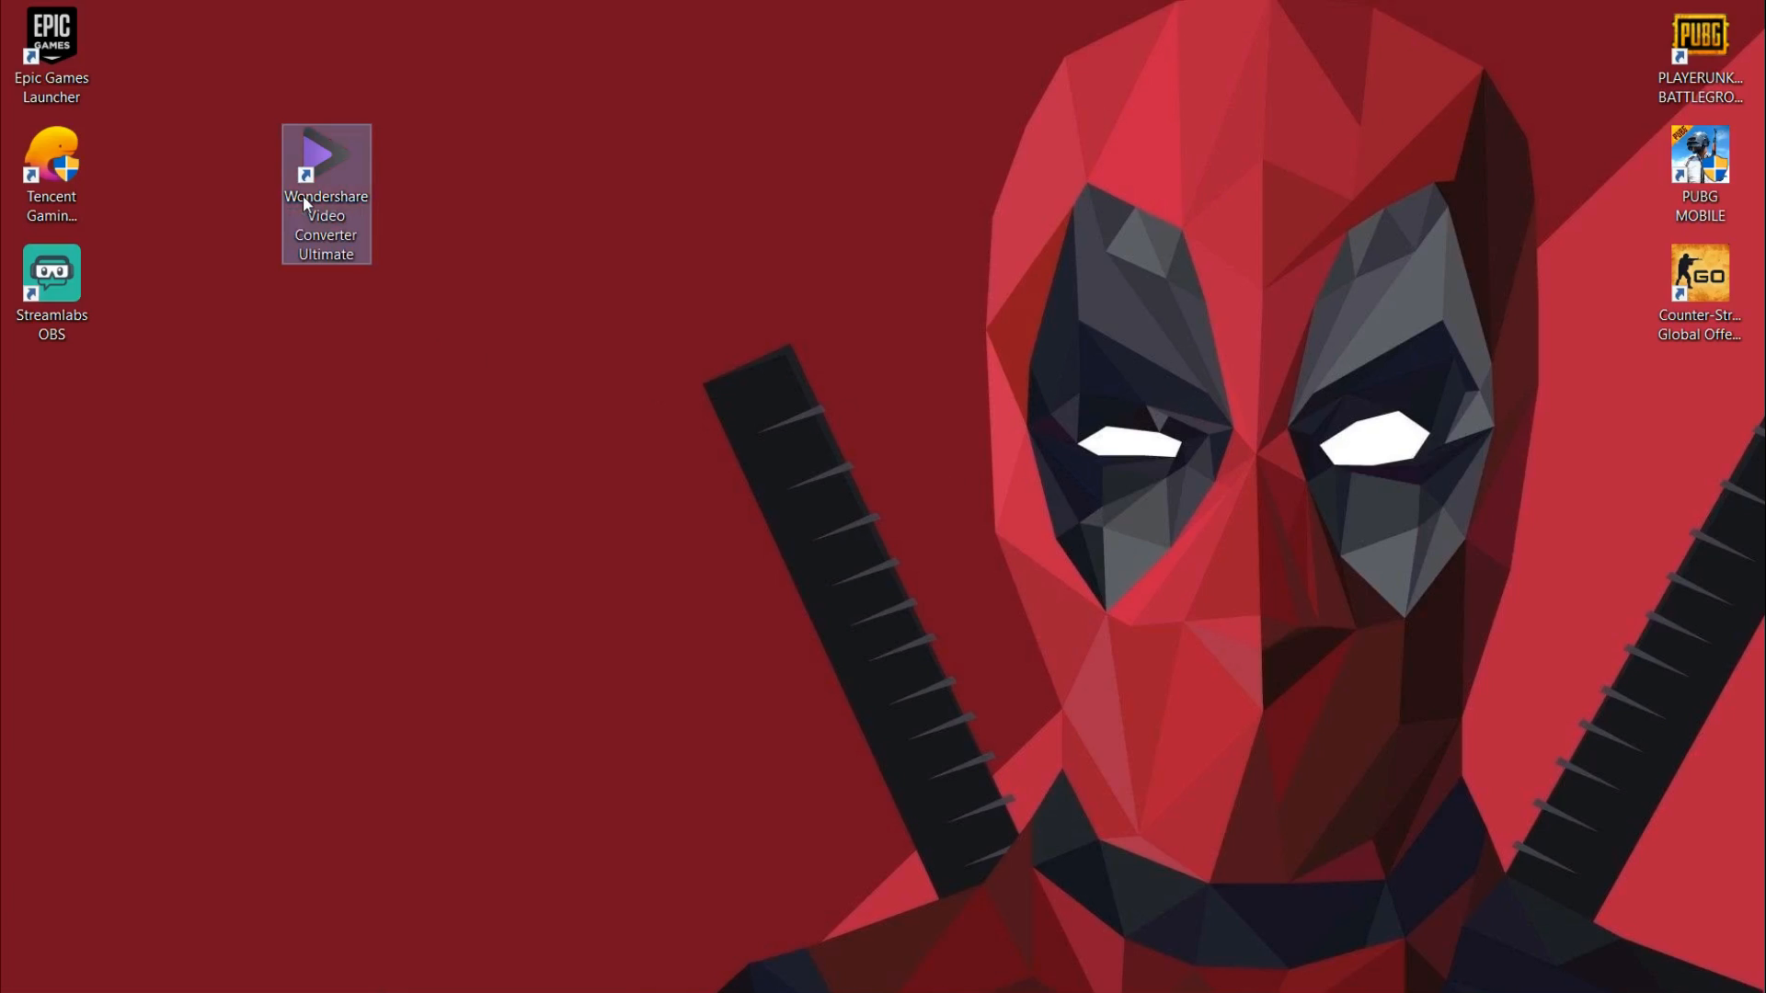
- Launch Wondershare Video Converter Ultimate from its desktop shortcut
{"action": "double_click", "coordinate": [326, 157]}
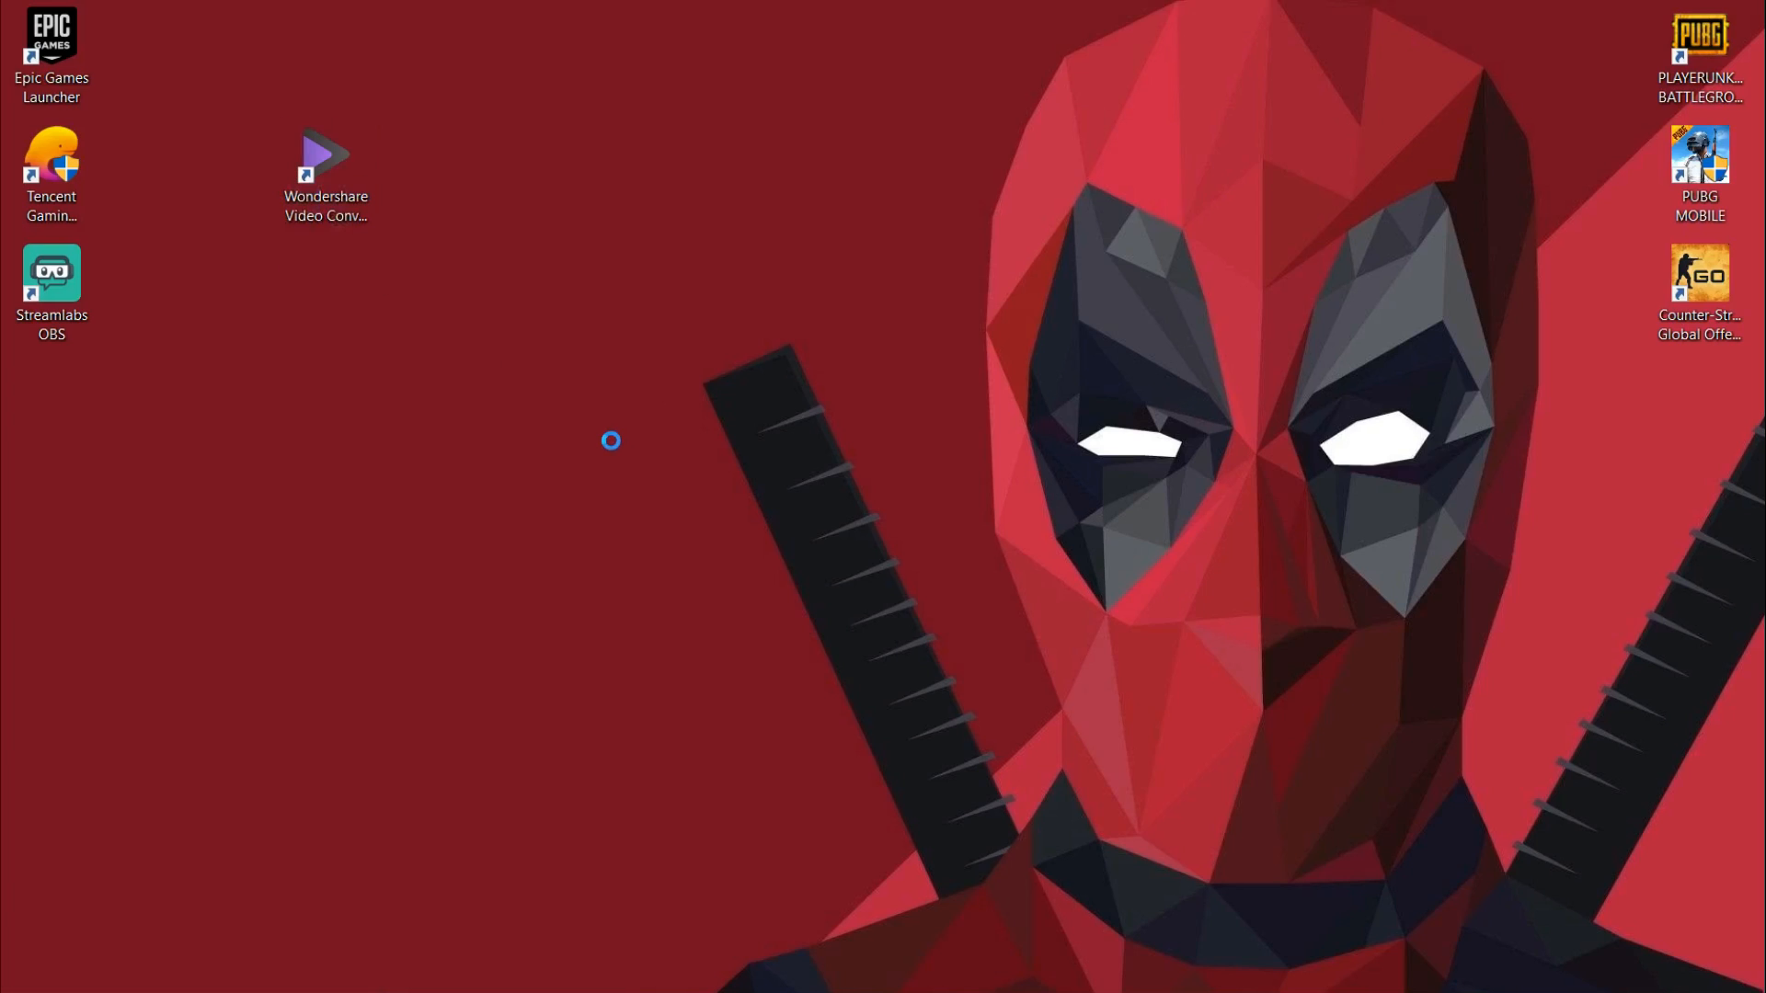
{"action": "double_click", "coordinate": [326, 157]}
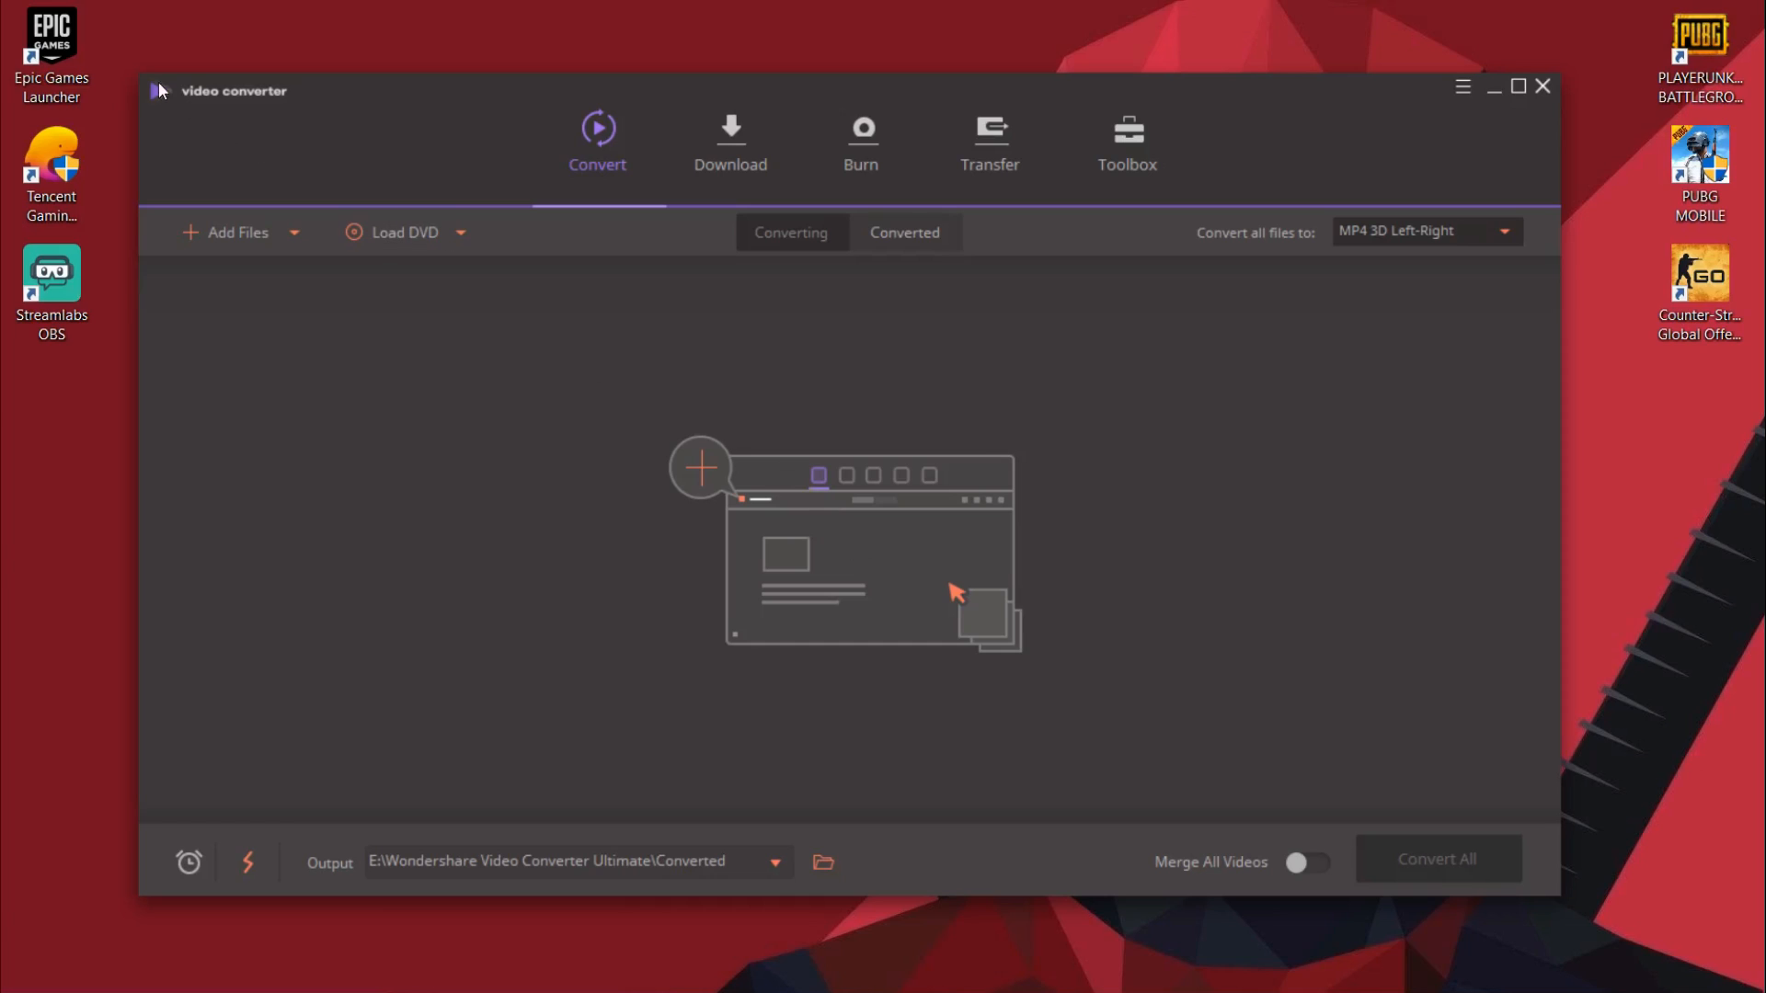
{"action": "mouse_move", "coordinate": [1459, 341]}
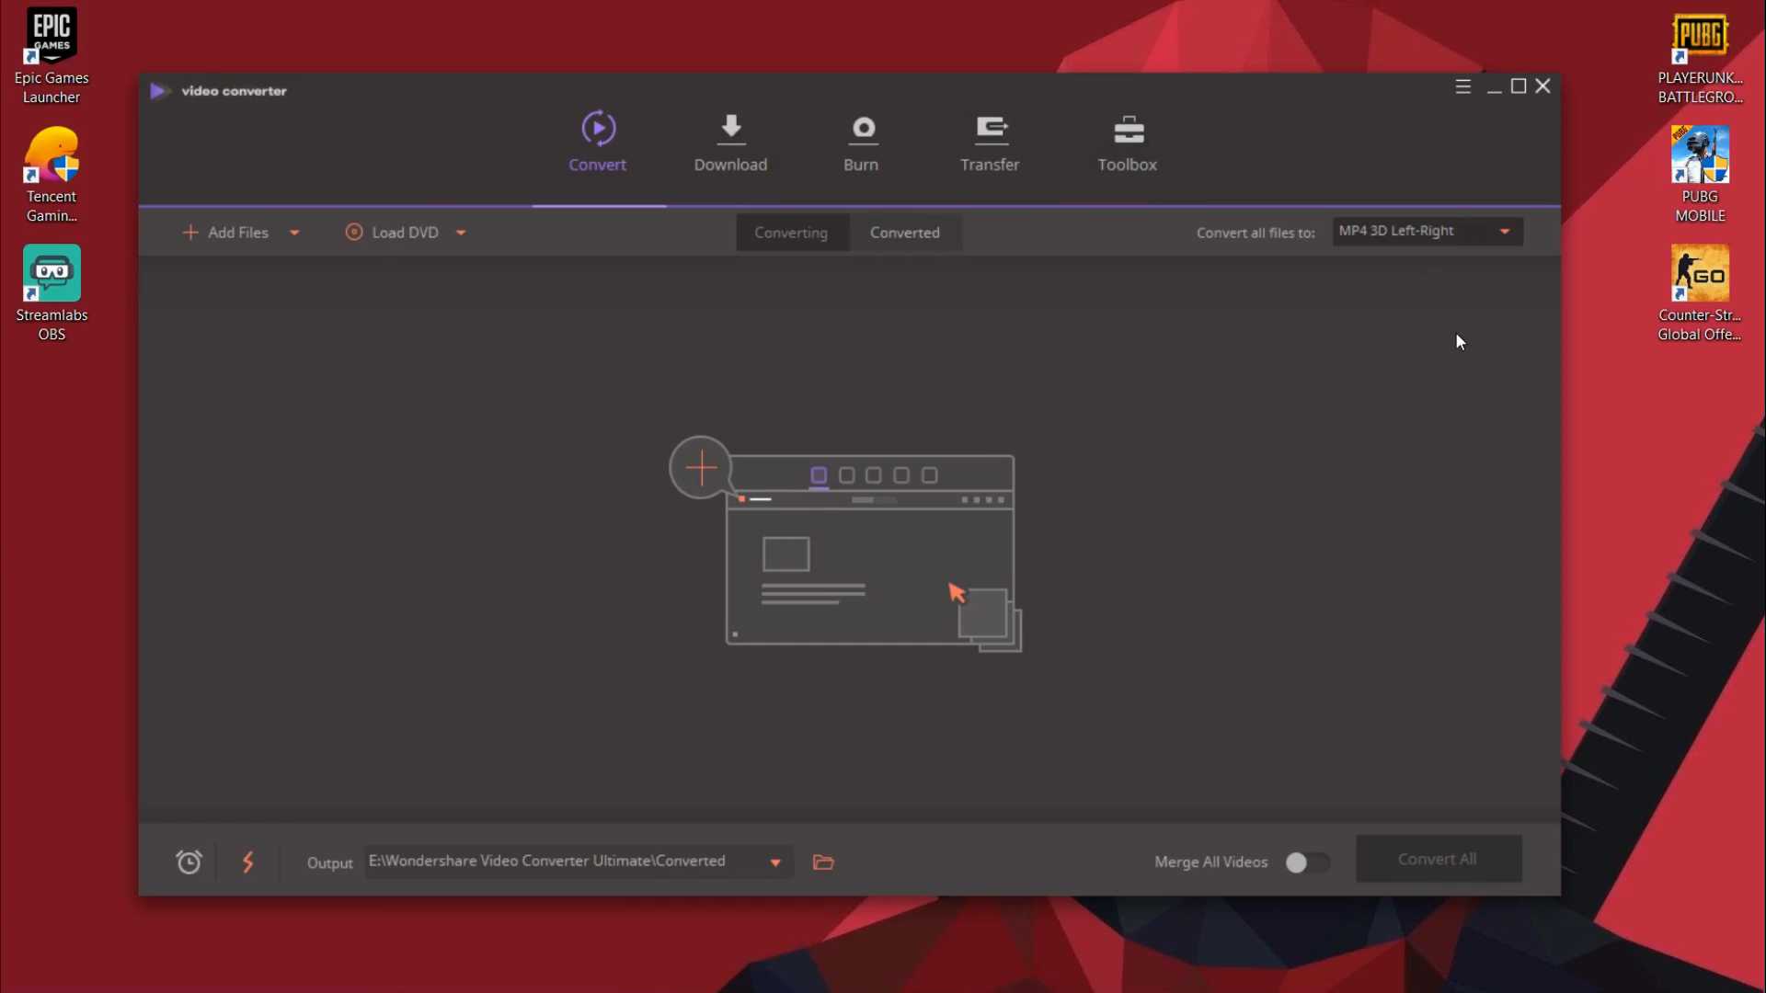
{"action": "mouse_move", "coordinate": [712, 281]}
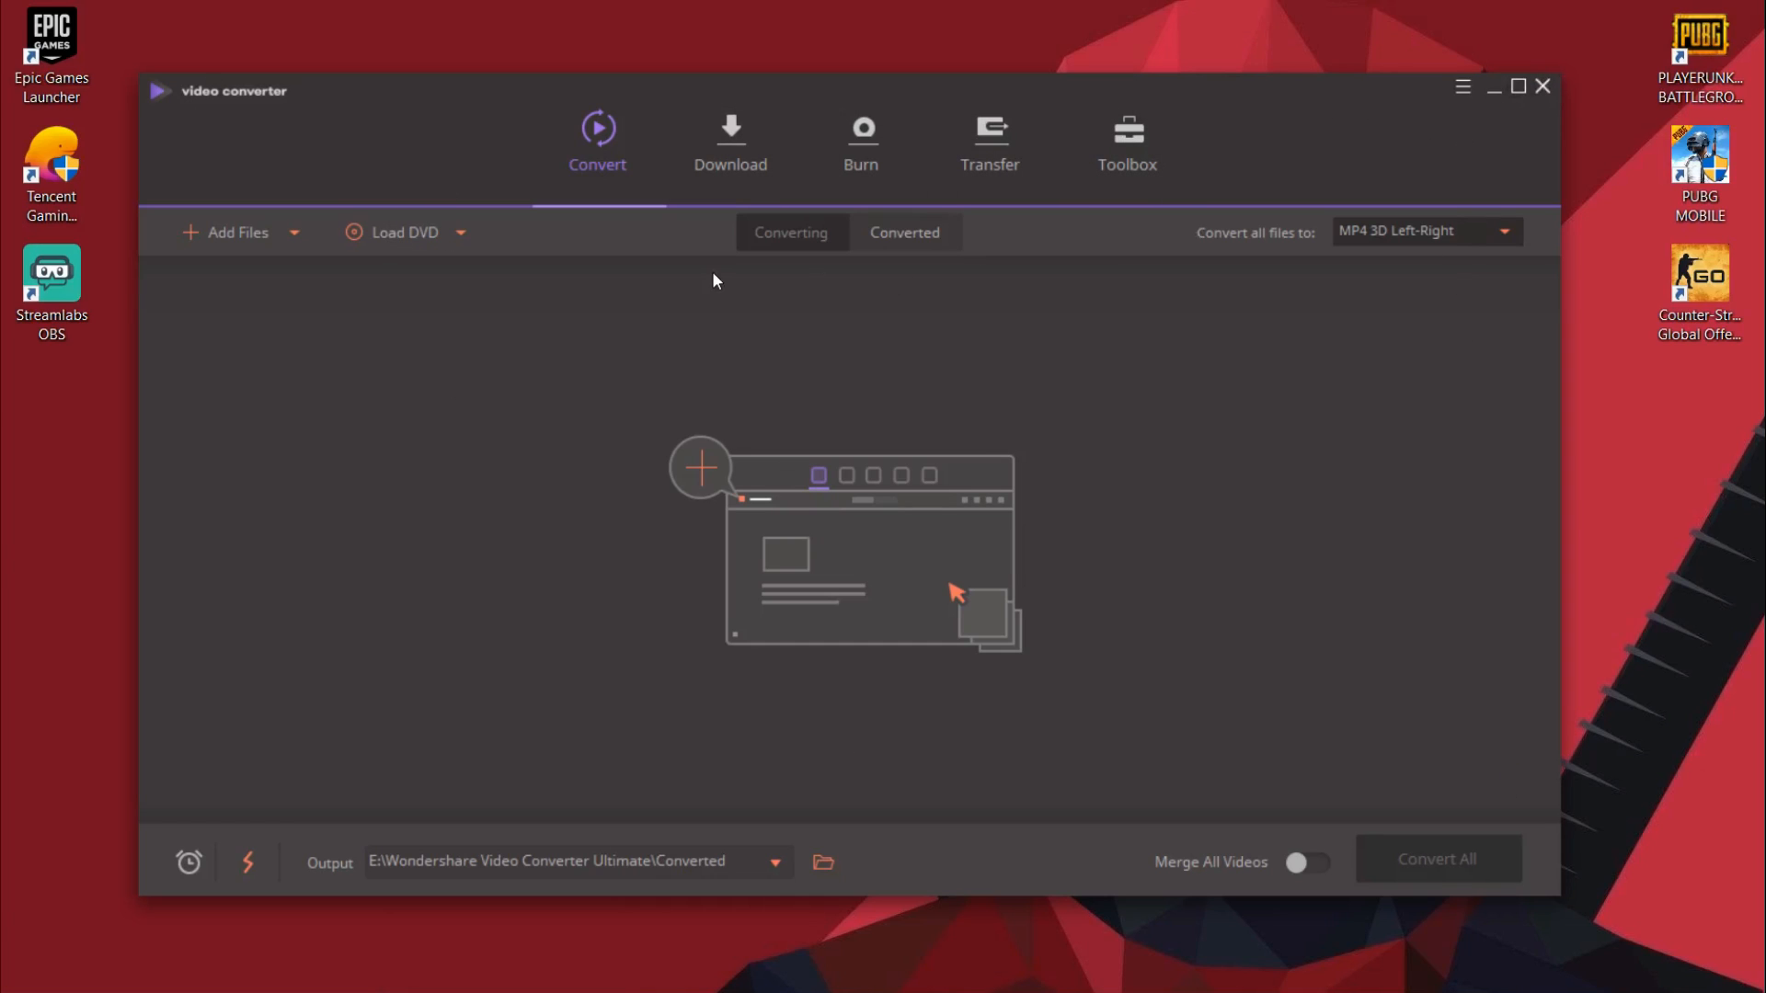
{"action": "mouse_move", "coordinate": [552, 236]}
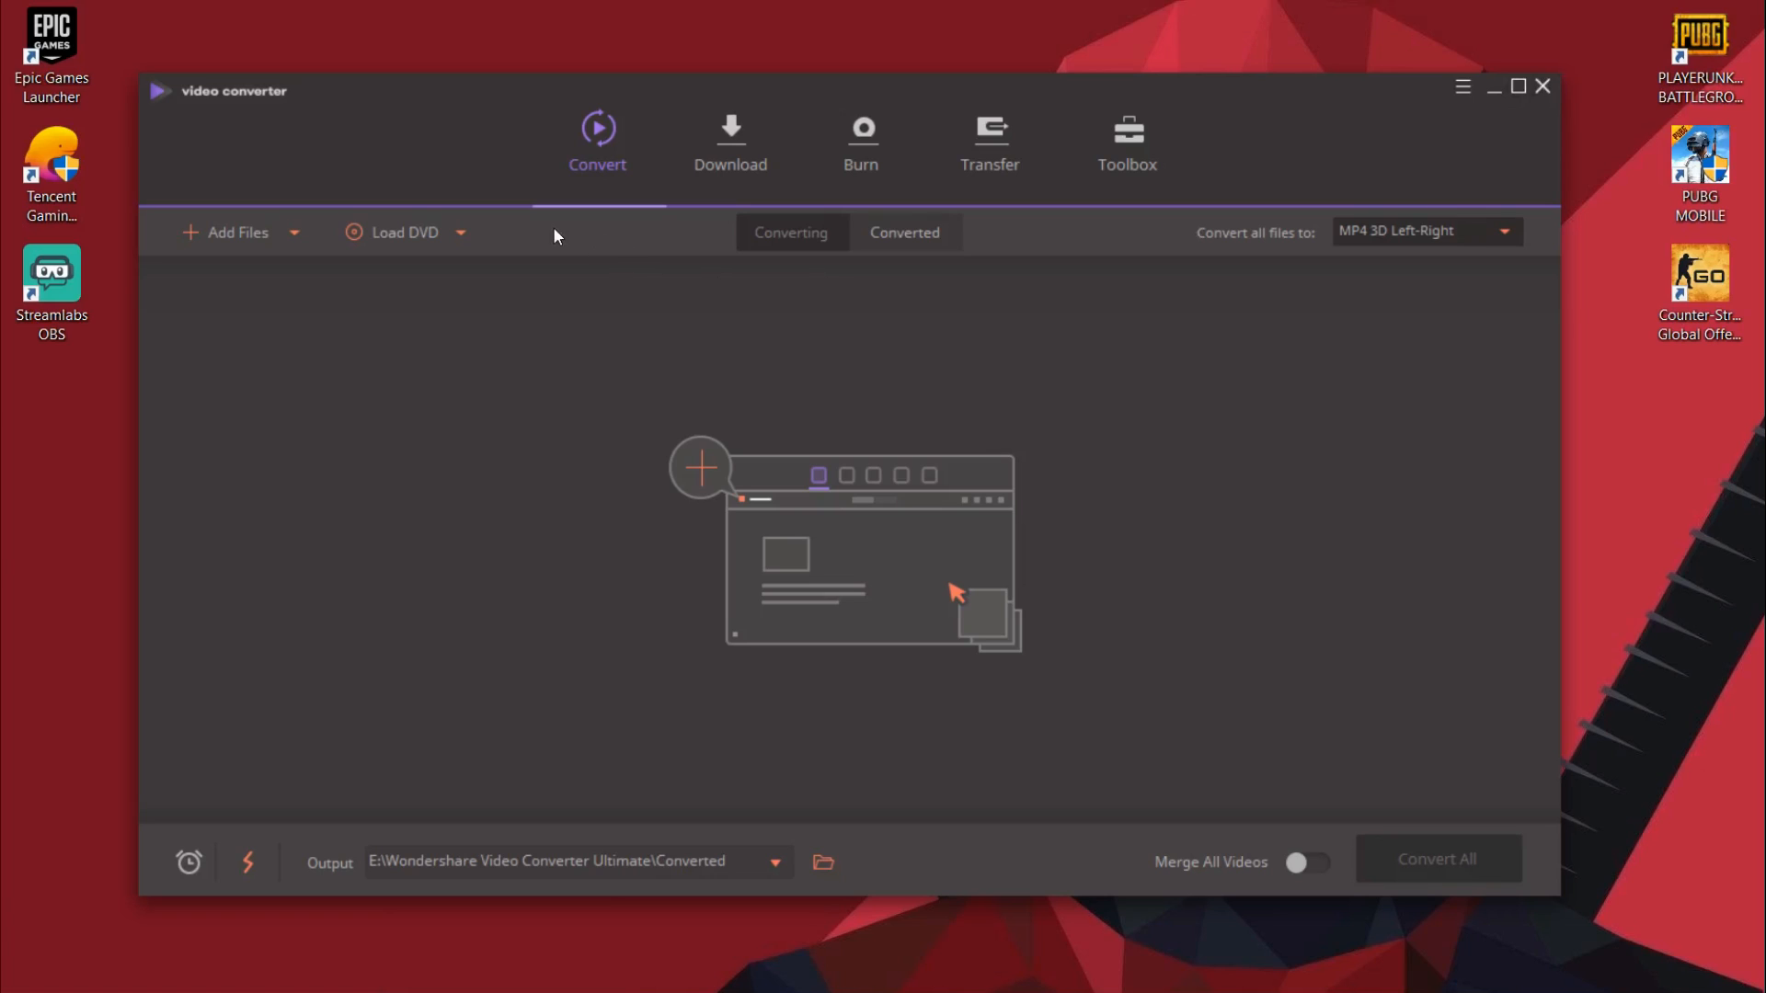
{"action": "mouse_move", "coordinate": [937, 243]}
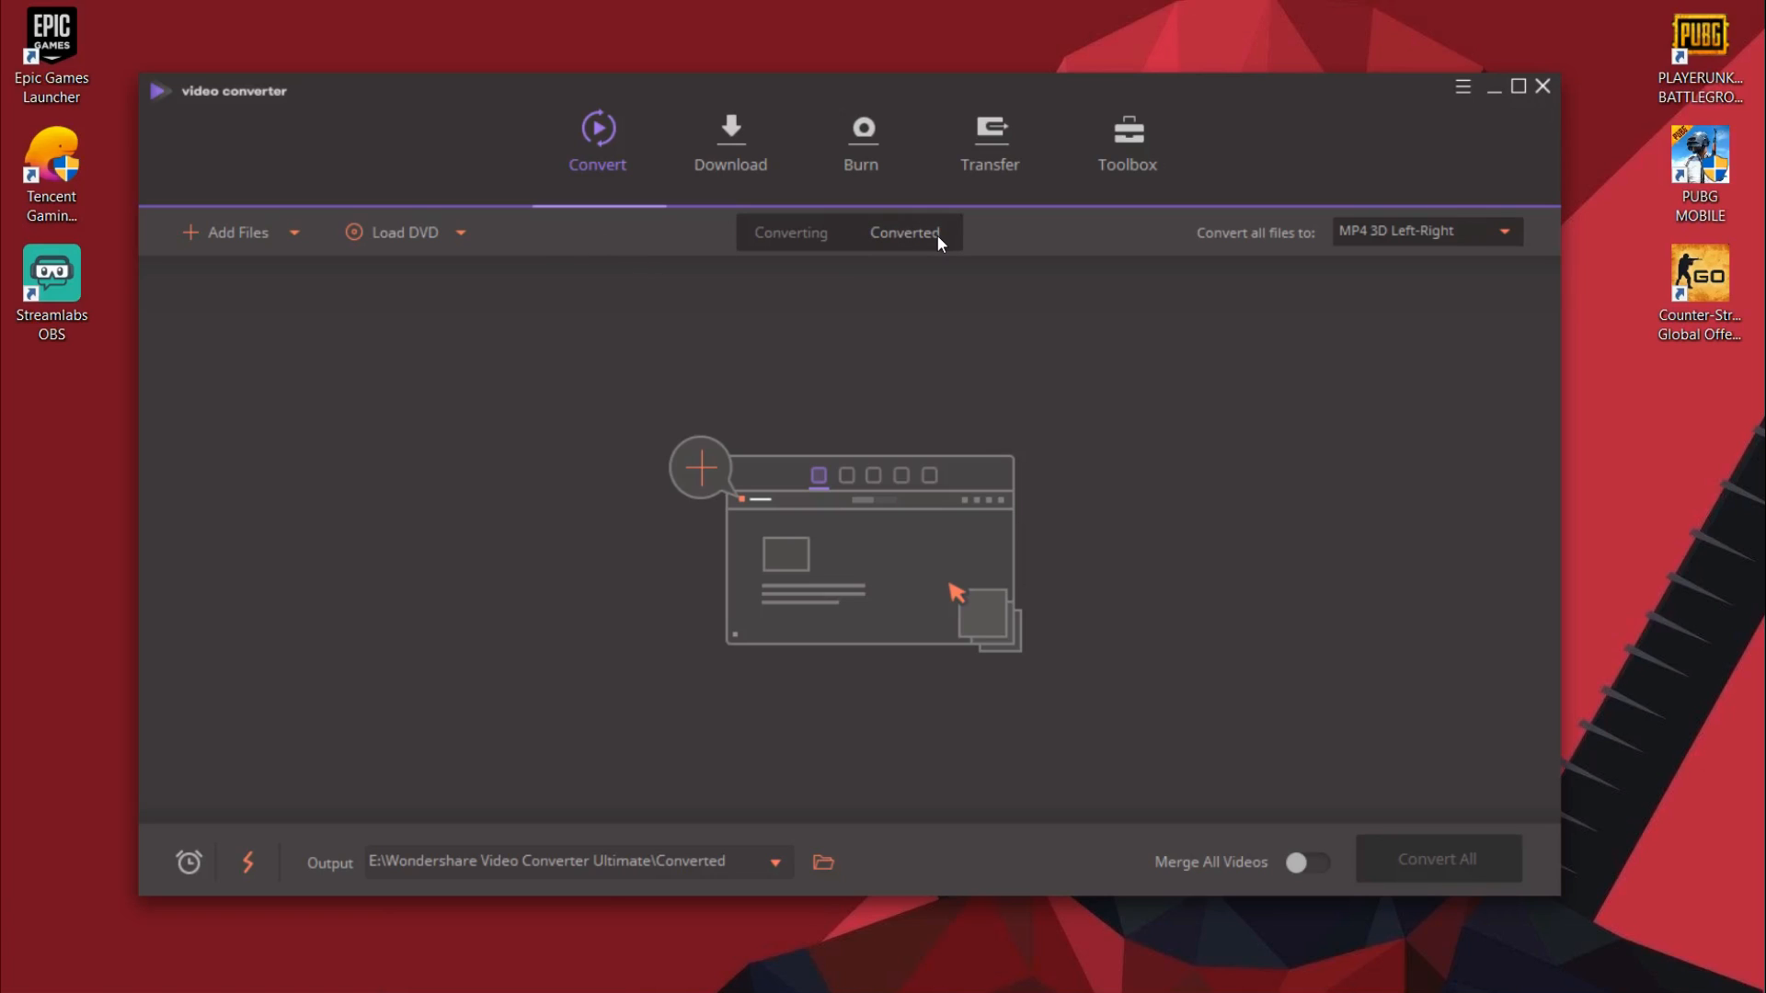
{"action": "mouse_move", "coordinate": [648, 210]}
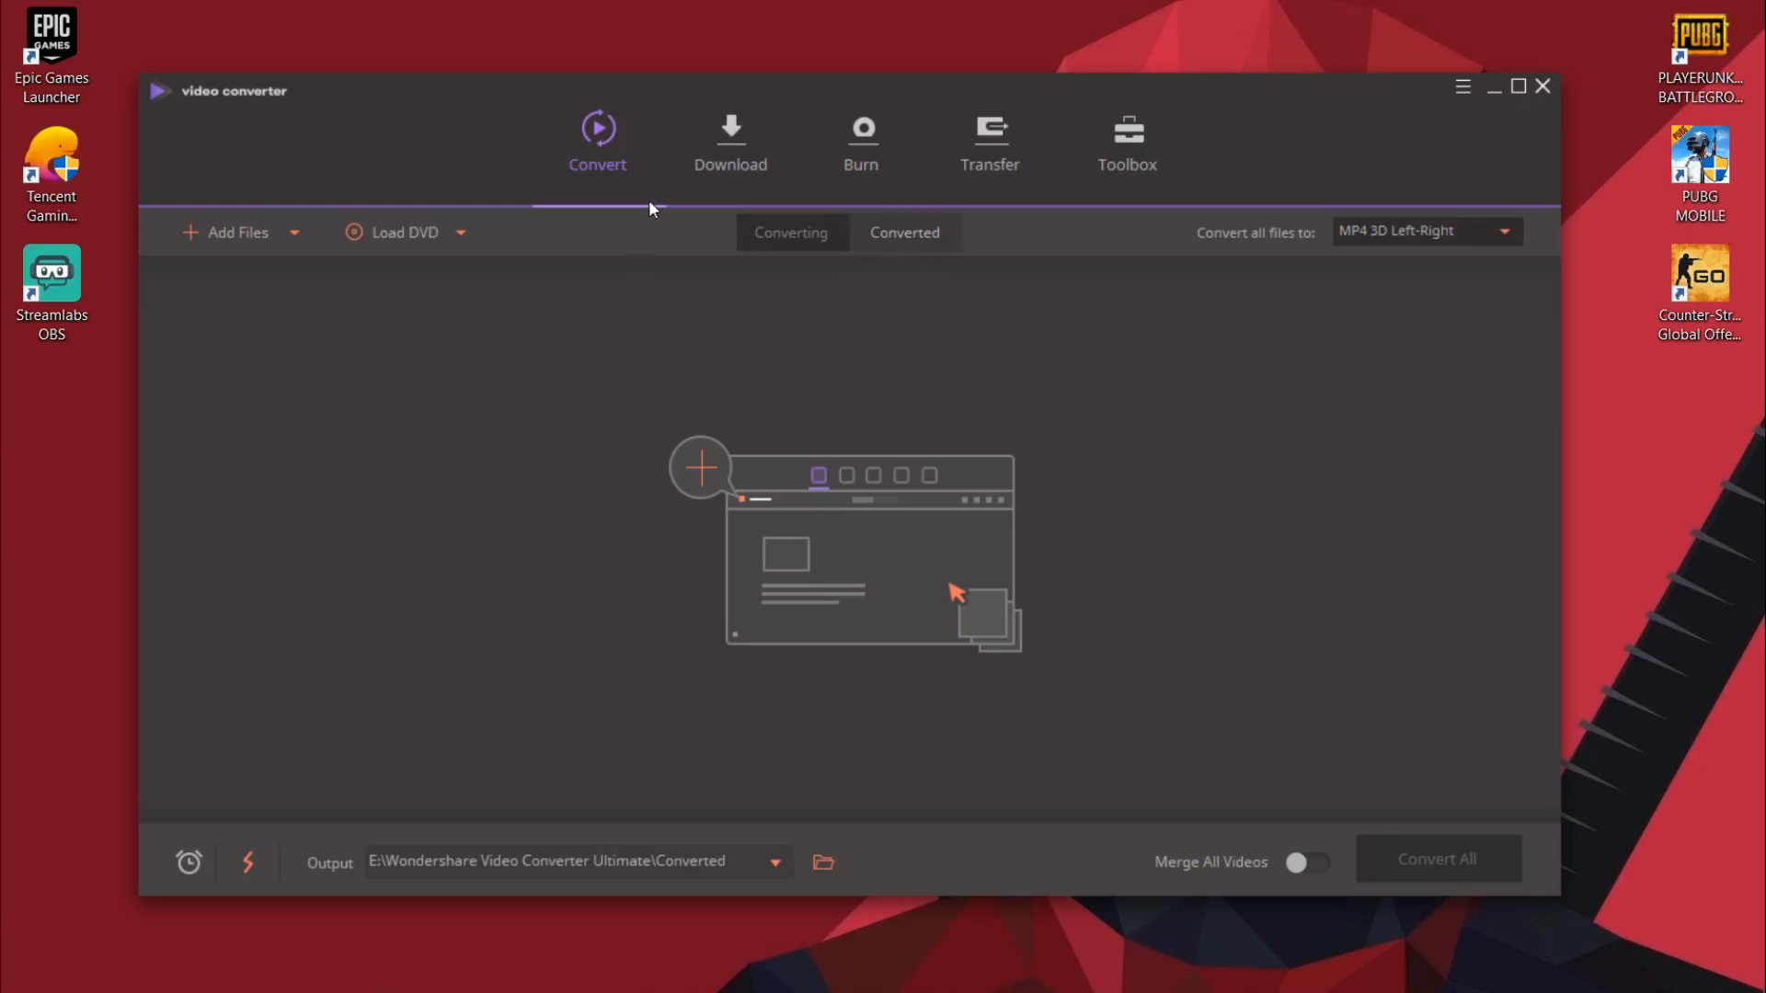
{"action": "mouse_move", "coordinate": [646, 180]}
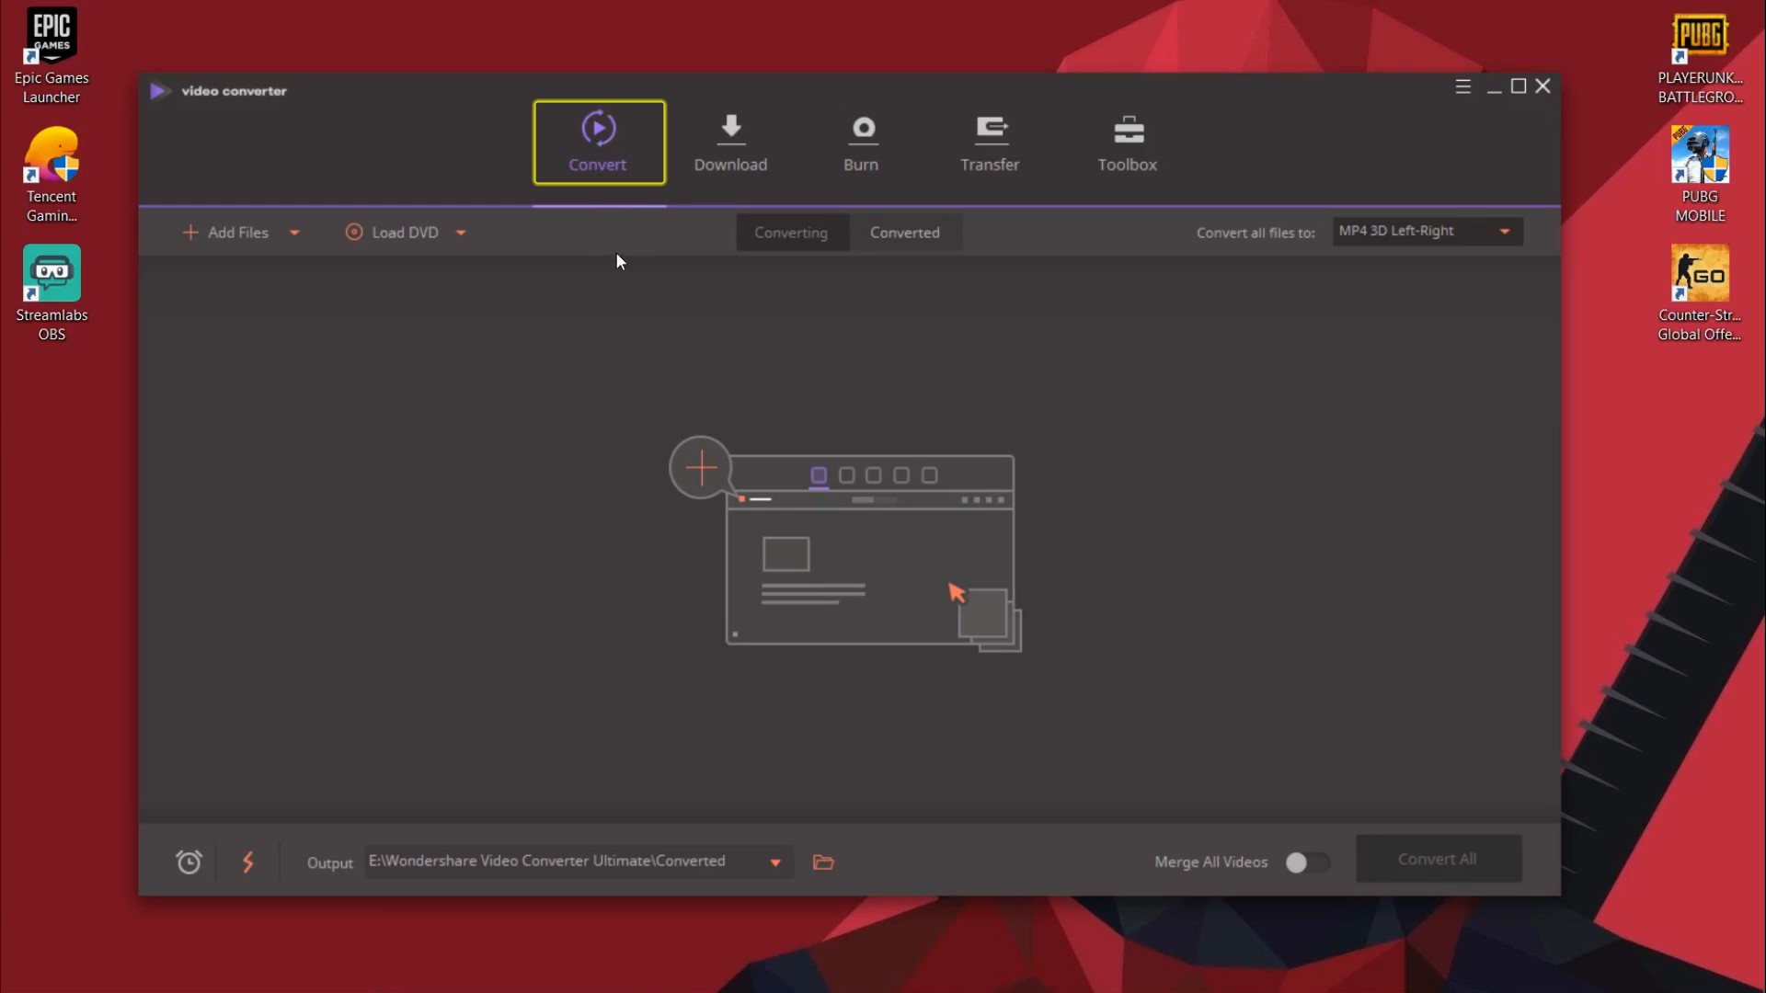
{"action": "mouse_move", "coordinate": [631, 192]}
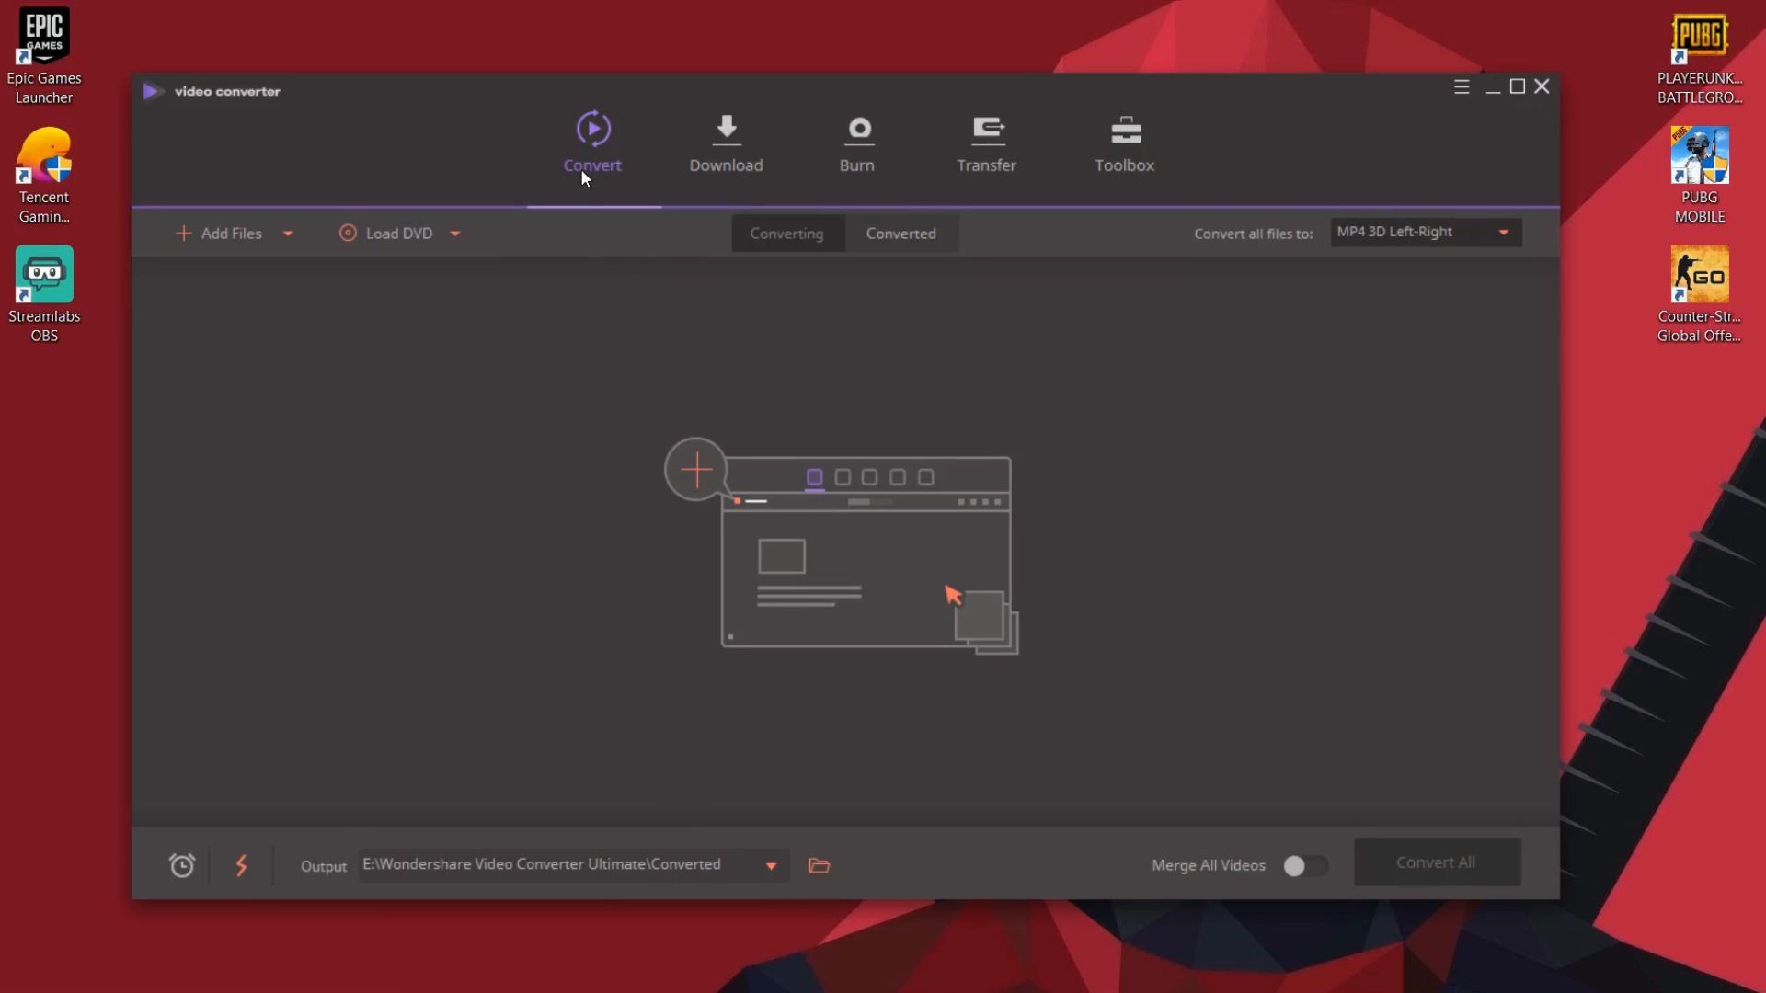
{"action": "mouse_move", "coordinate": [231, 233]}
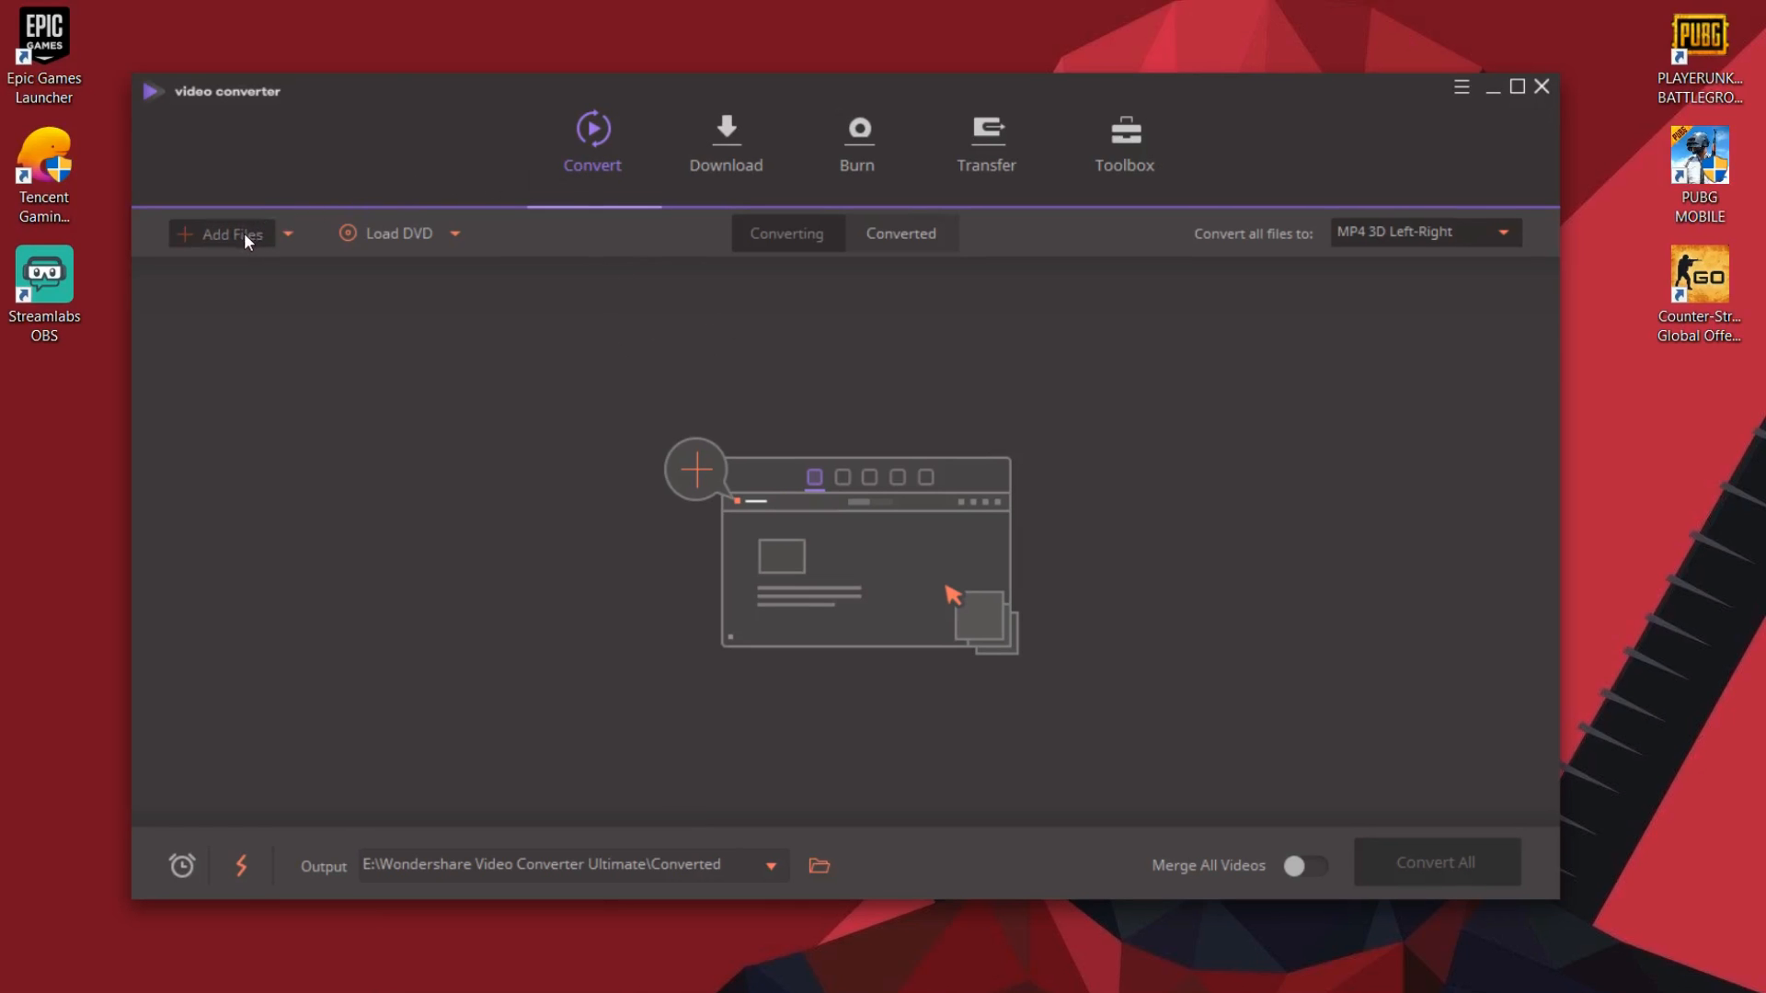
- Import the Counter-Strike Global Offensive gameplay MP4 into the conversion list
{"action": "left_click", "coordinate": [222, 232]}
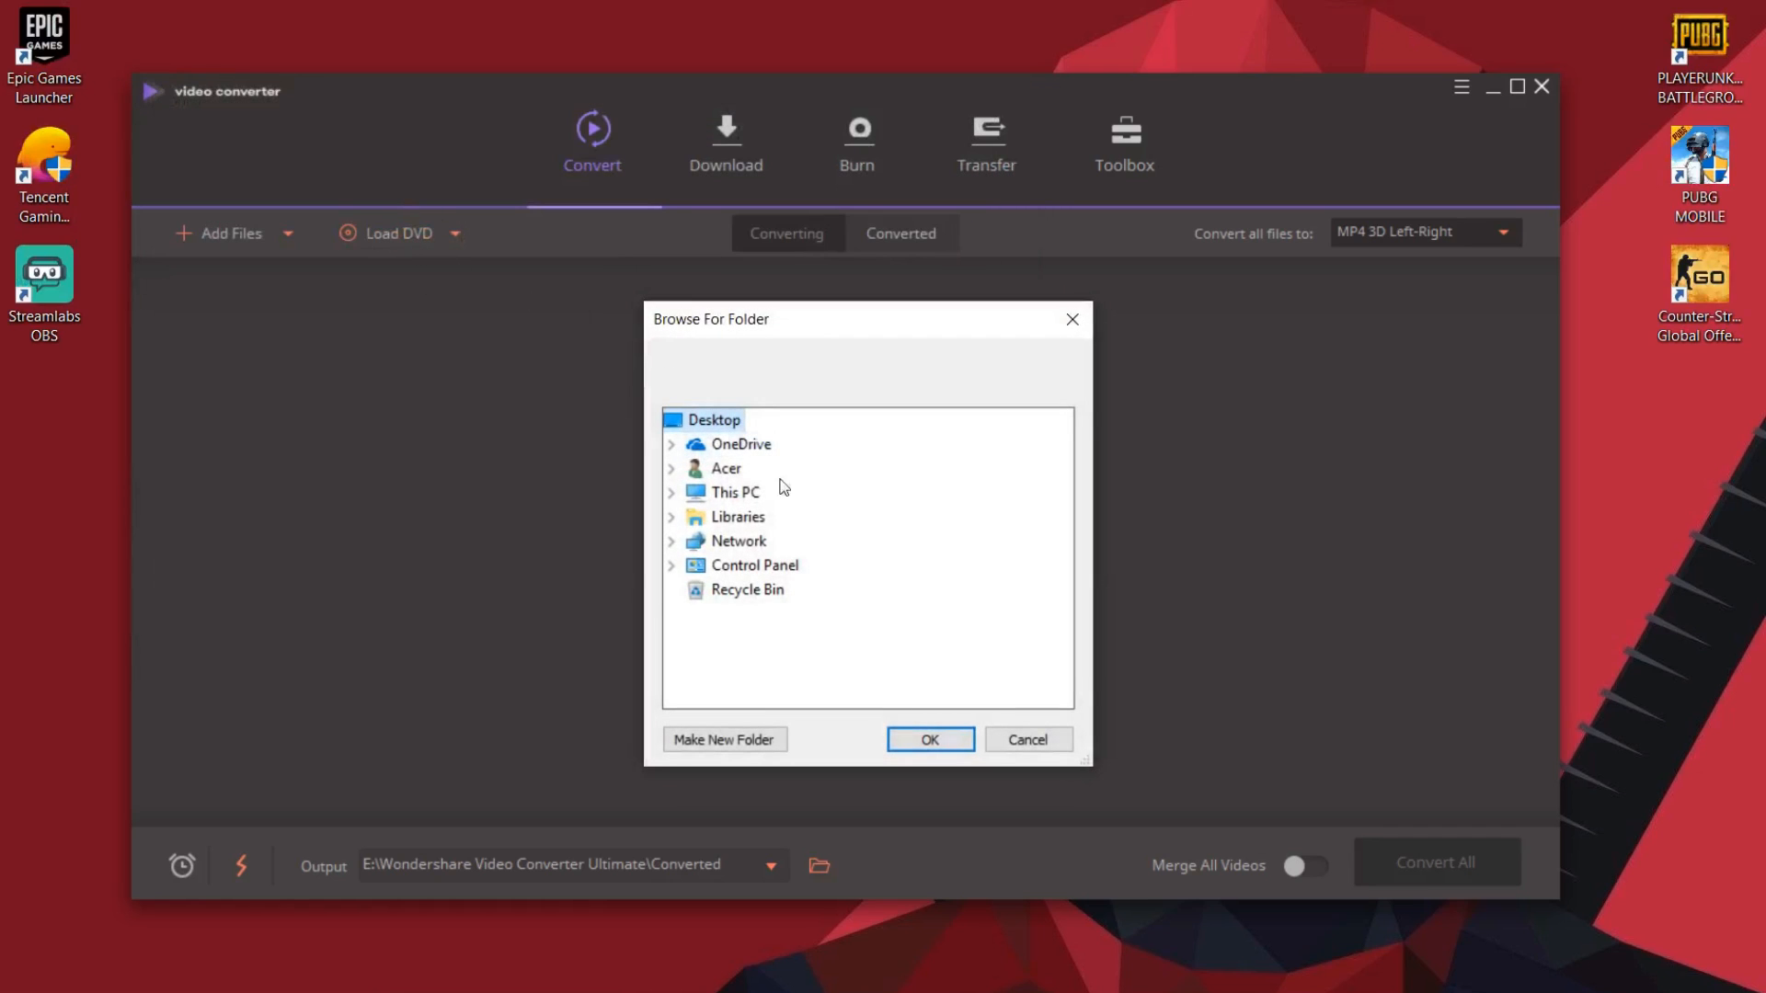
{"action": "left_click", "coordinate": [1024, 739]}
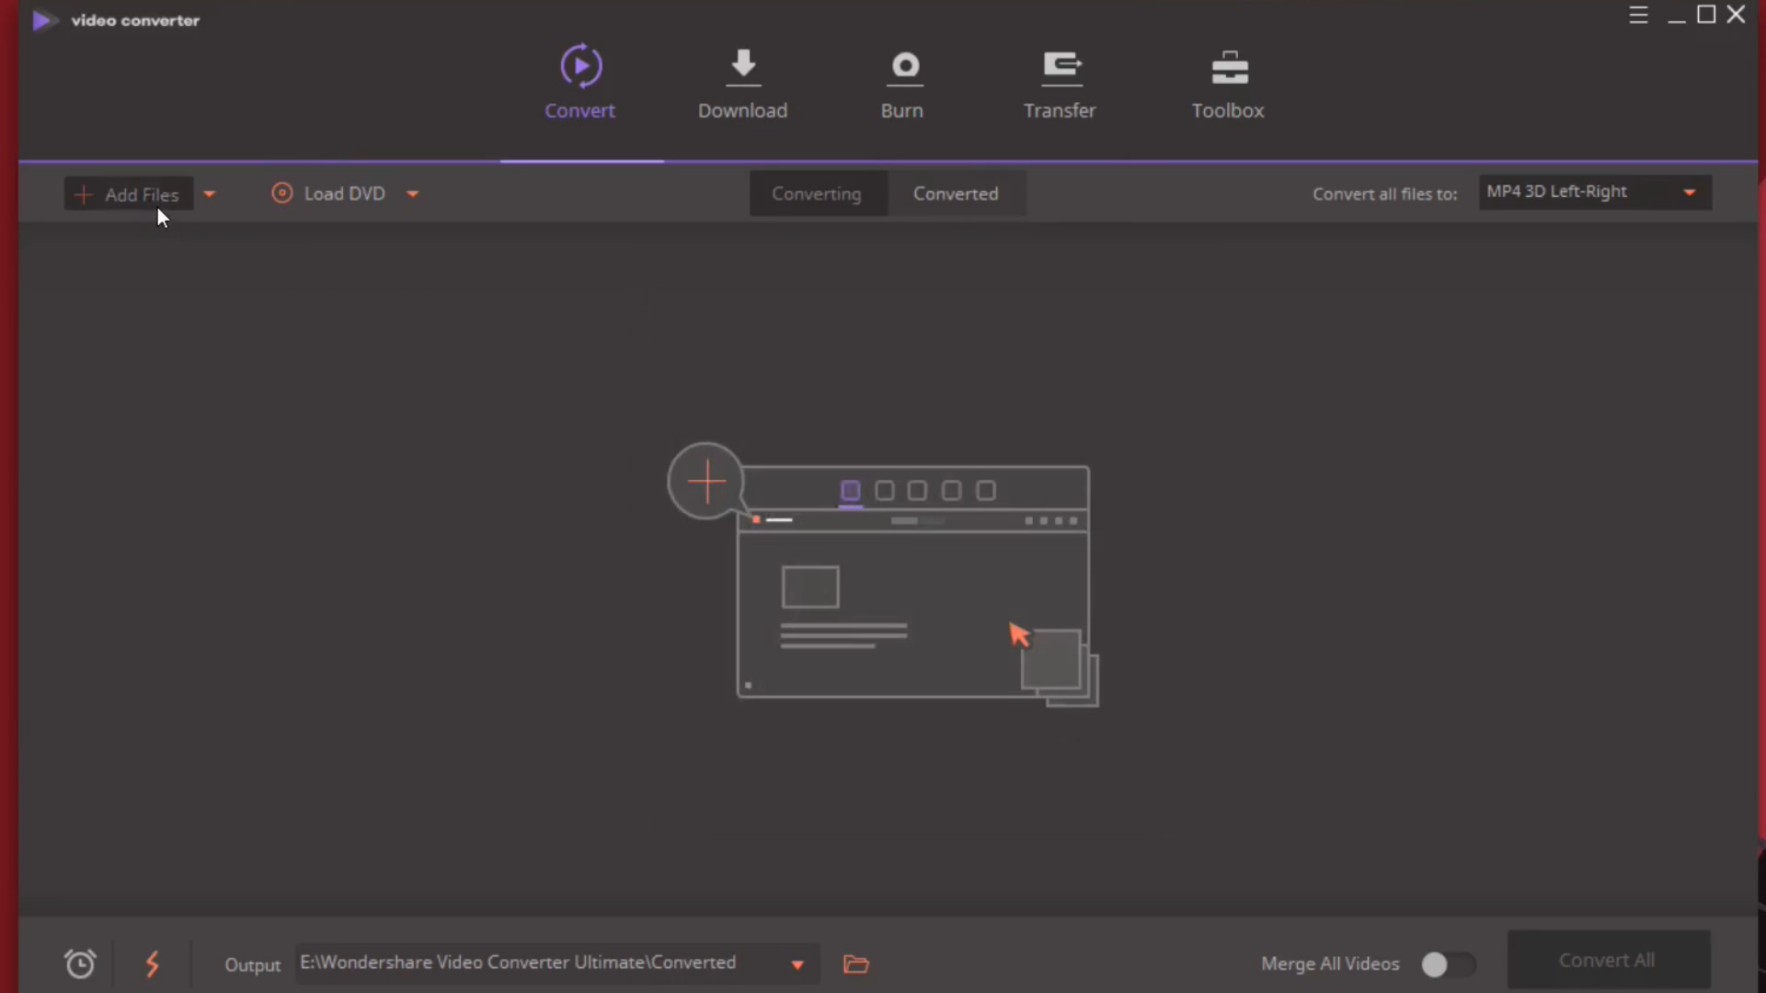
{"action": "left_click", "coordinate": [127, 194]}
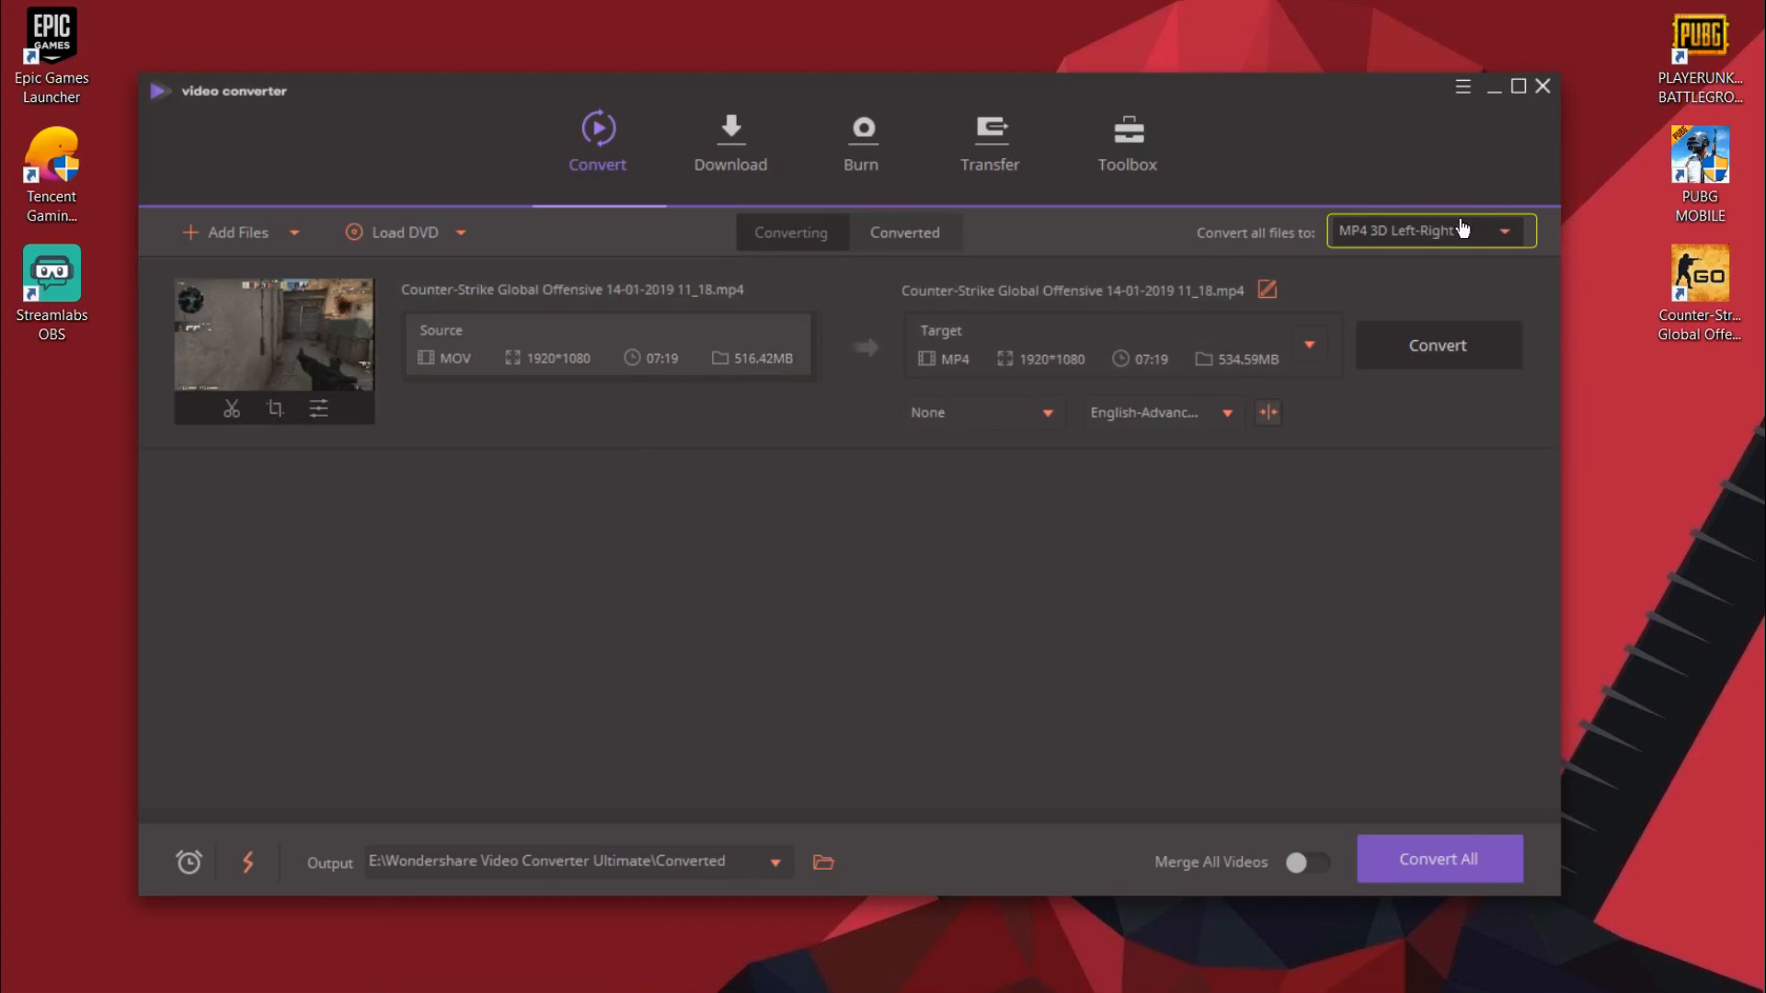
- Browse the Video tab format list toward the YouTube, Facebook, Vimeo and Instagram presets
{"action": "left_click", "coordinate": [1429, 231]}
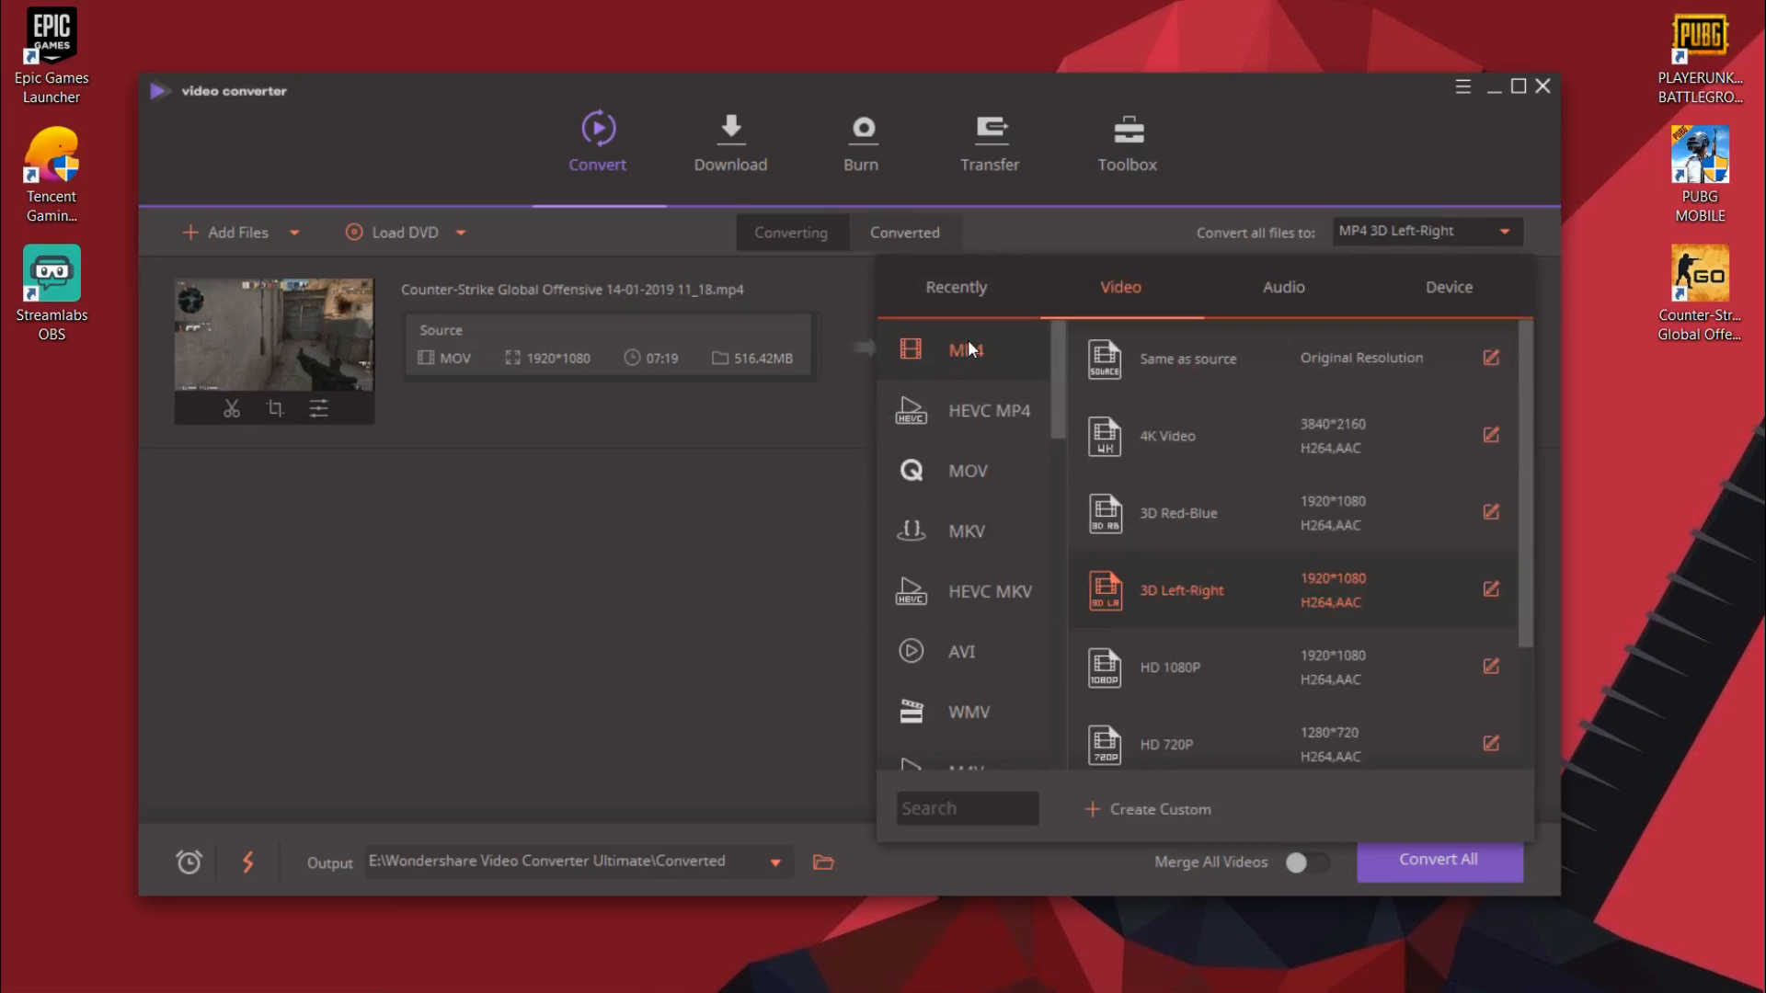
{"action": "left_click", "coordinate": [963, 350]}
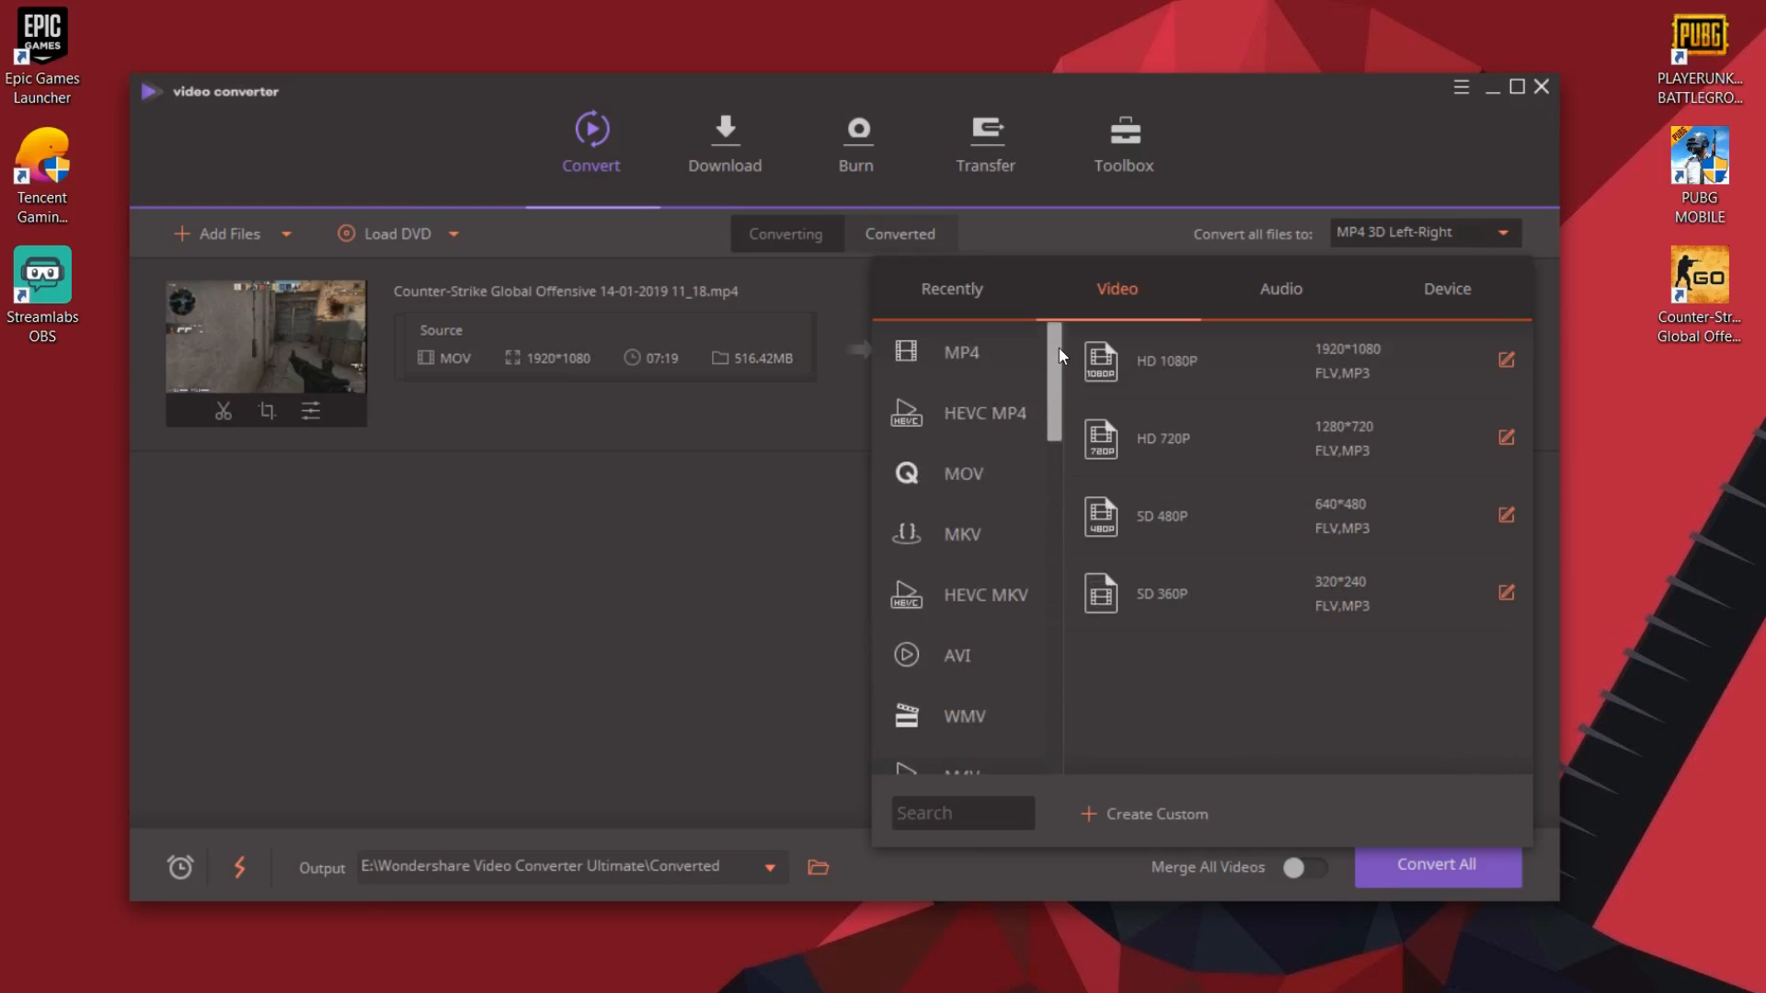
{"action": "scroll", "scroll_direction": "down", "scroll_amount": 3}
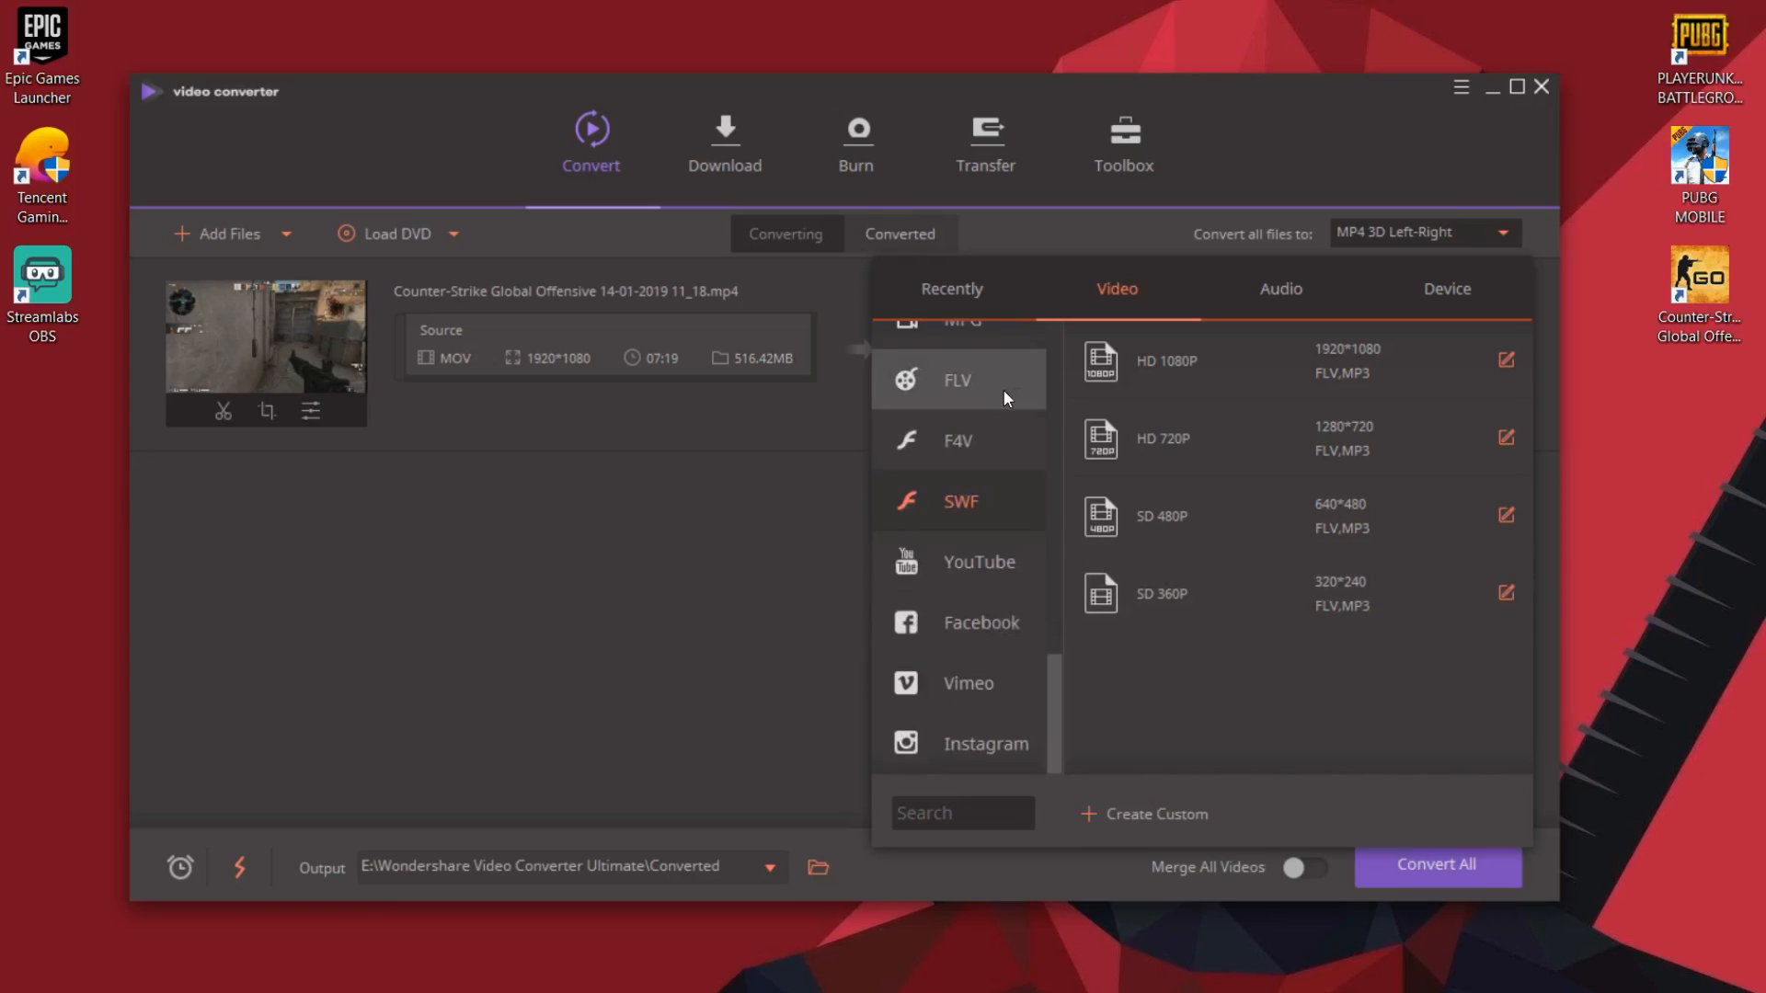
{"action": "mouse_move", "coordinate": [988, 563]}
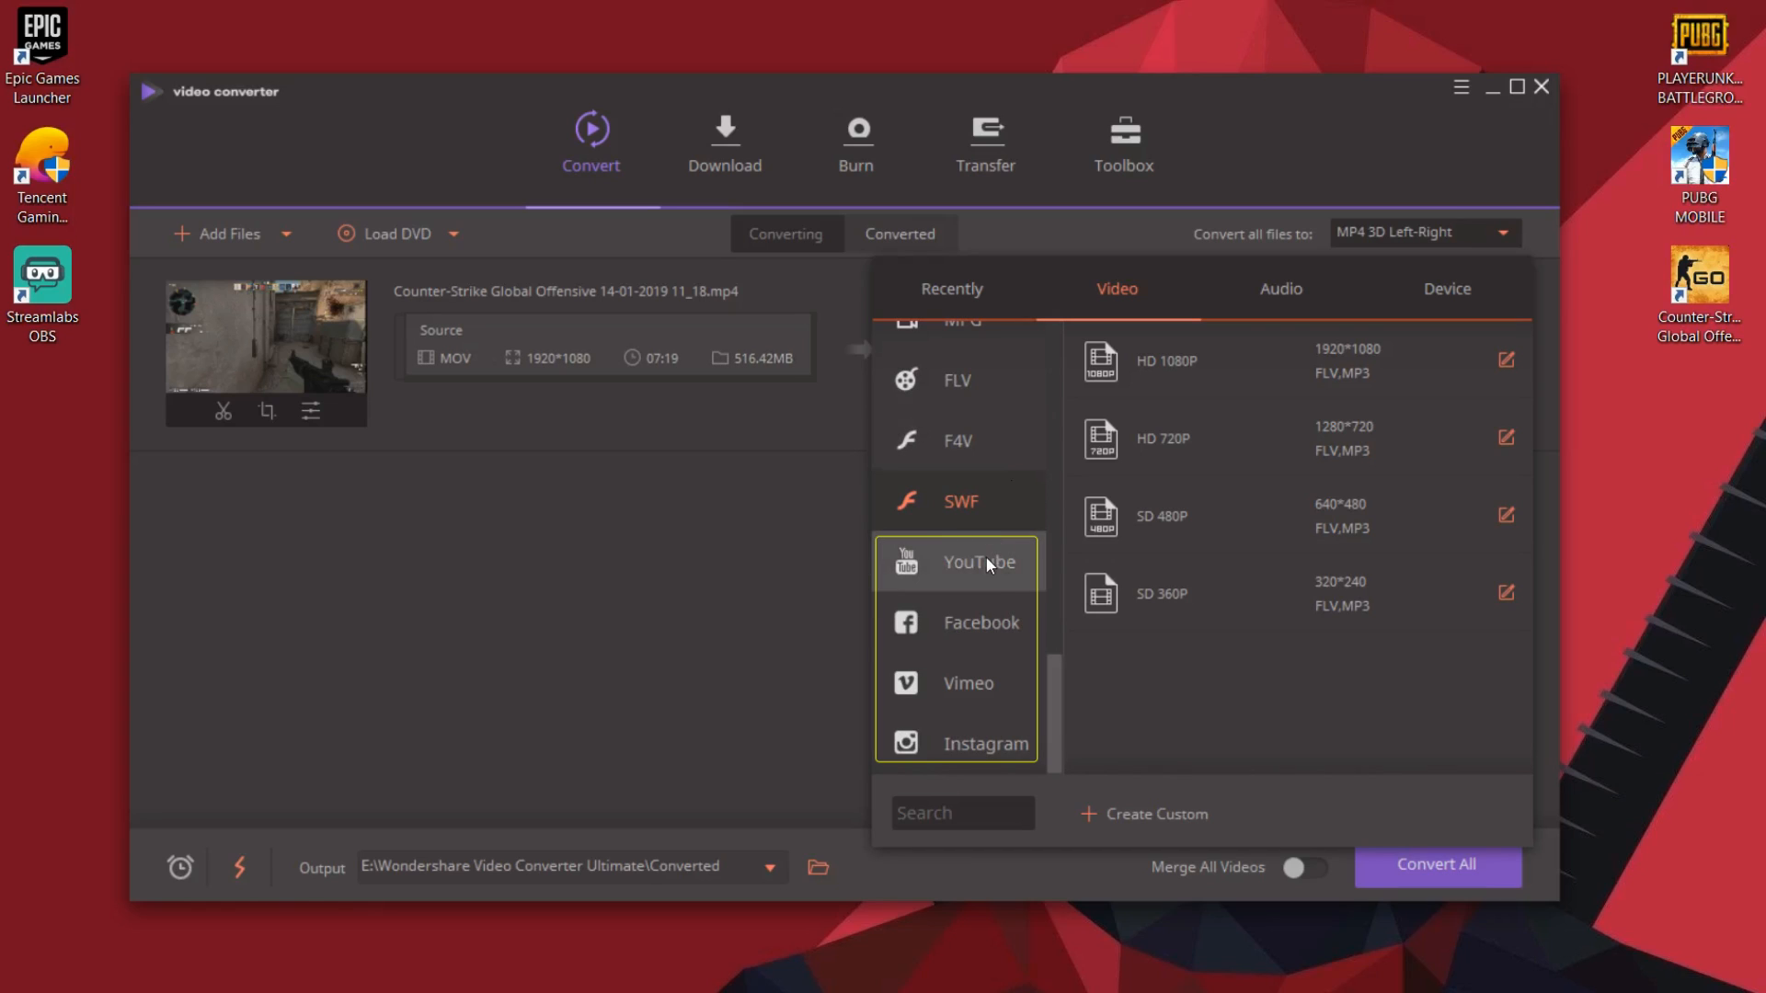
- Preview the YouTube presets, then return the list to MP4 formats
{"action": "left_click", "coordinate": [978, 562]}
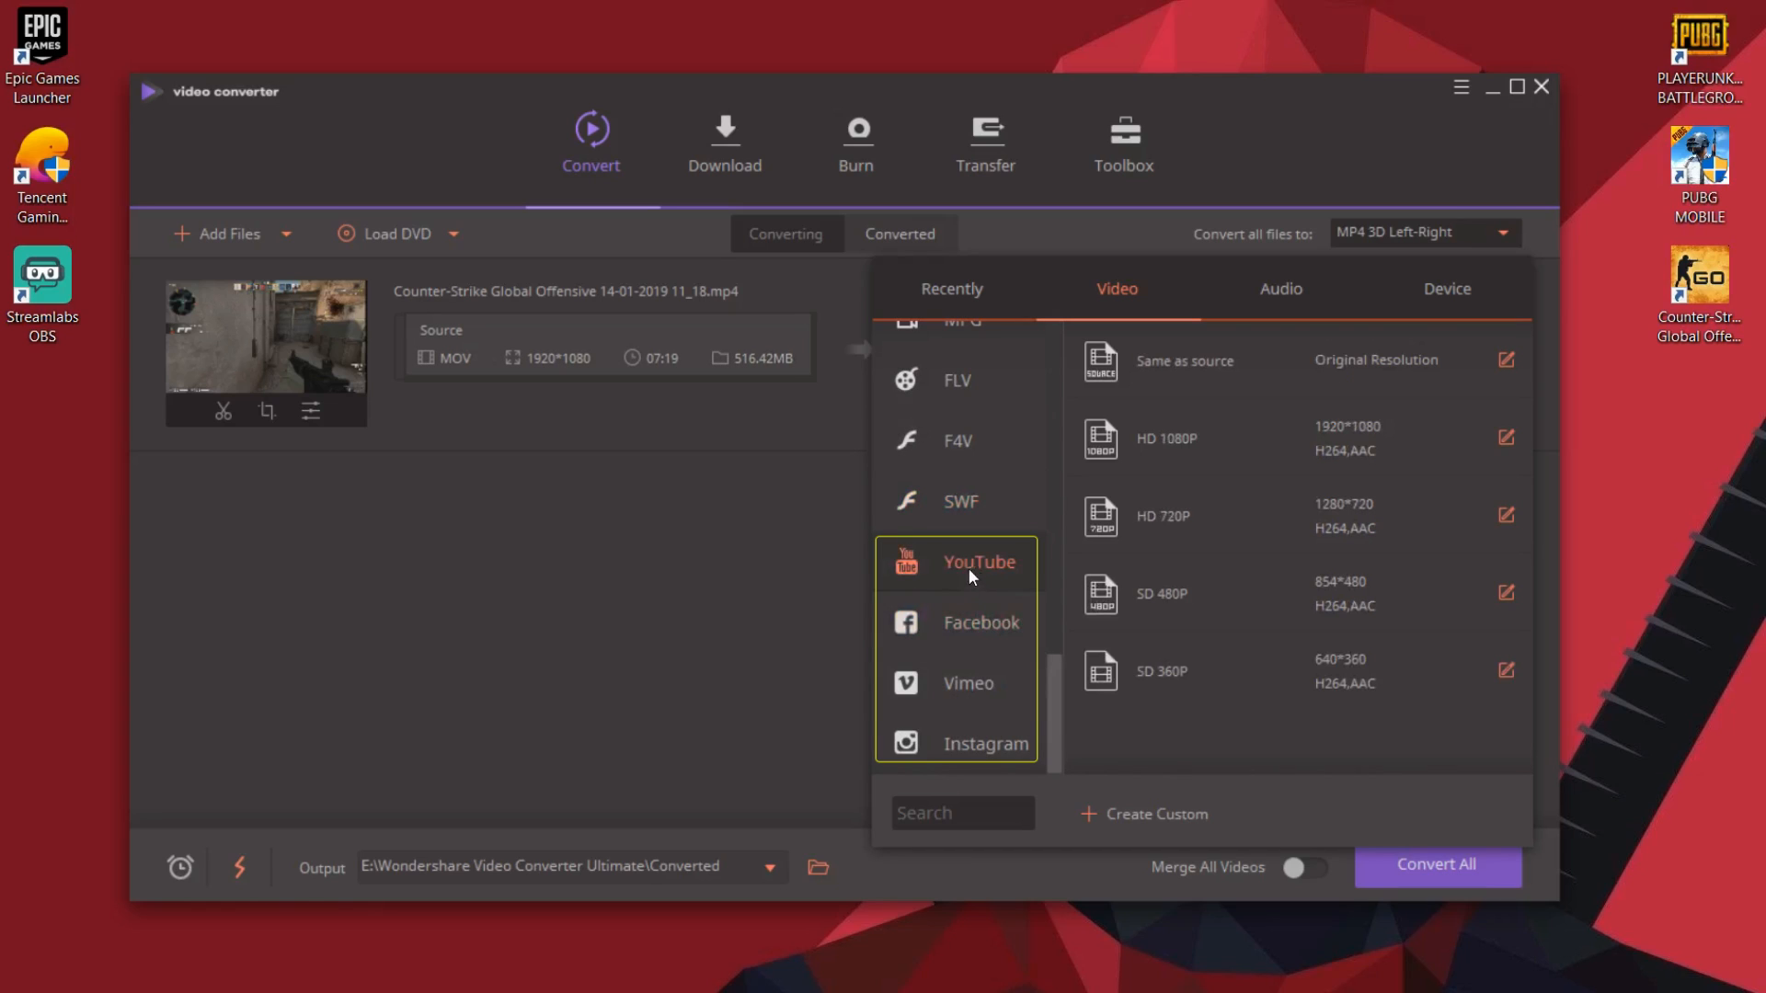
{"action": "mouse_move", "coordinate": [971, 563]}
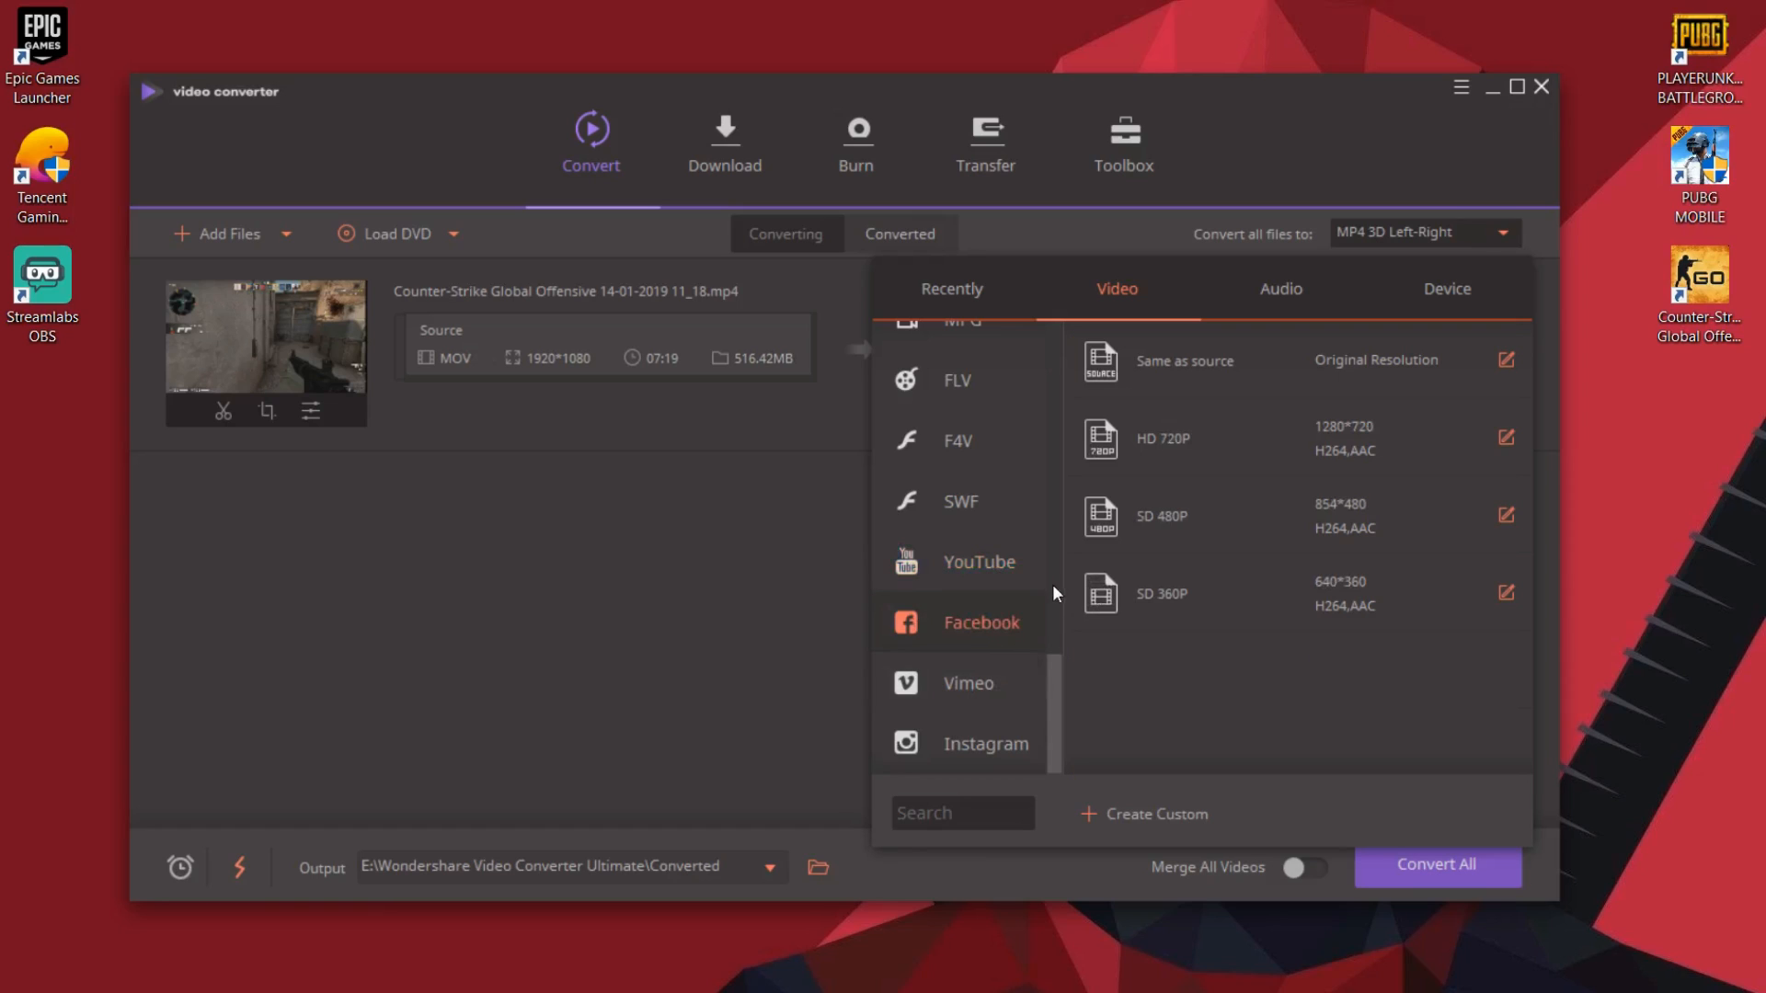
{"action": "mouse_move", "coordinate": [966, 682]}
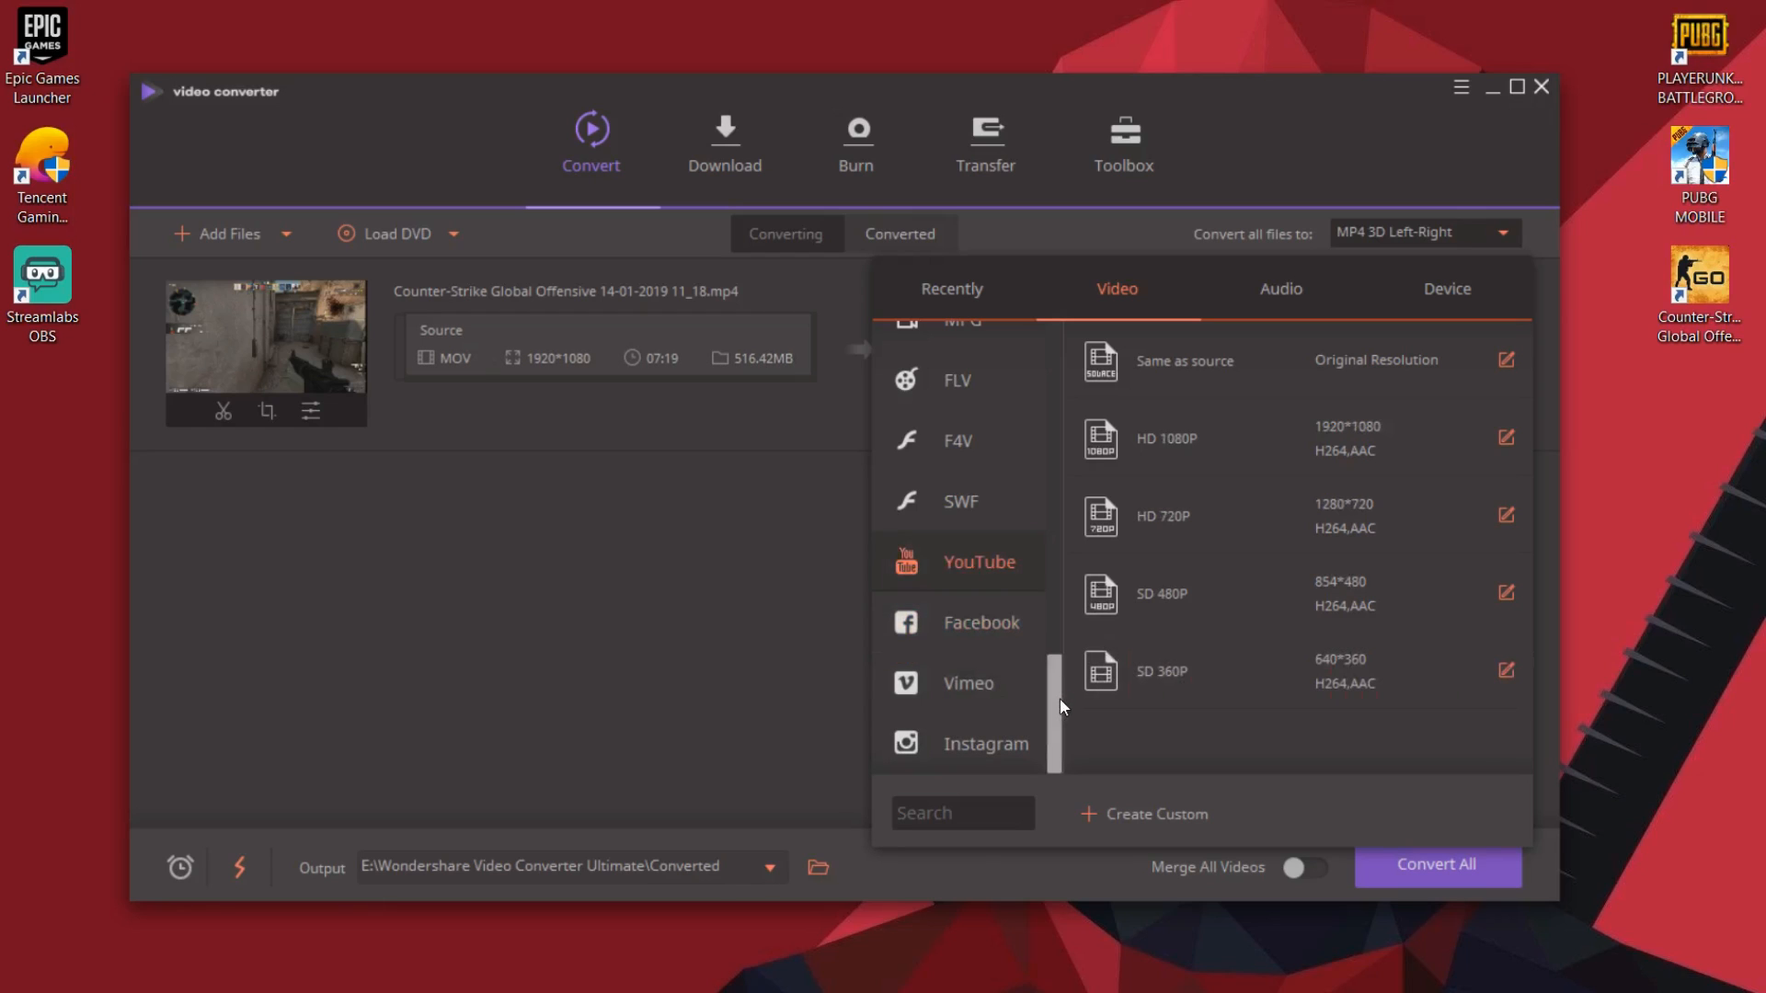
{"action": "scroll", "scroll_direction": "up", "scroll_amount": 3}
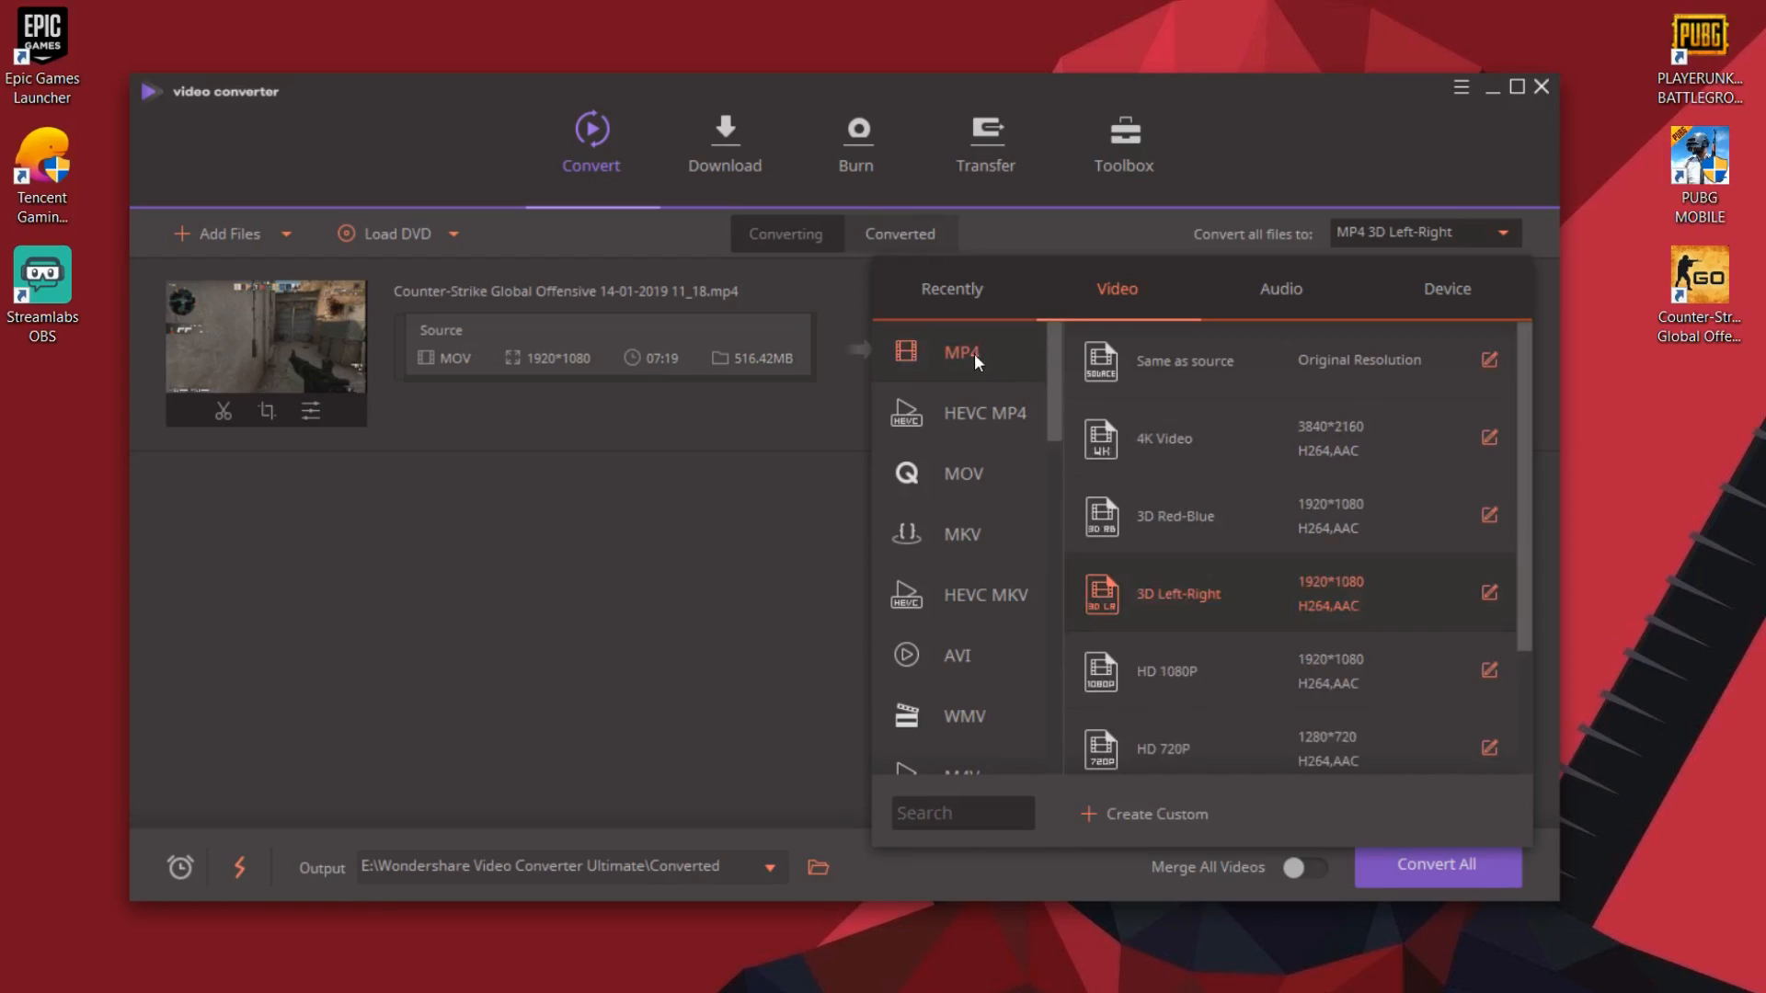
{"action": "mouse_move", "coordinate": [963, 371]}
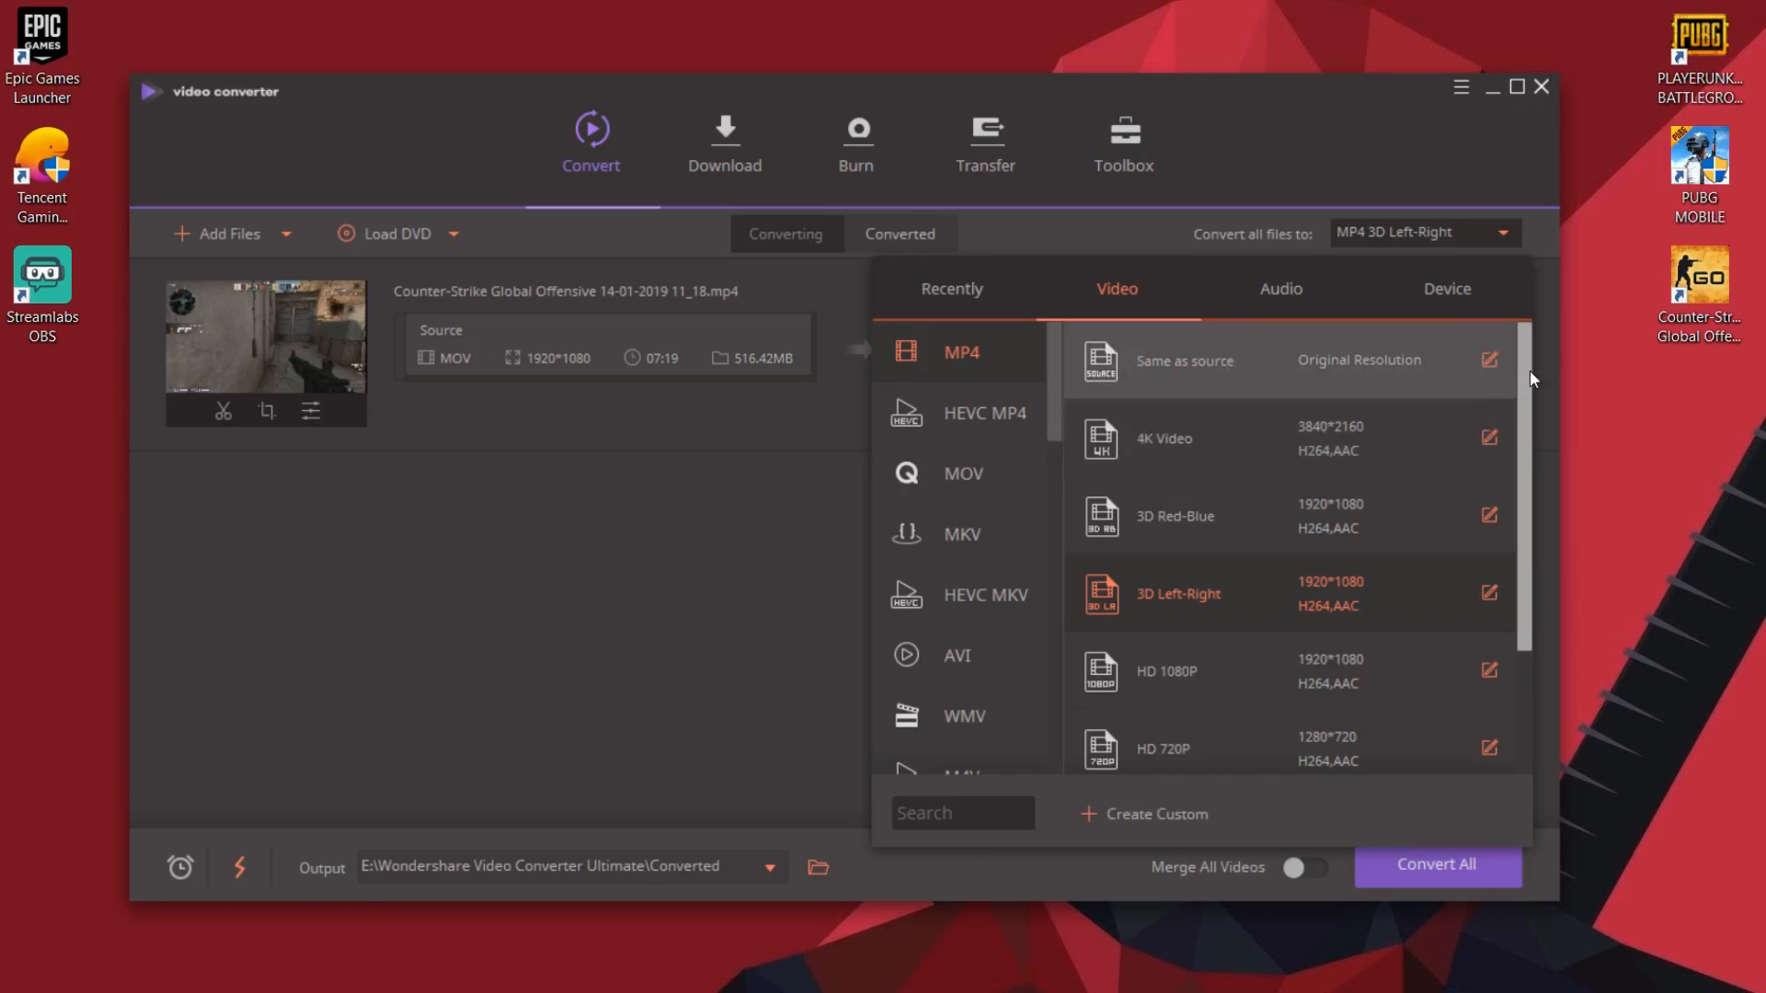
{"action": "mouse_move", "coordinate": [1526, 369]}
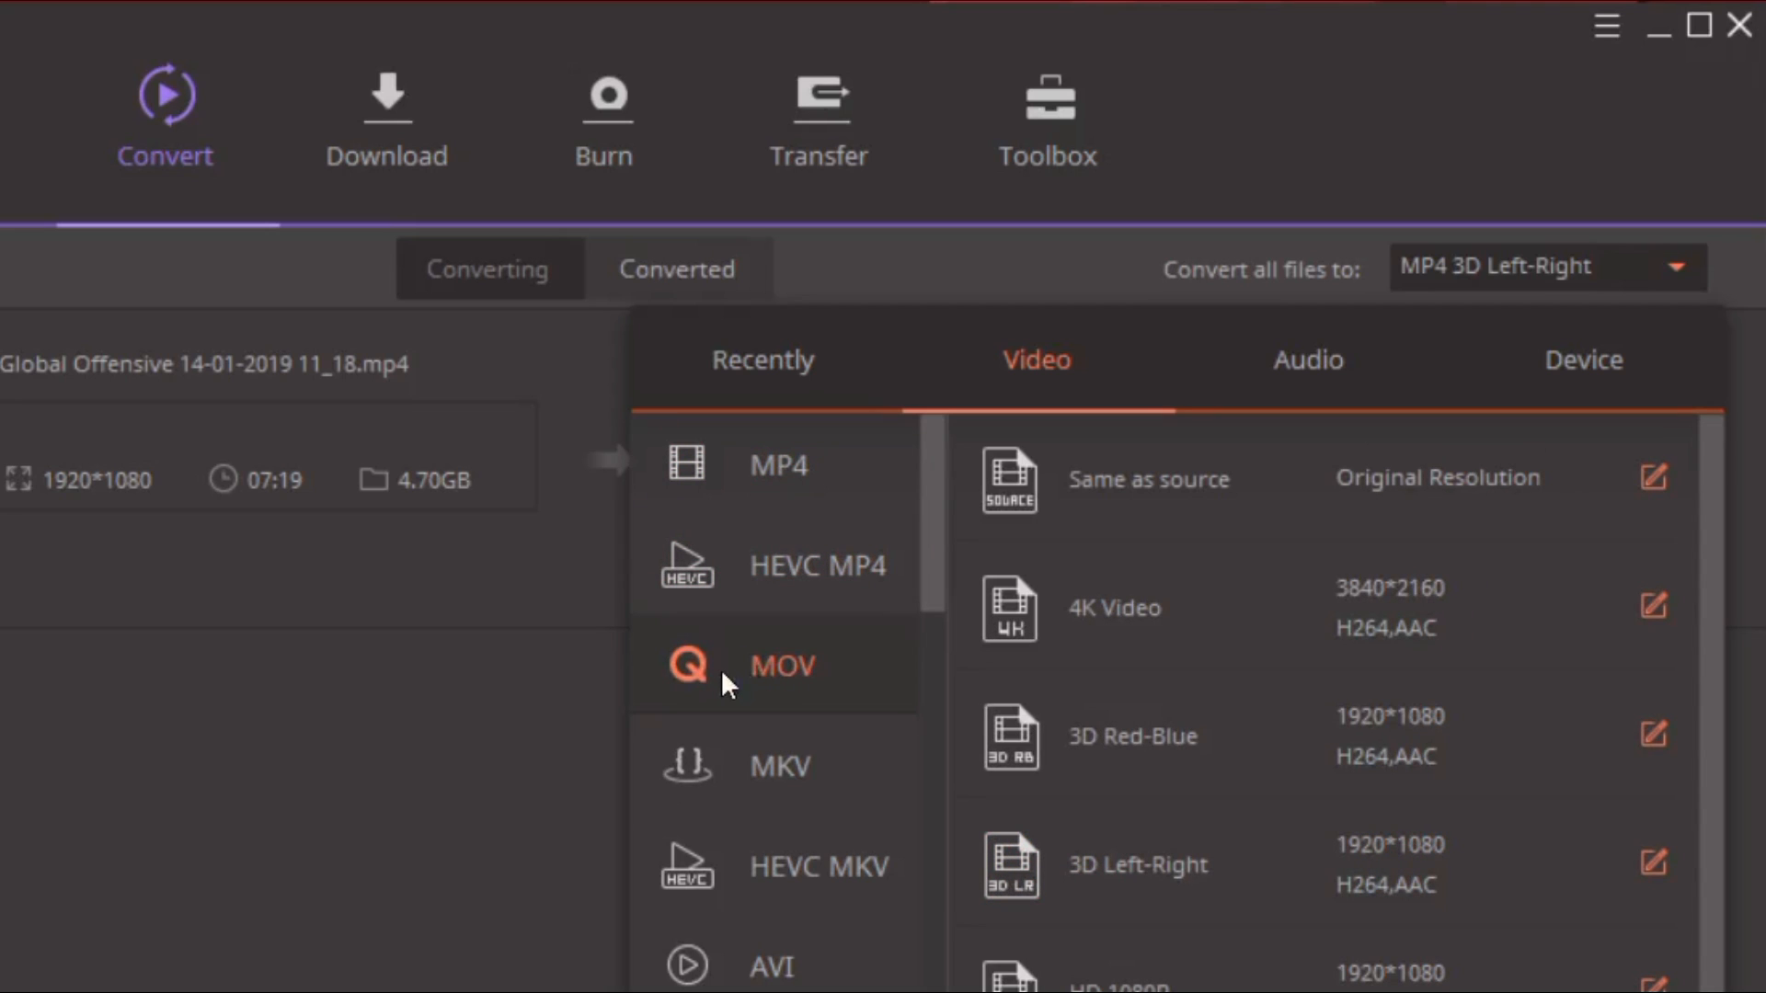
{"action": "mouse_move", "coordinate": [789, 672]}
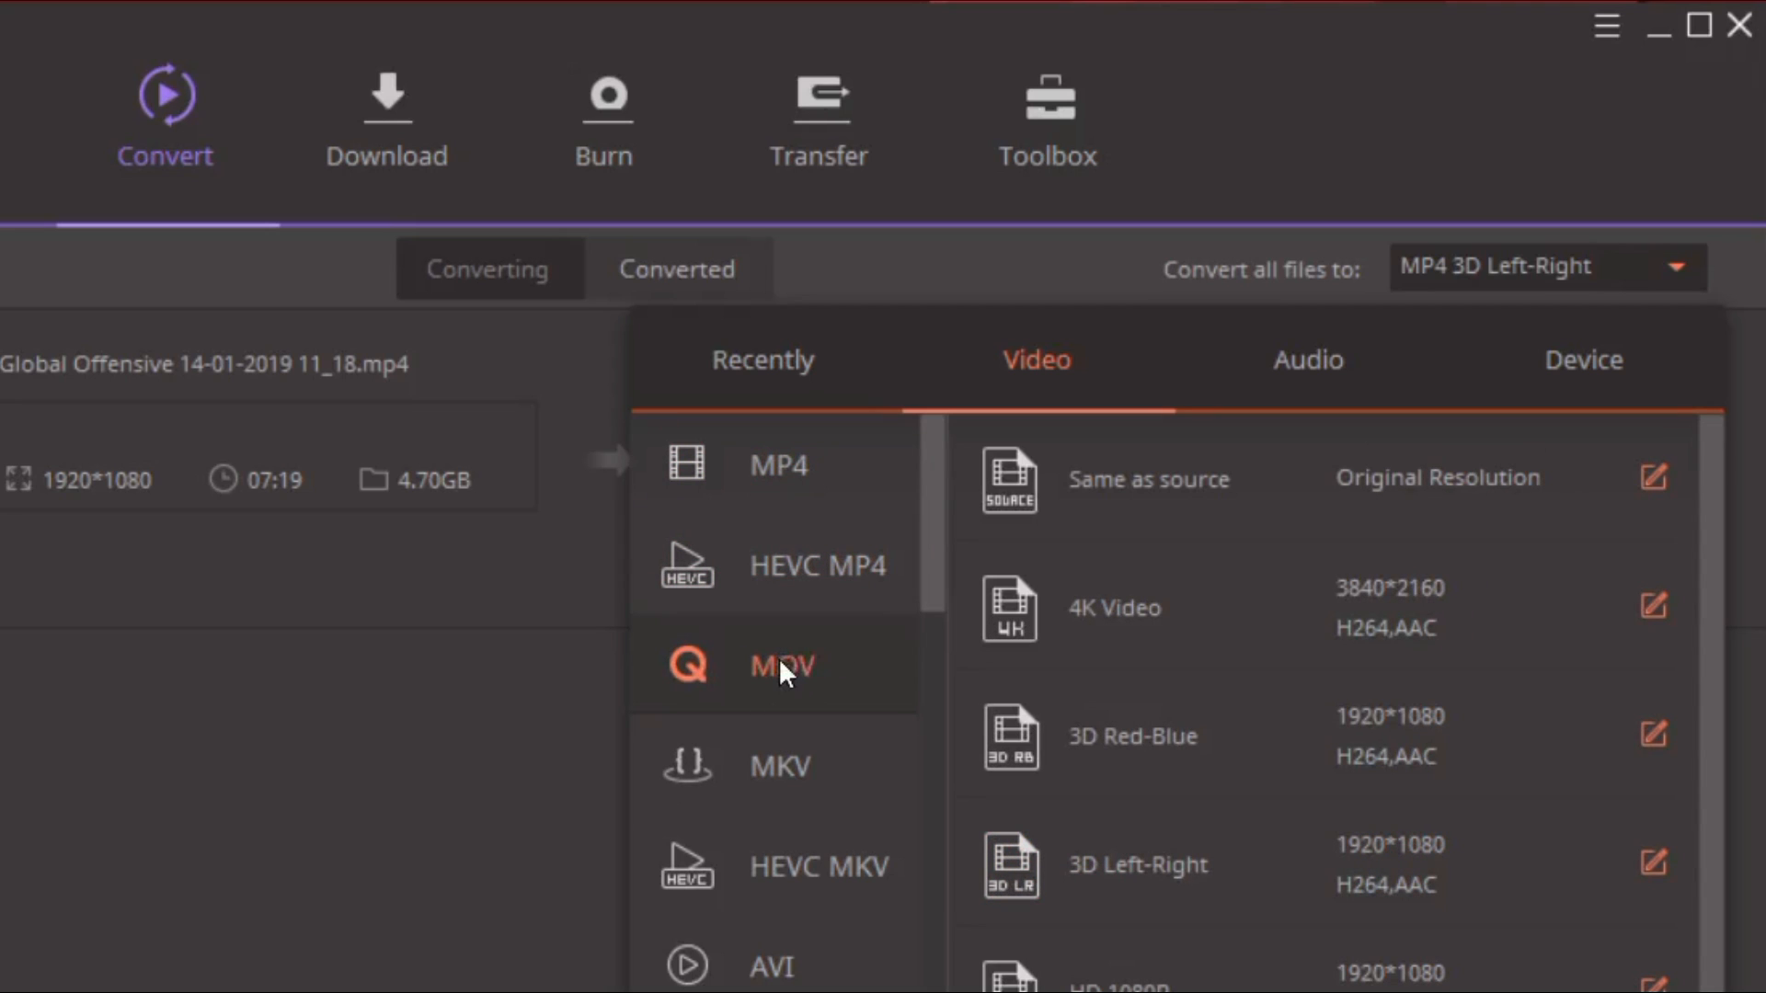
{"action": "mouse_move", "coordinate": [753, 687]}
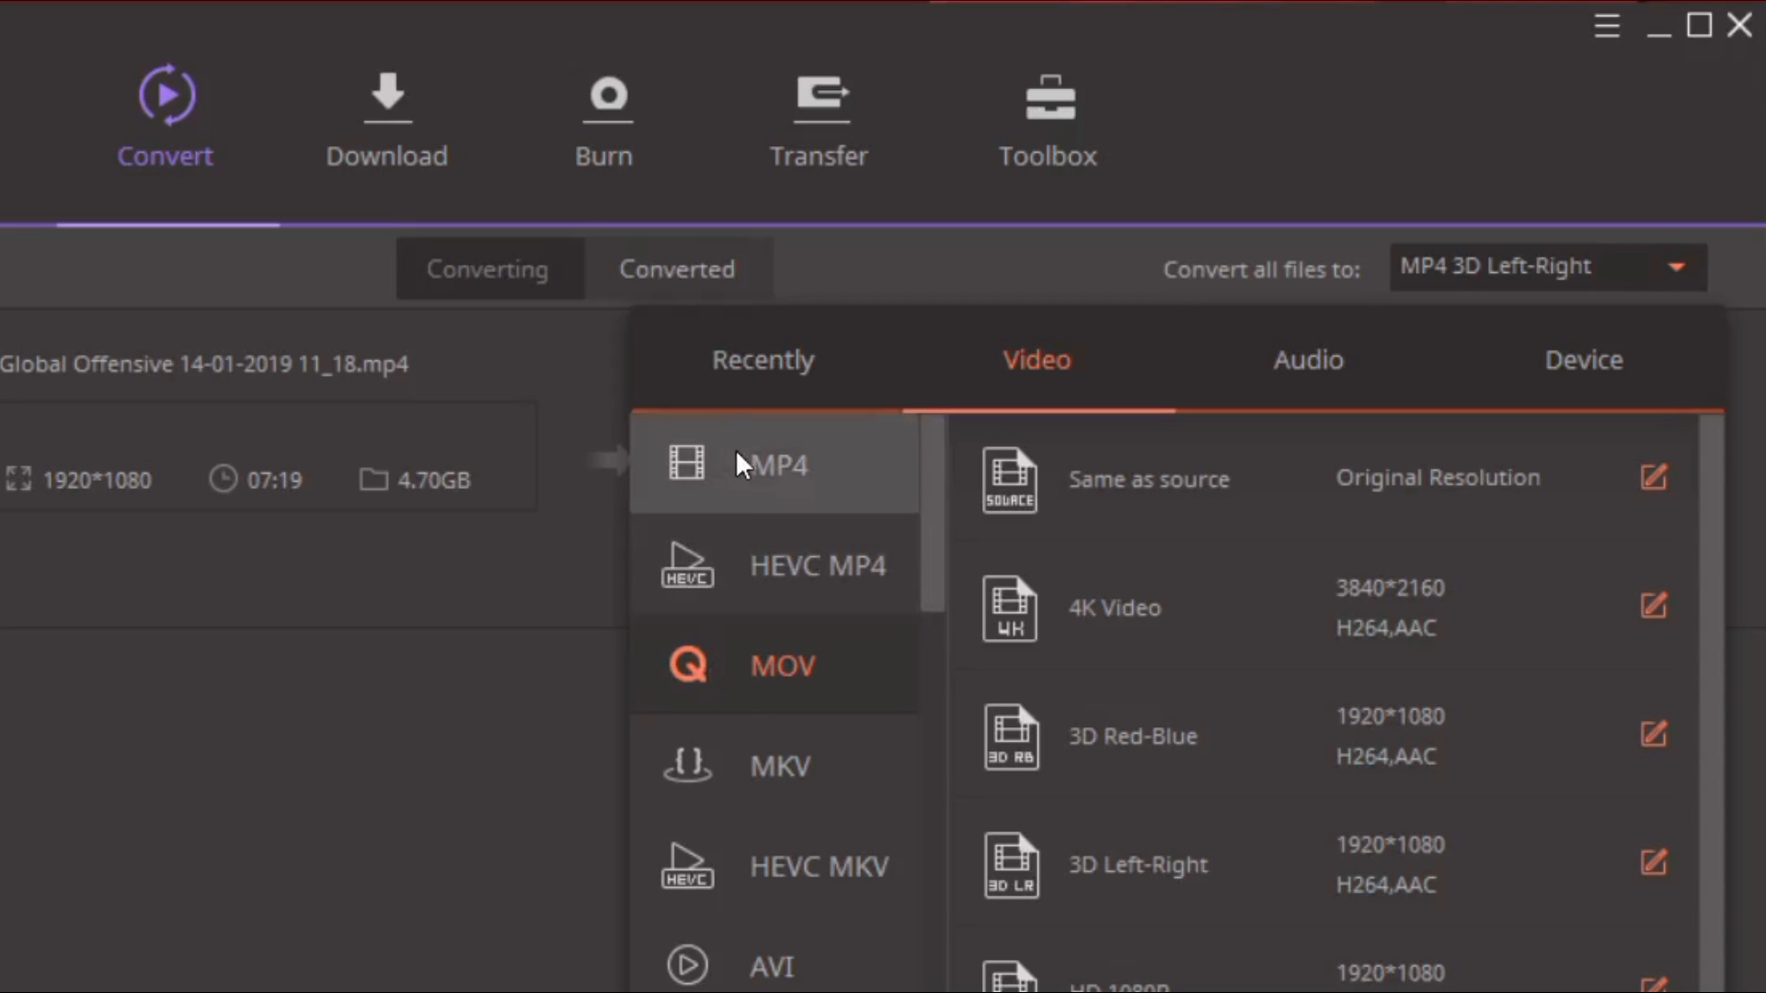
{"action": "mouse_move", "coordinate": [782, 507]}
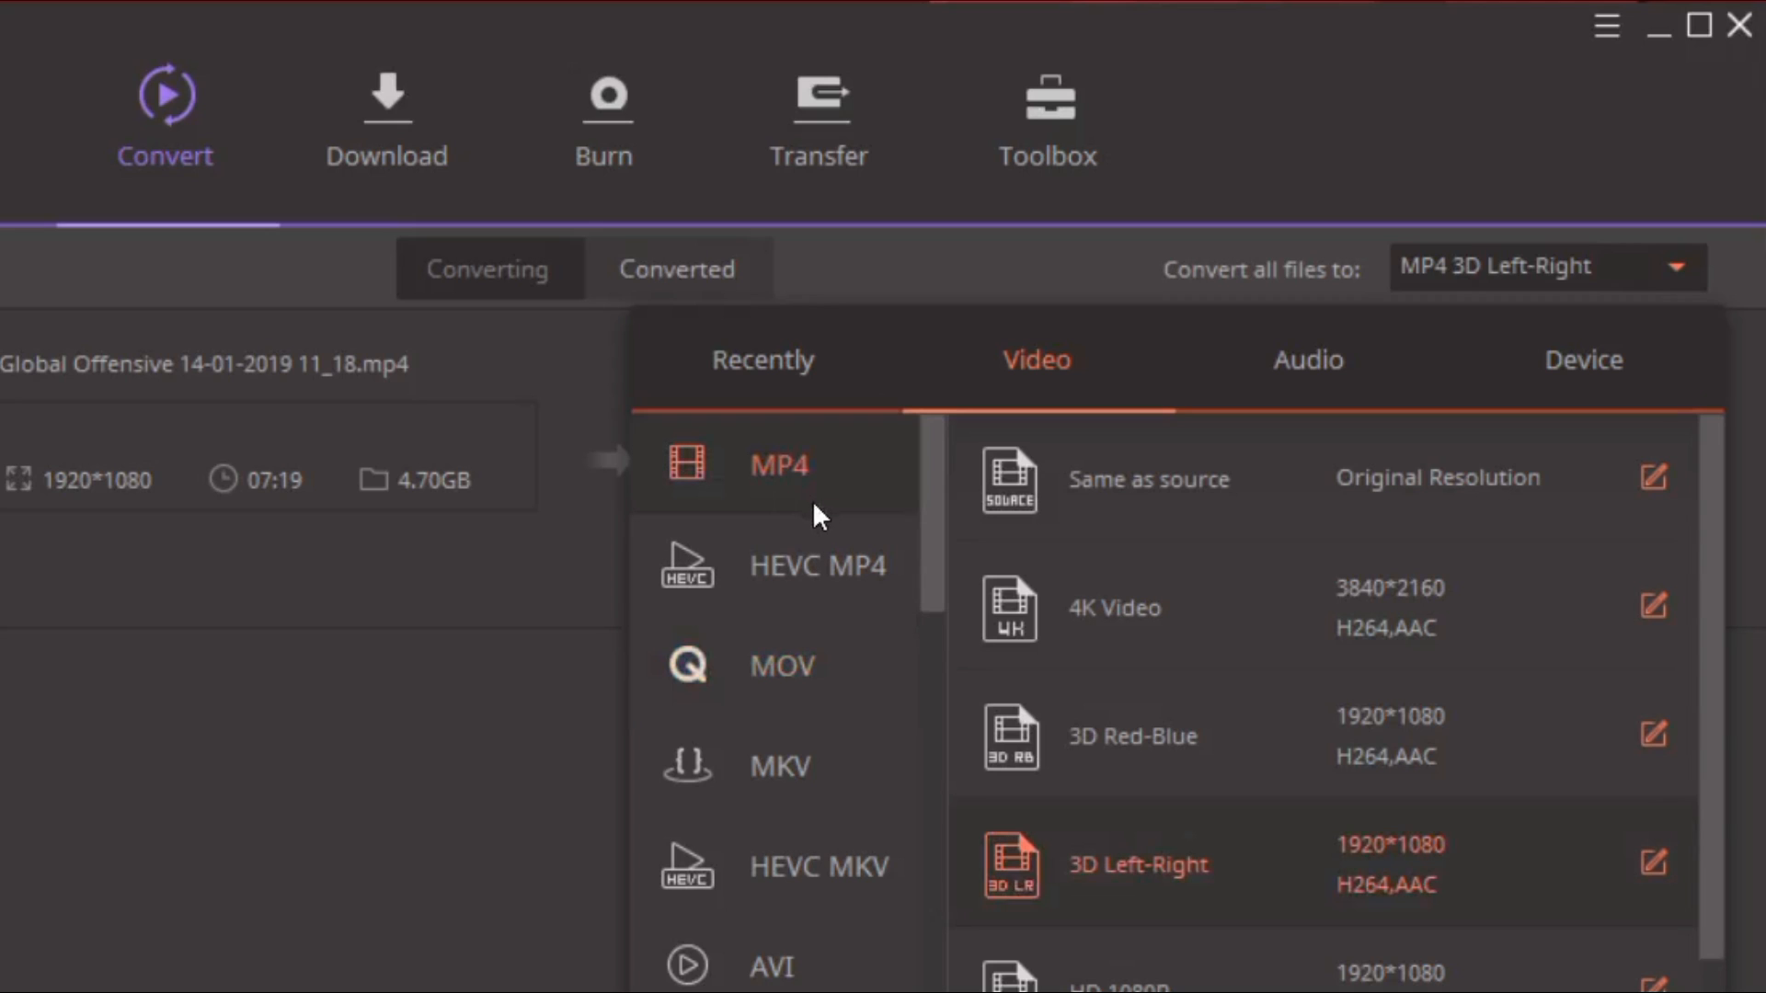
{"action": "mouse_move", "coordinate": [822, 505]}
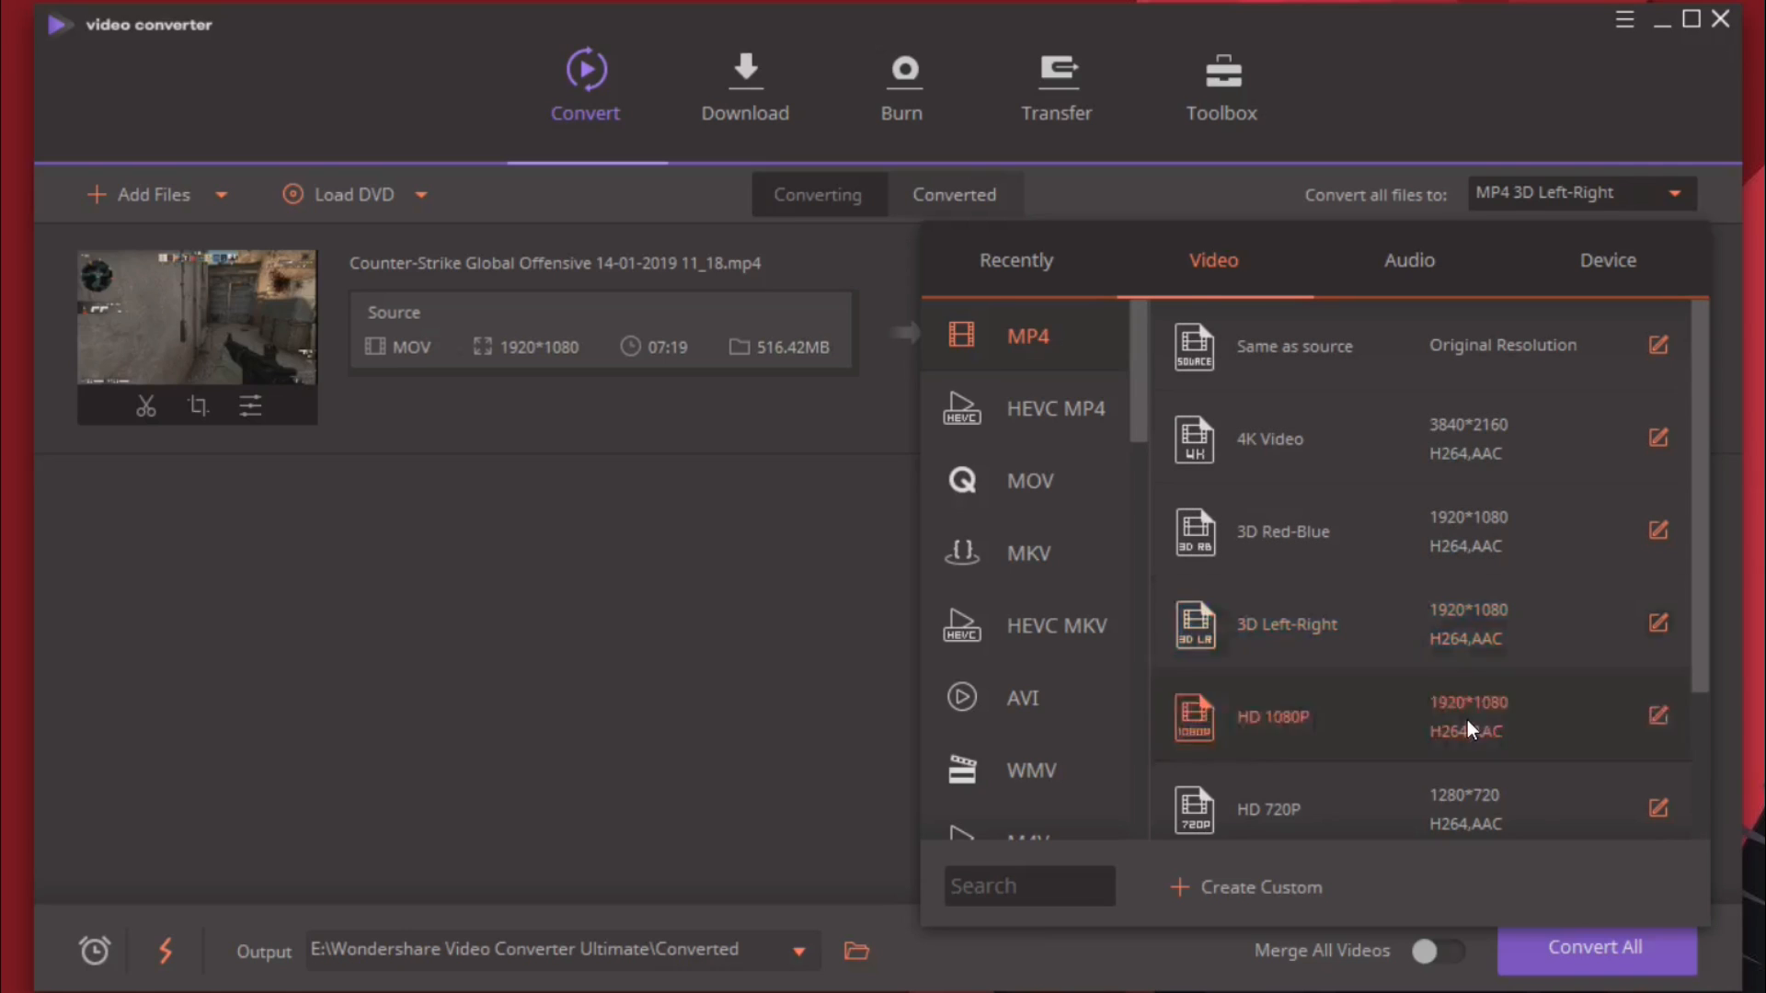
- Set the target to MP4 HD 1080P and reopen the video presets
{"action": "left_click", "coordinate": [1272, 717]}
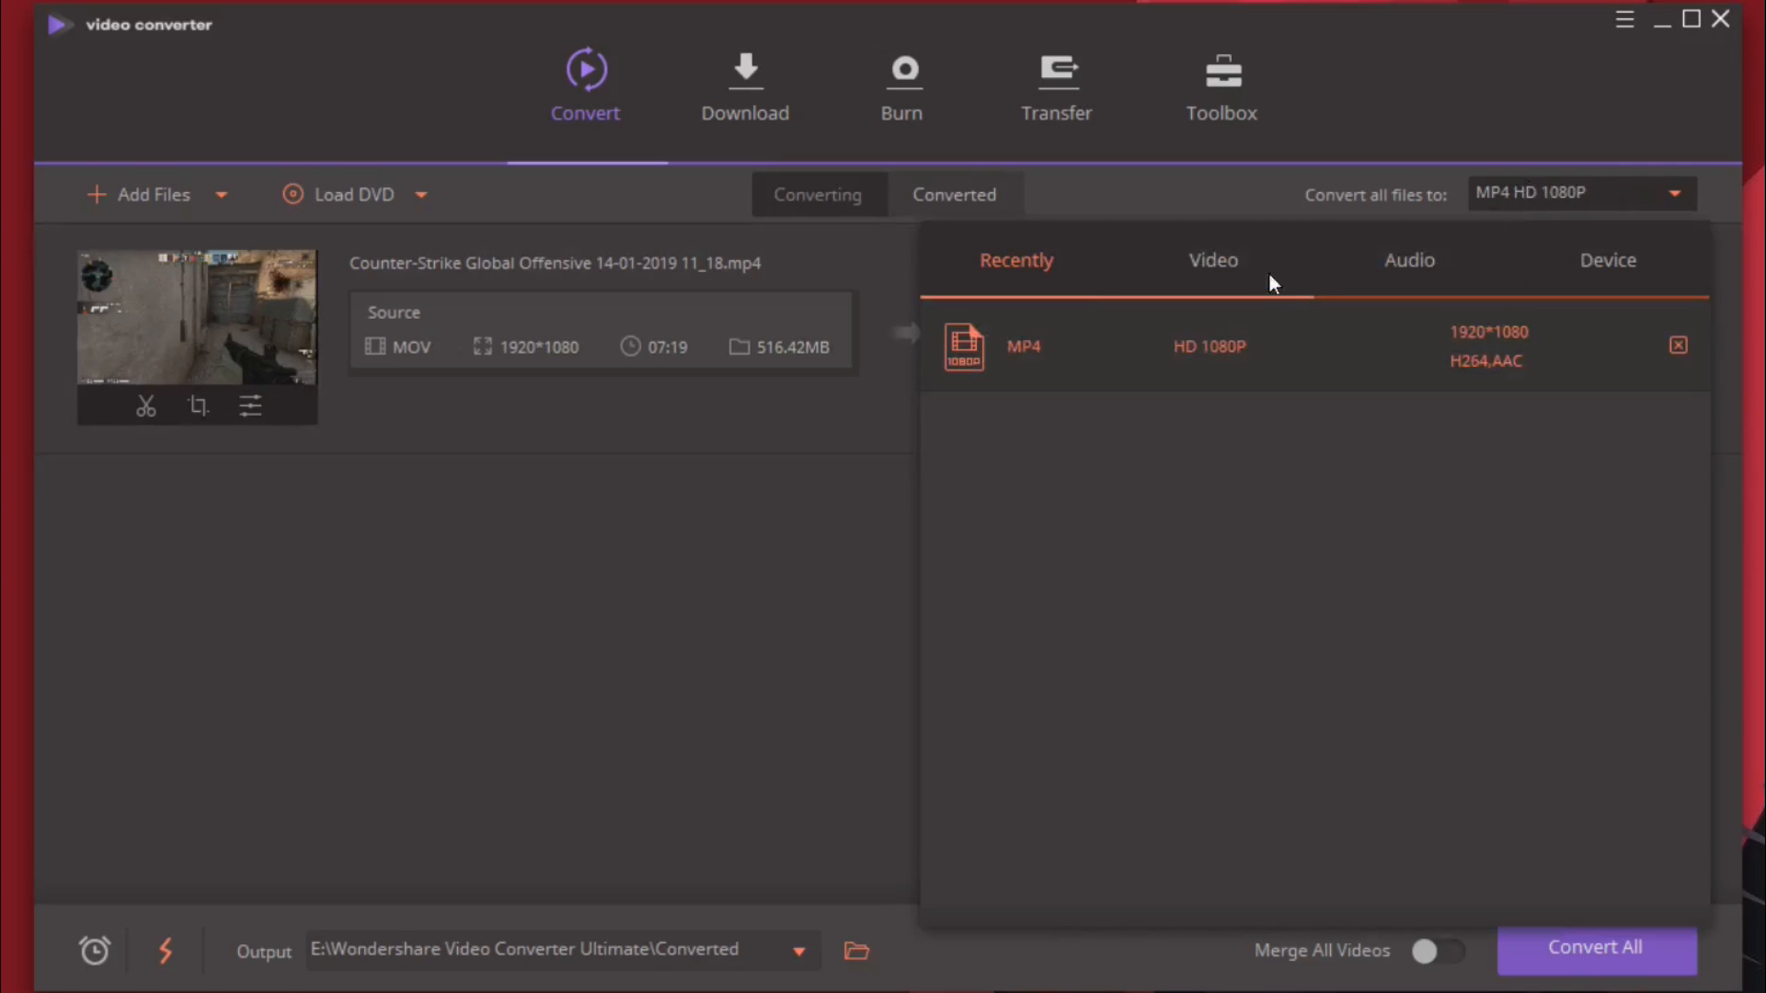
{"action": "left_click", "coordinate": [1212, 261]}
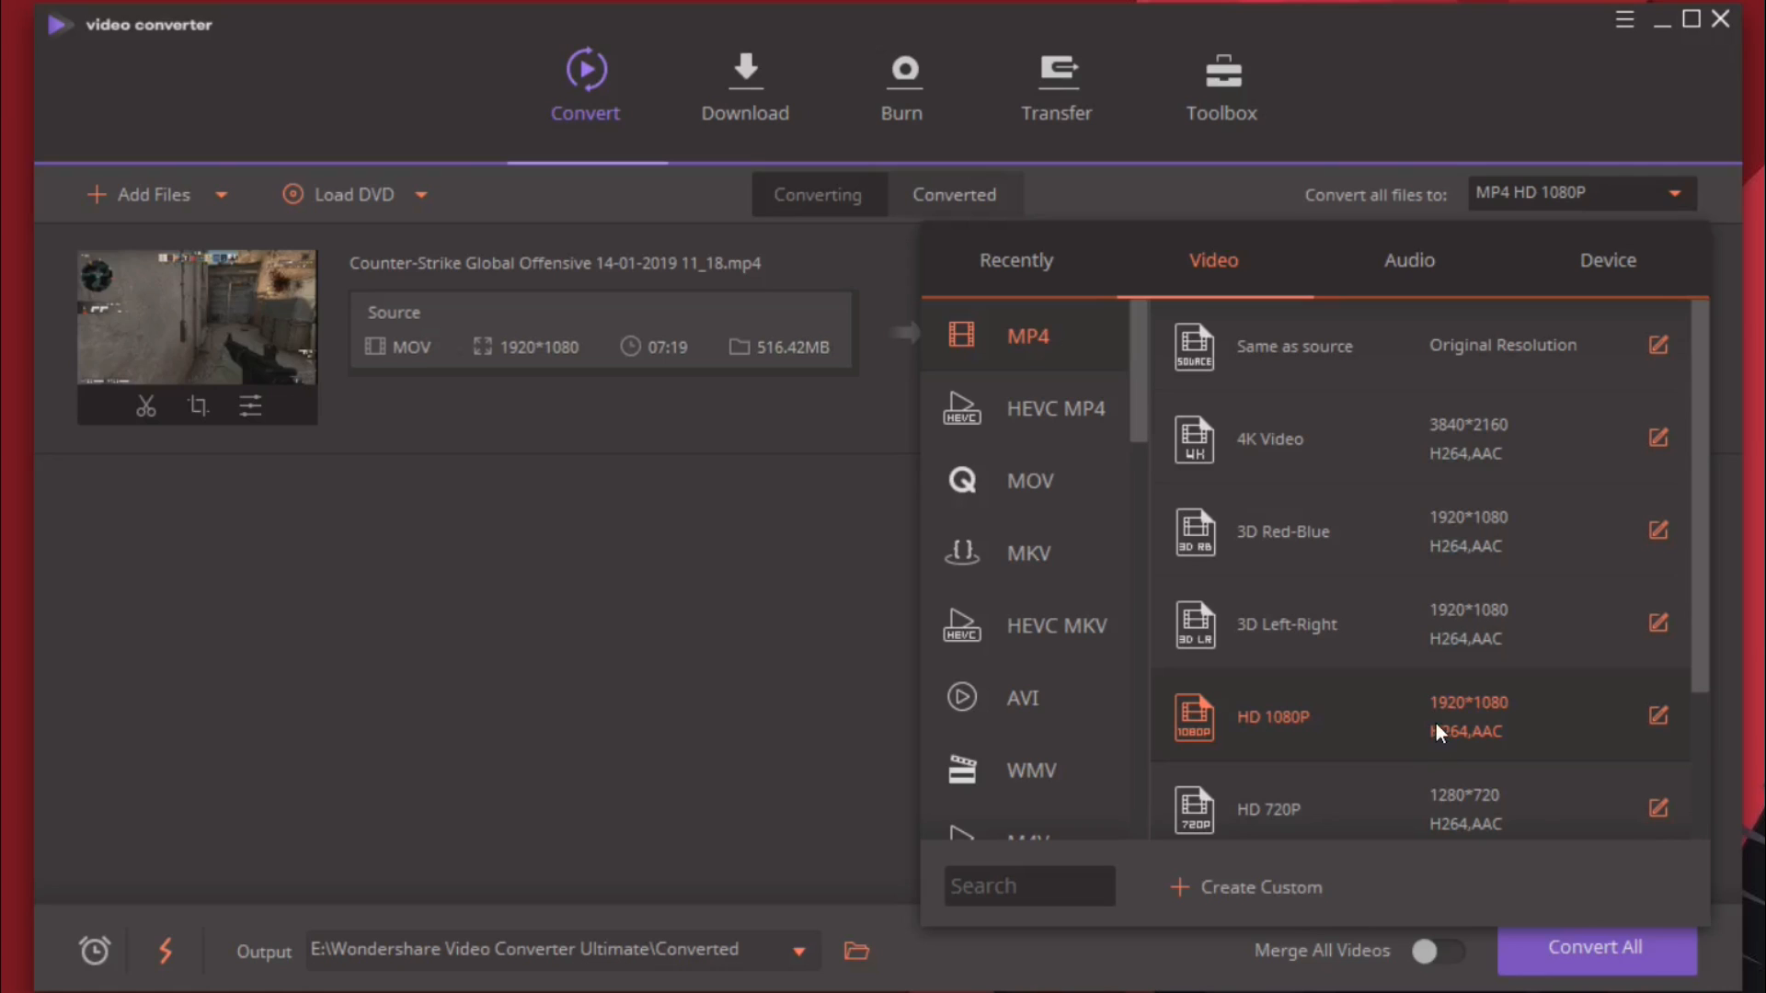
{"action": "mouse_move", "coordinate": [1447, 691]}
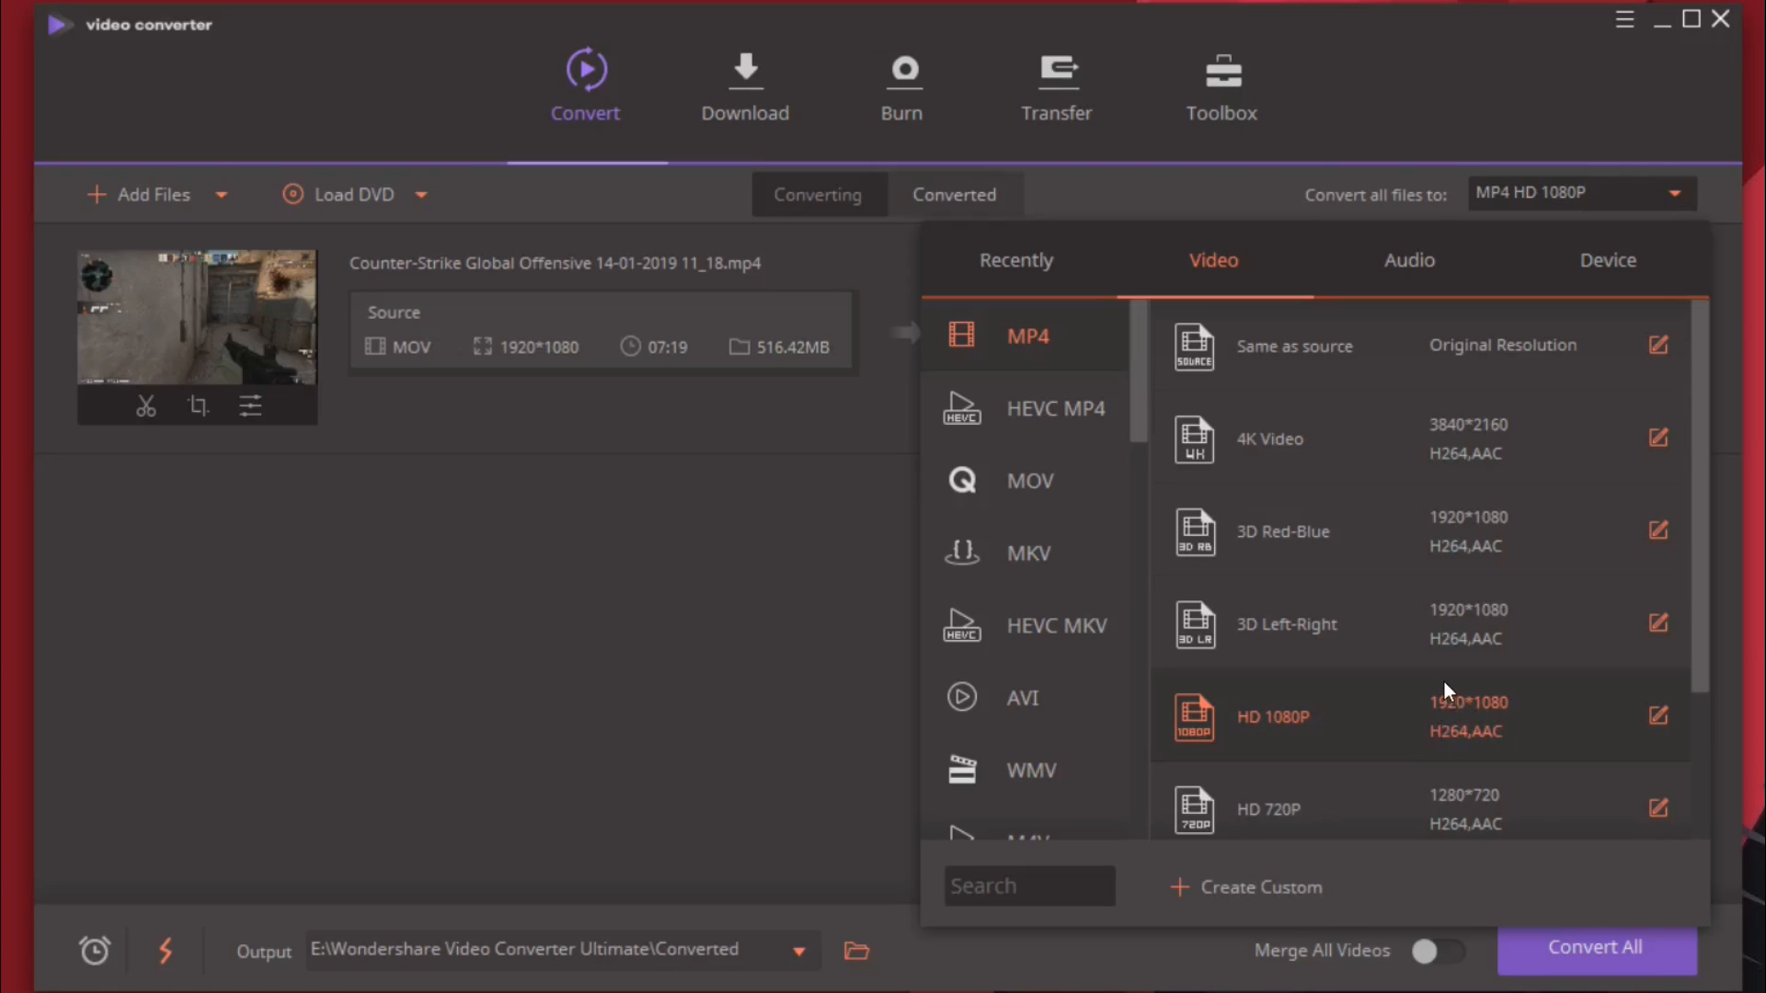
{"action": "mouse_move", "coordinate": [1475, 355]}
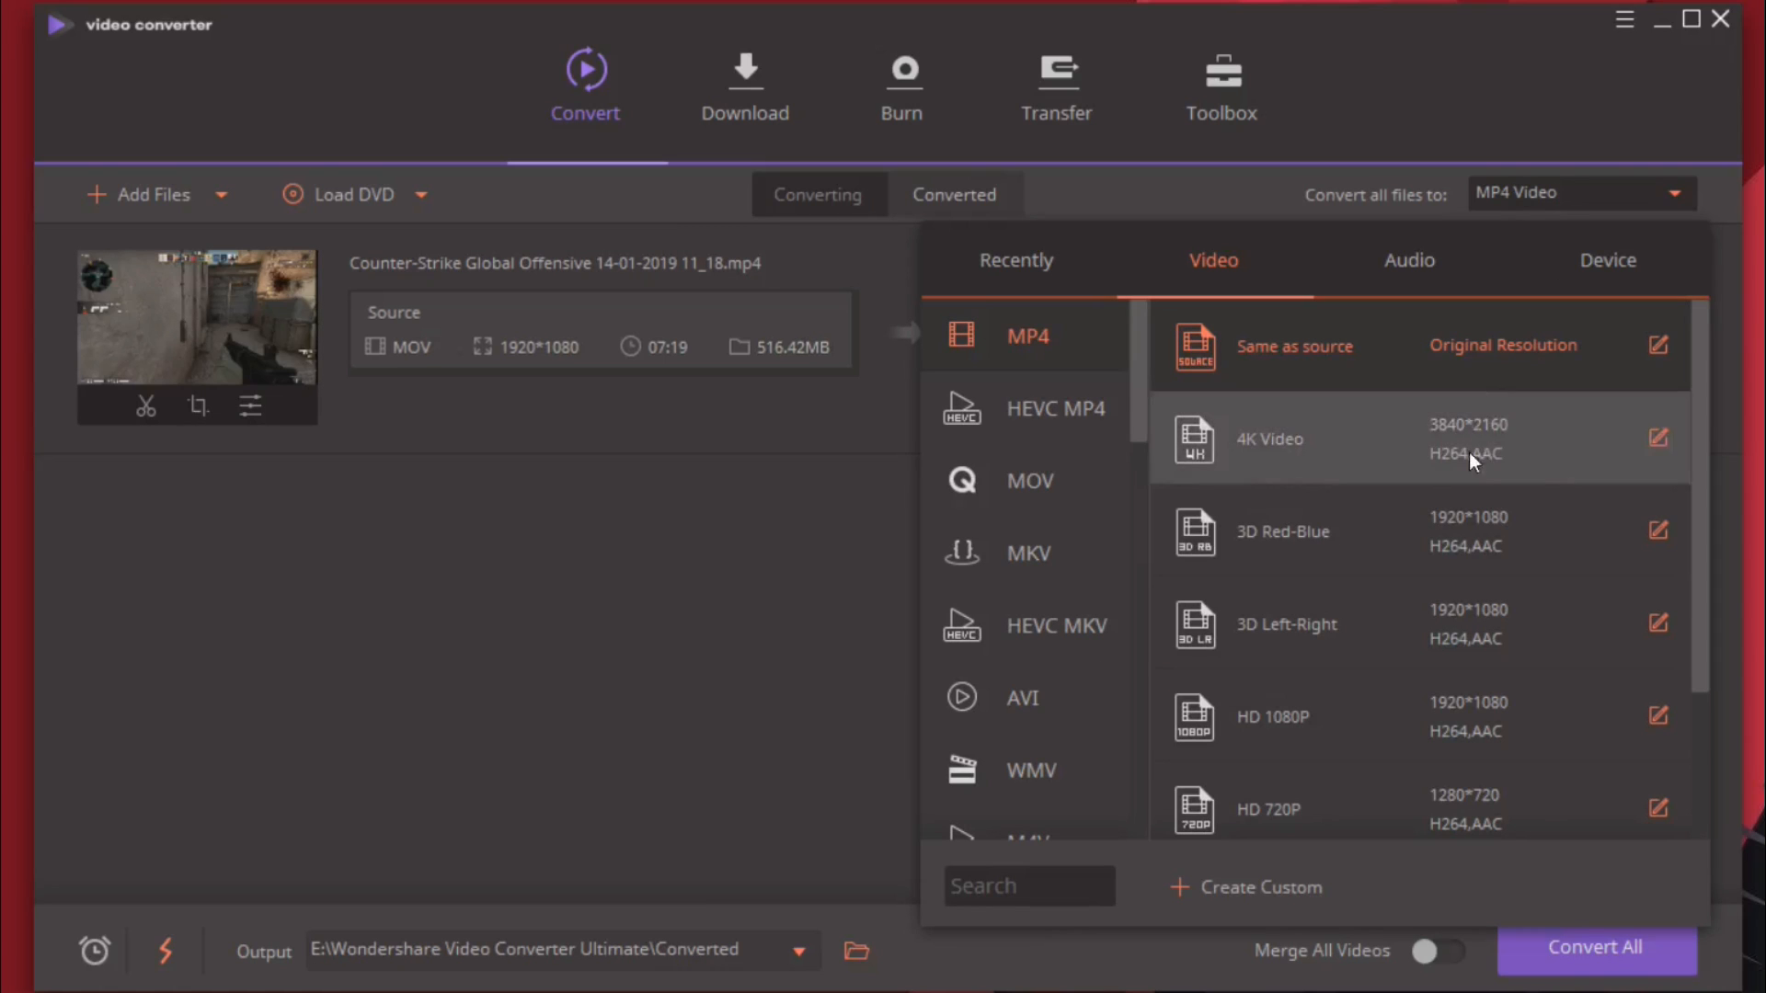
{"action": "mouse_move", "coordinate": [1478, 732]}
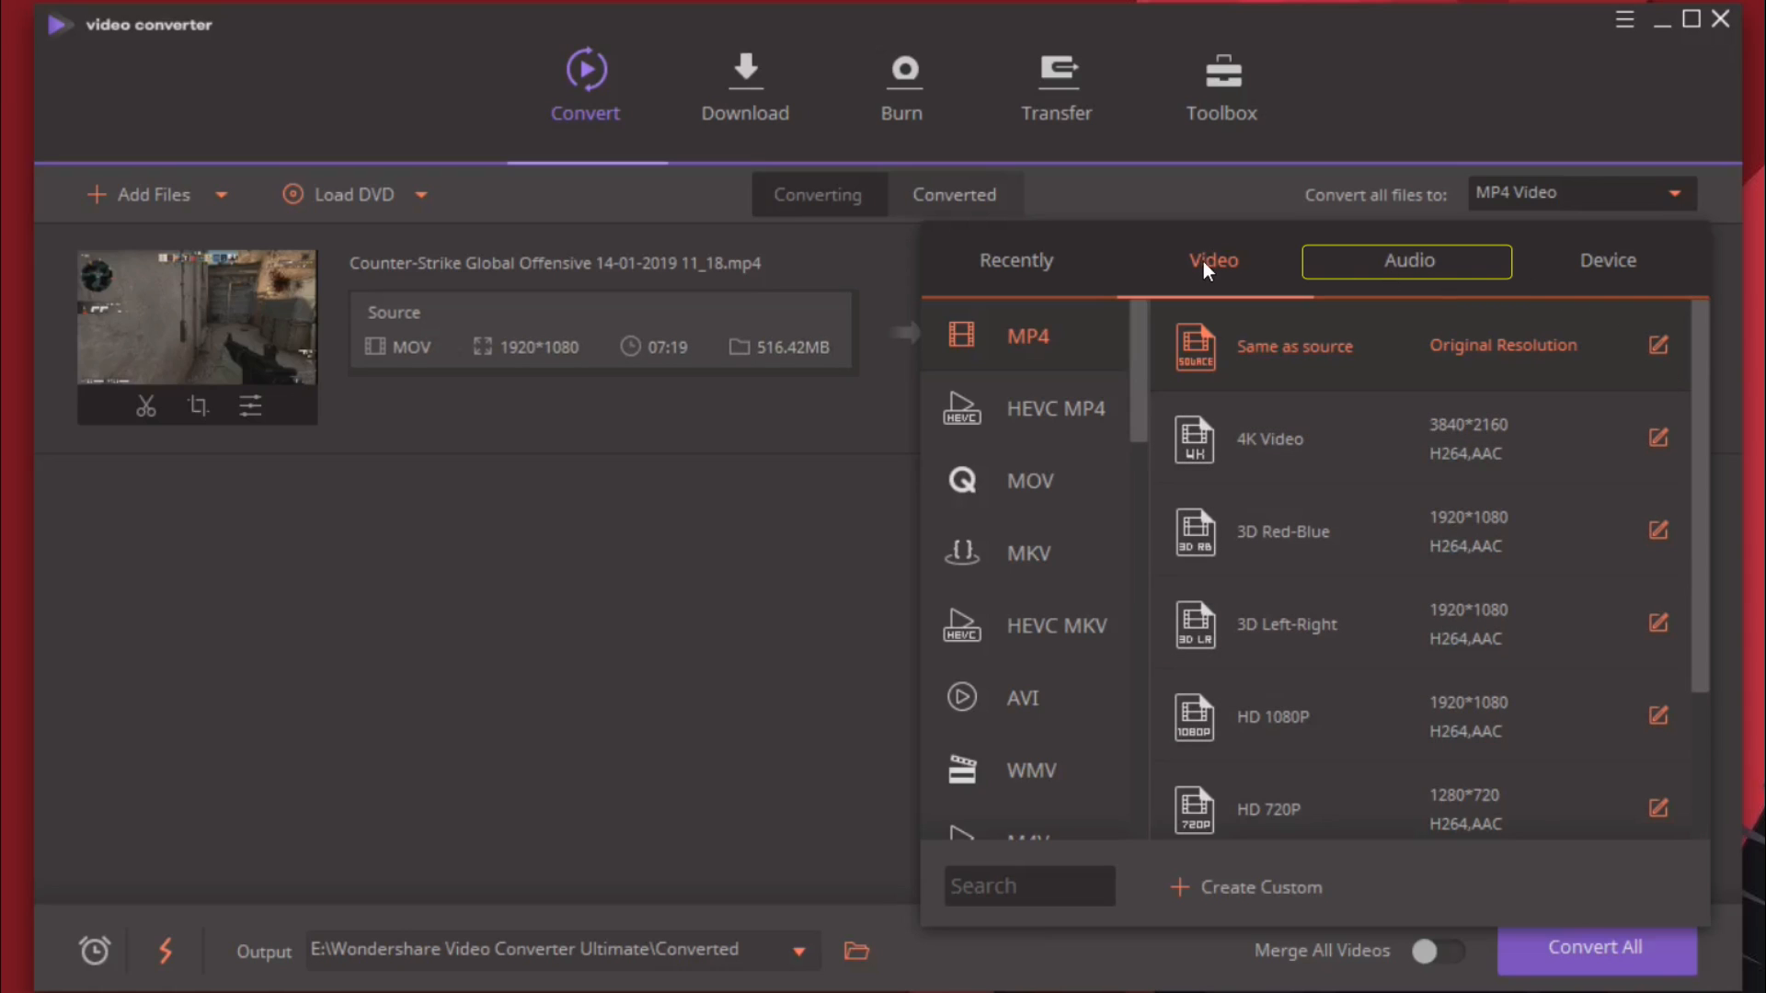
- Choose MP3 High Quality from the Audio formats and show Apple device presets
{"action": "left_click", "coordinate": [1405, 260]}
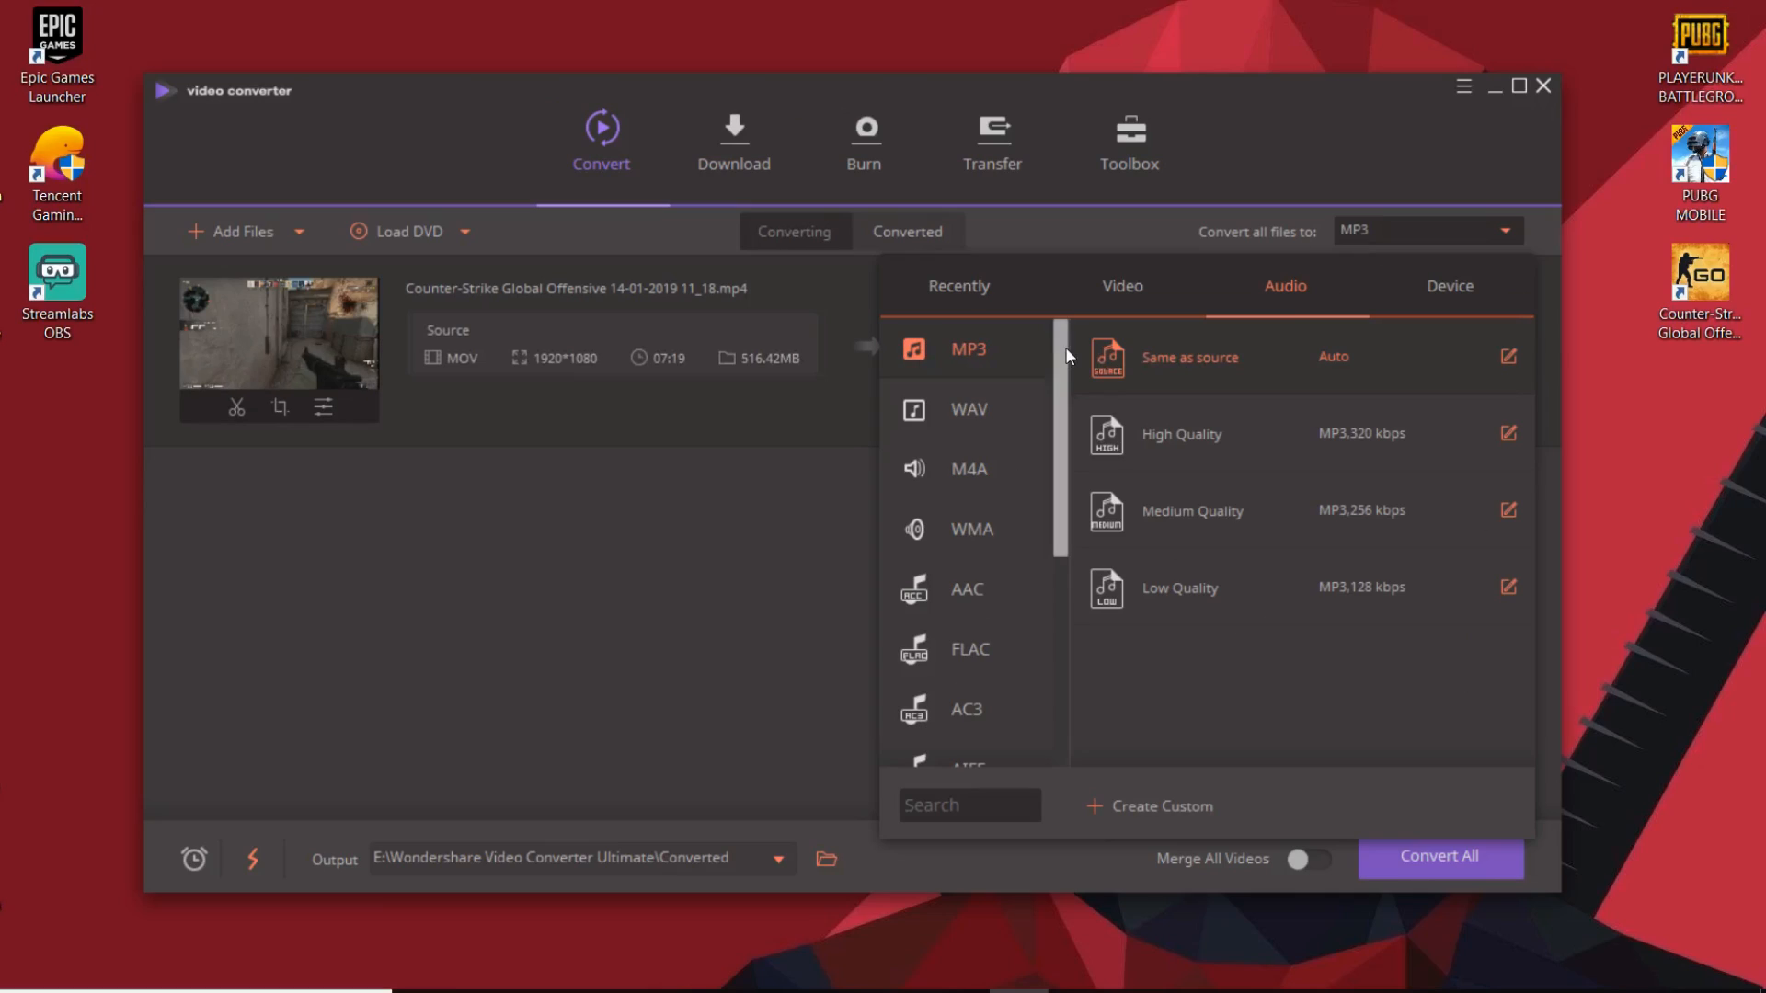
{"action": "scroll", "scroll_direction": "down", "scroll_amount": 3}
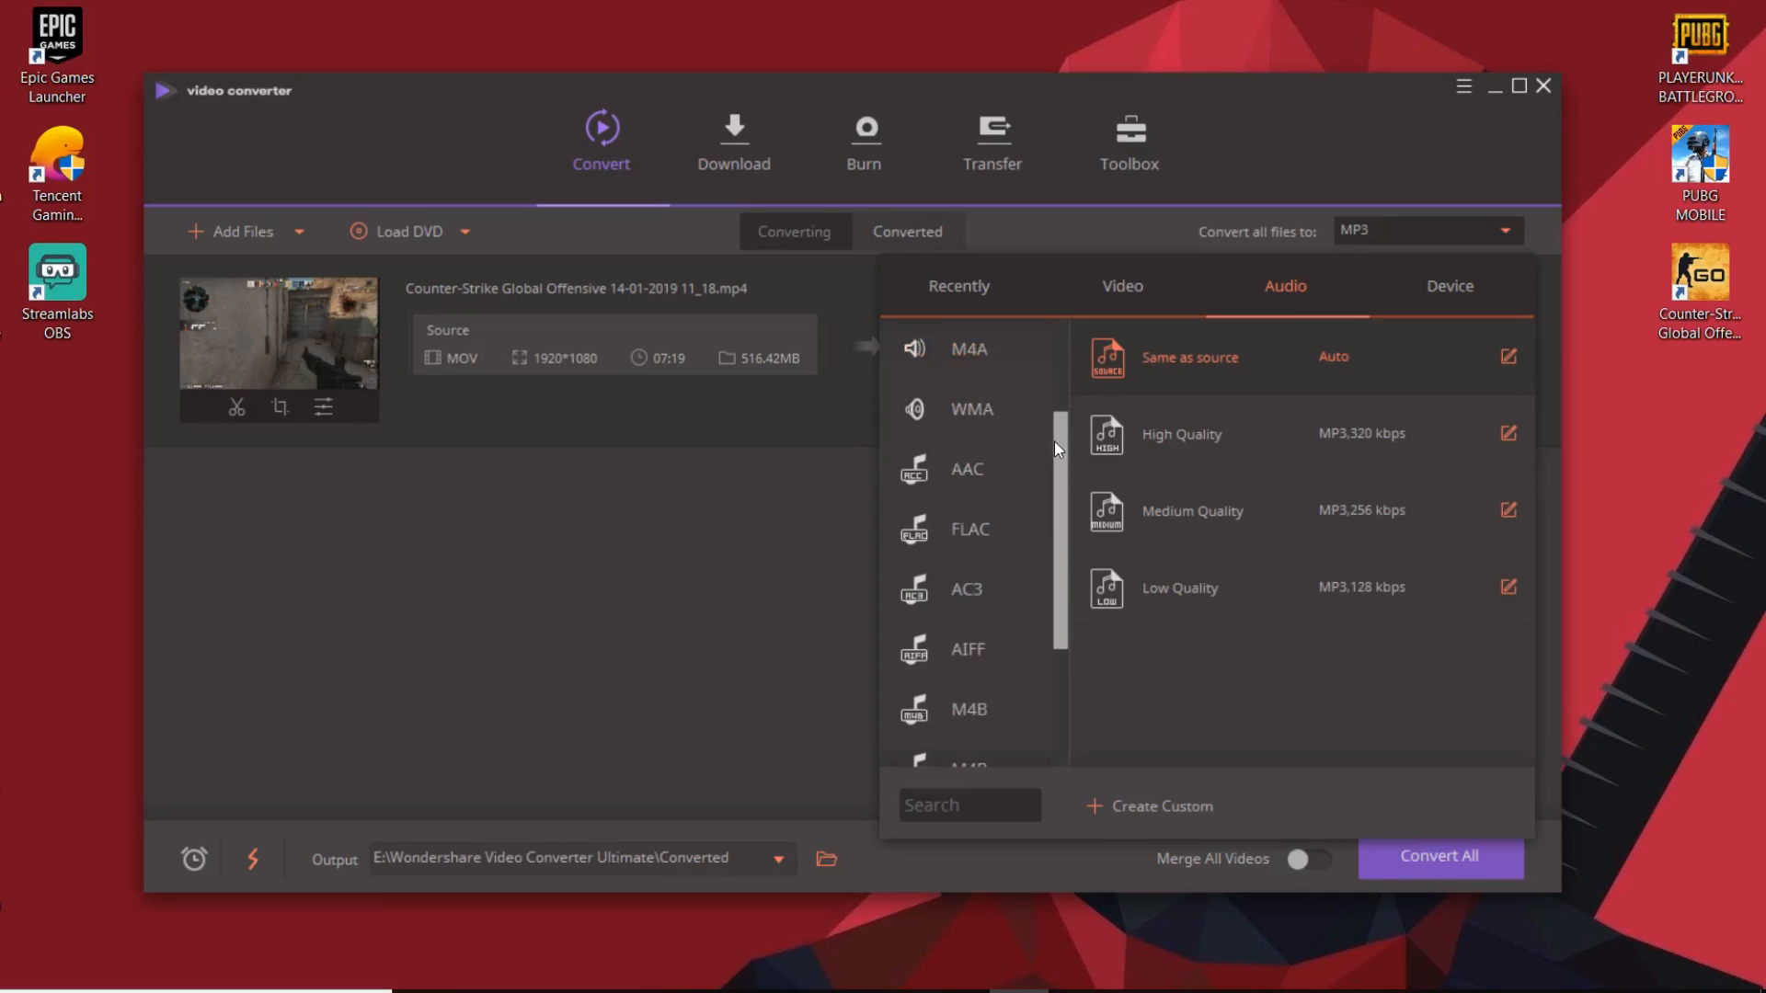
{"action": "scroll", "scroll_direction": "down", "scroll_amount": 3}
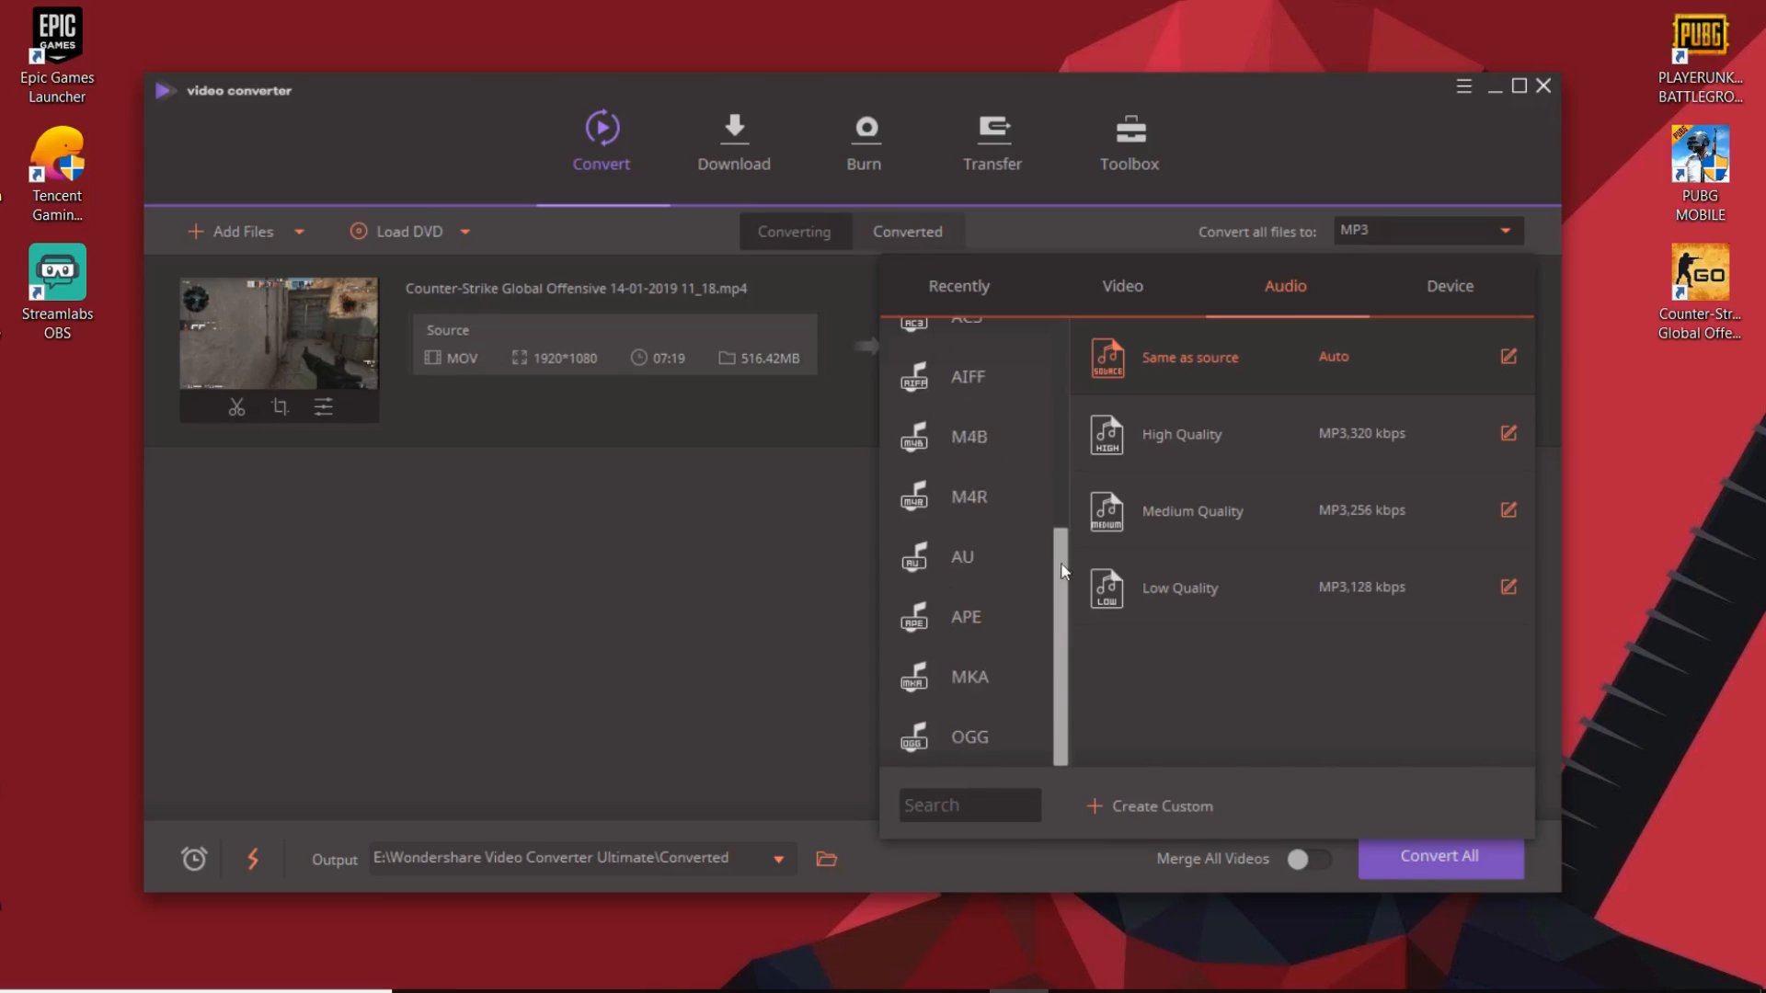
{"action": "left_click", "coordinate": [1449, 287]}
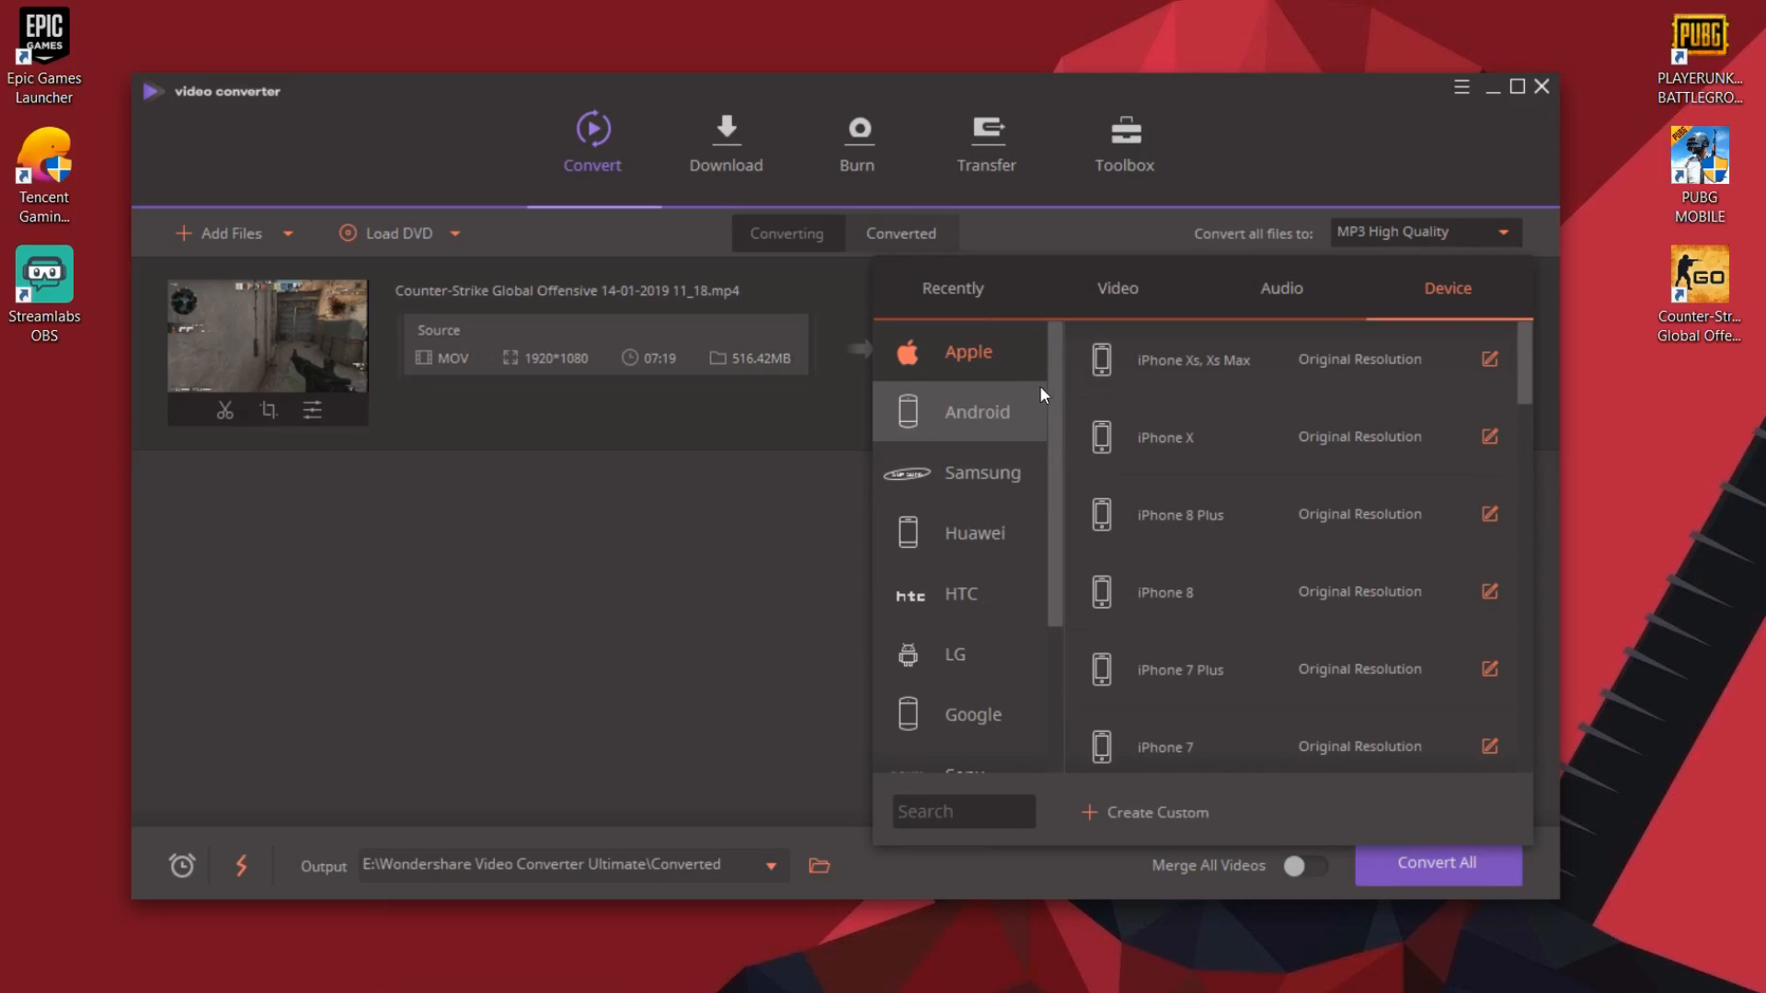
{"action": "mouse_move", "coordinate": [965, 352]}
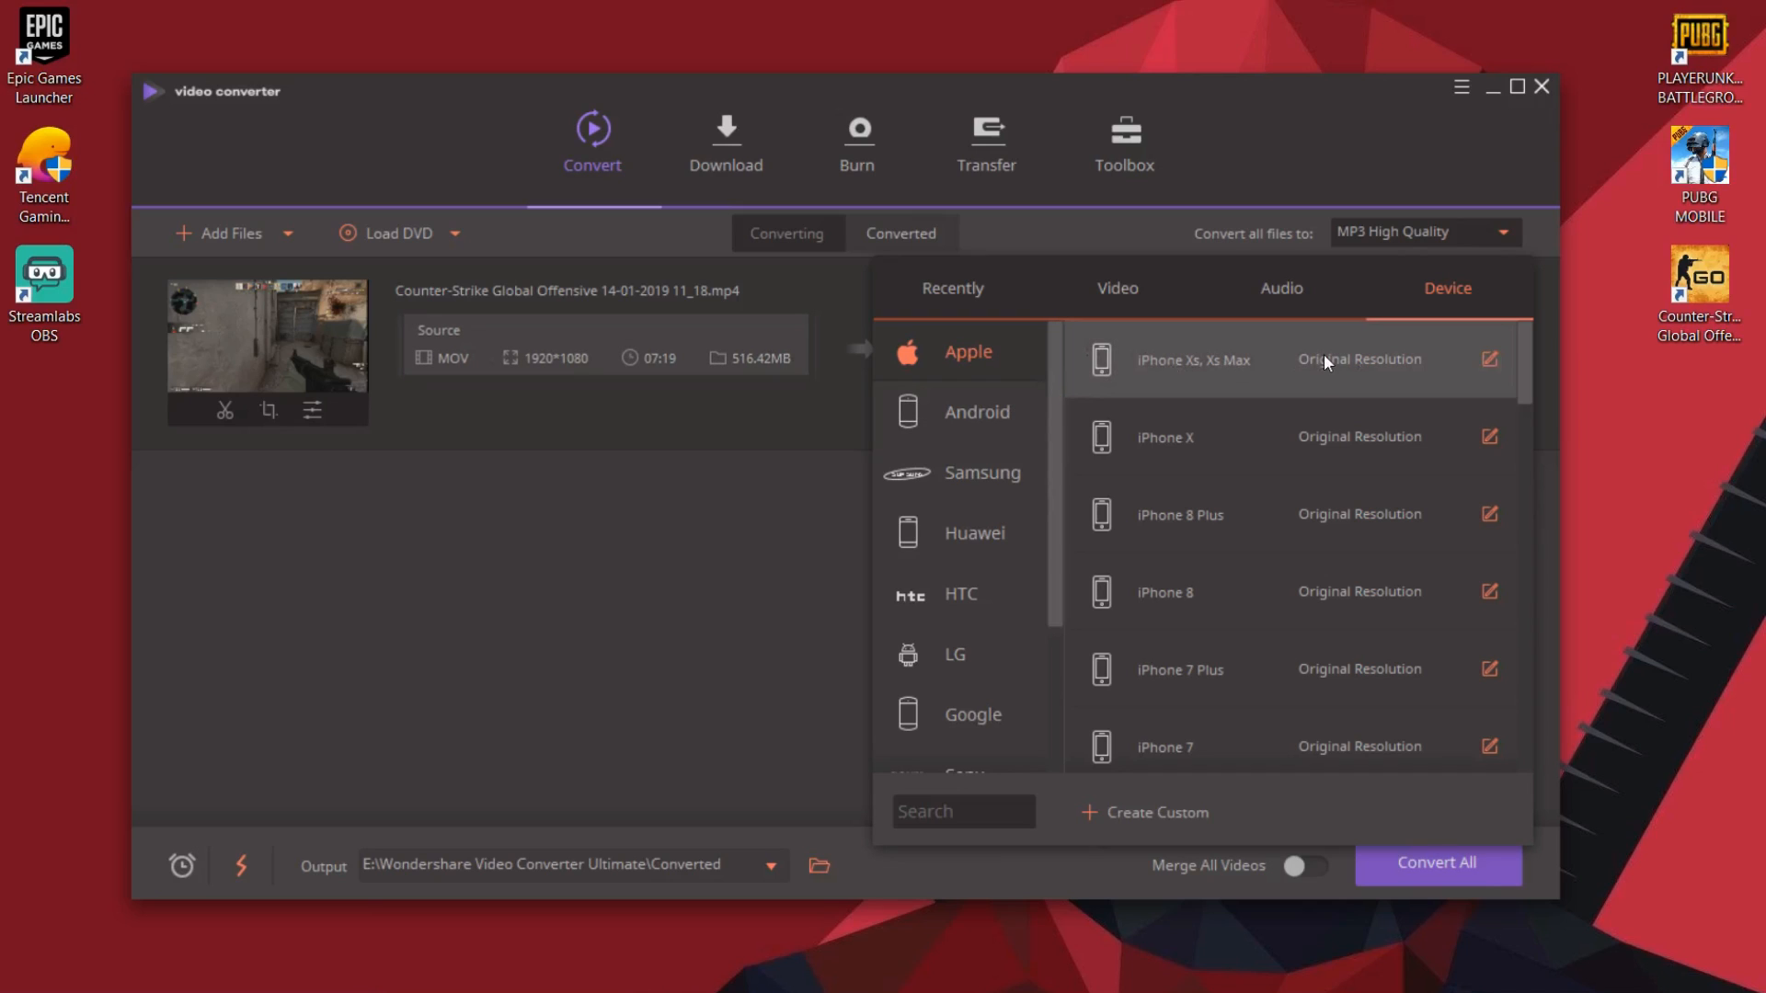
- Browse Samsung presets, then close the chooser leaving MP4 HD 1080P as target
{"action": "left_click", "coordinate": [981, 471]}
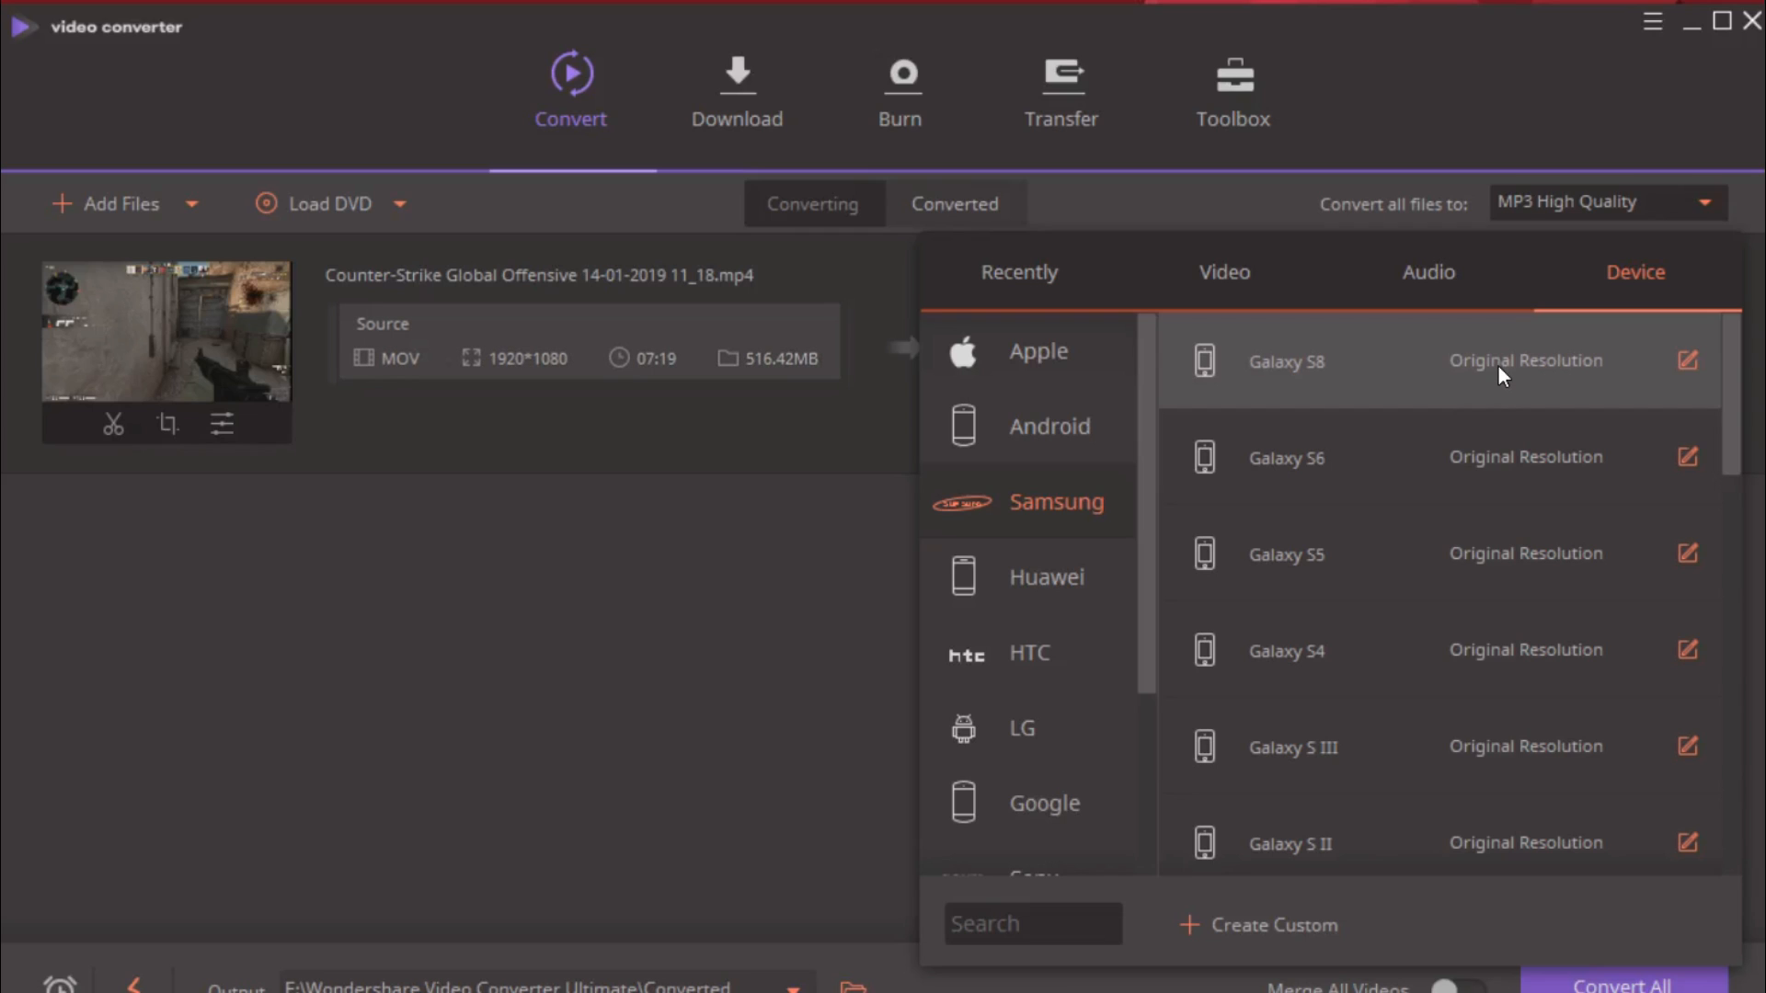
{"action": "left_click", "coordinate": [1720, 21]}
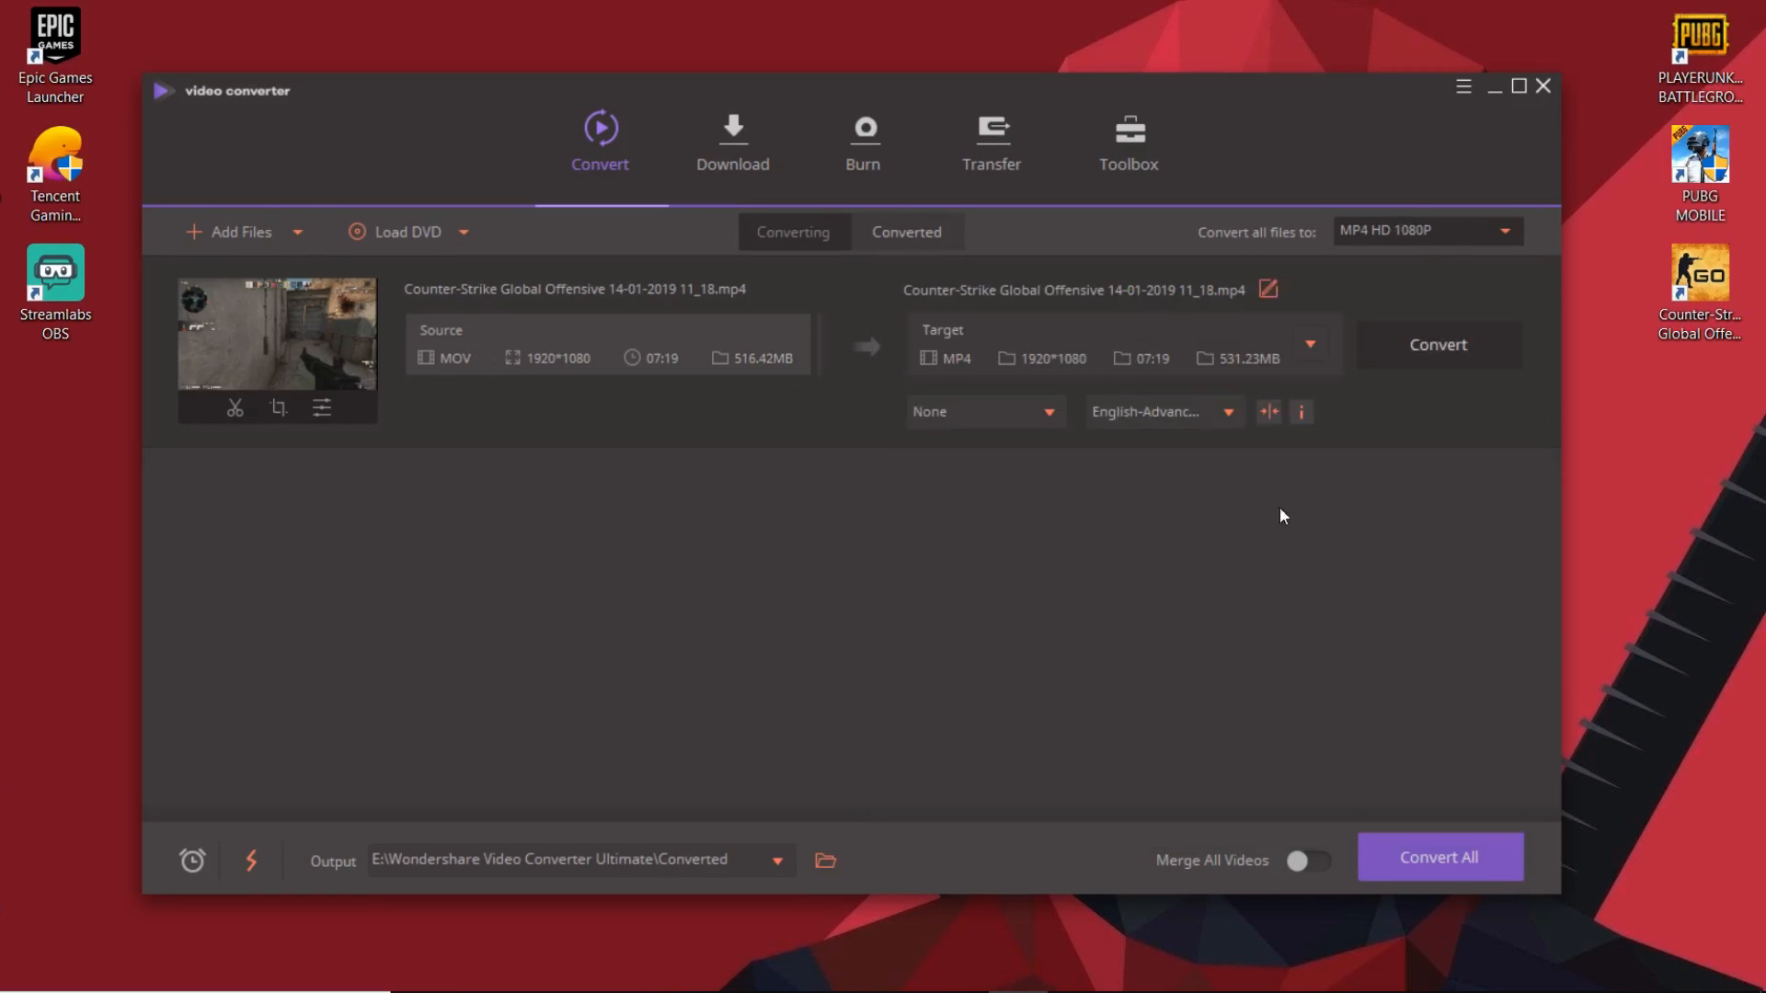
- Convert the gameplay clip to MP4 and monitor its progress
{"action": "left_click", "coordinate": [1438, 857]}
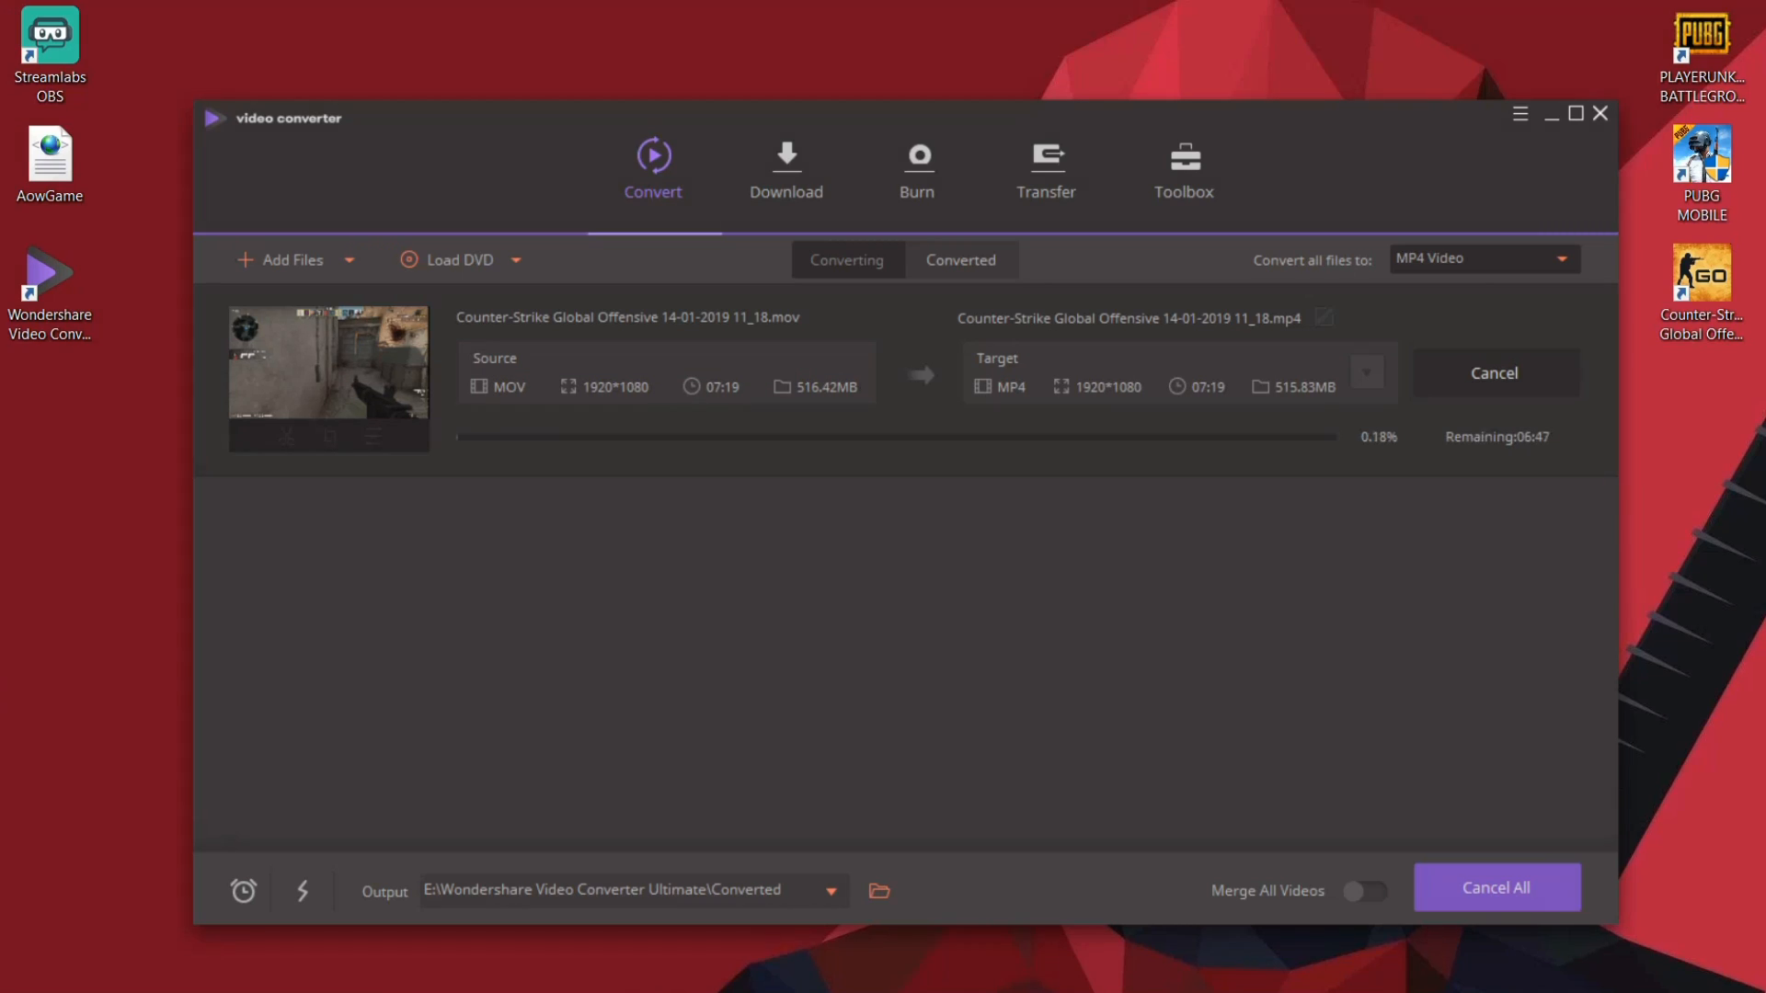
{"action": "left_click", "coordinate": [303, 889]}
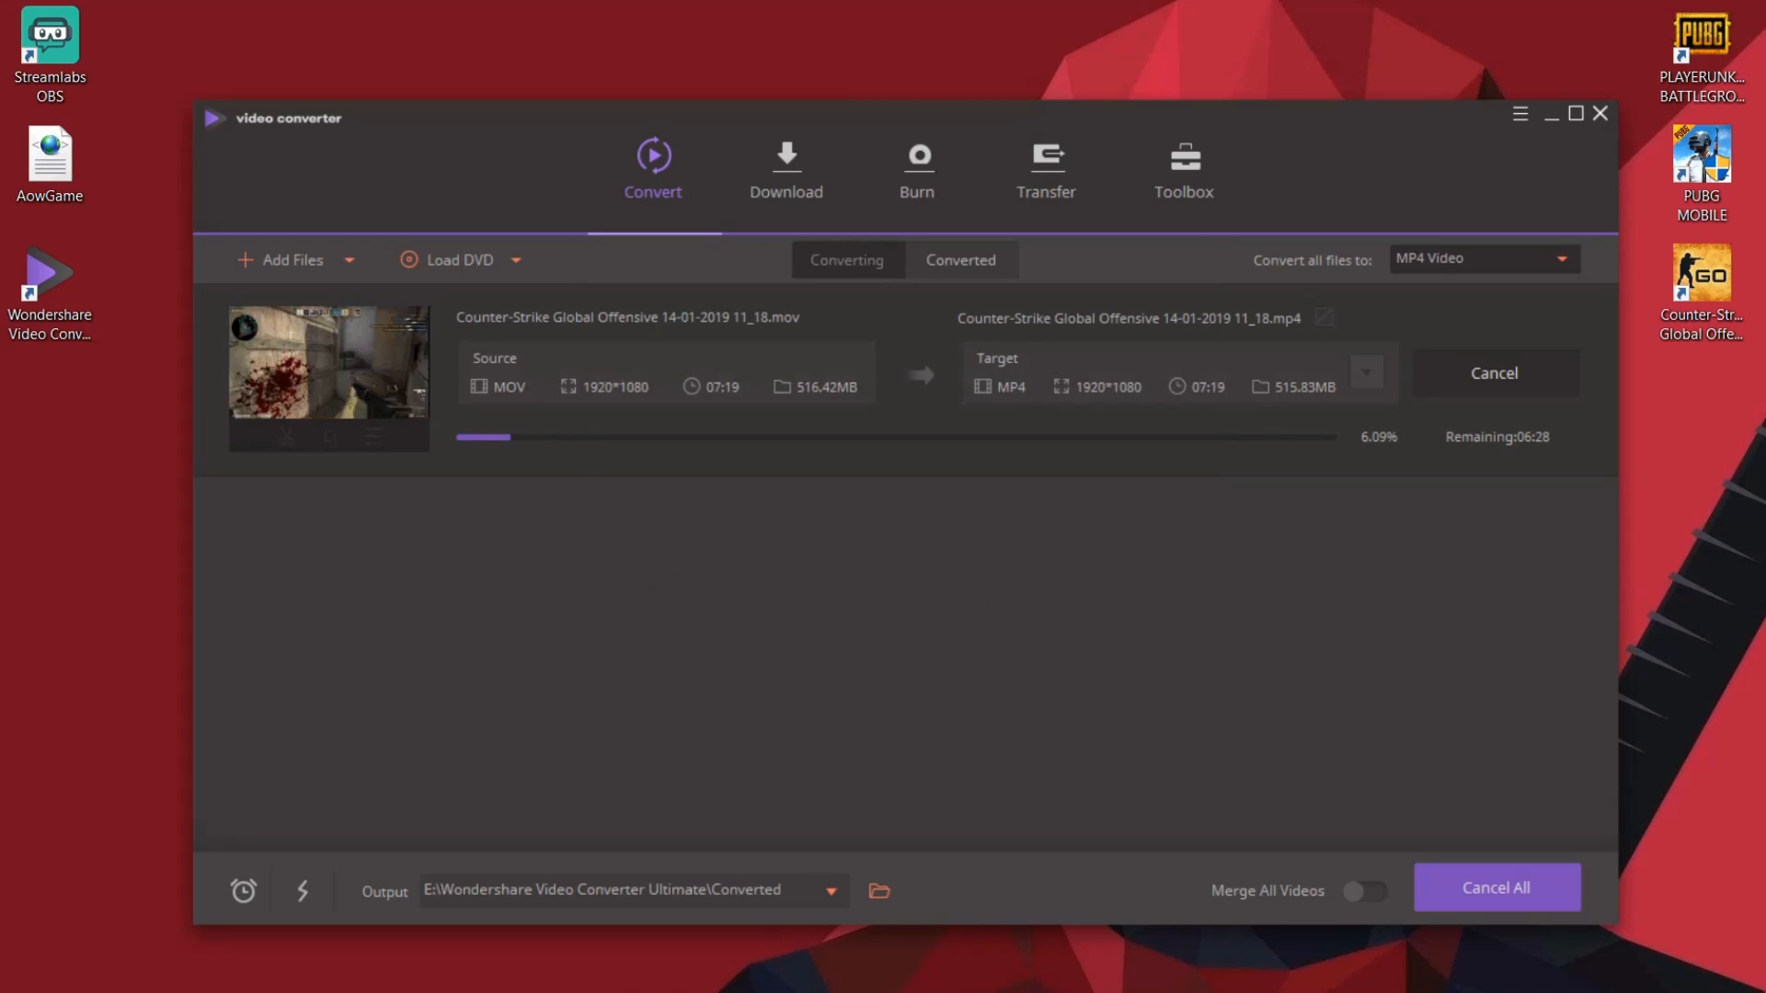
- Switch to the Download section for online videos
{"action": "left_click", "coordinate": [787, 164]}
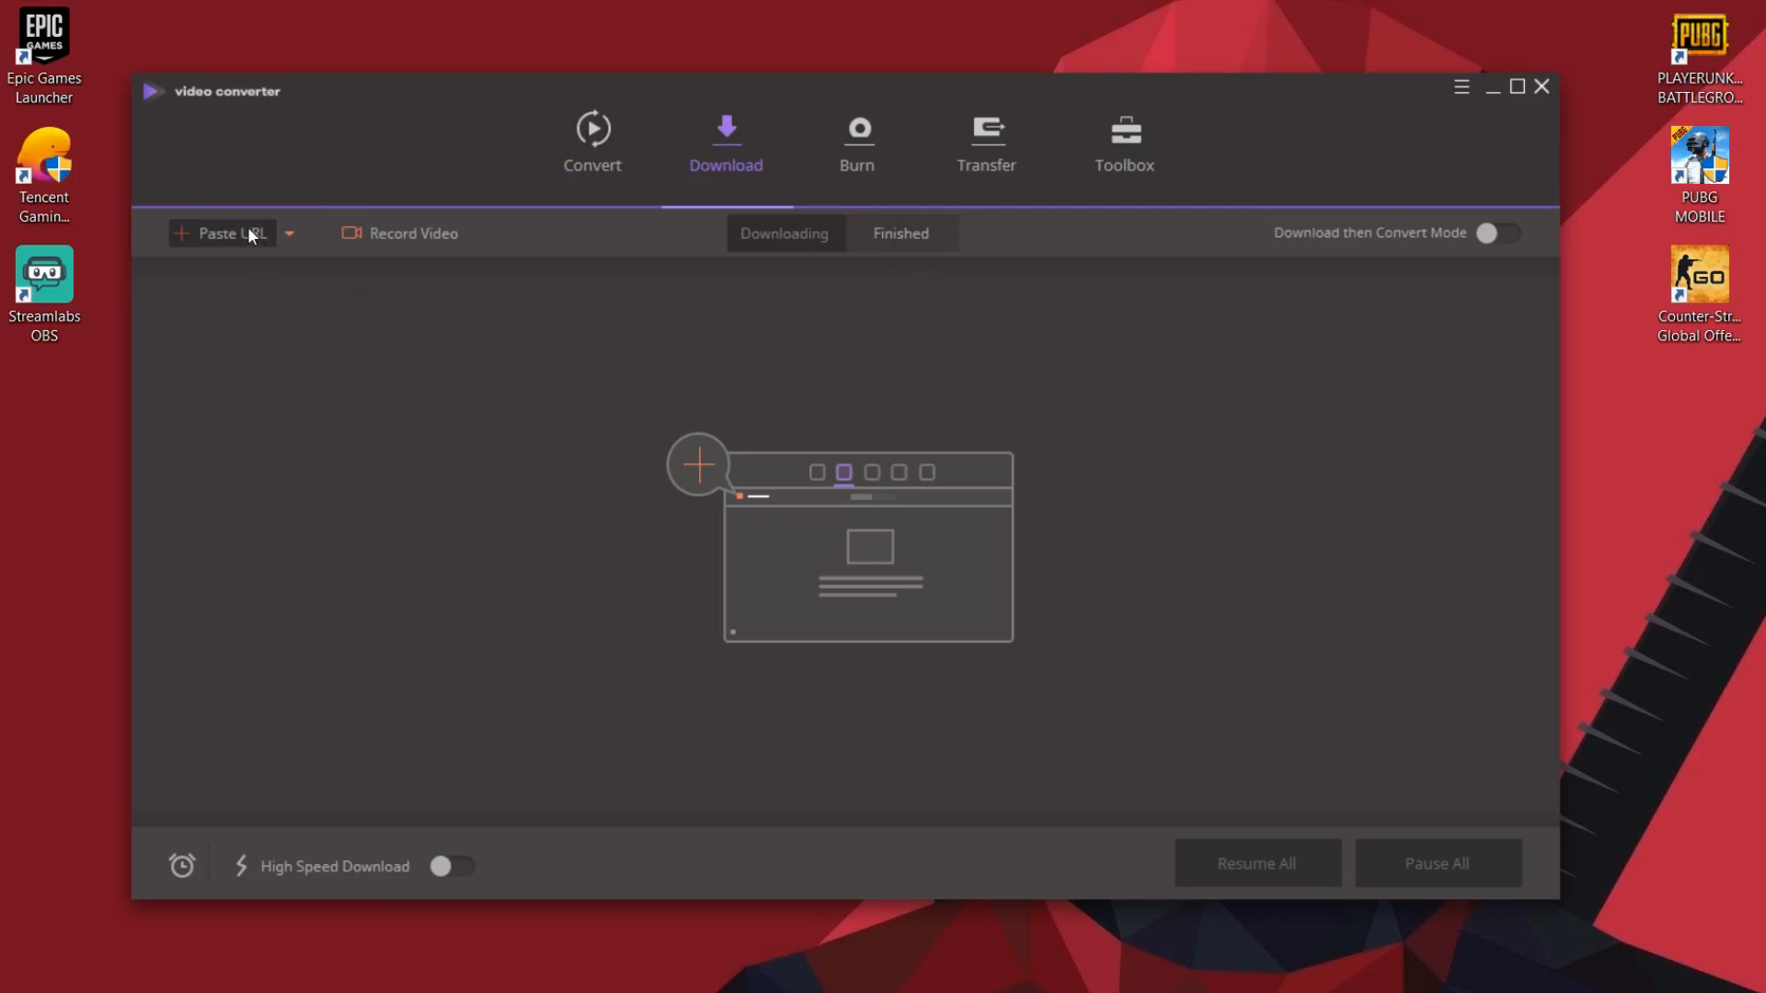
{"action": "mouse_move", "coordinate": [681, 525]}
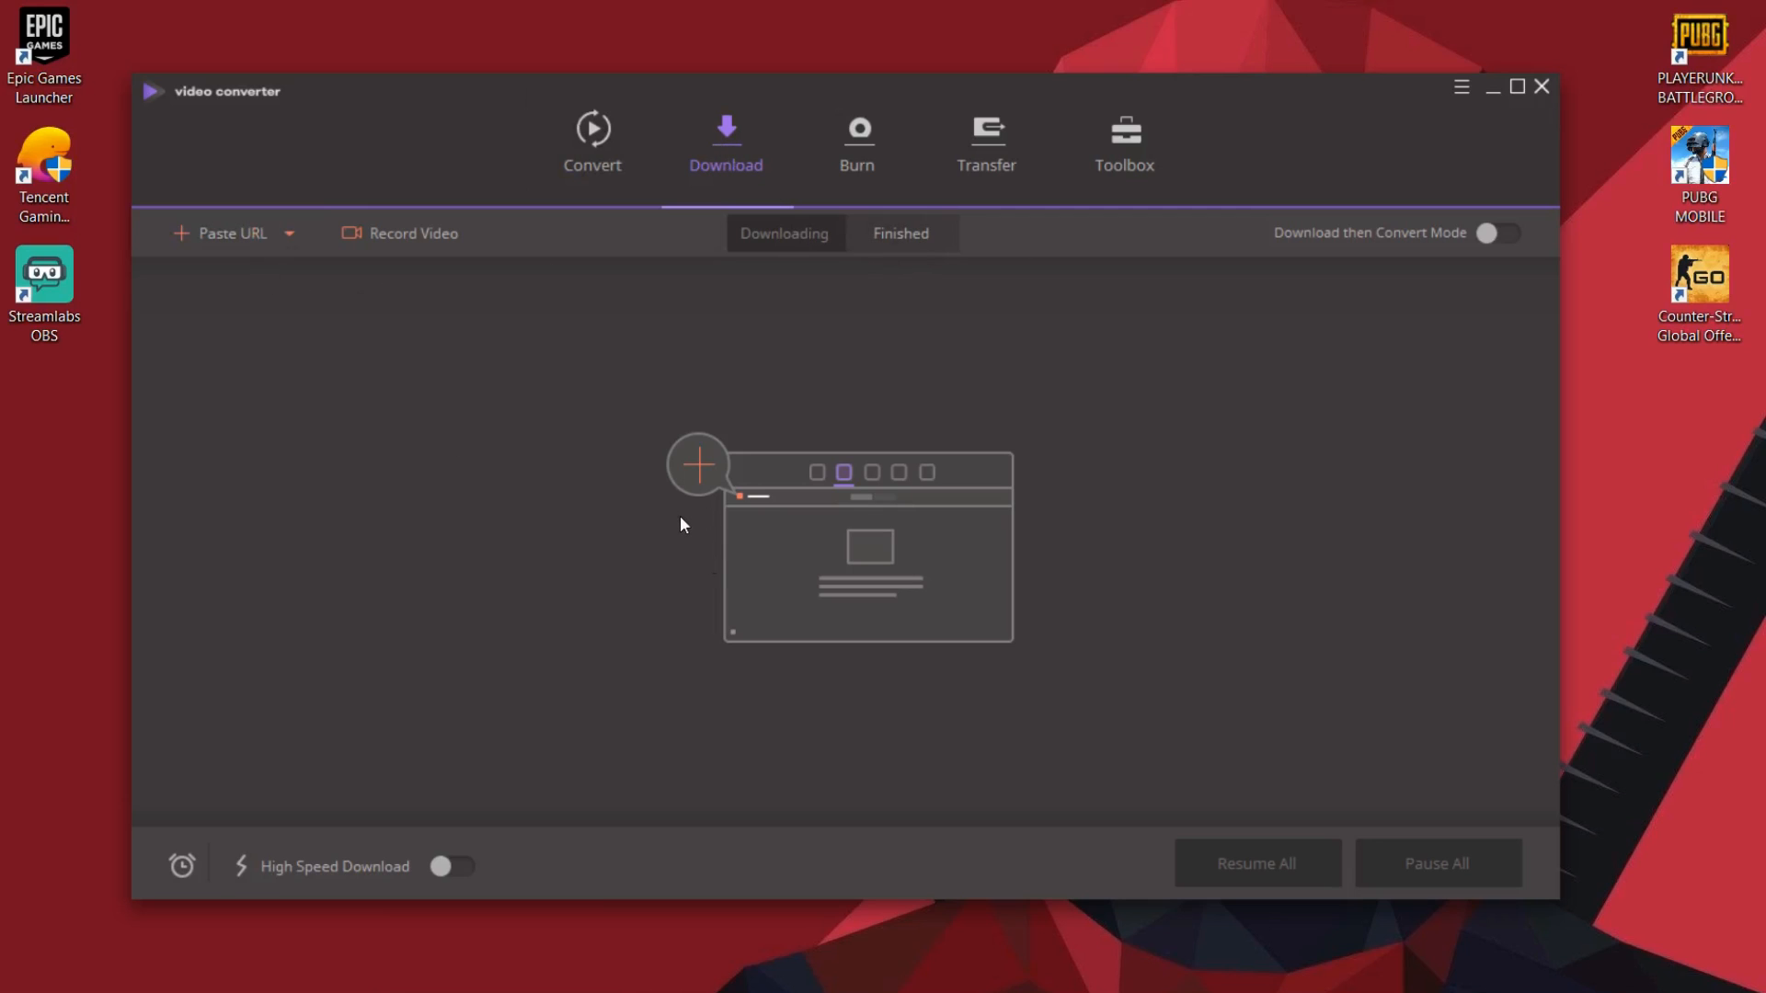
{"action": "mouse_move", "coordinate": [698, 467]}
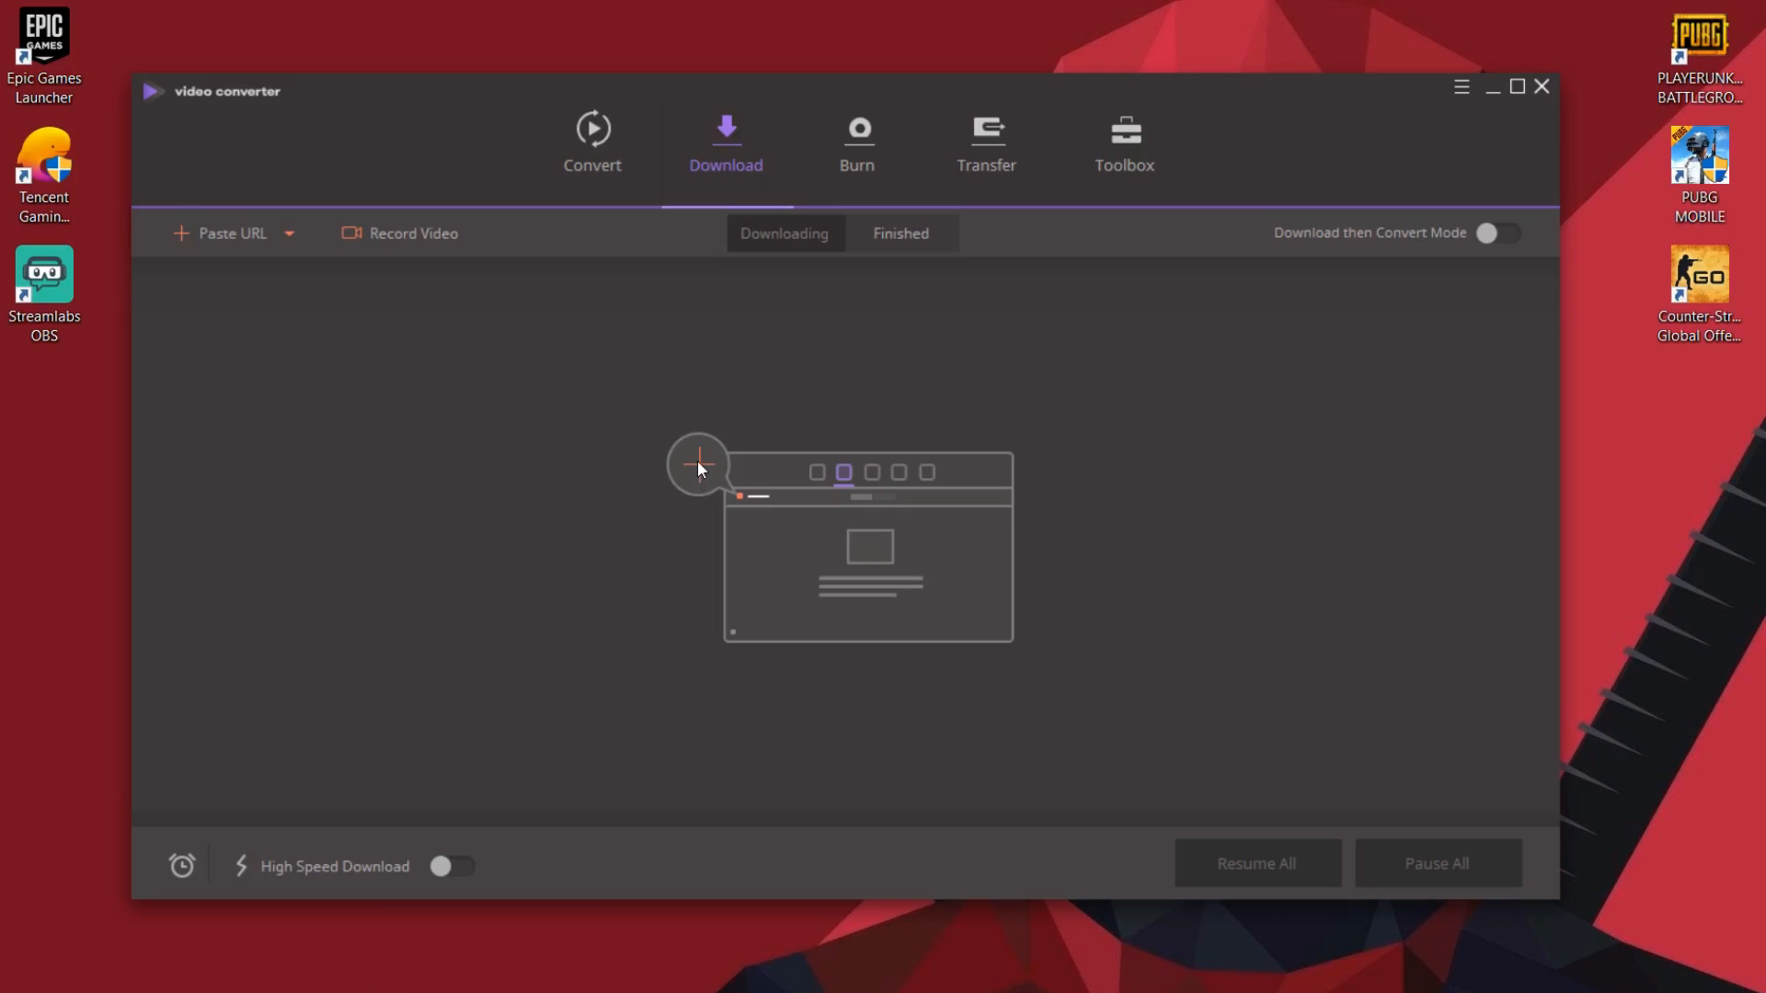
{"action": "mouse_move", "coordinate": [712, 421]}
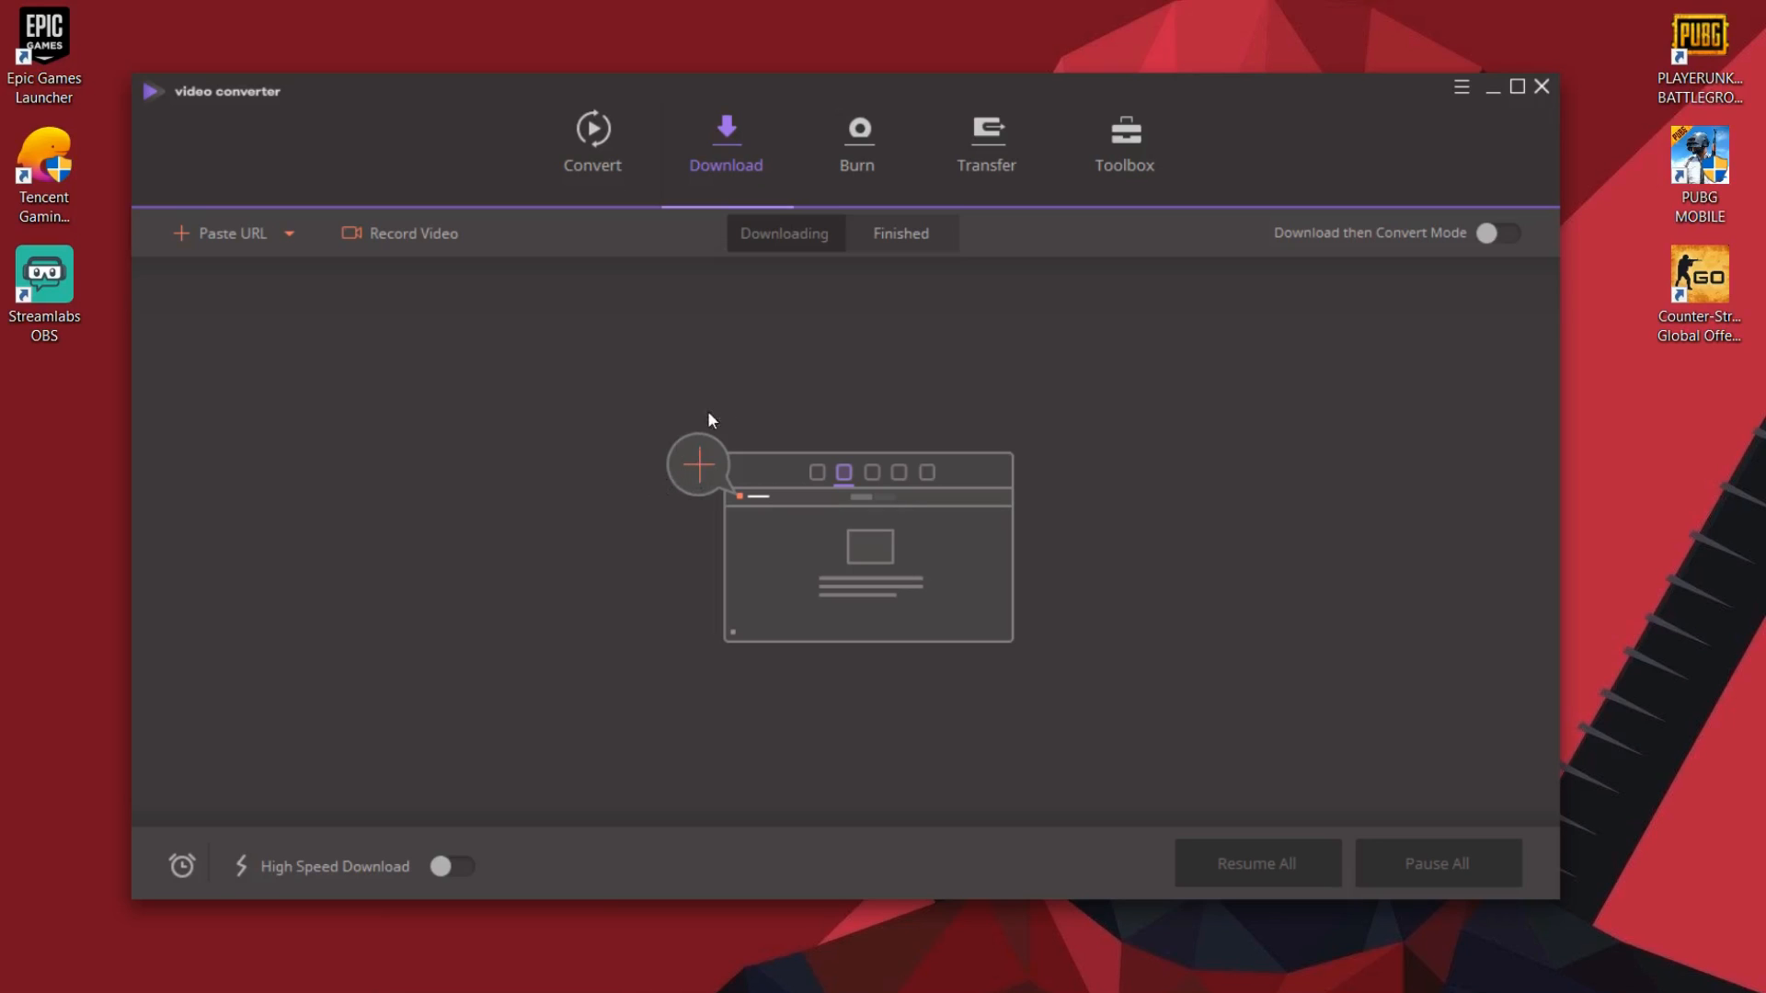
{"action": "mouse_move", "coordinate": [856, 140]}
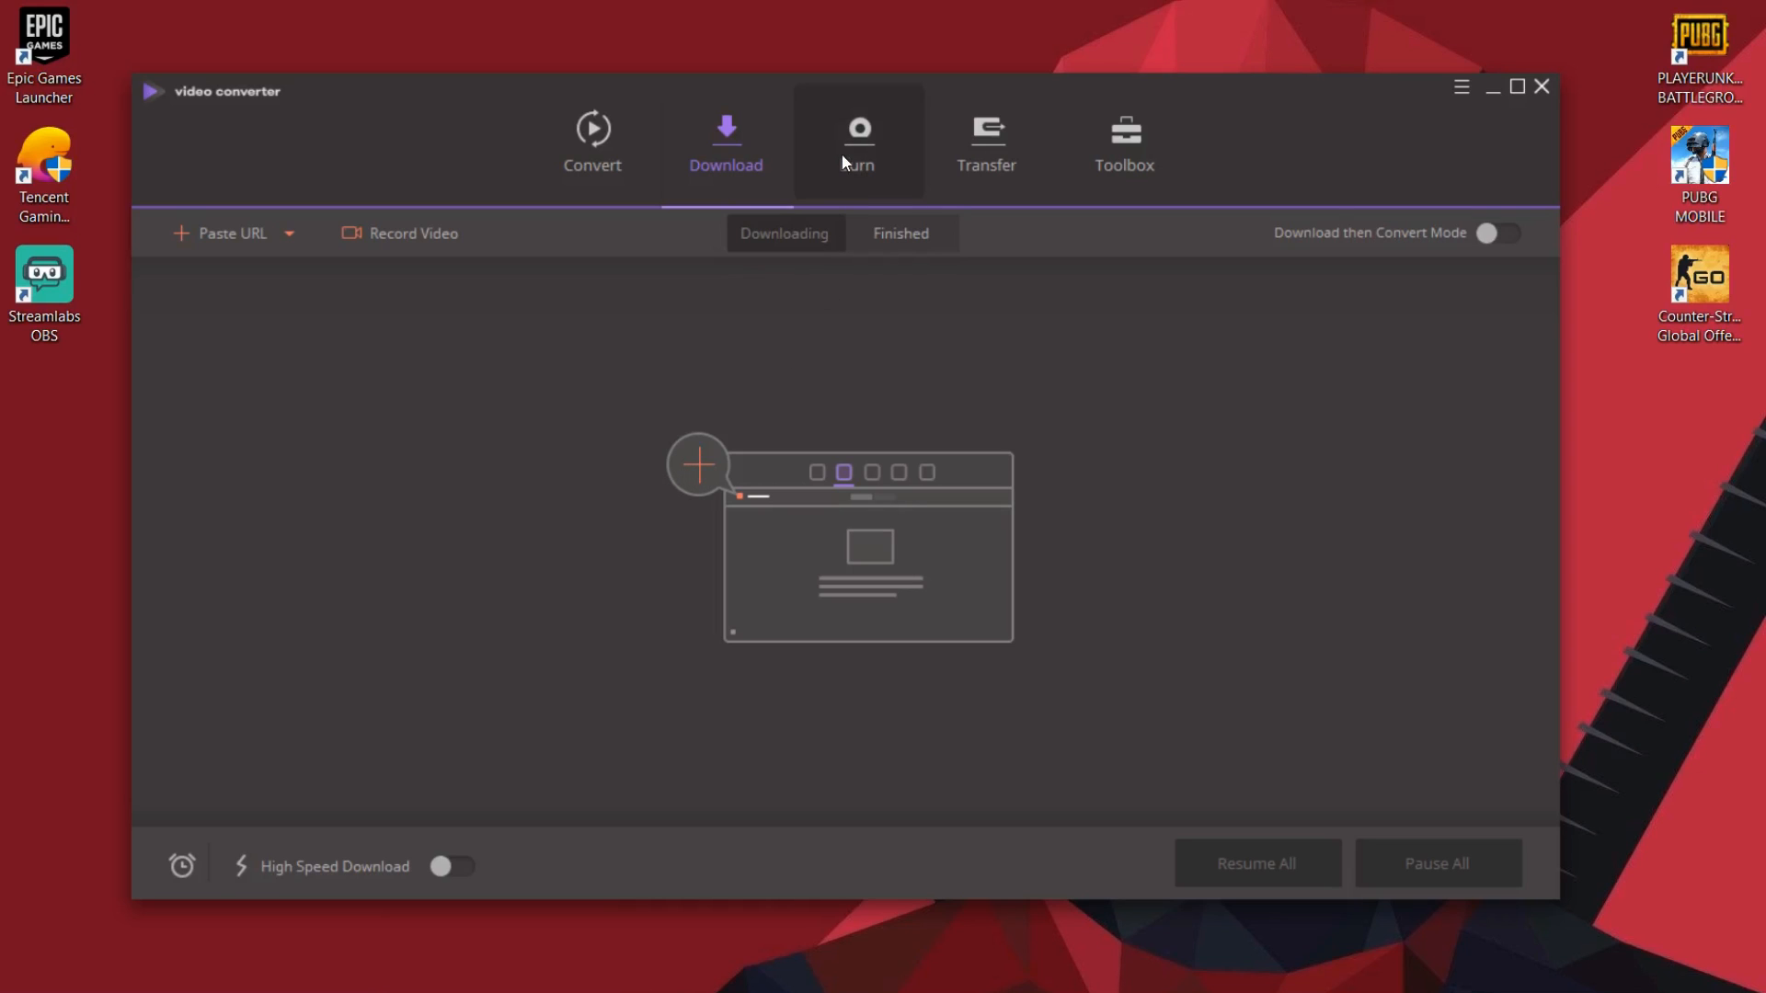
- Open the Burn section and set the burn target to ISO File
{"action": "left_click", "coordinate": [857, 141]}
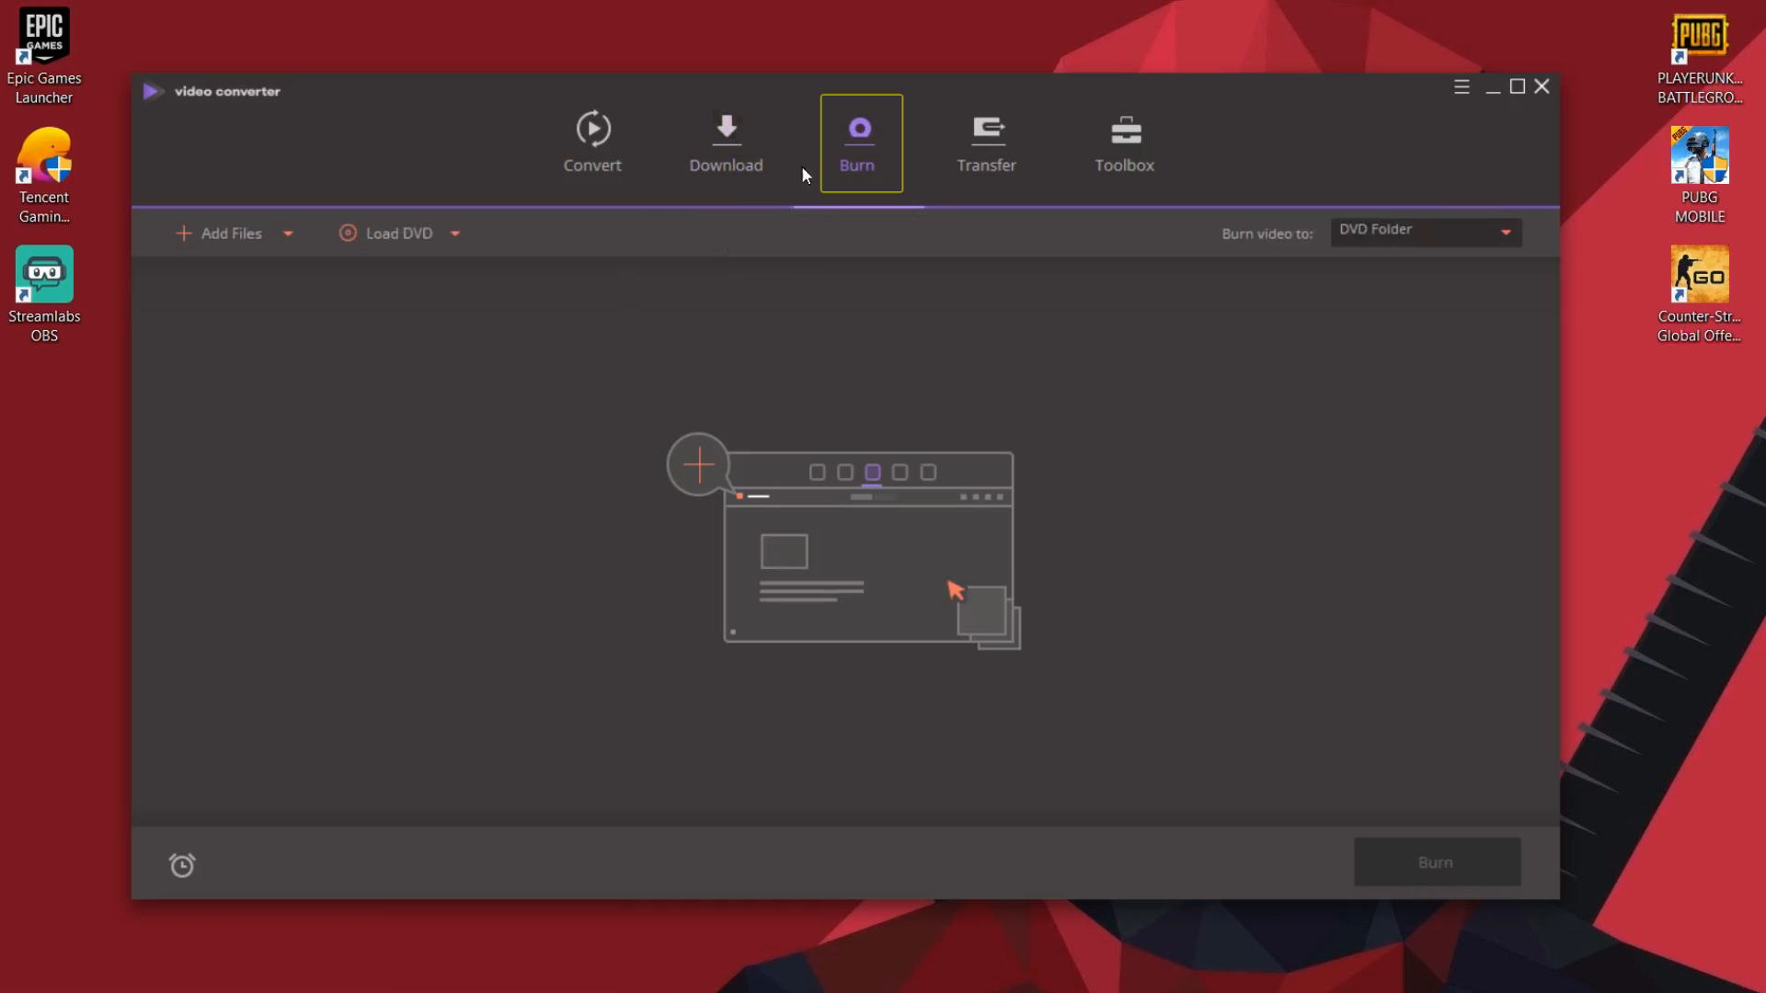
{"action": "mouse_move", "coordinate": [1216, 403]}
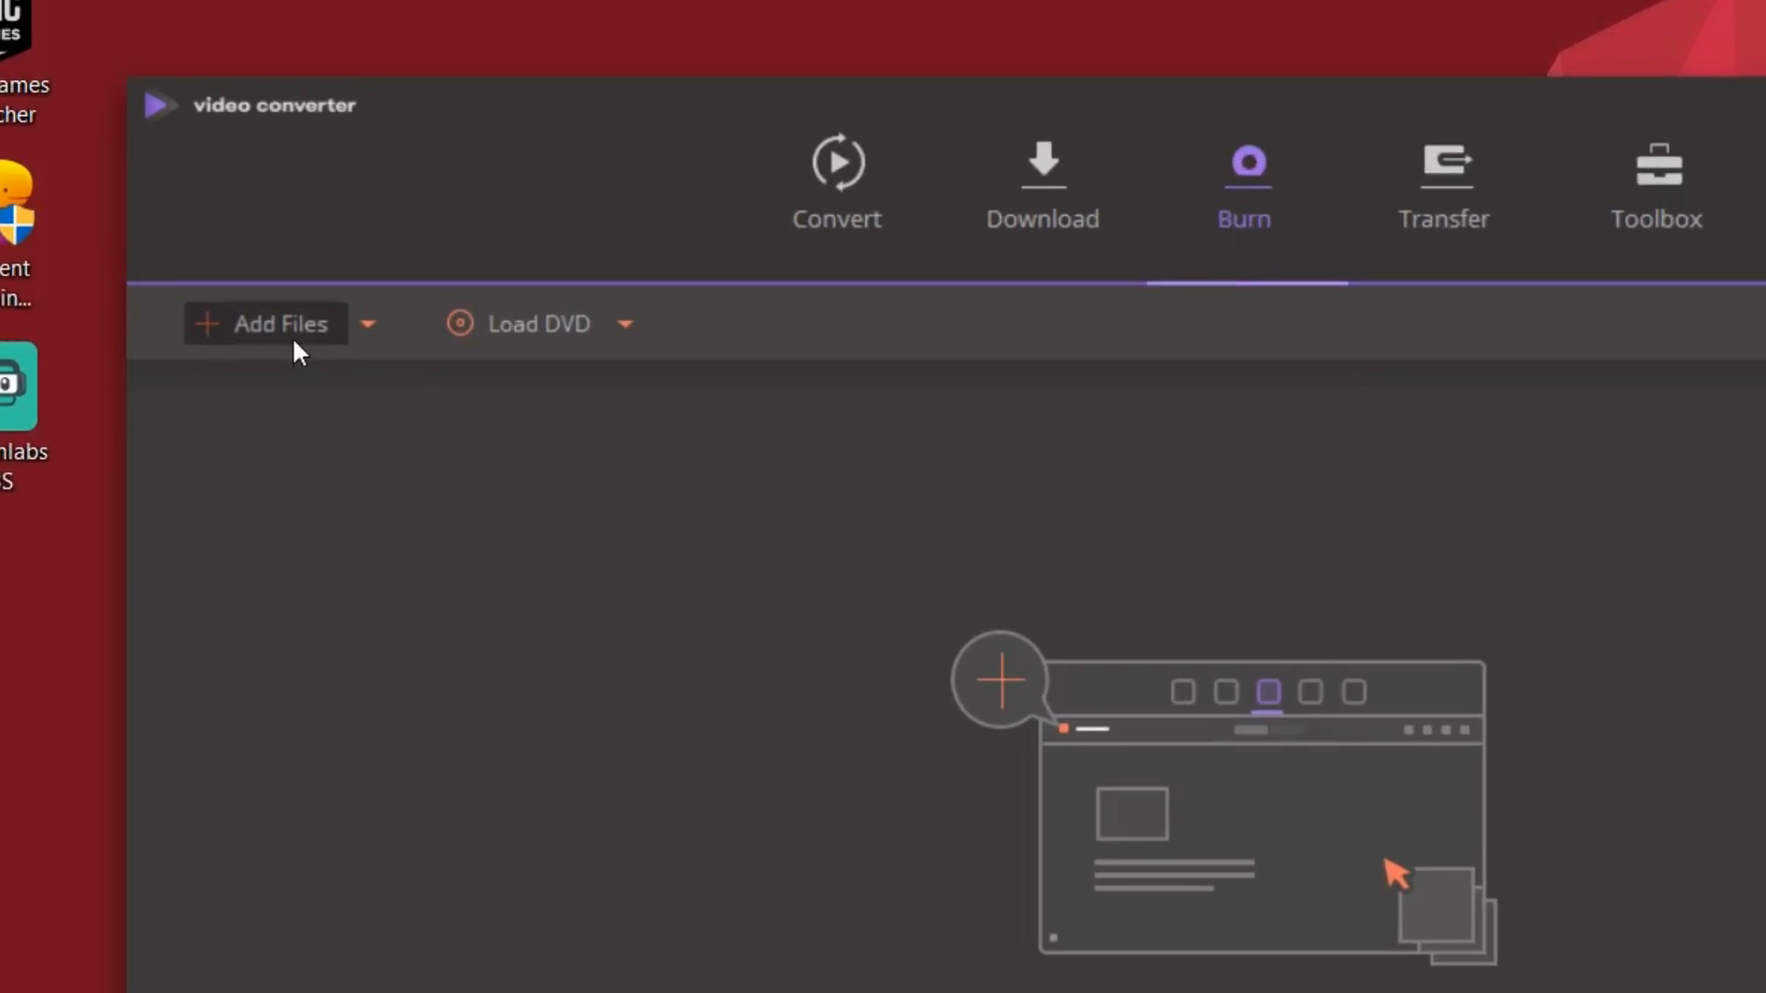
{"action": "left_click", "coordinate": [265, 323]}
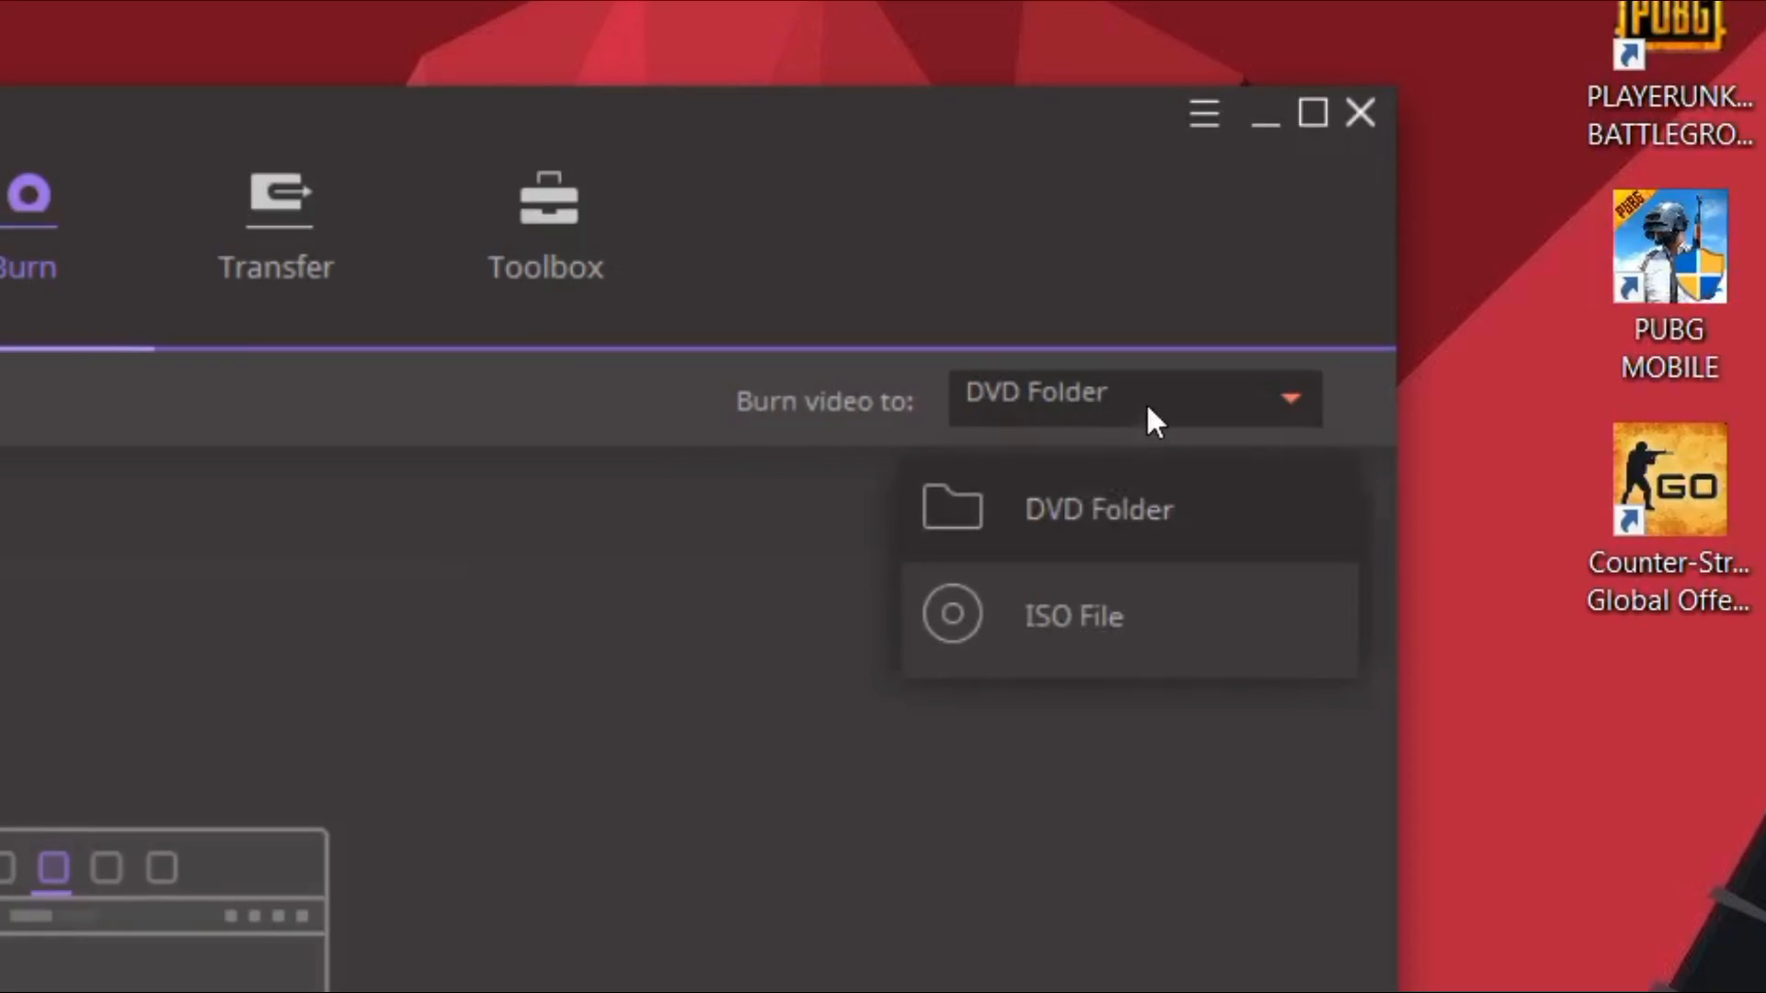
{"action": "left_click", "coordinate": [1097, 507]}
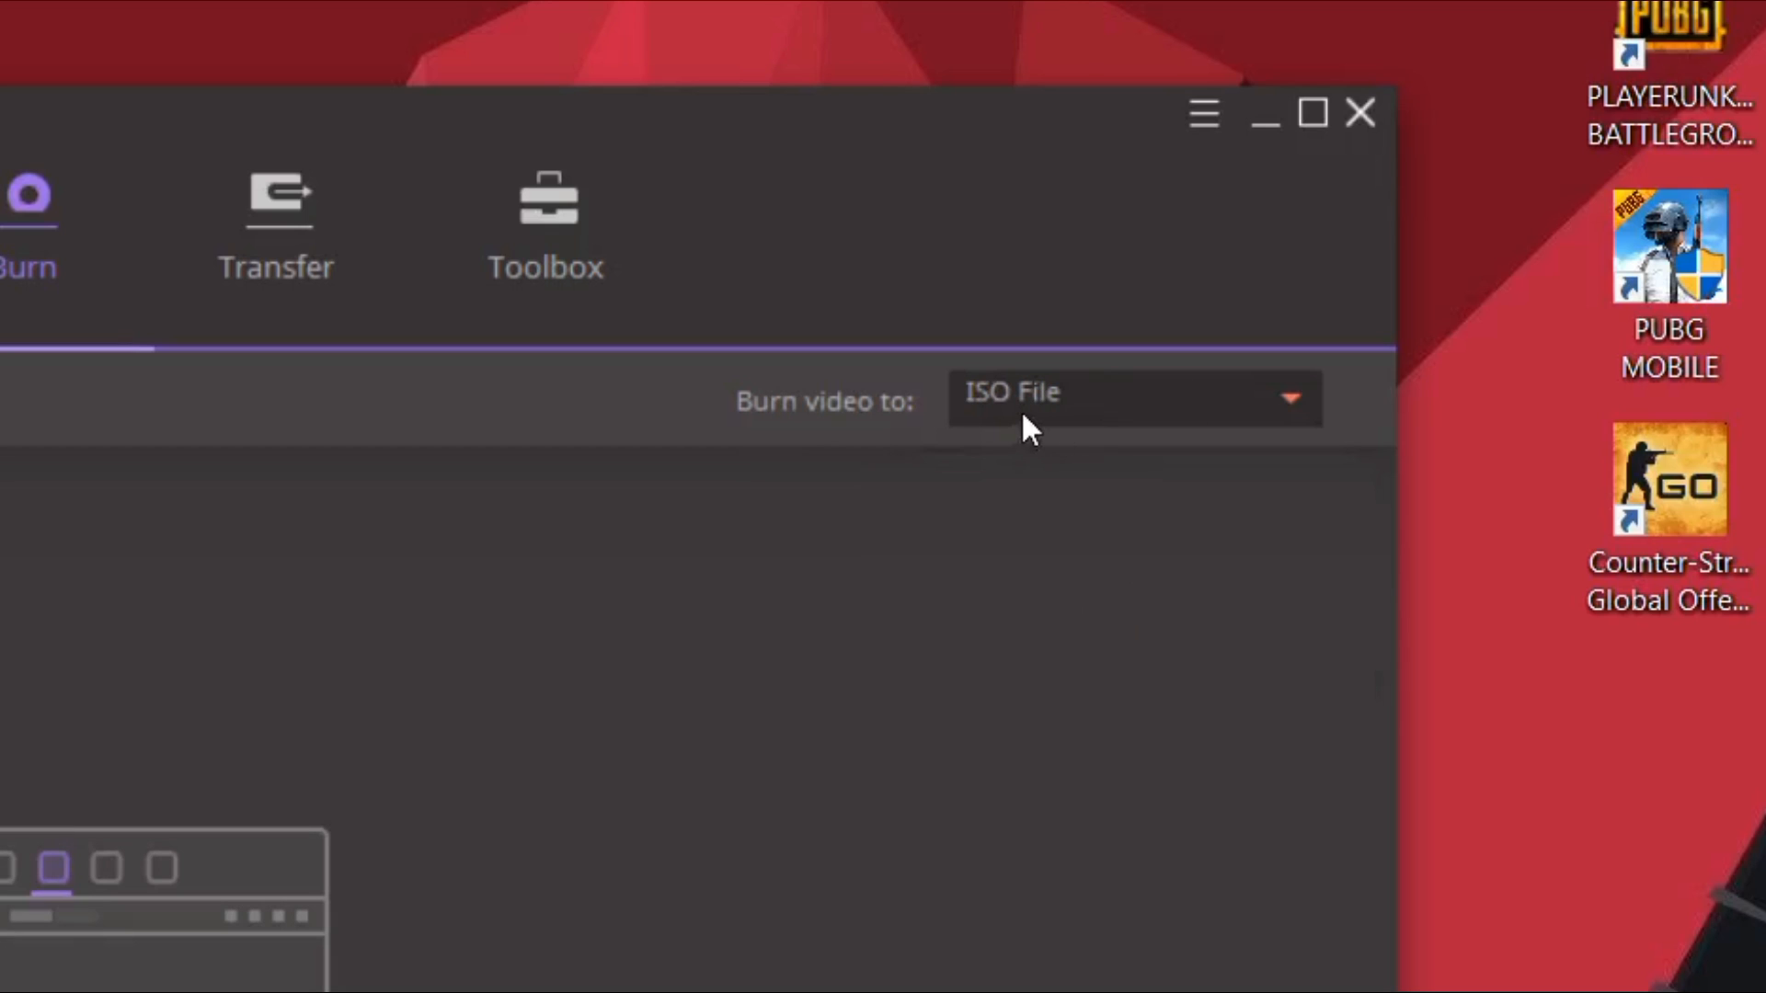
{"action": "mouse_move", "coordinate": [1019, 437]}
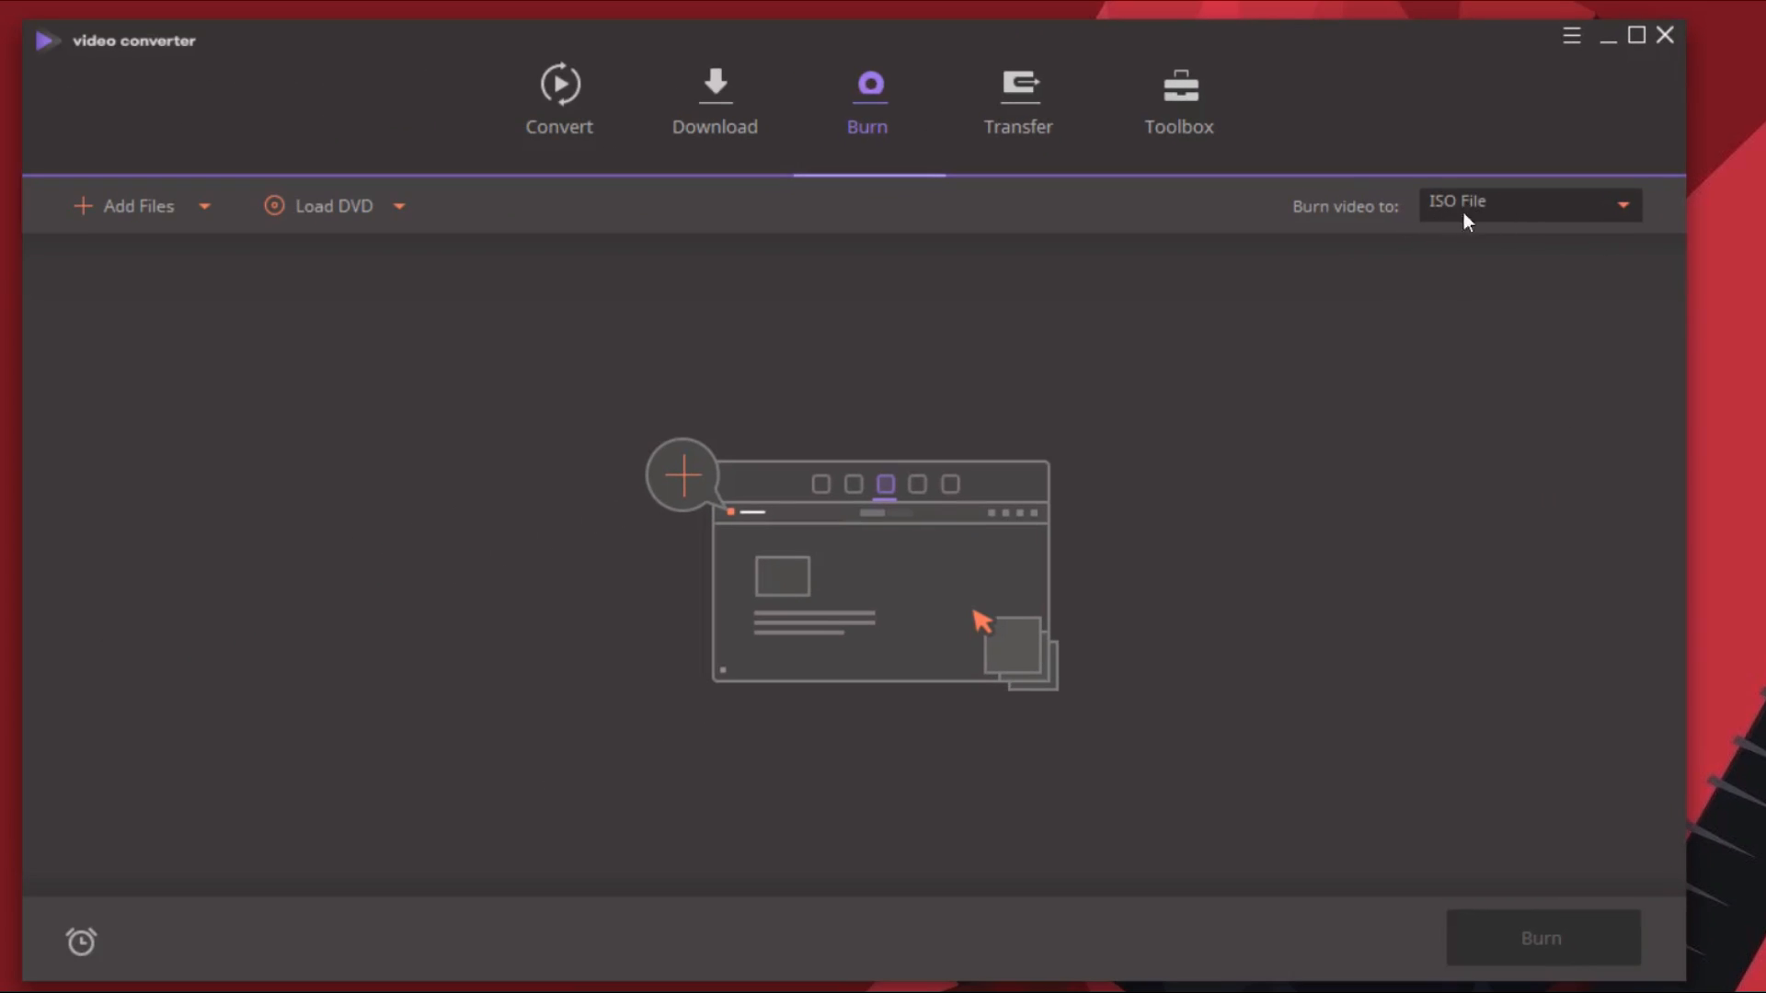
- Show the Transfer section and cancel the Add Files browser without adding anything
{"action": "left_click", "coordinate": [1017, 101]}
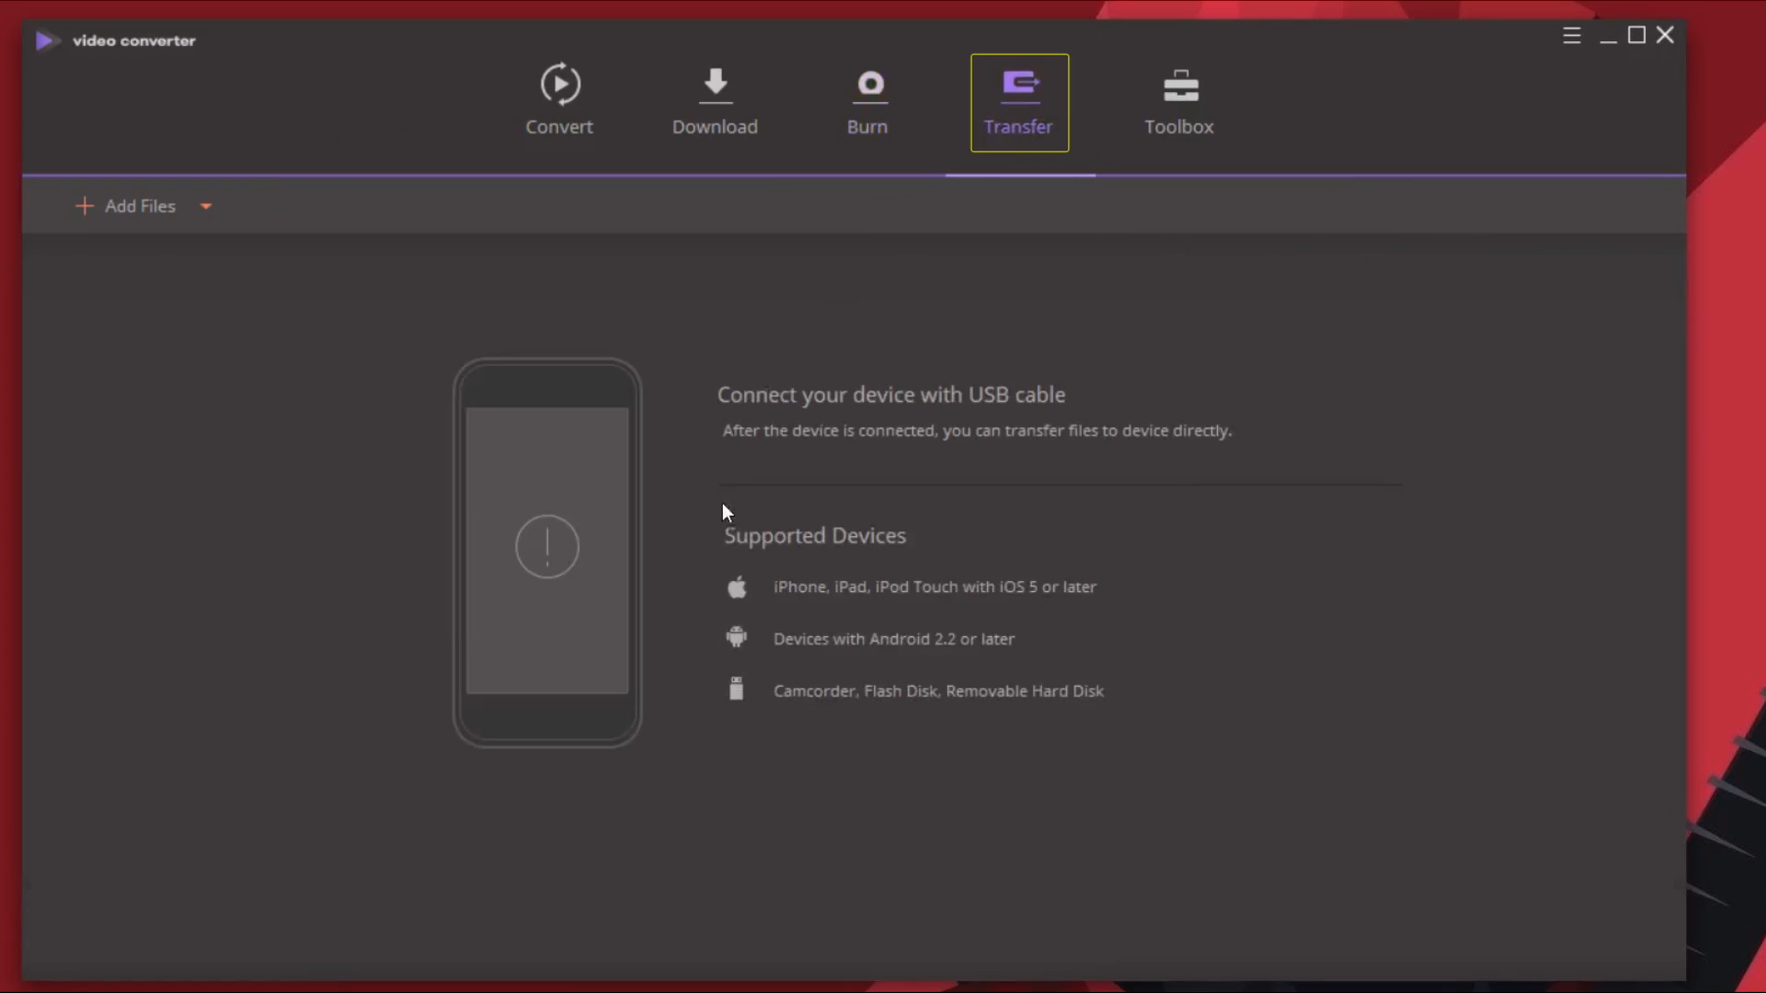
{"action": "mouse_move", "coordinate": [502, 425]}
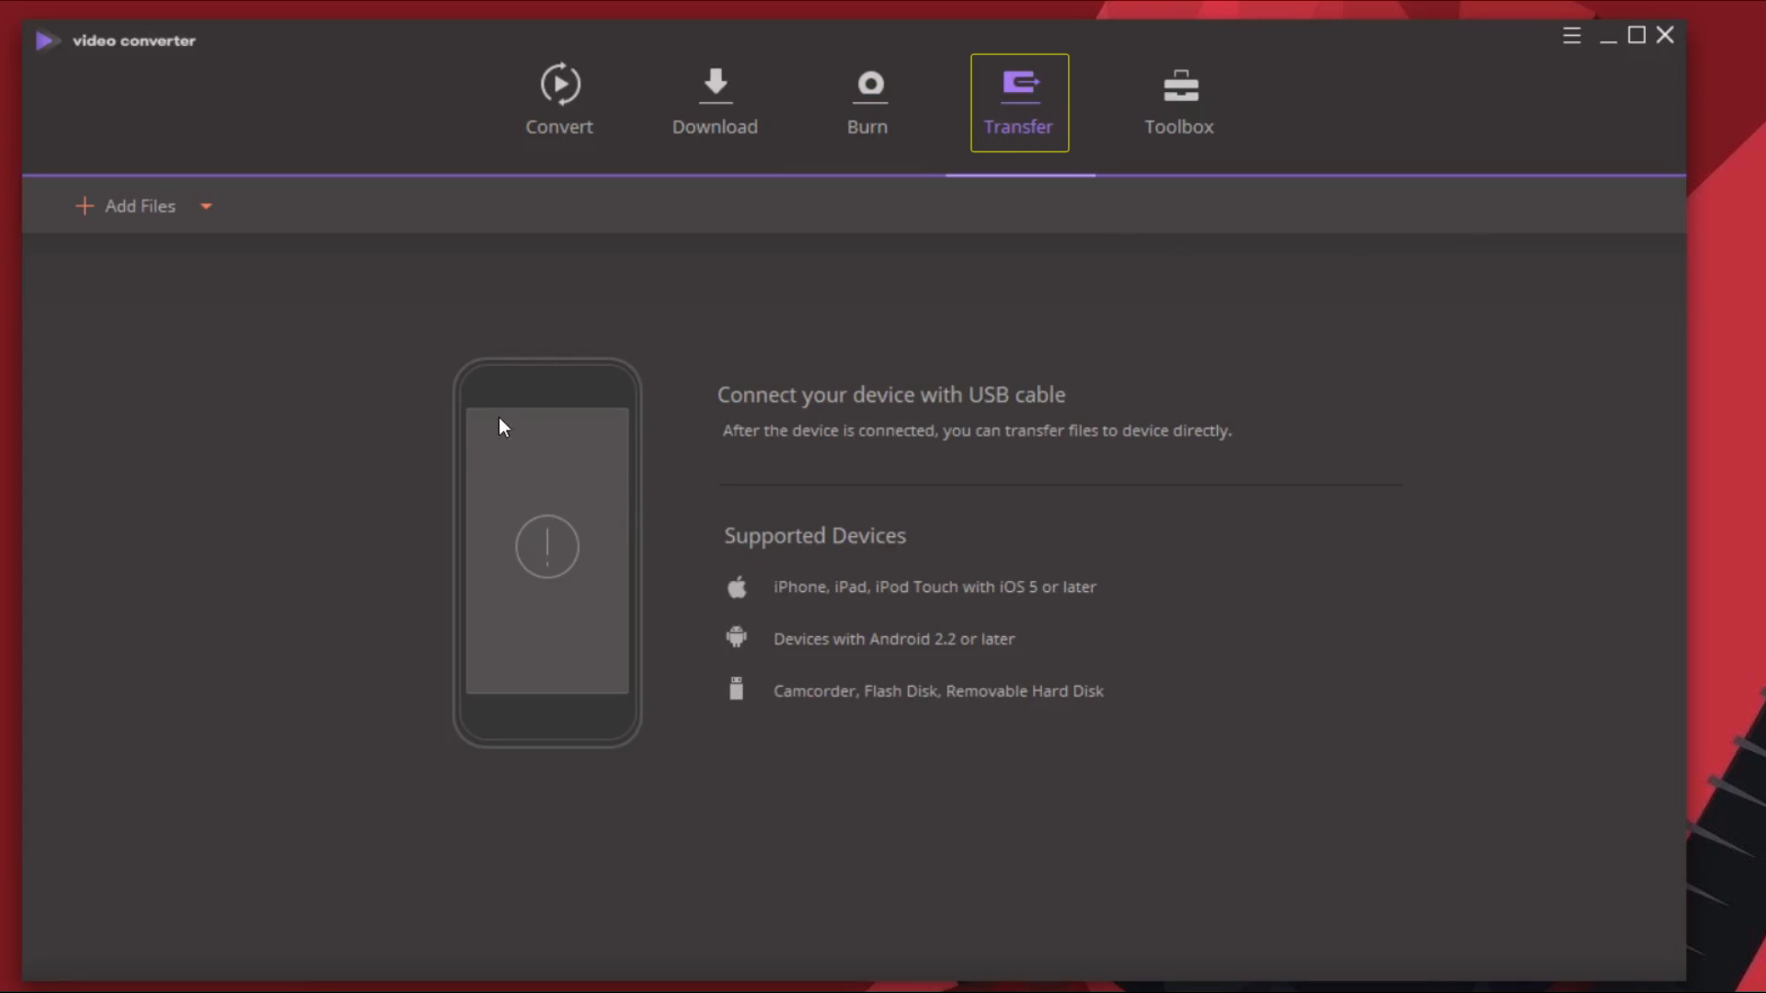
{"action": "mouse_move", "coordinate": [741, 595]}
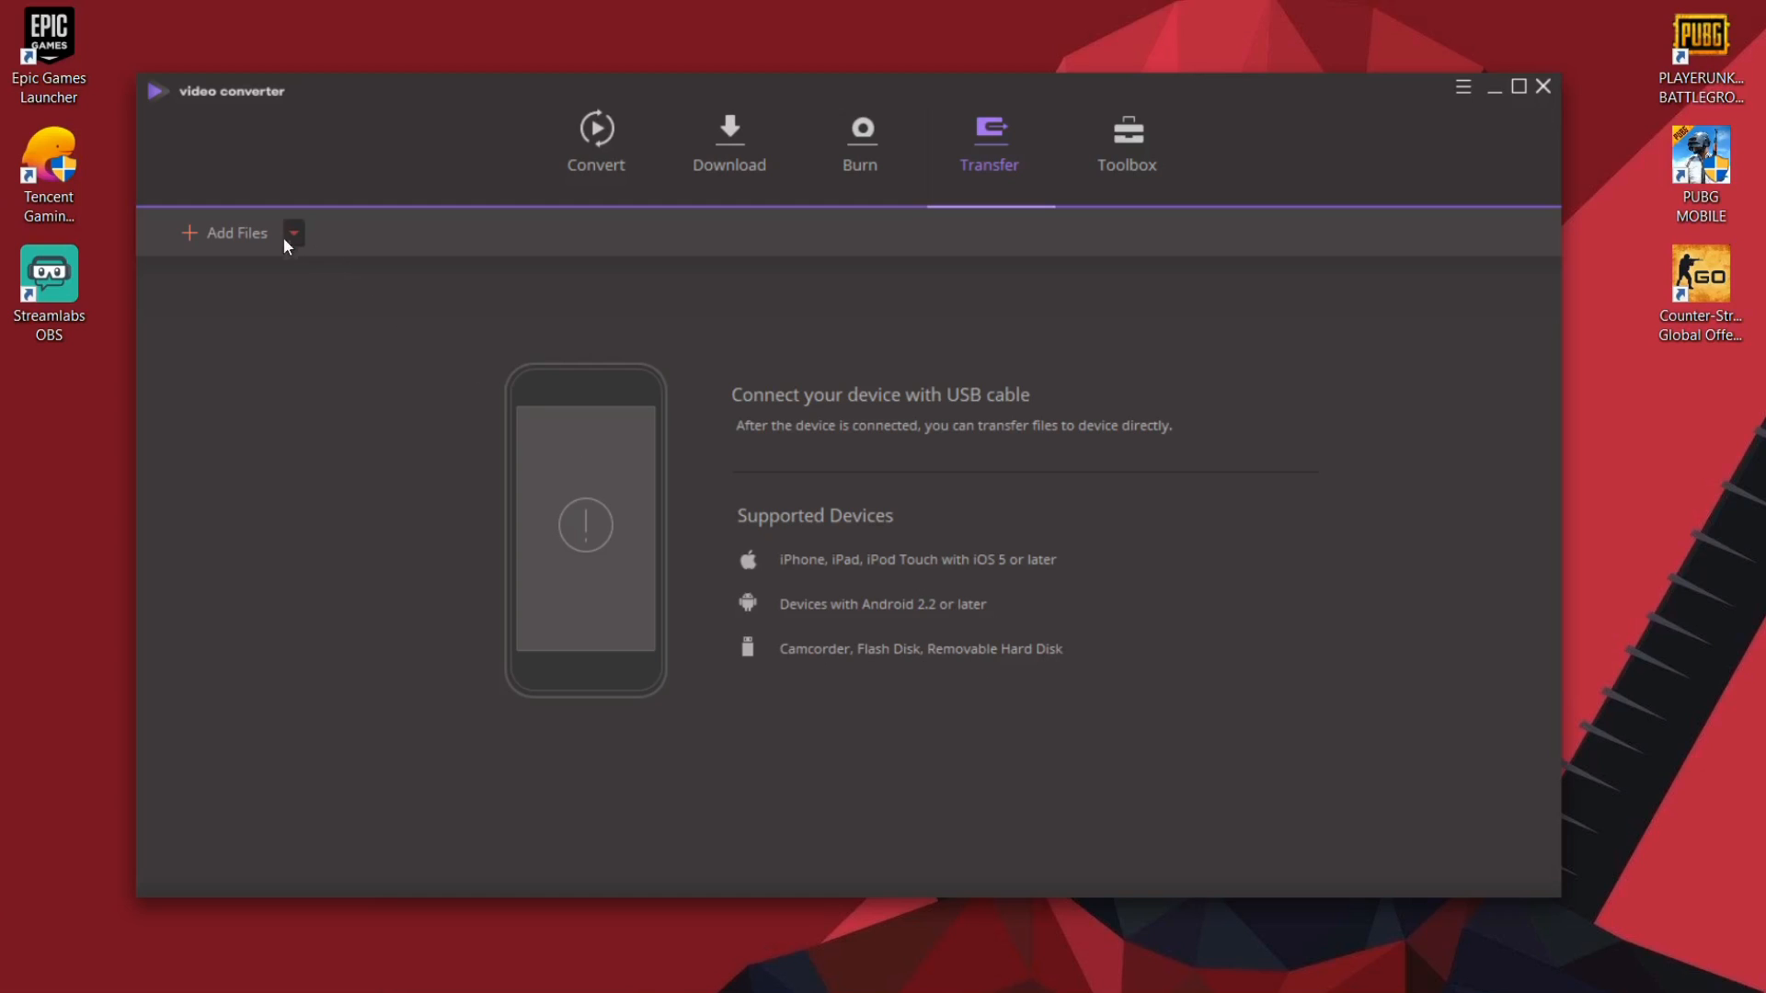
{"action": "left_click", "coordinate": [225, 232]}
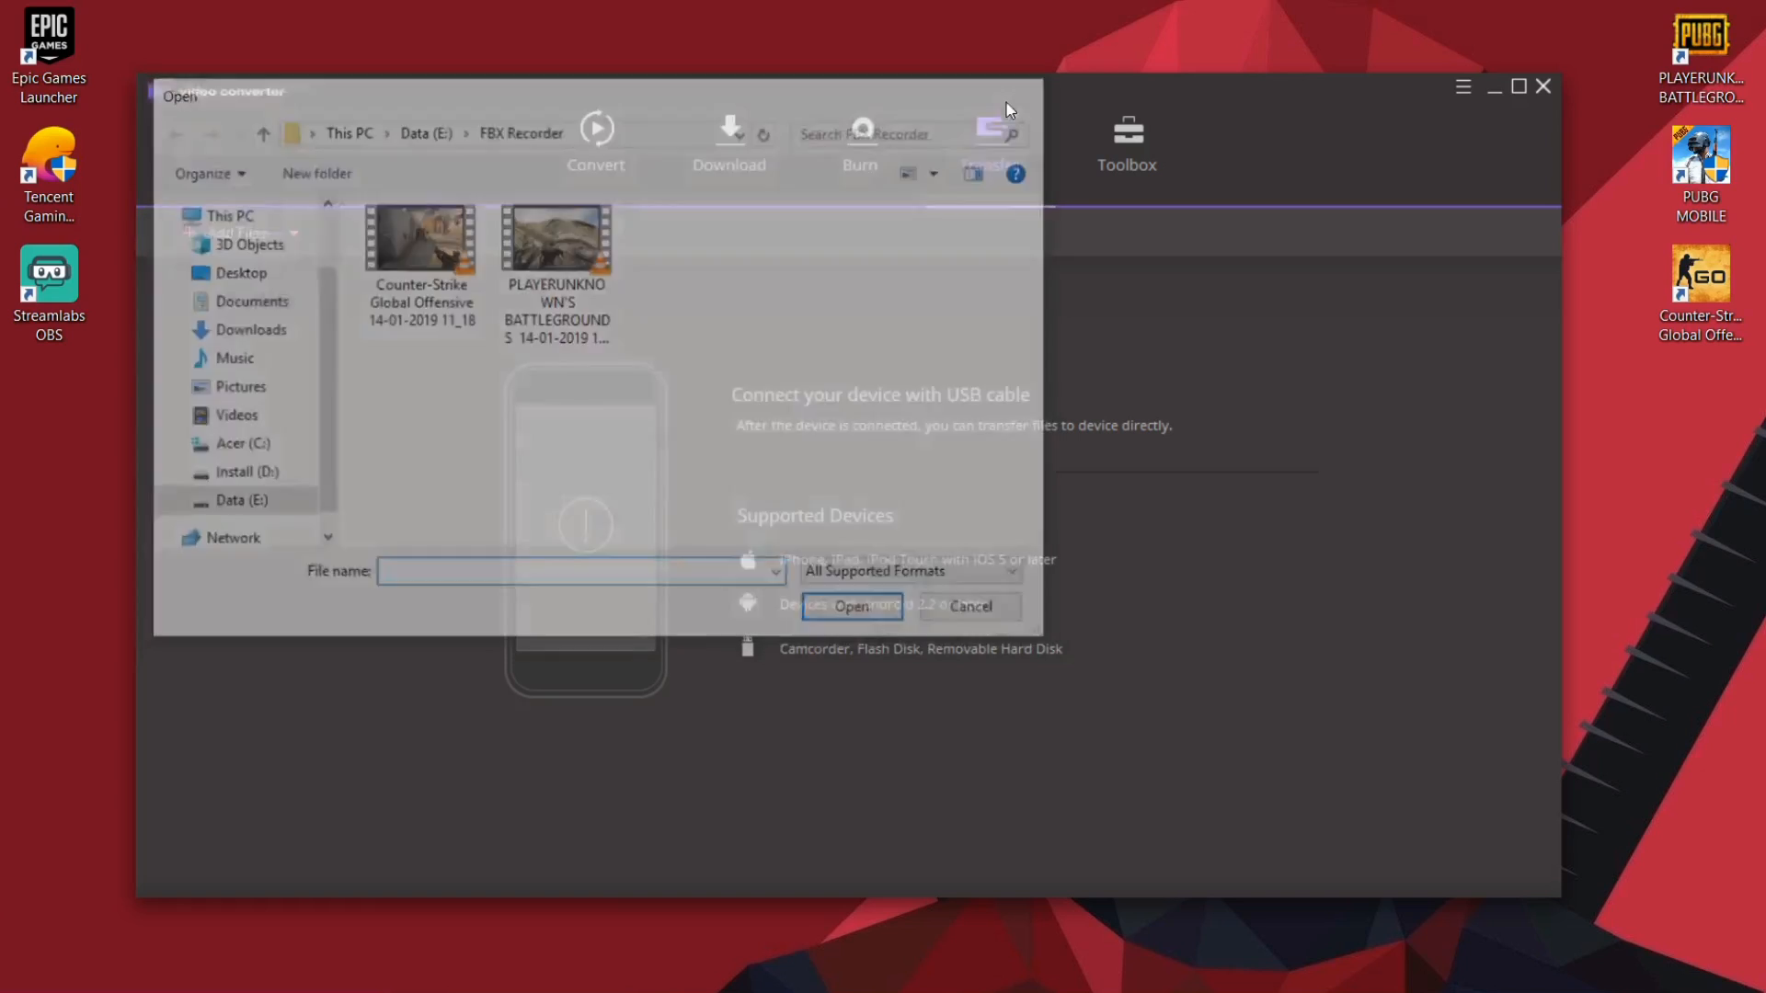
{"action": "left_click", "coordinate": [966, 606]}
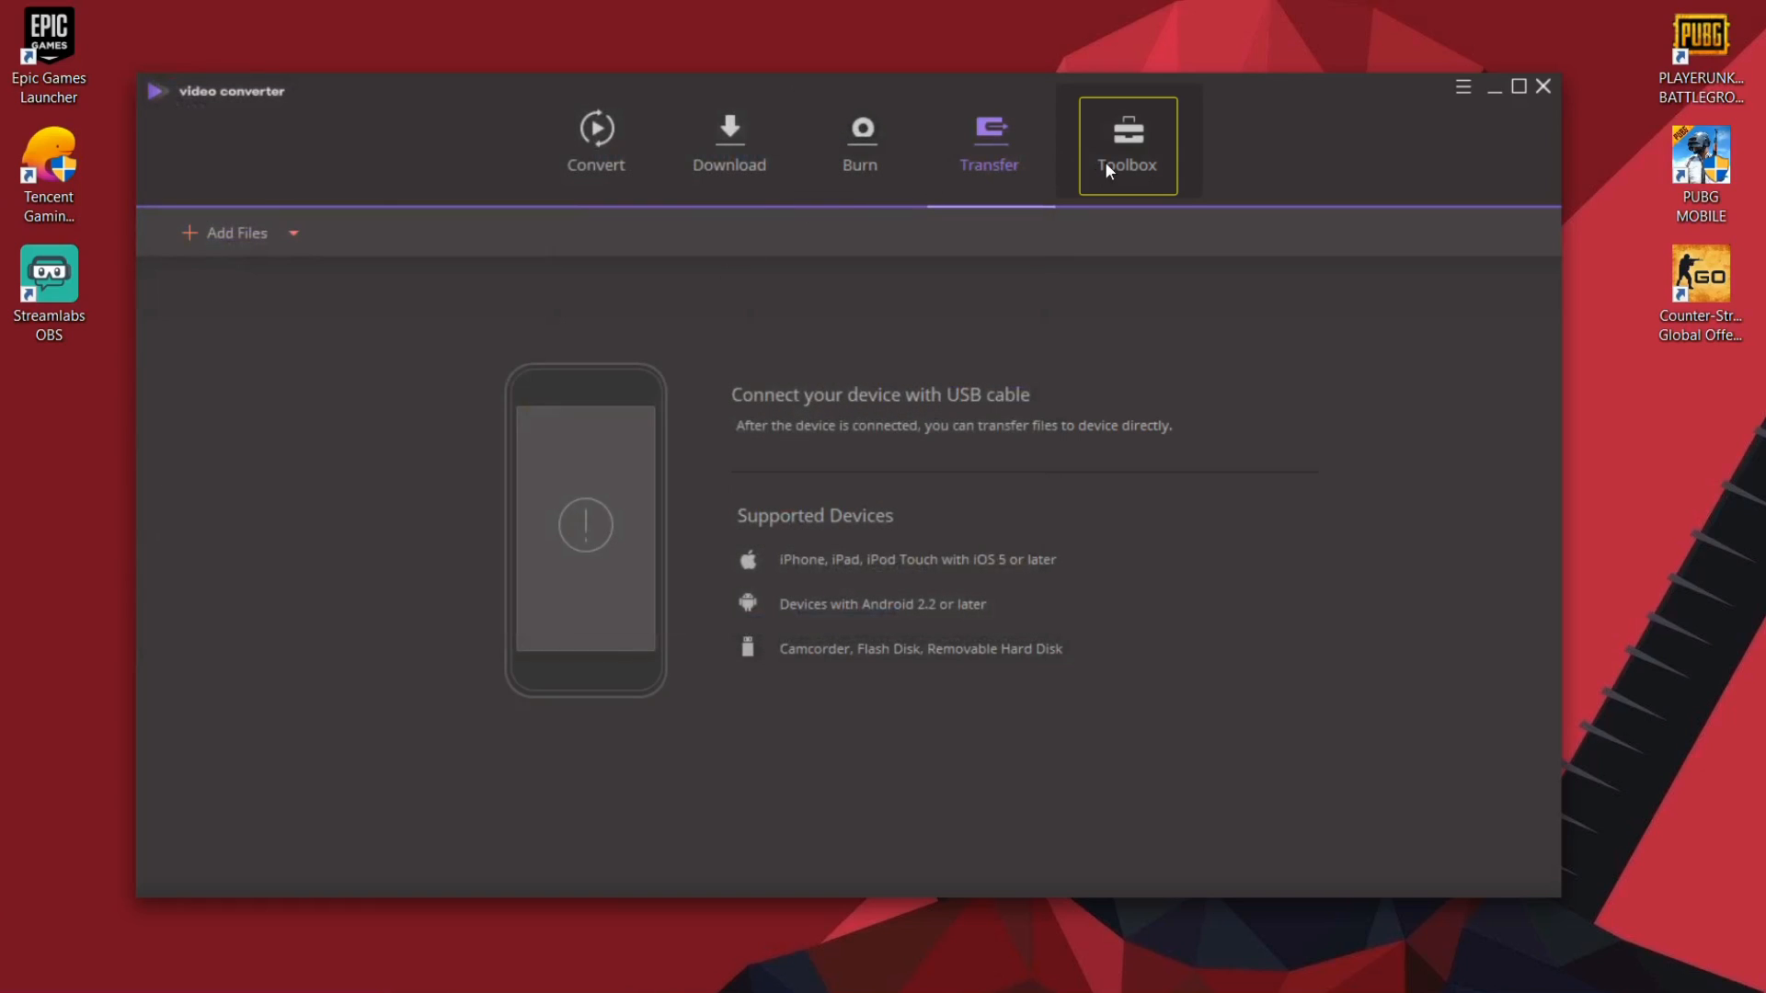
- Open Fix Media Metadata from the Toolbox, close it, then reopen it
{"action": "left_click", "coordinate": [1126, 144]}
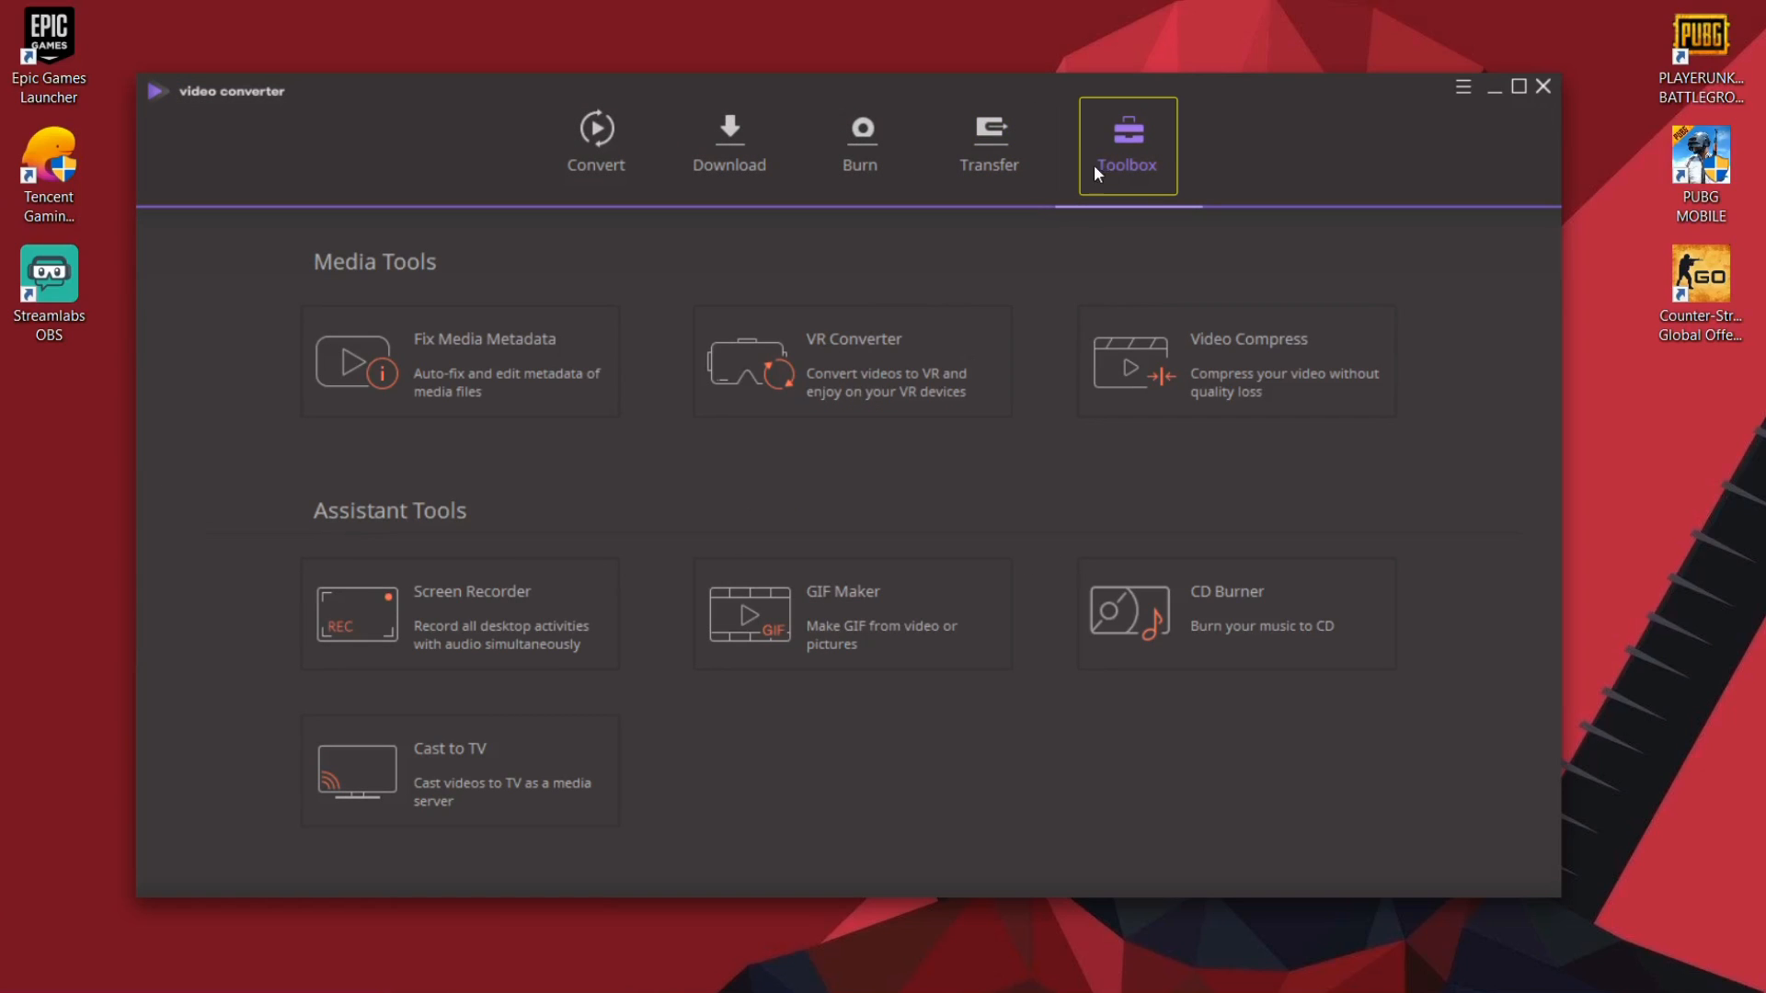
{"action": "mouse_move", "coordinate": [668, 689]}
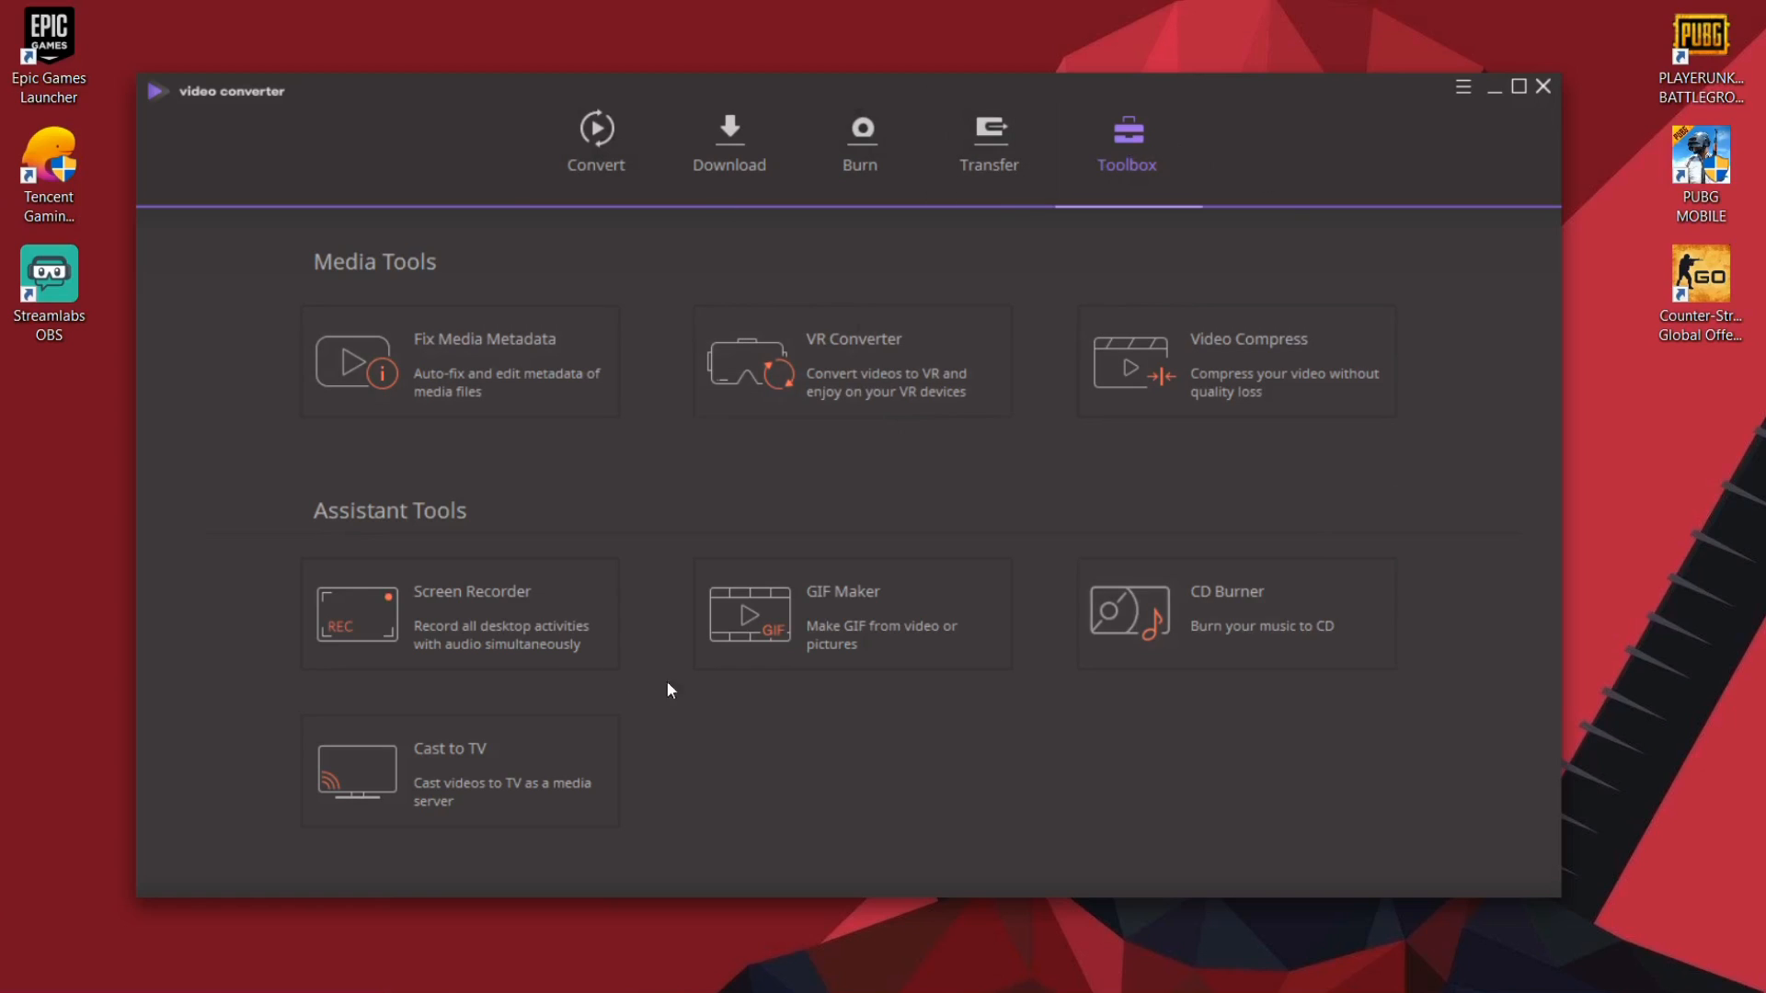
{"action": "mouse_move", "coordinate": [1093, 187]}
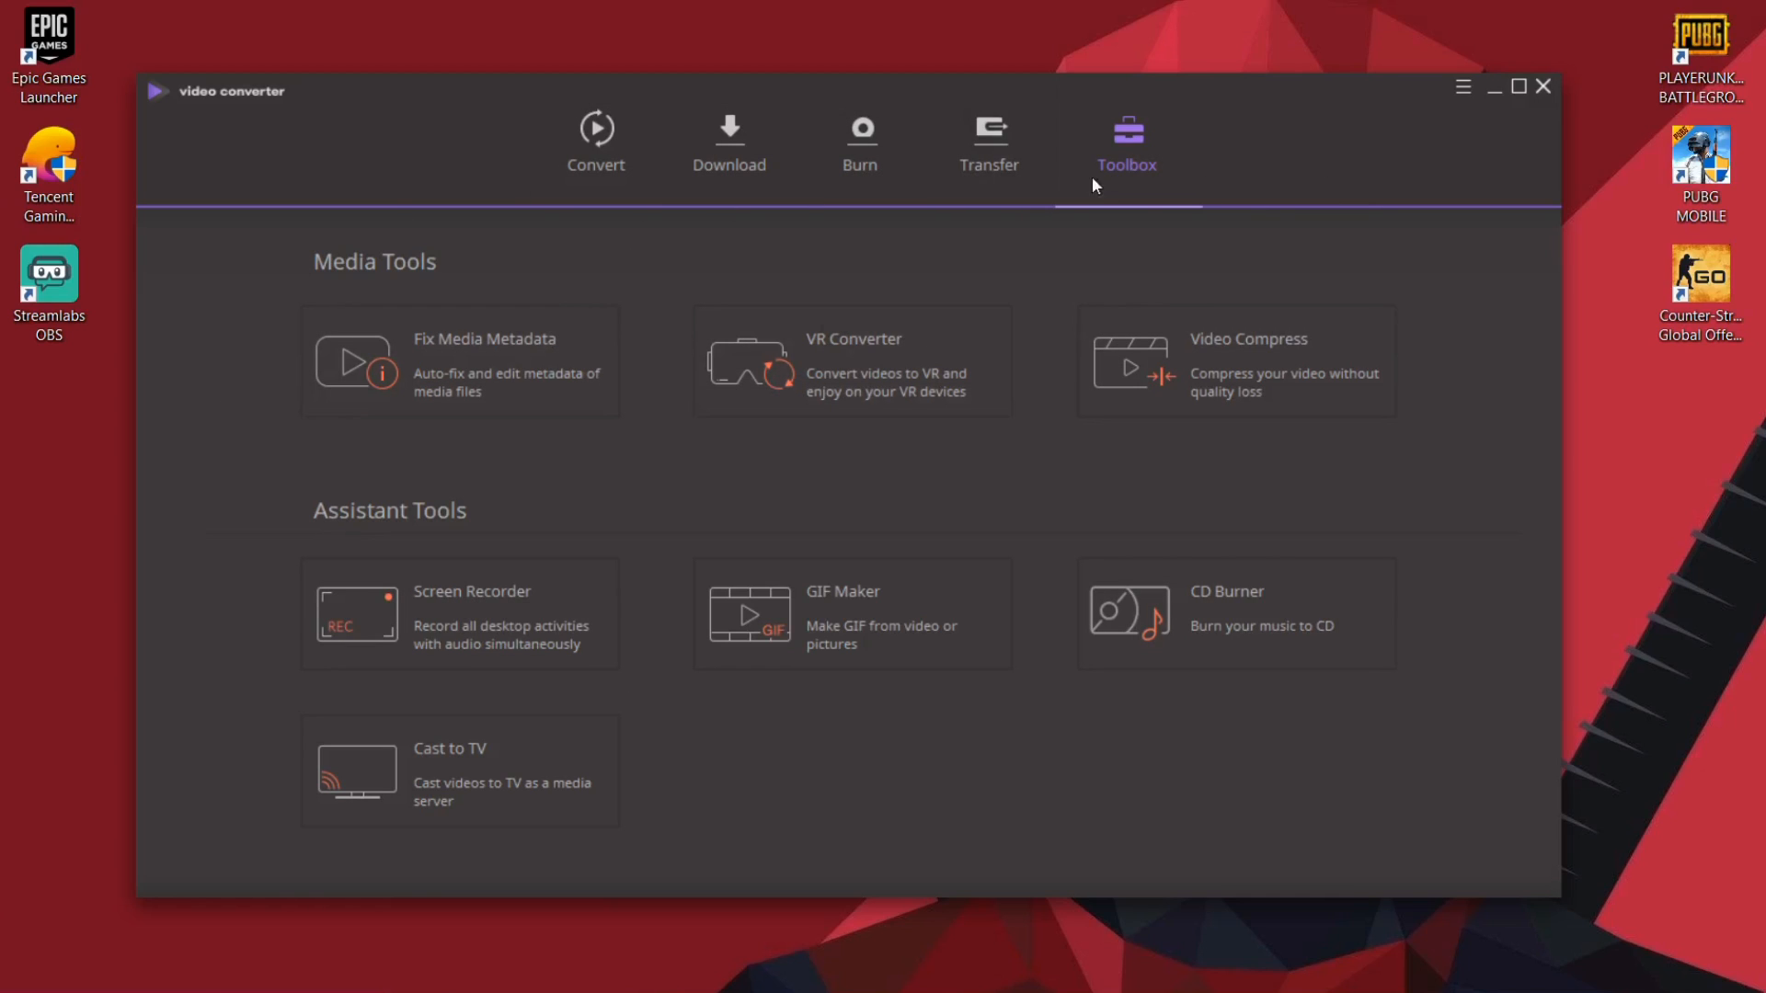
{"action": "mouse_move", "coordinate": [360, 400]}
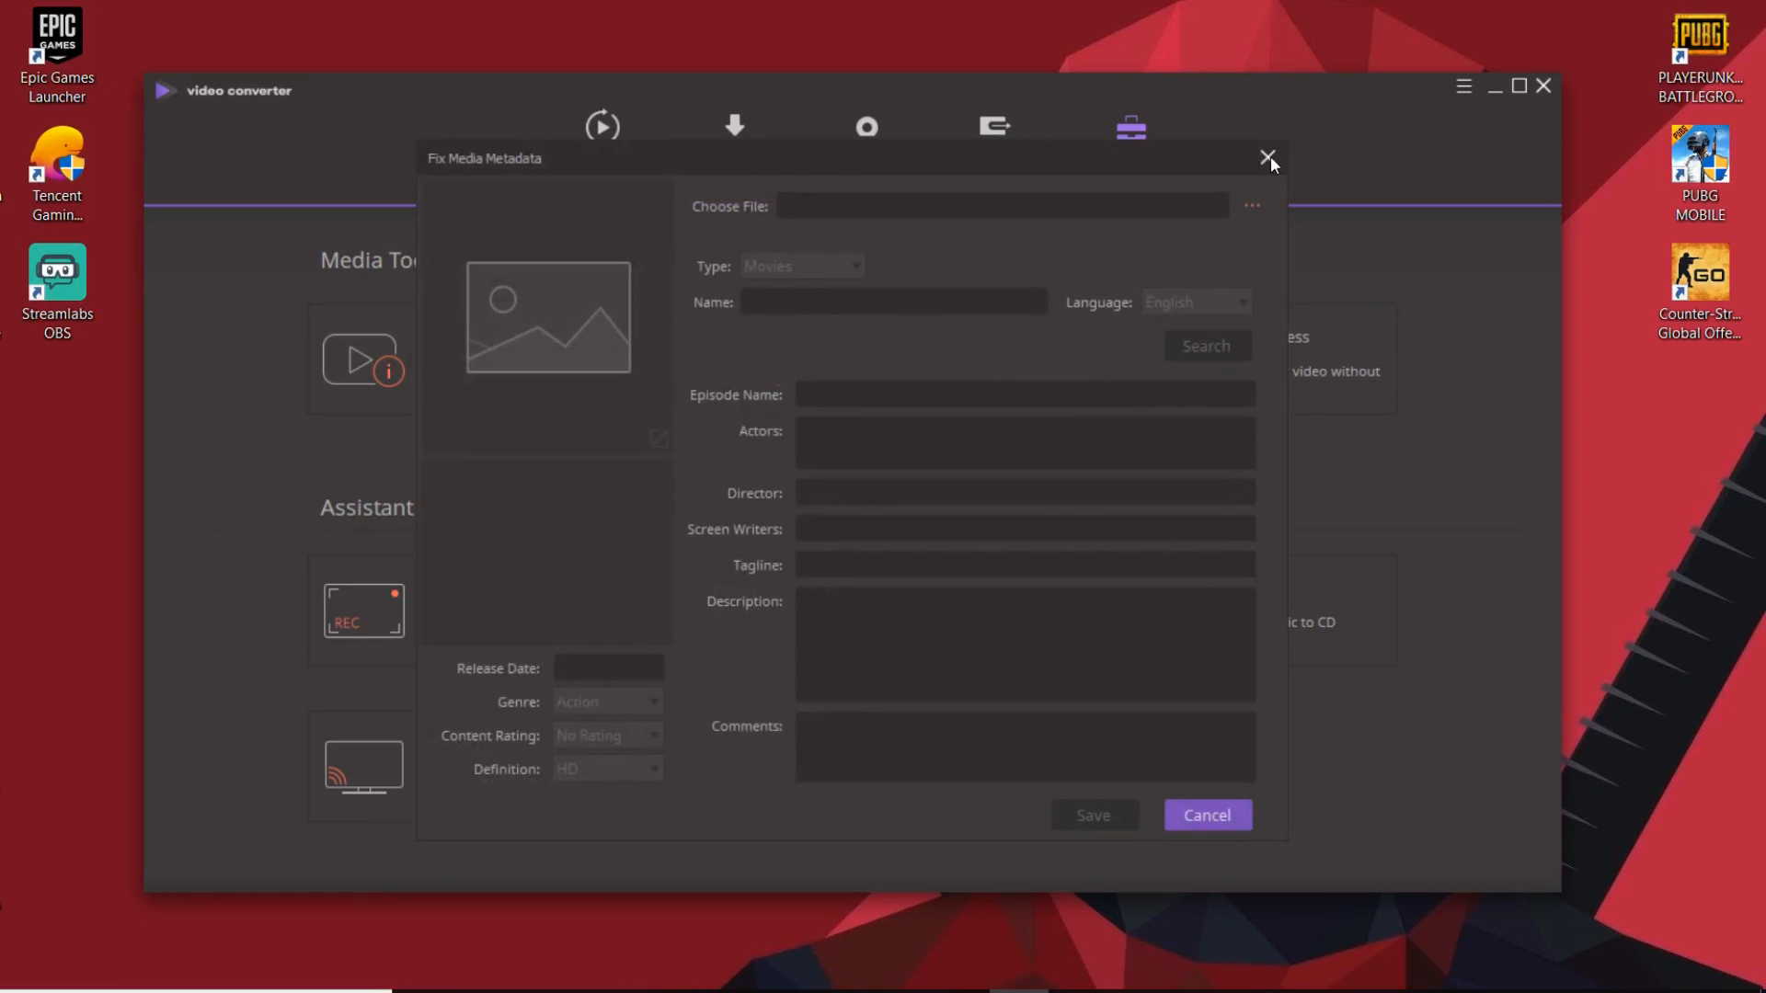
{"action": "left_click", "coordinate": [1269, 158]}
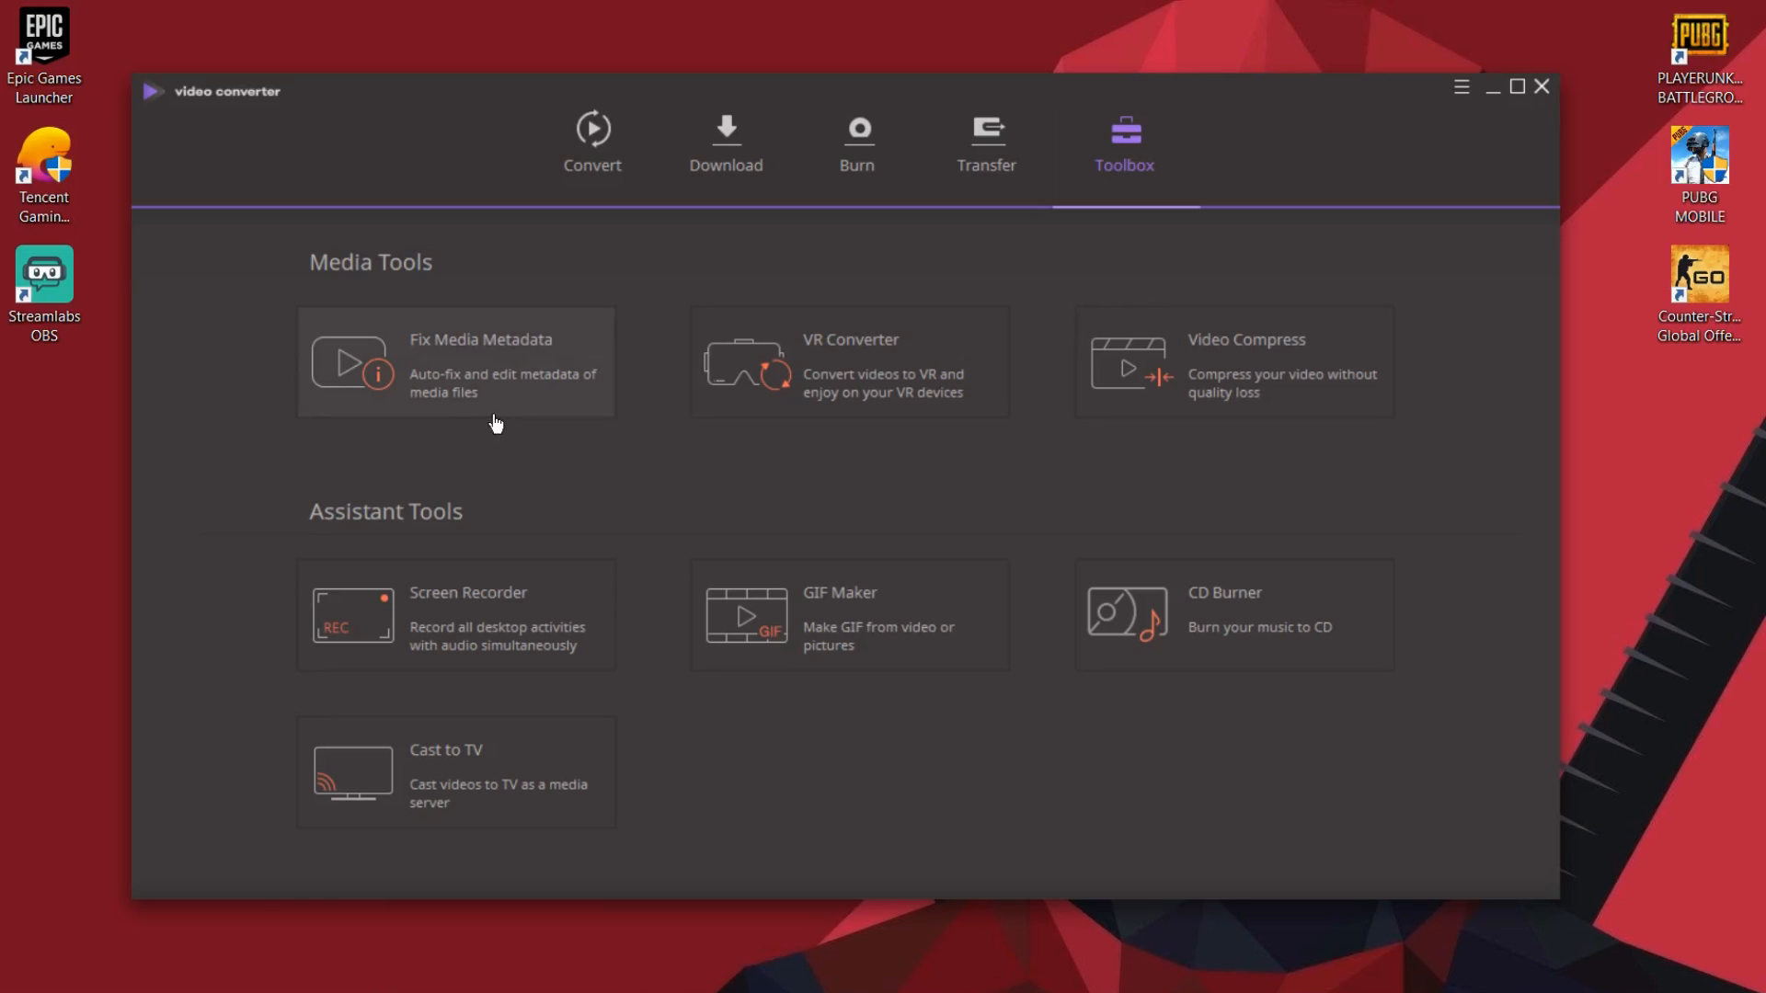
{"action": "mouse_move", "coordinate": [502, 402]}
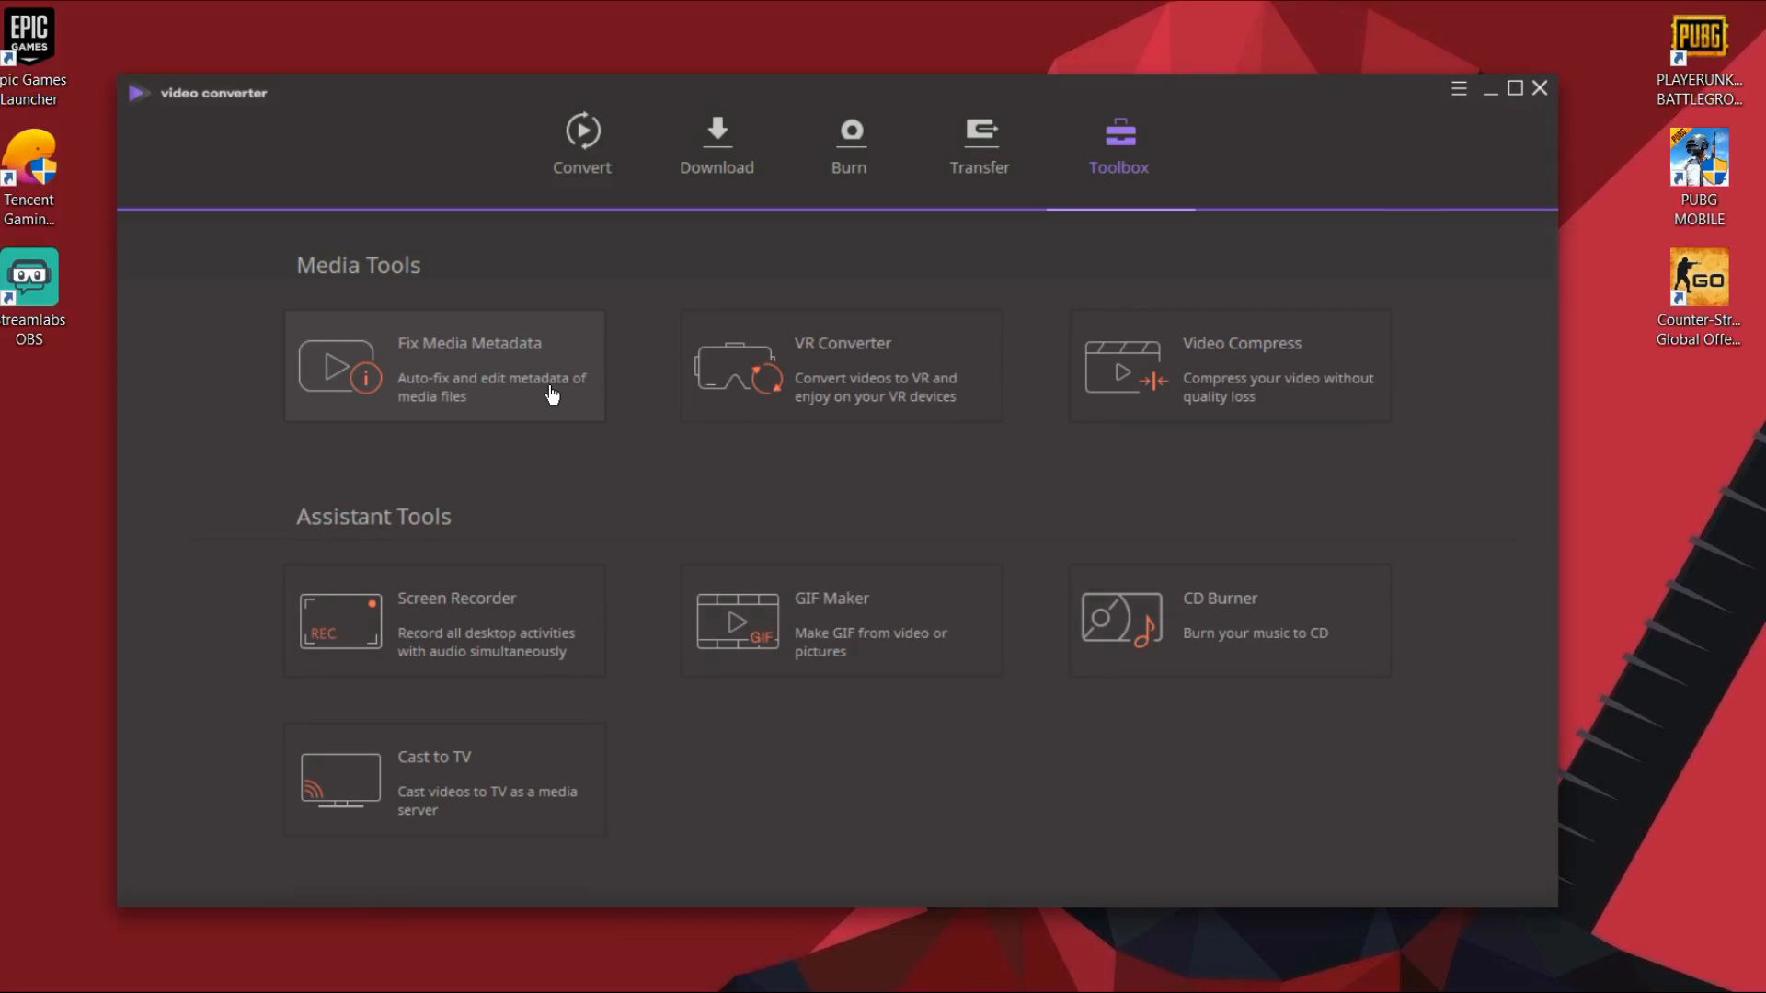
{"action": "left_click", "coordinate": [444, 365]}
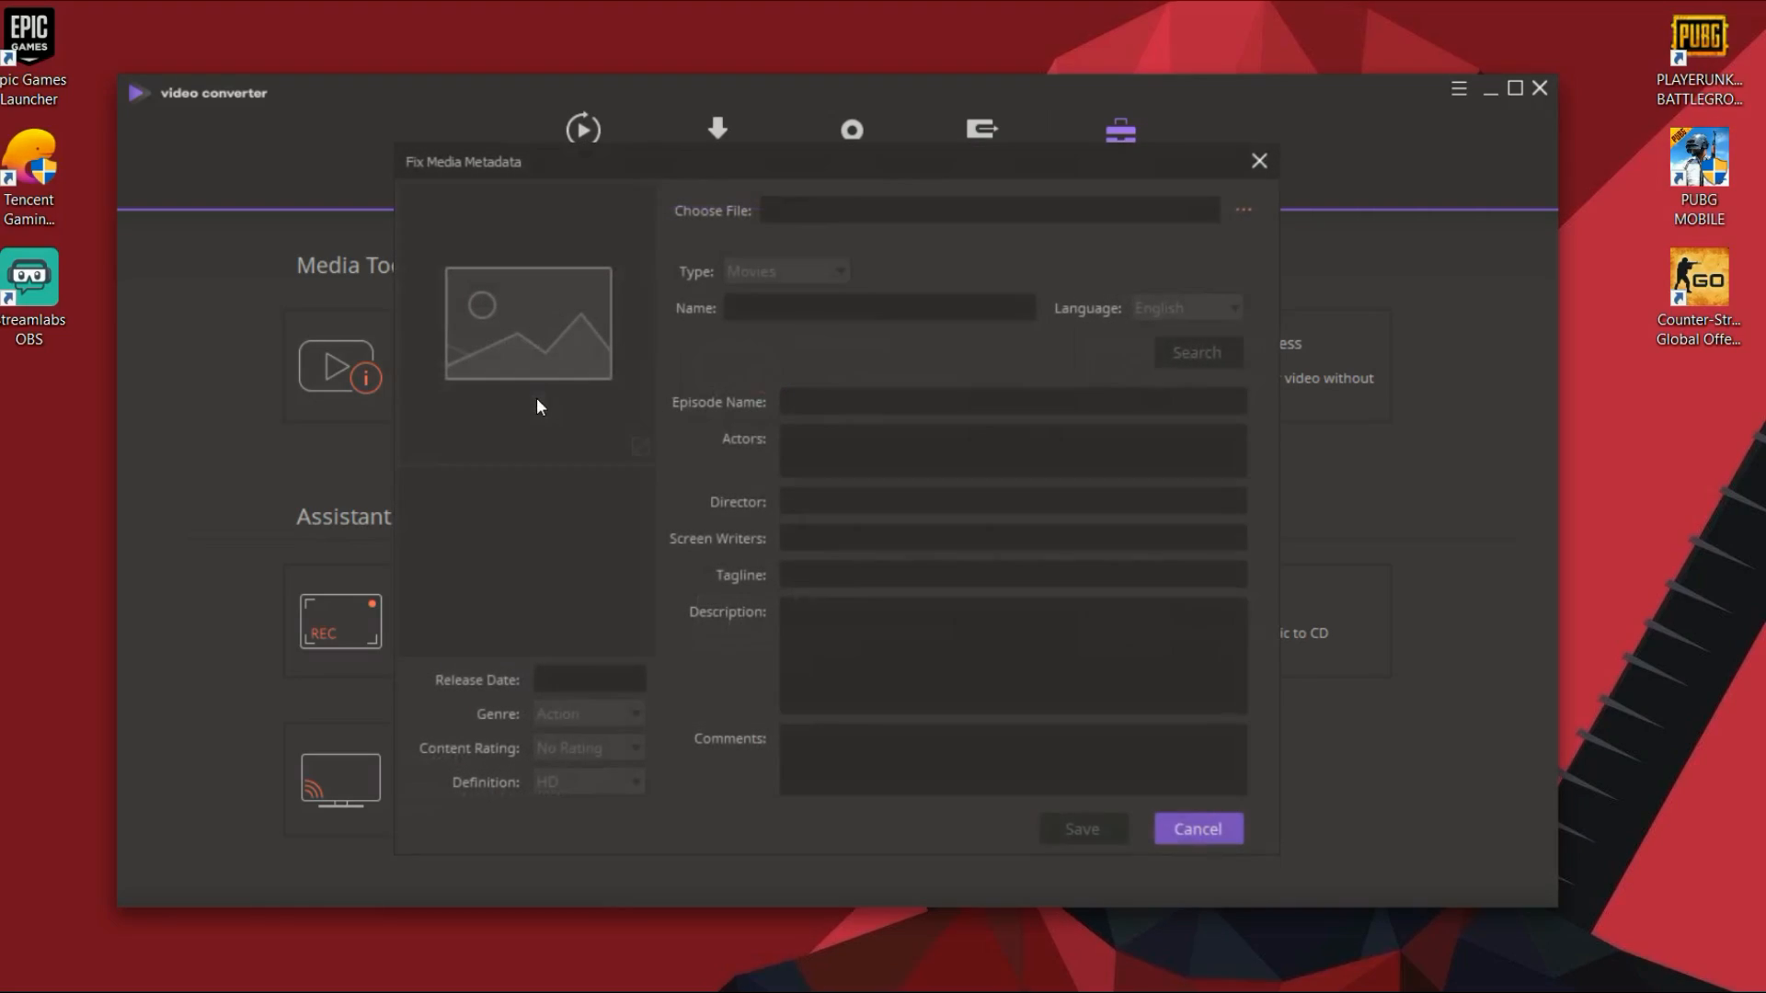
{"action": "mouse_move", "coordinate": [664, 316]}
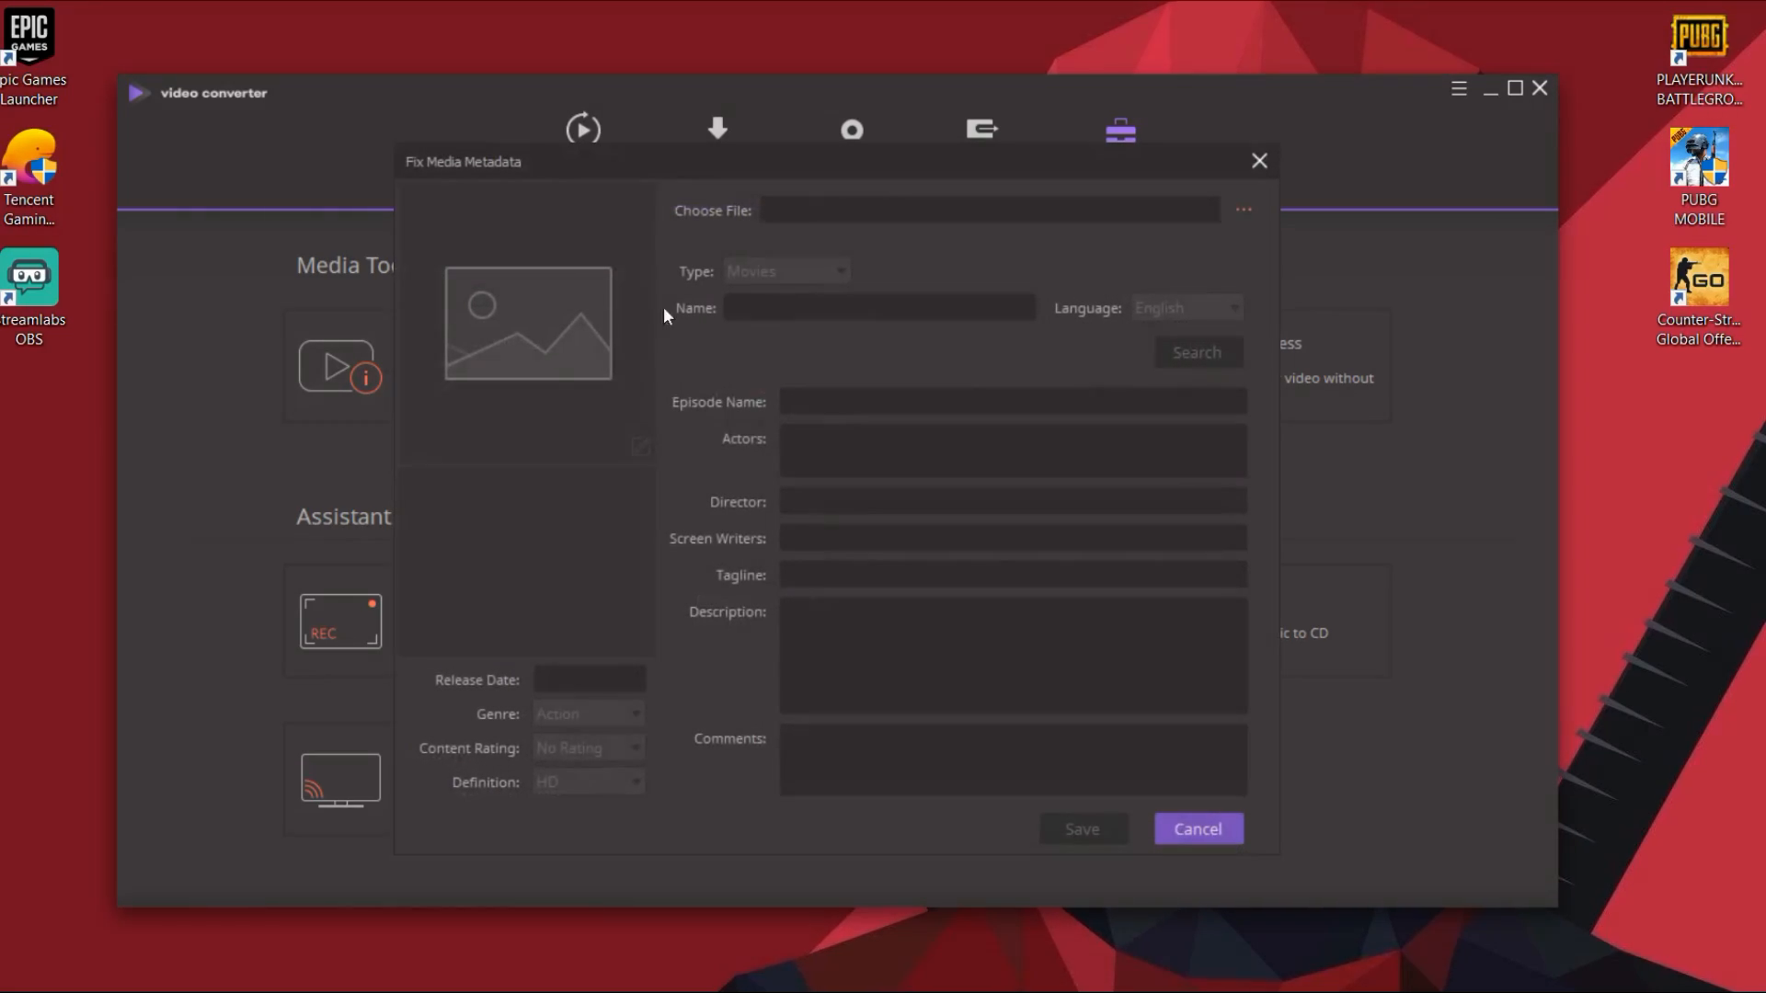
{"action": "mouse_move", "coordinate": [1238, 186]}
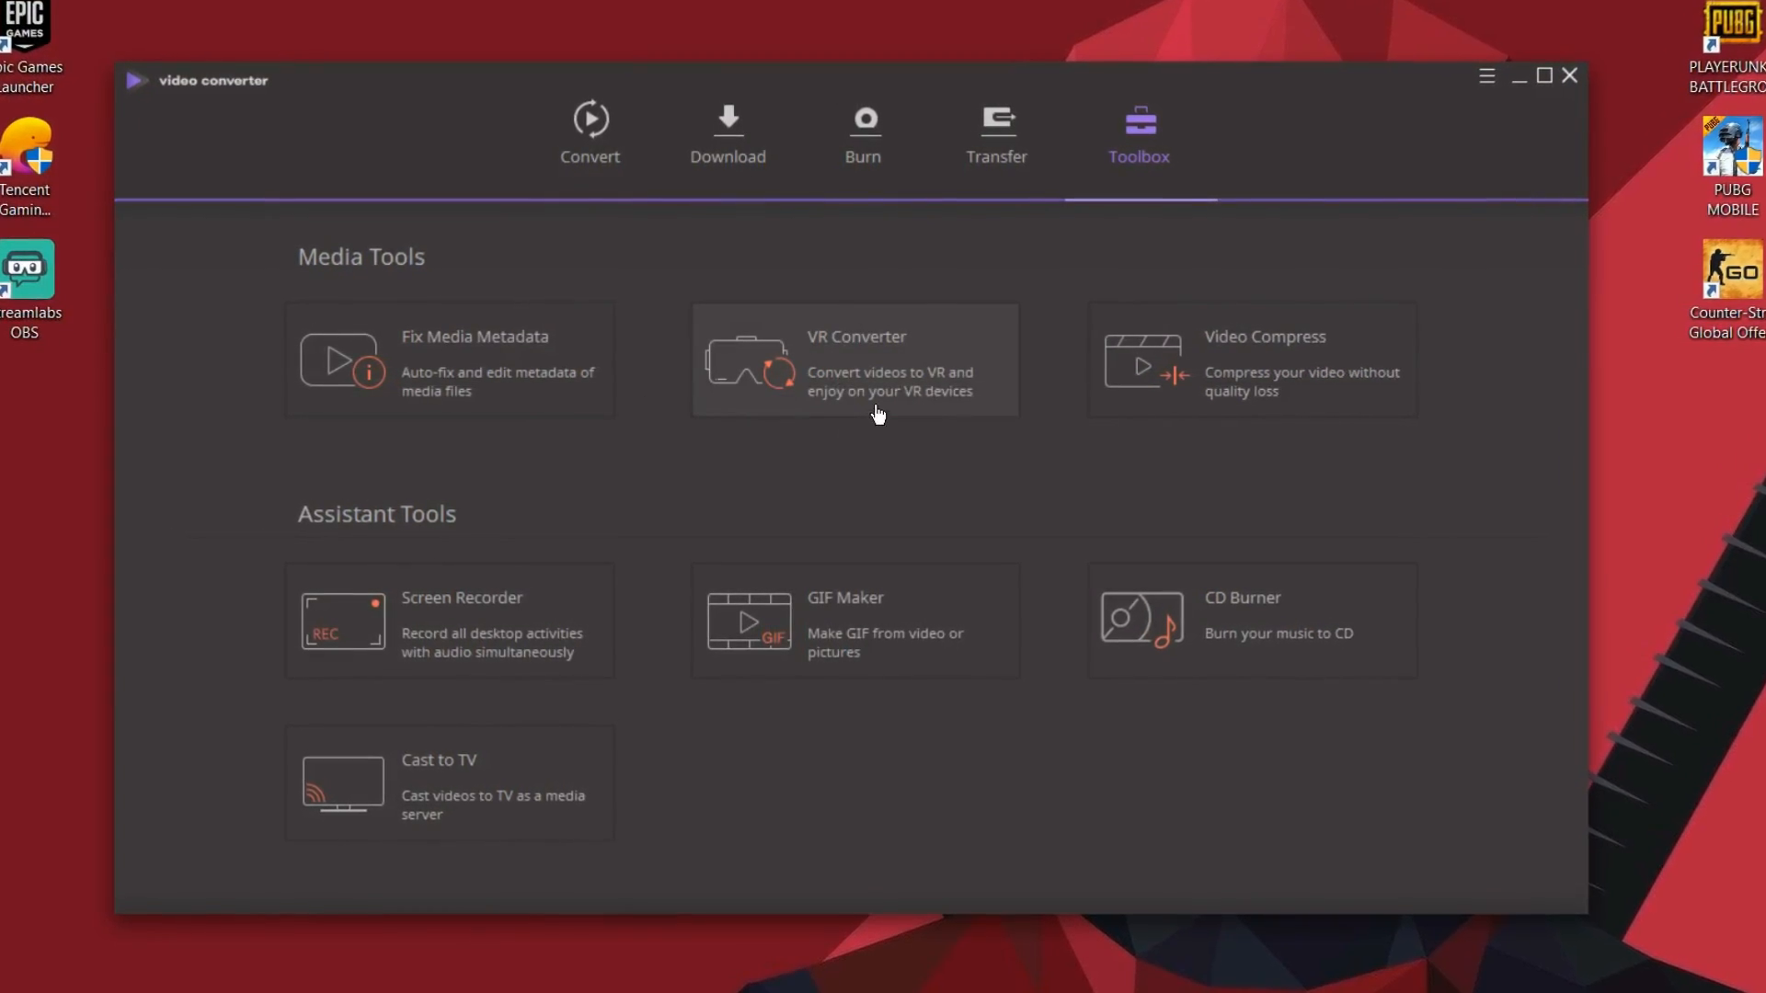
{"action": "left_click", "coordinate": [854, 361]}
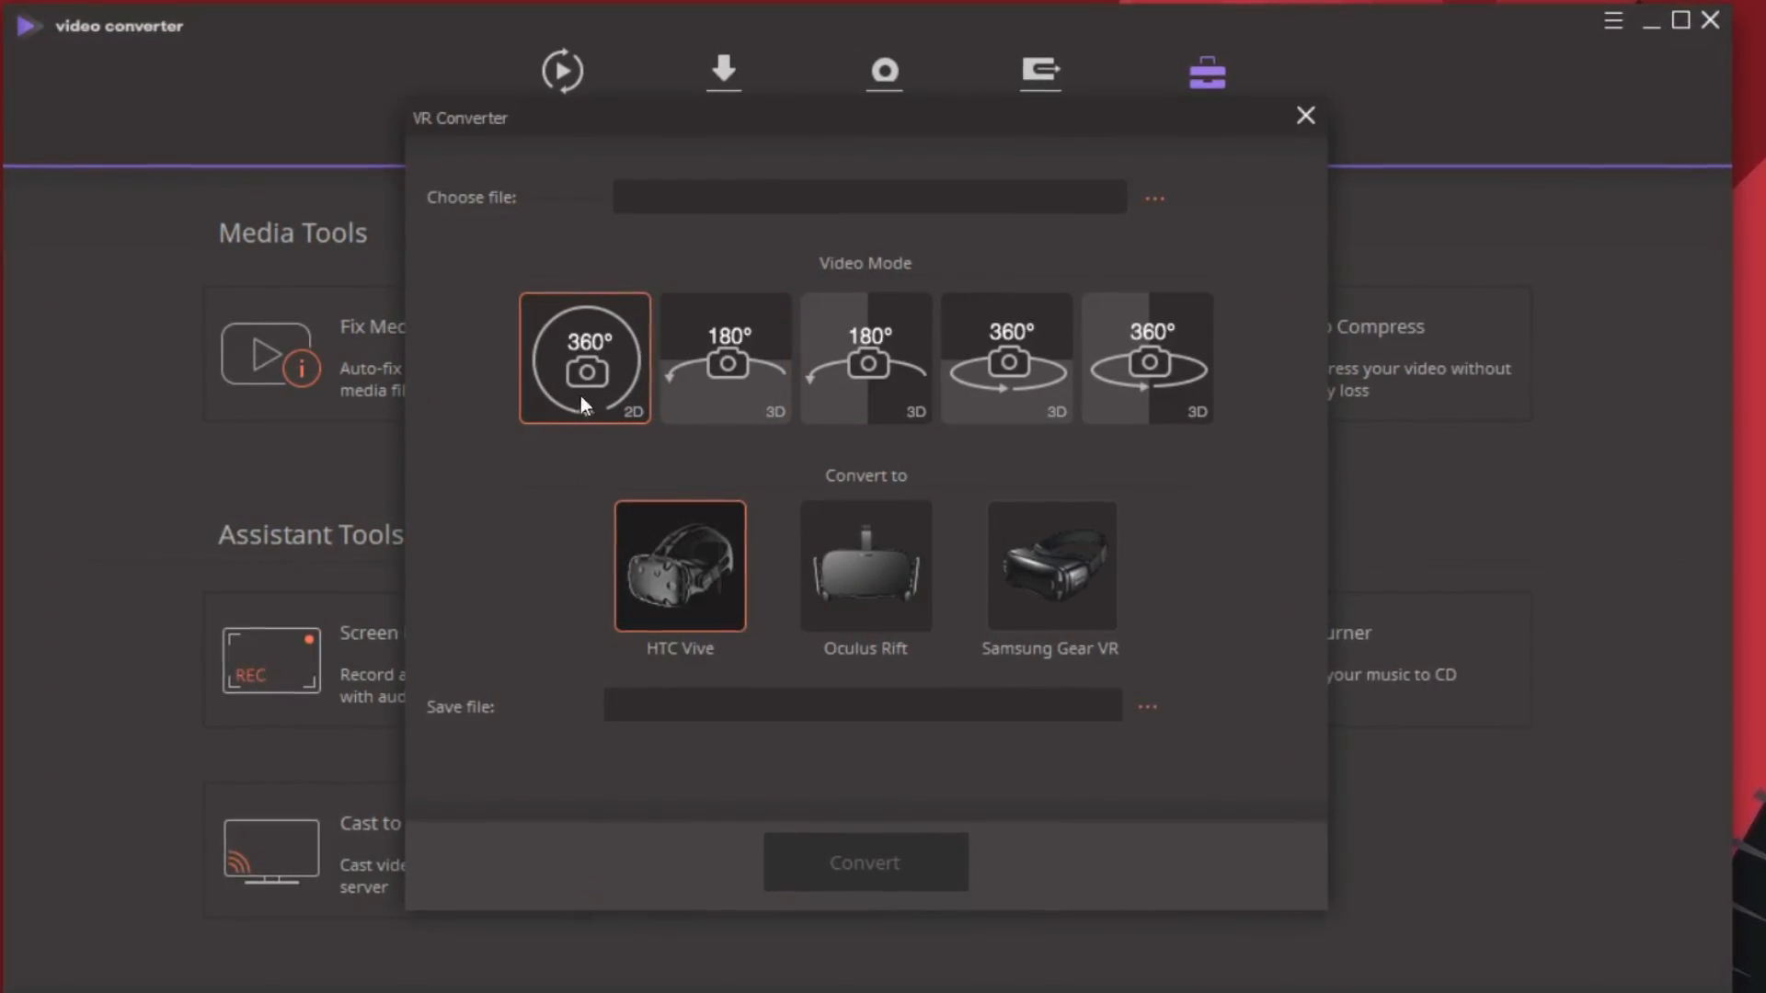
{"action": "left_click", "coordinate": [1304, 115]}
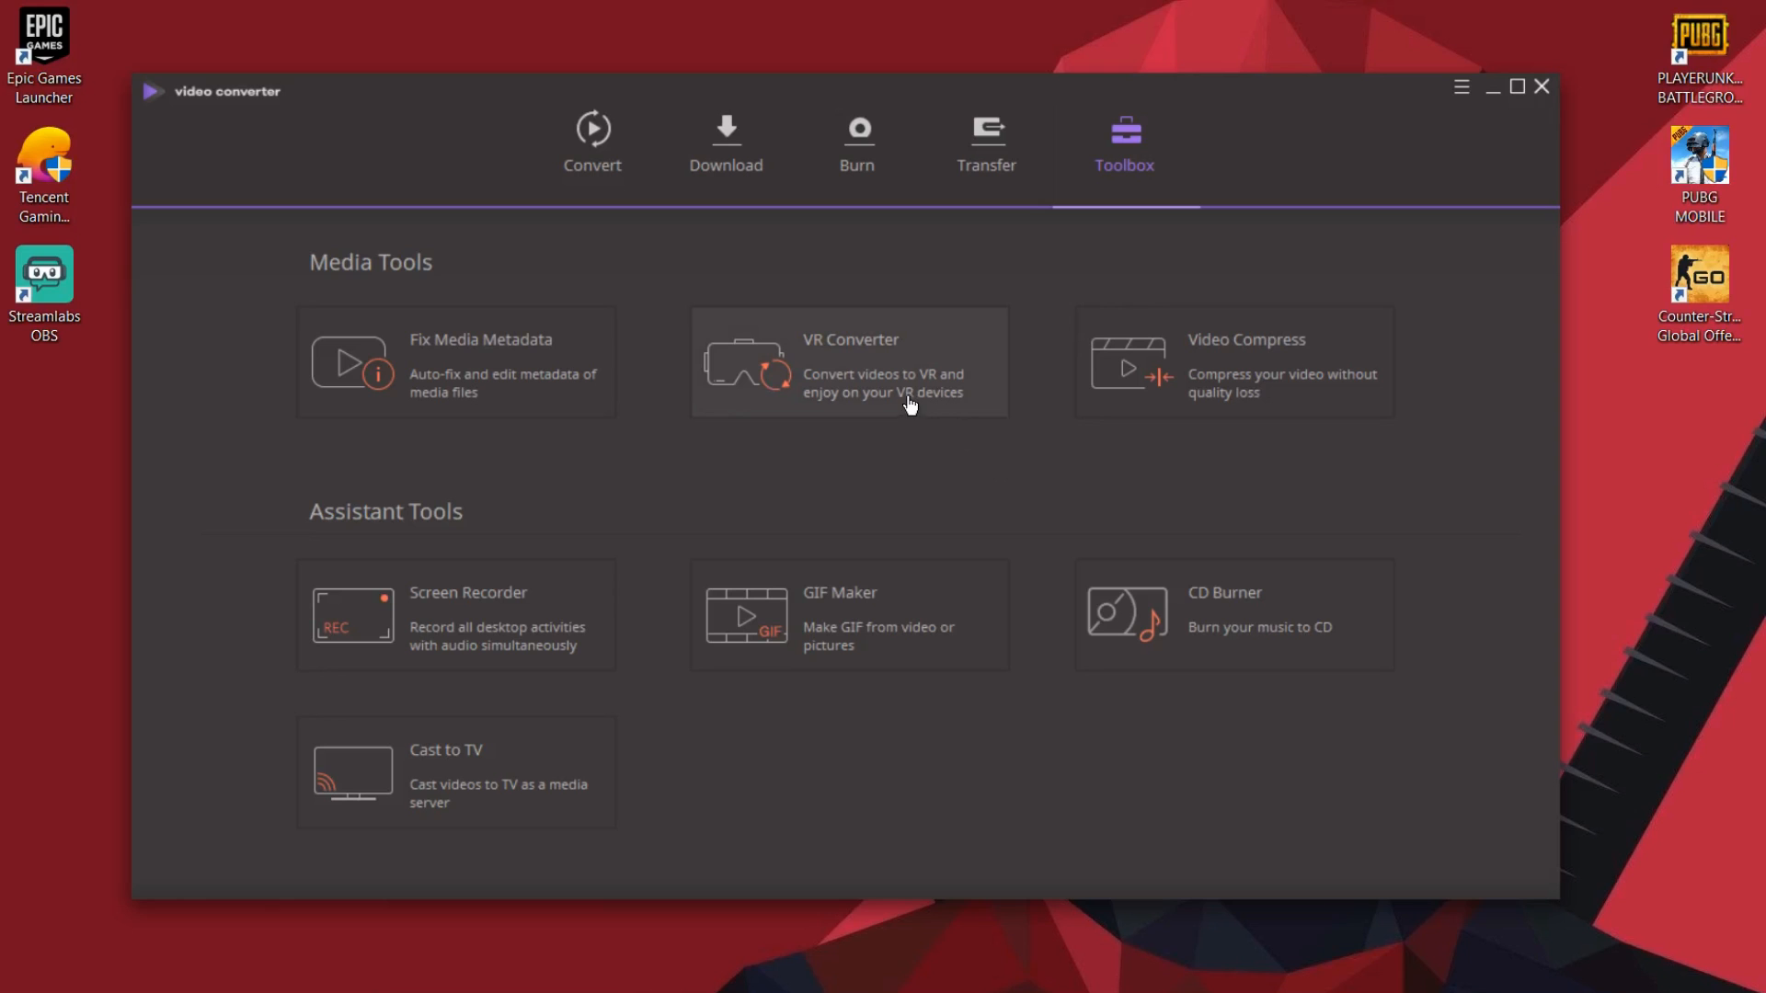
{"action": "mouse_move", "coordinate": [1345, 377]}
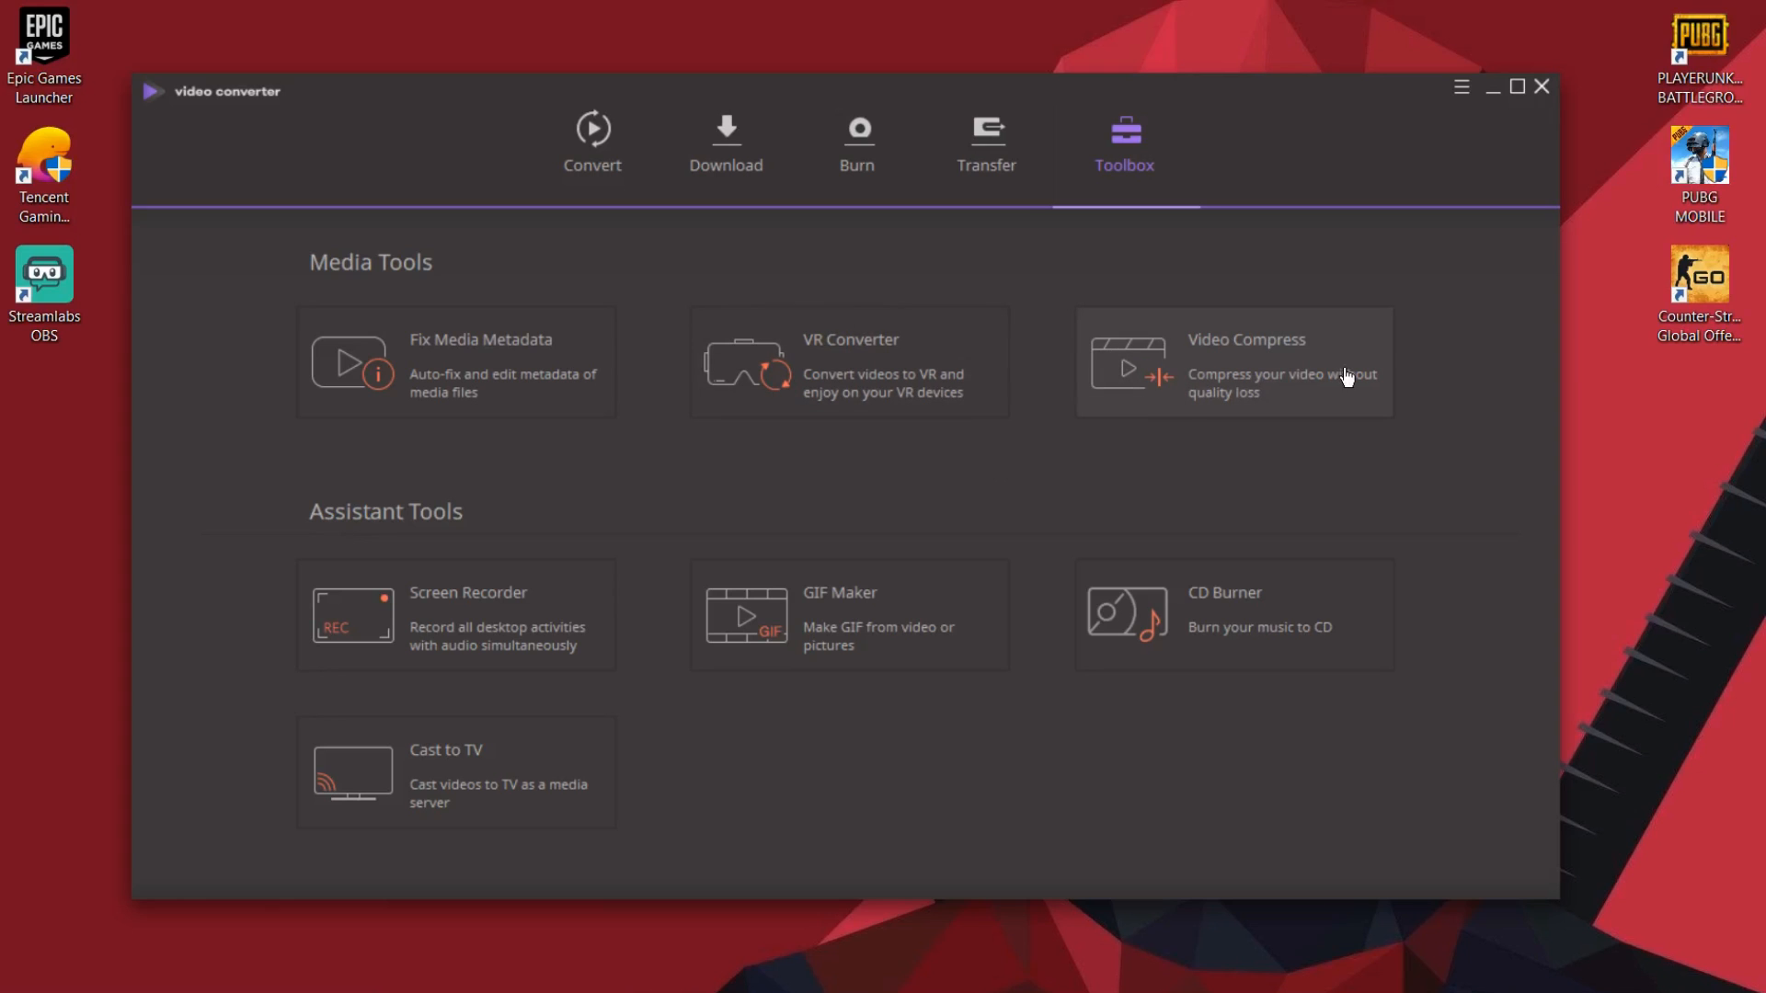
- Set Video Compress on the gameplay clip to minimum size and 1920*1080 resolution
{"action": "left_click", "coordinate": [1233, 360]}
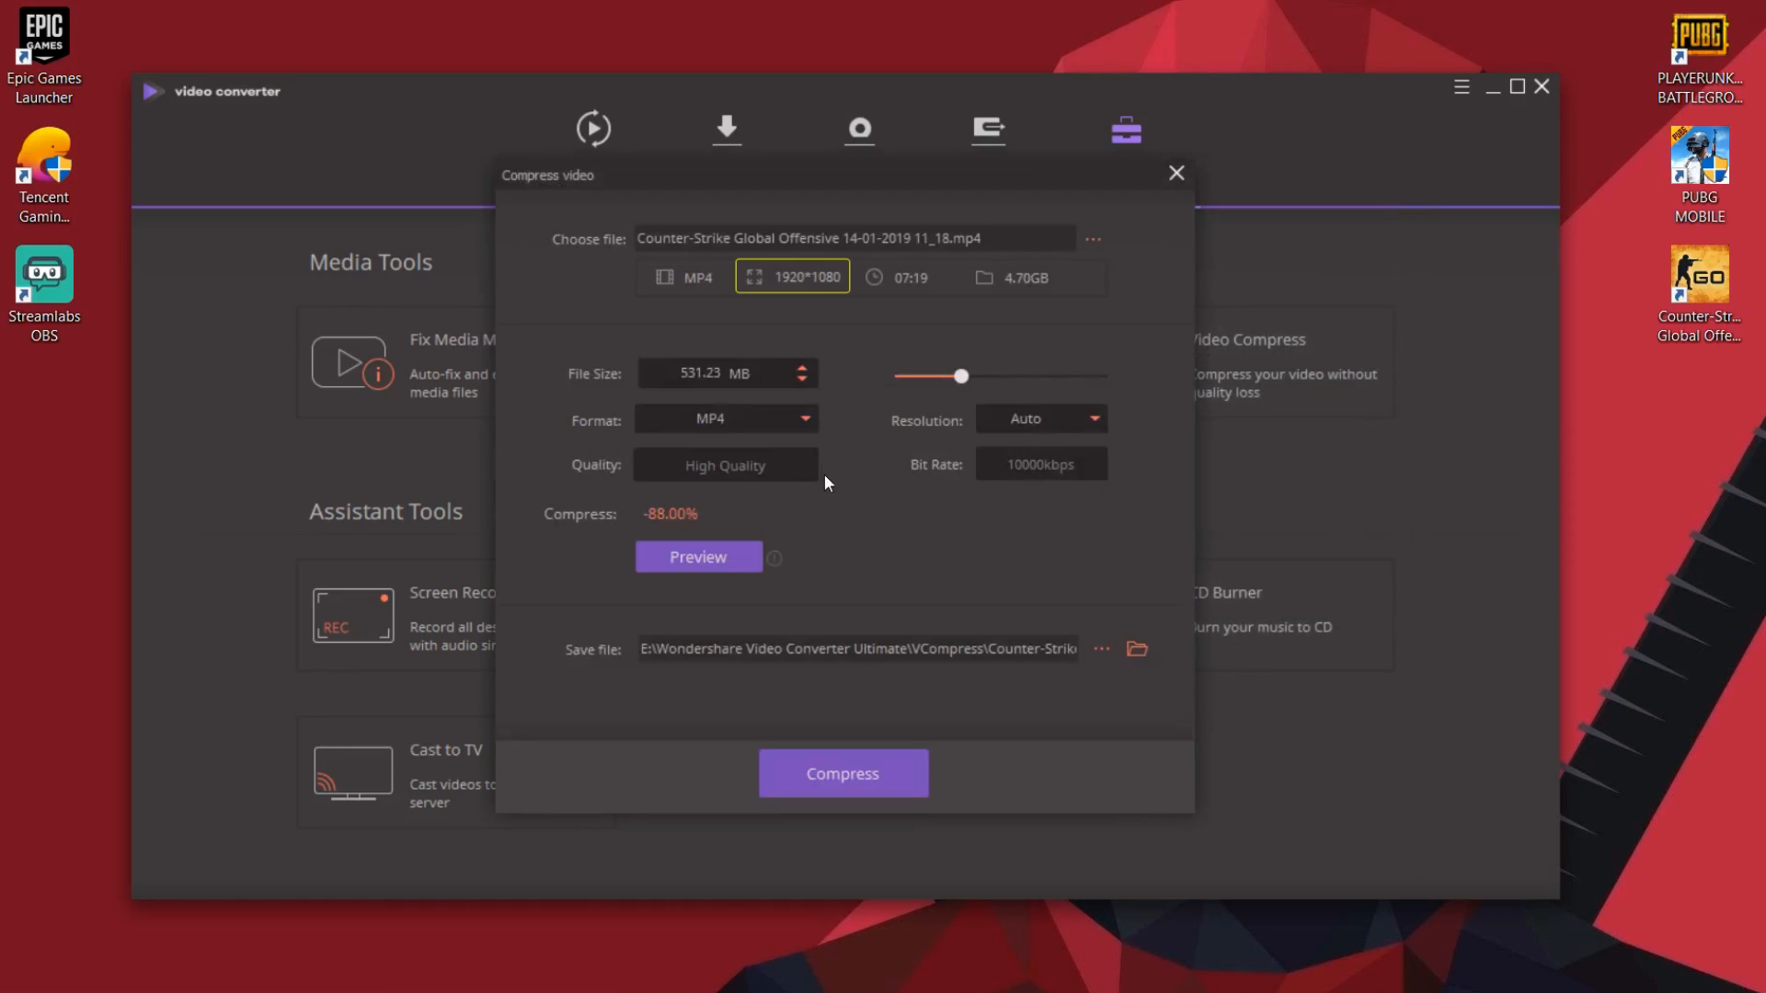
{"action": "left_click", "coordinate": [901, 276]}
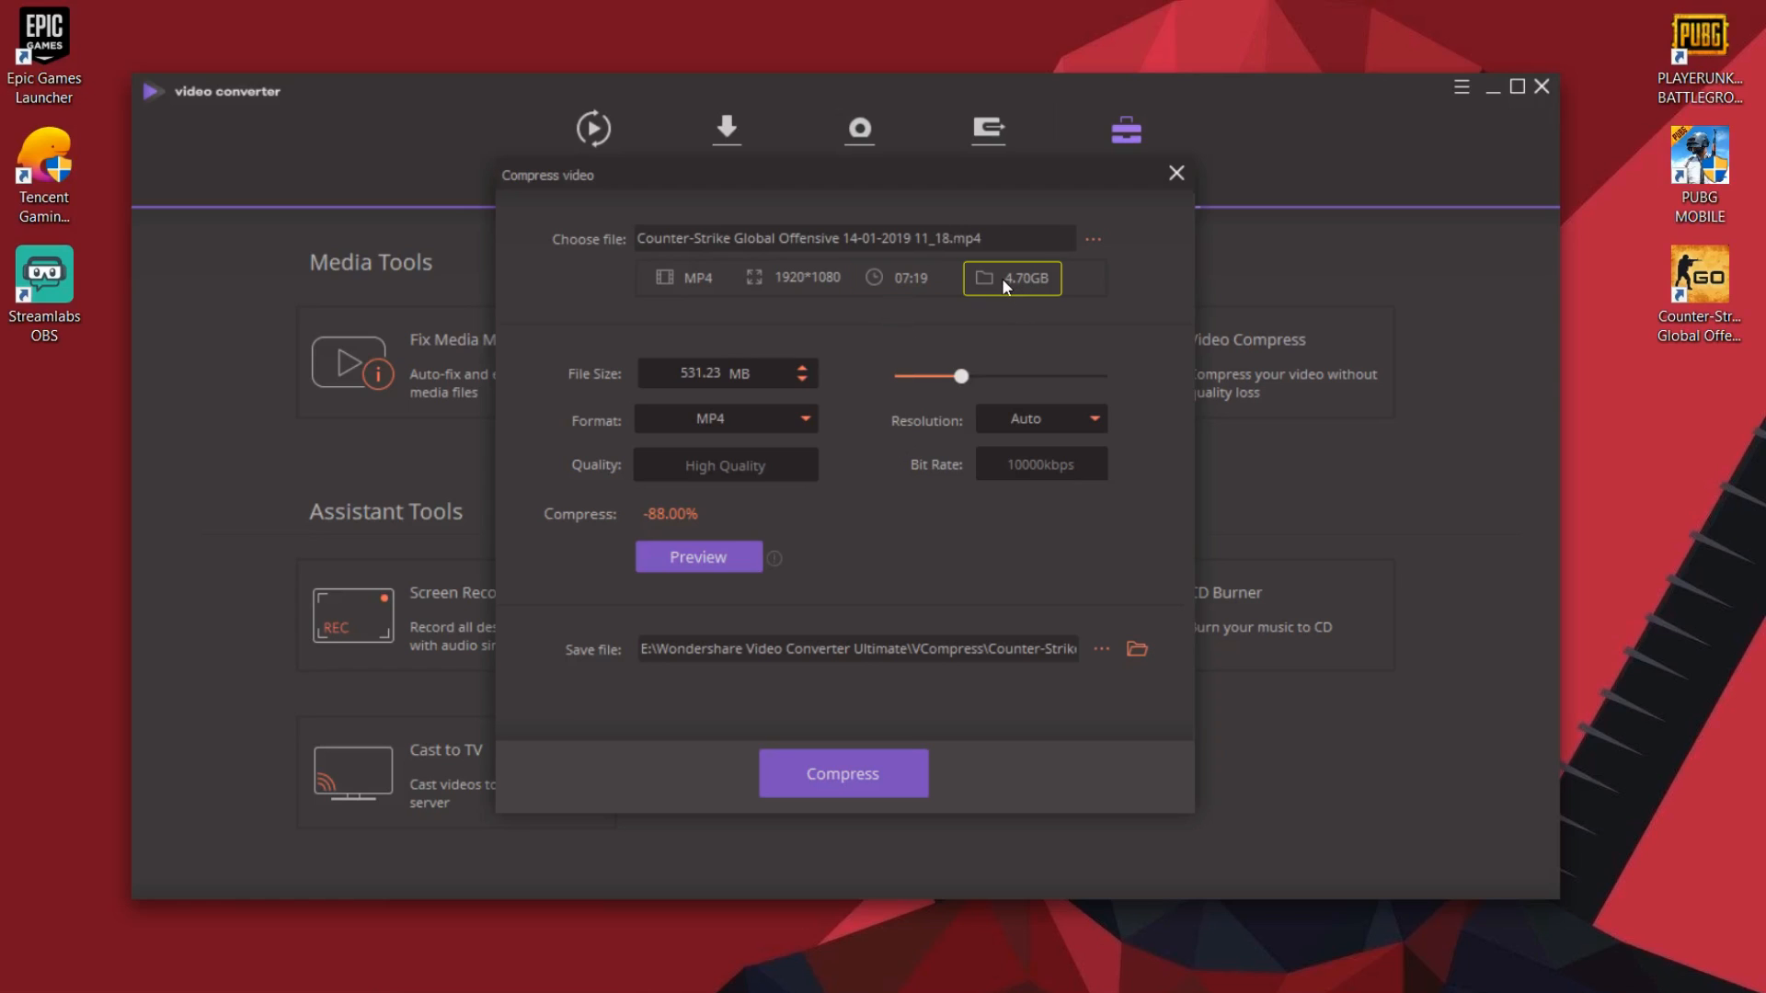
{"action": "mouse_move", "coordinate": [1054, 280]}
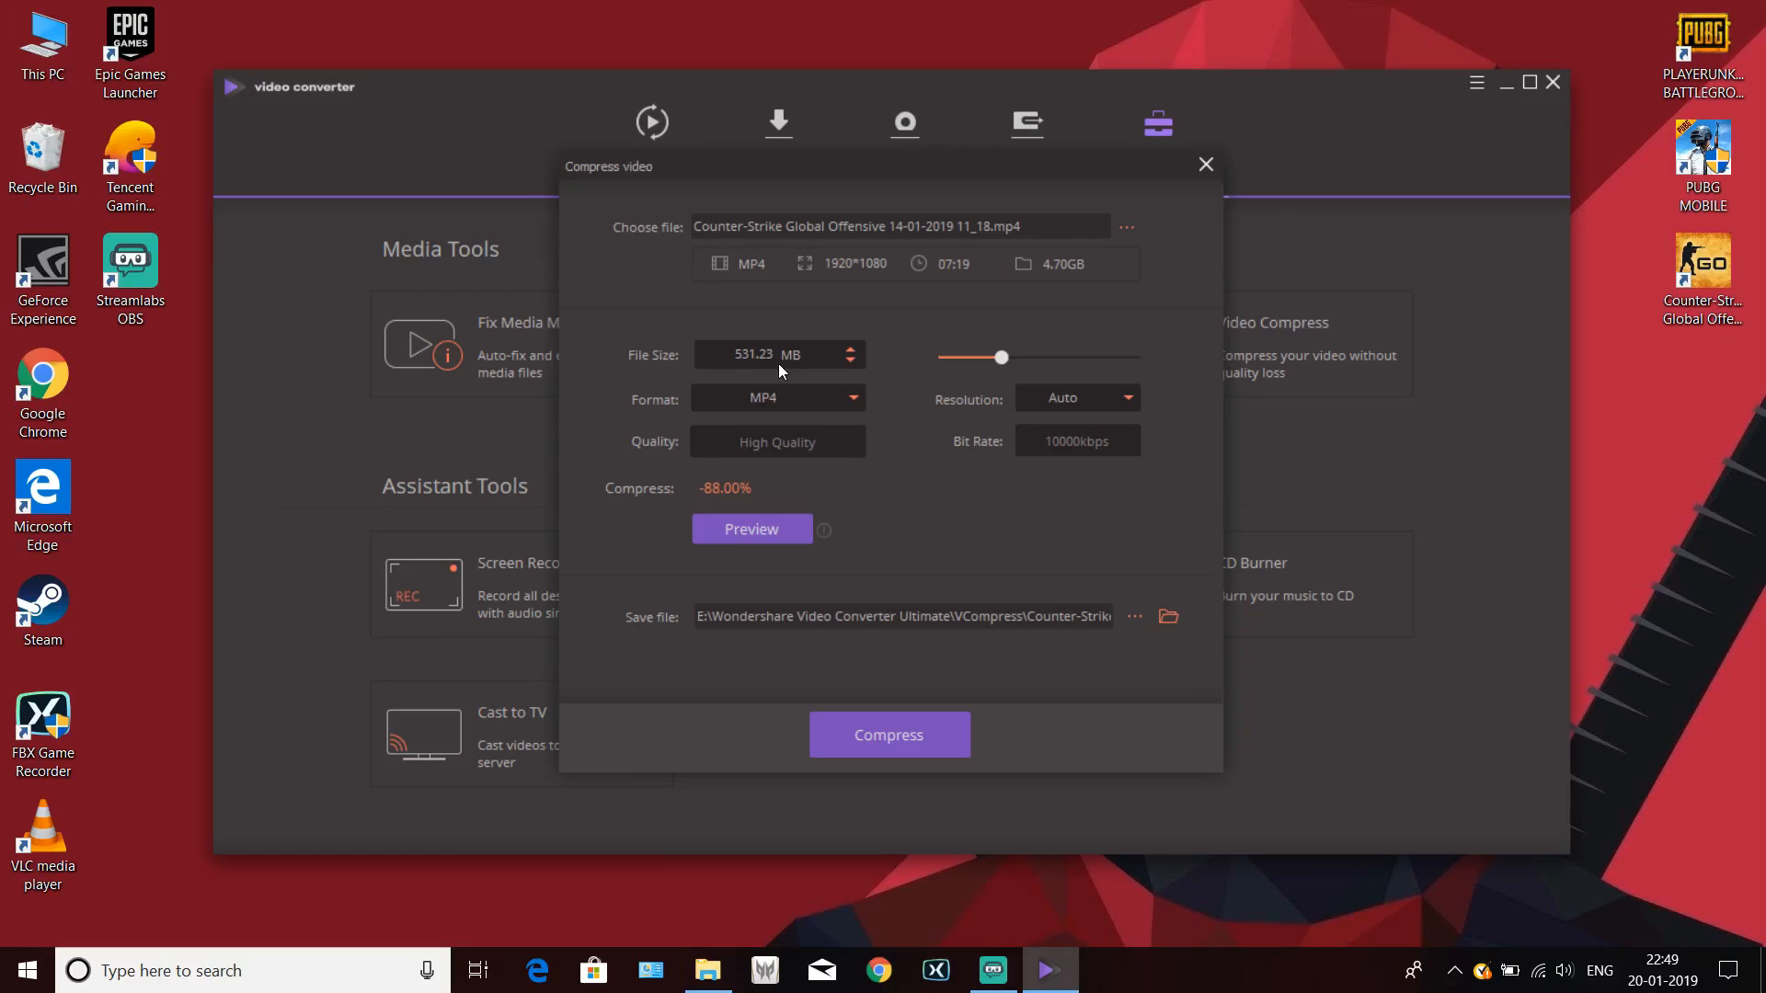
{"action": "left_click", "coordinate": [777, 355]}
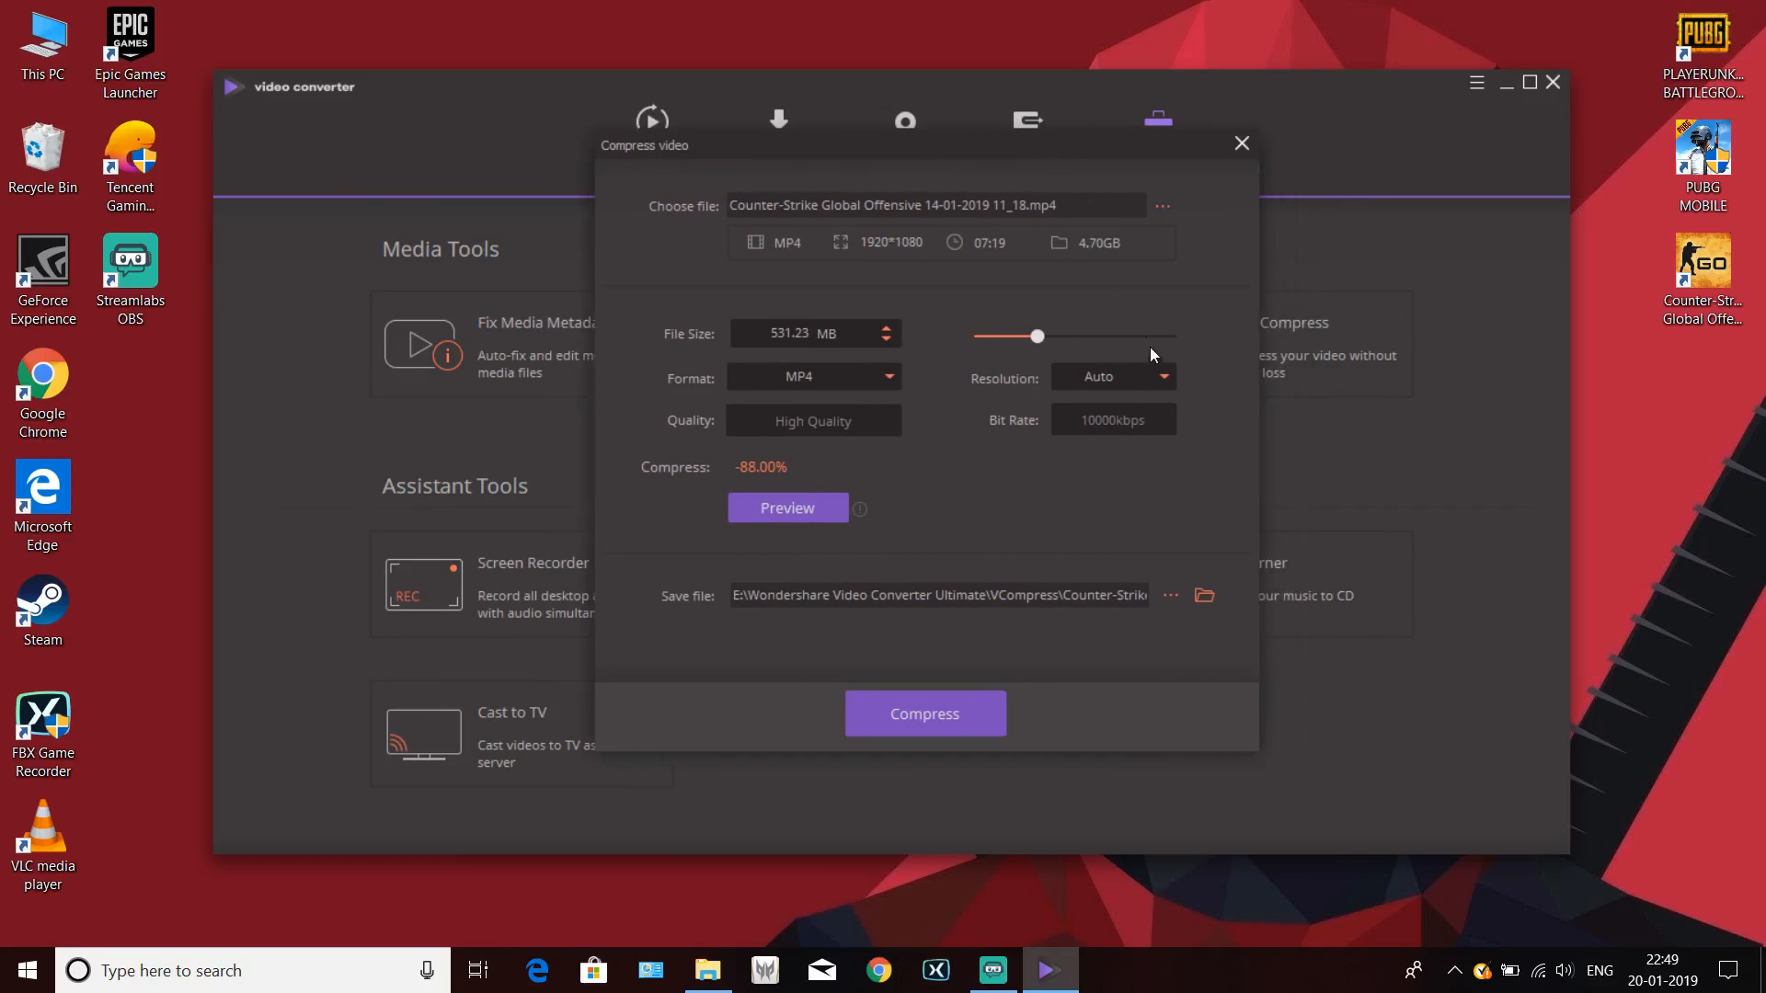
{"action": "left_click", "coordinate": [1109, 376]}
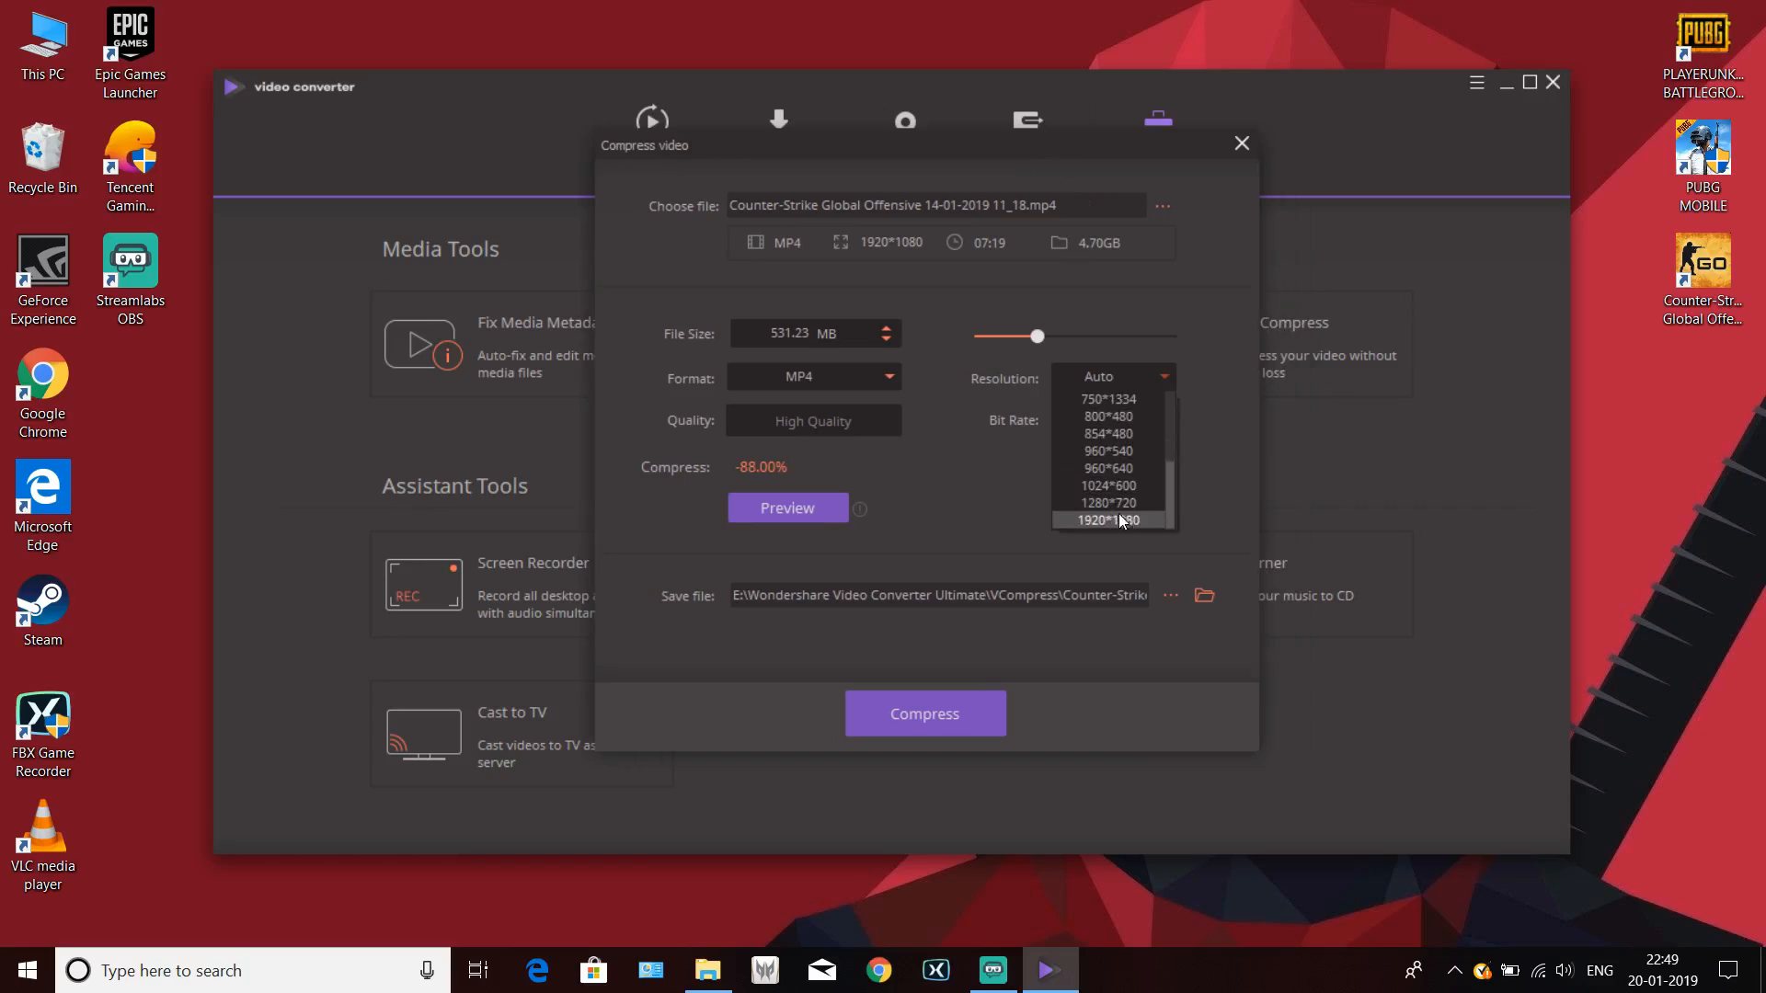
{"action": "left_click", "coordinate": [1107, 519]}
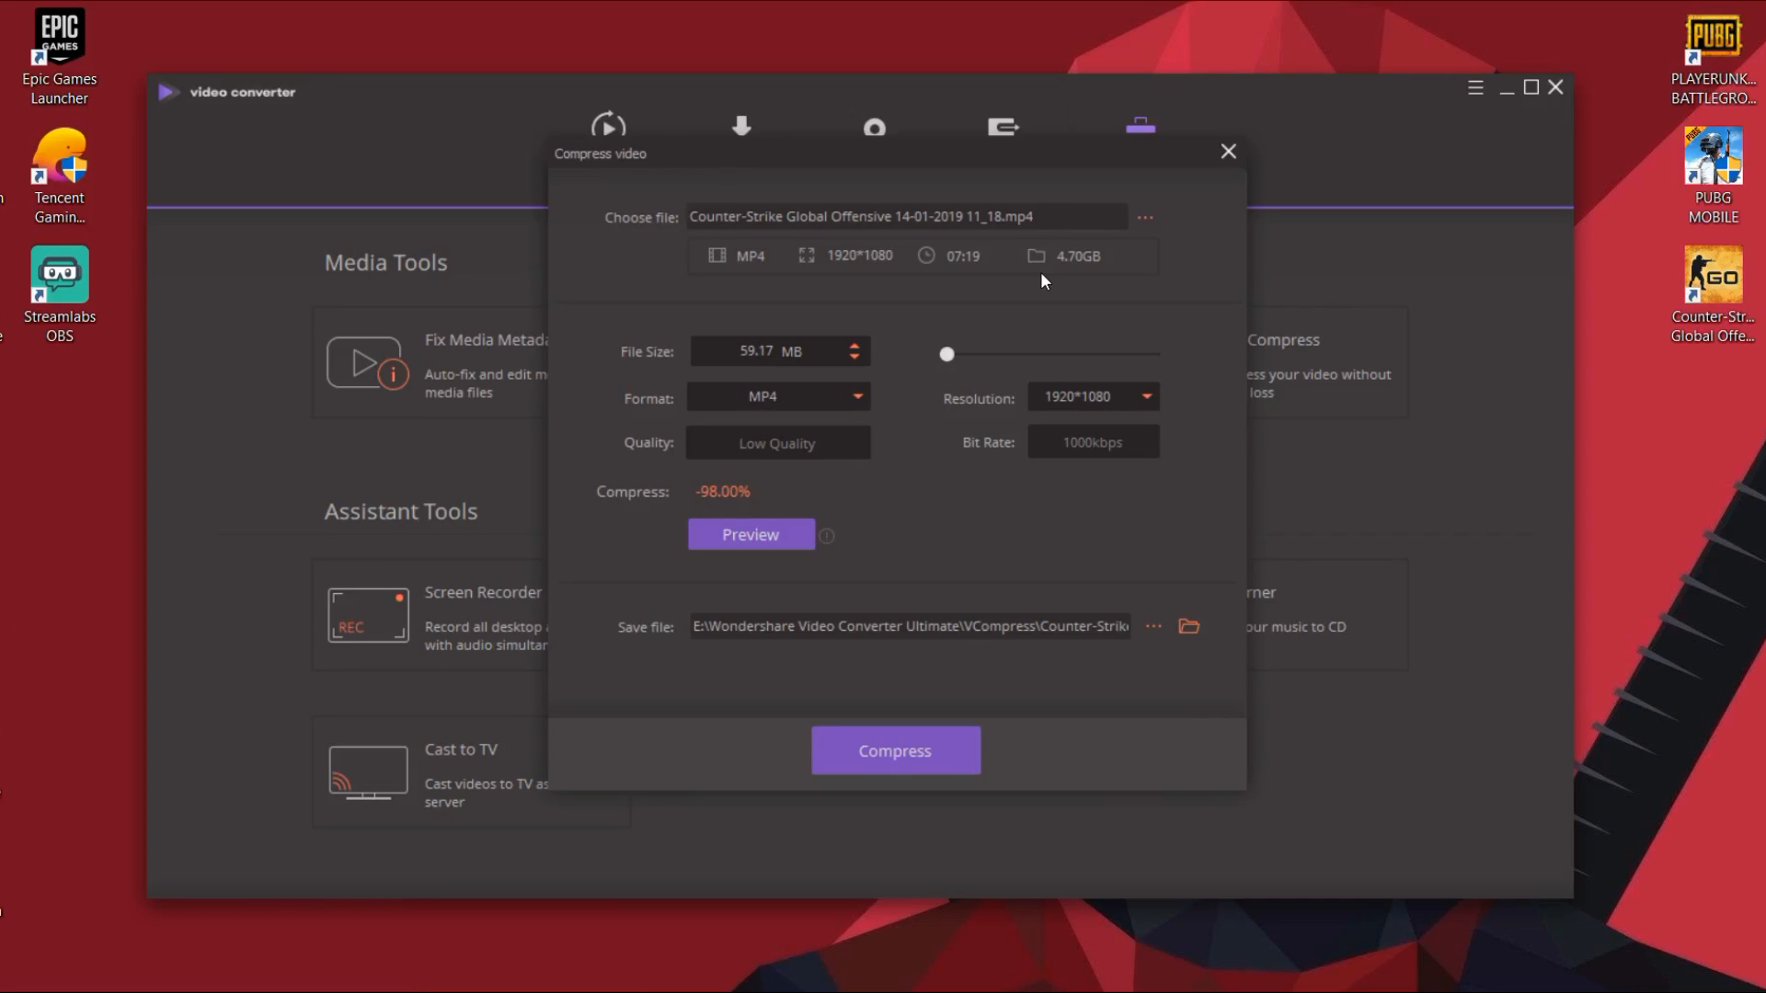
{"action": "mouse_move", "coordinate": [1040, 438]}
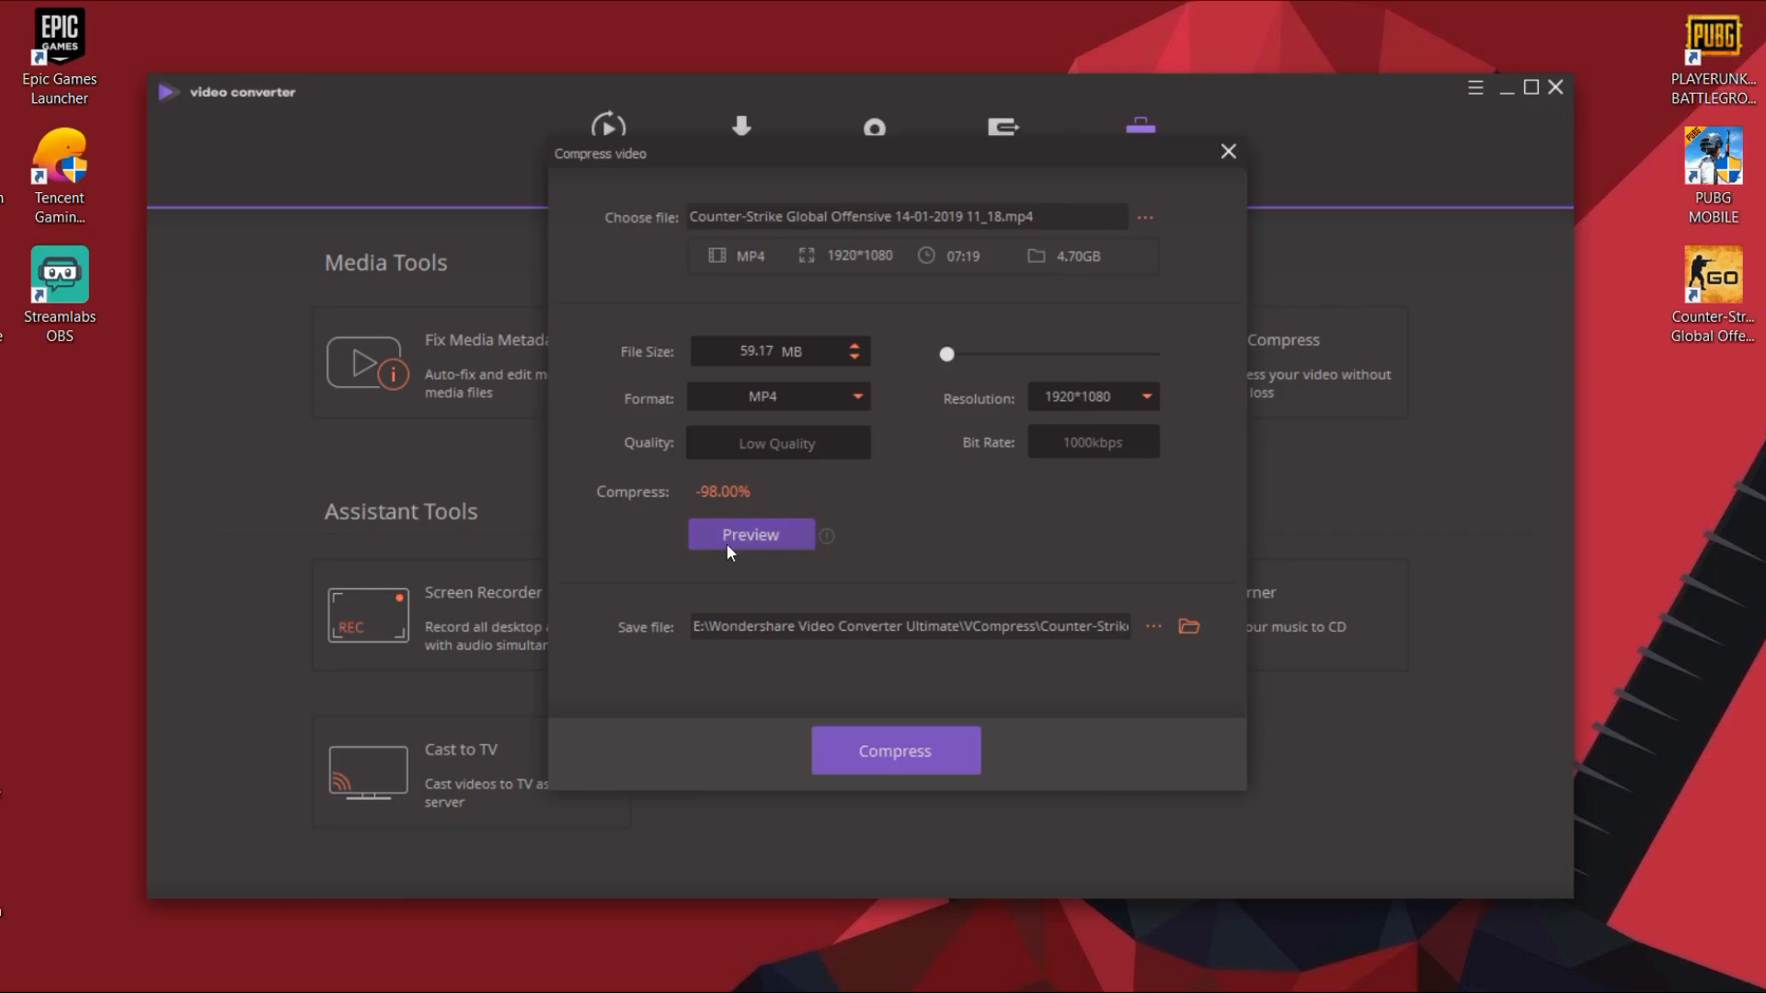
{"action": "mouse_move", "coordinate": [978, 511]}
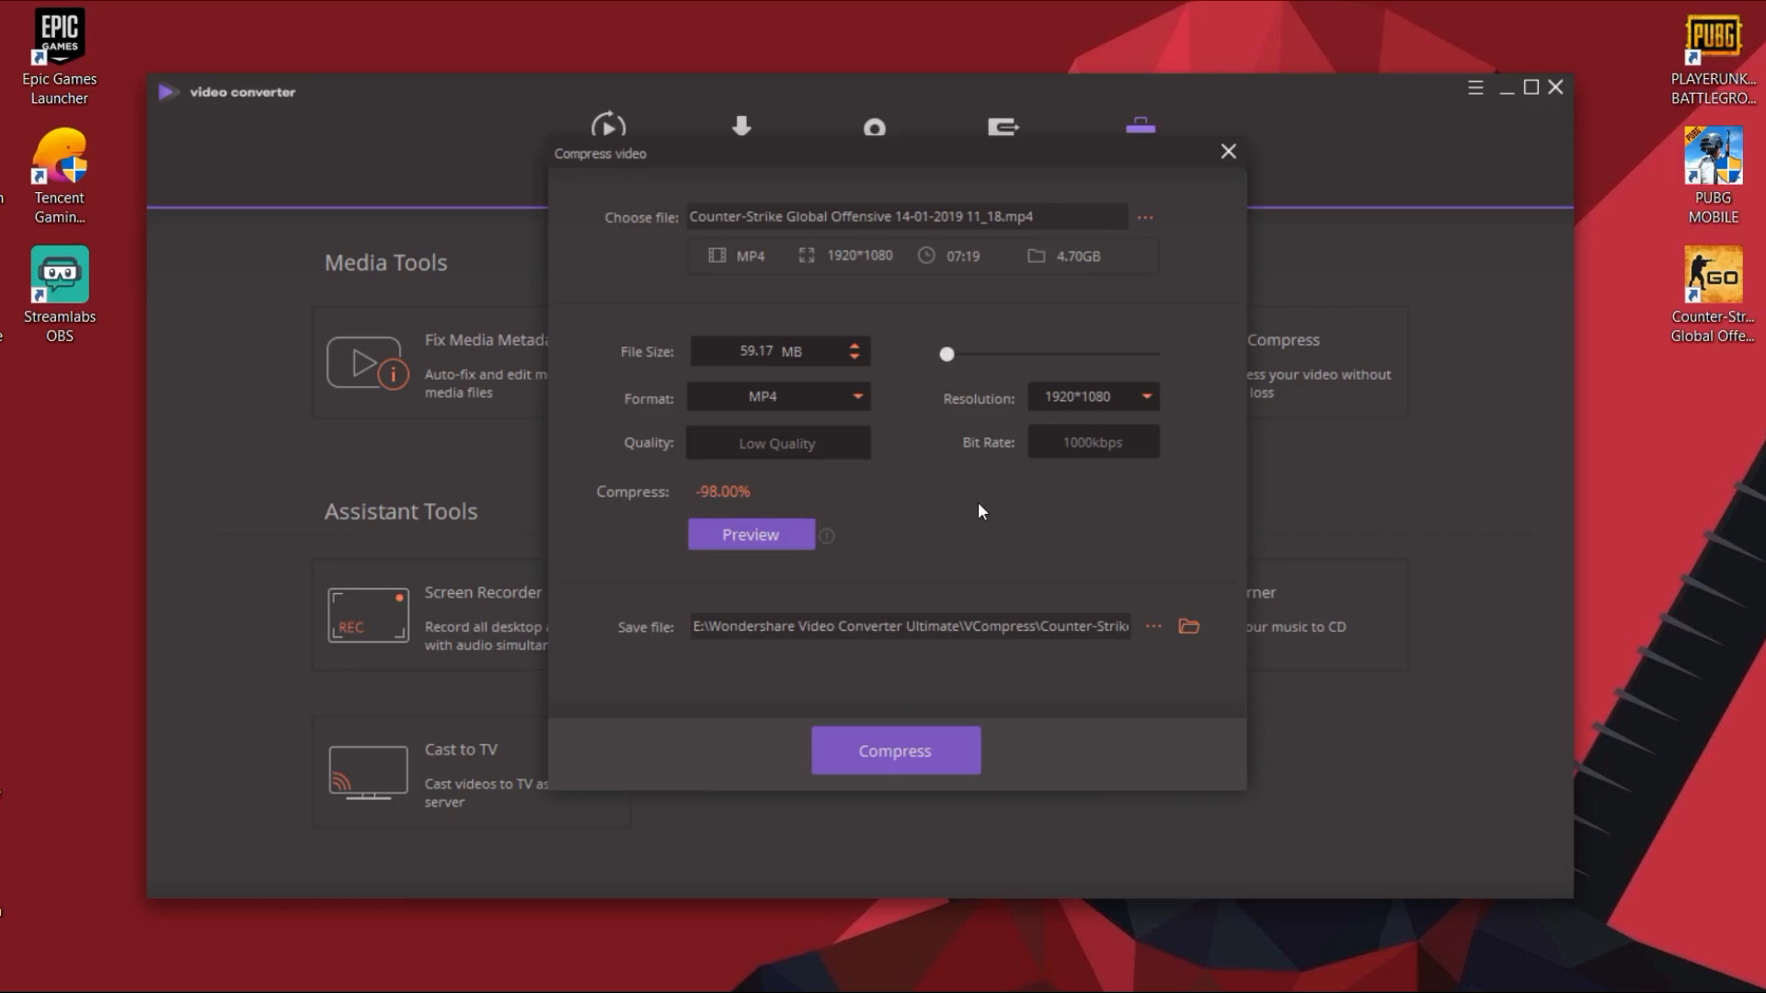
{"action": "mouse_move", "coordinate": [872, 488]}
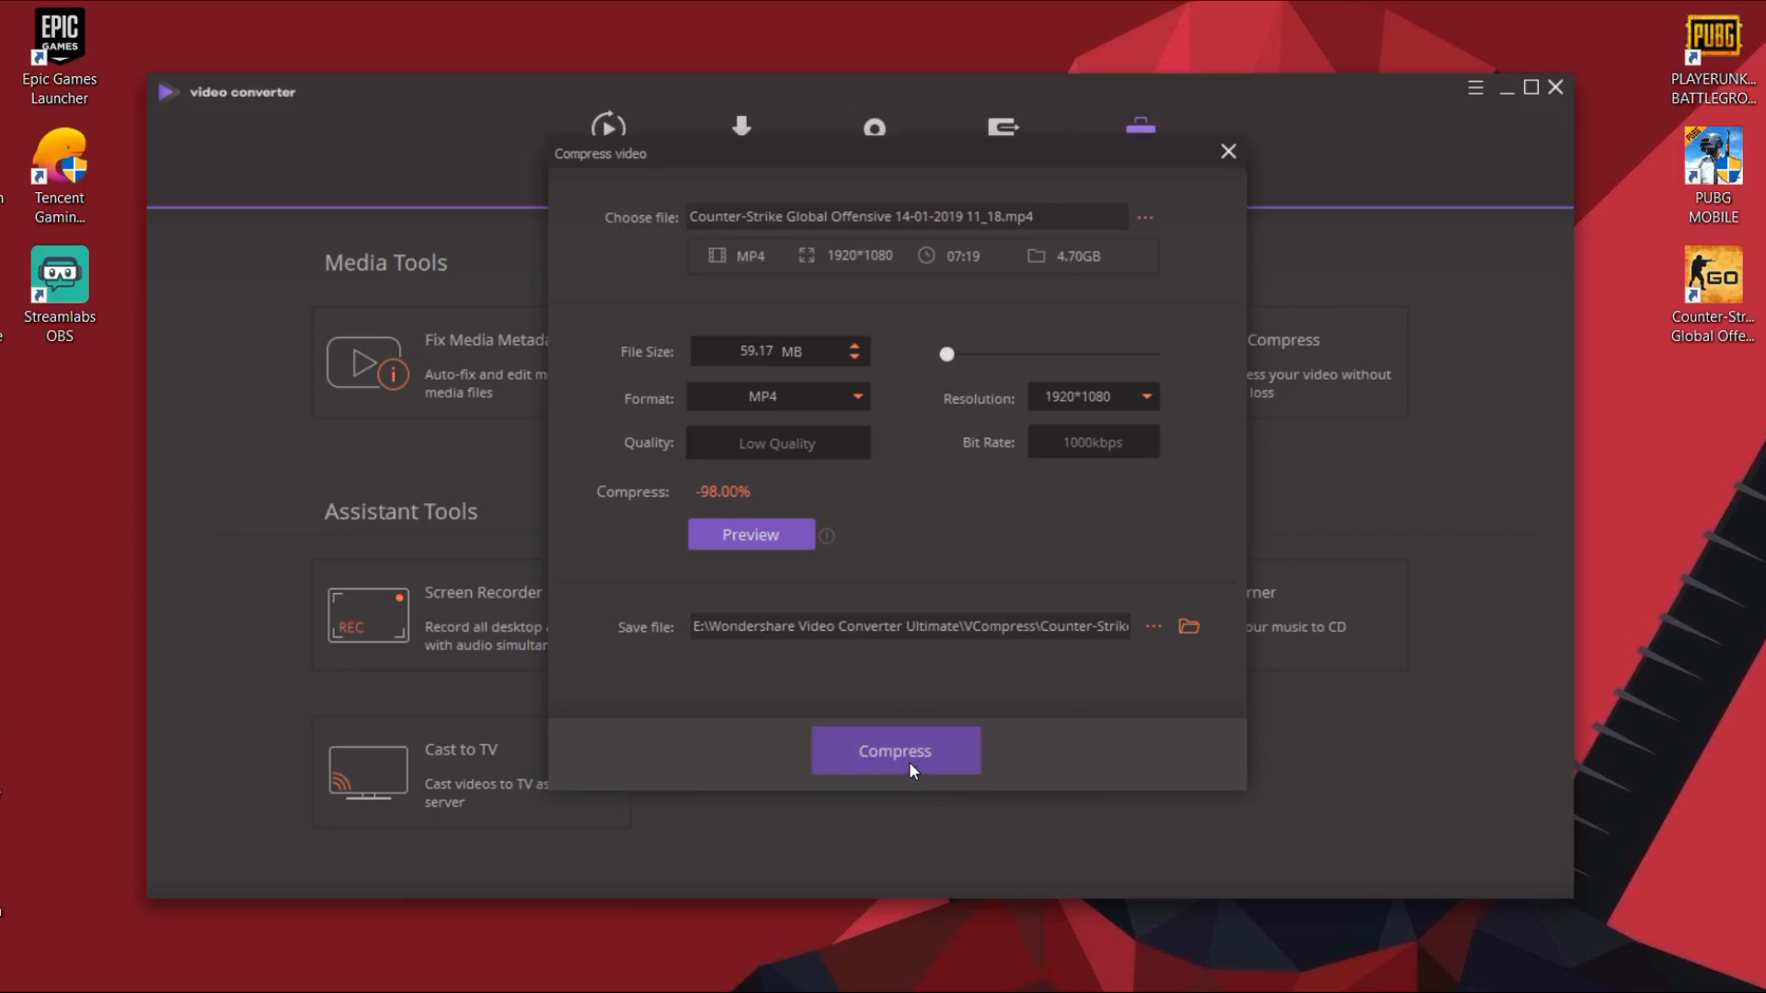
- Compress the gameplay clip to about 59 MB and dismiss the result
{"action": "left_click", "coordinate": [894, 750]}
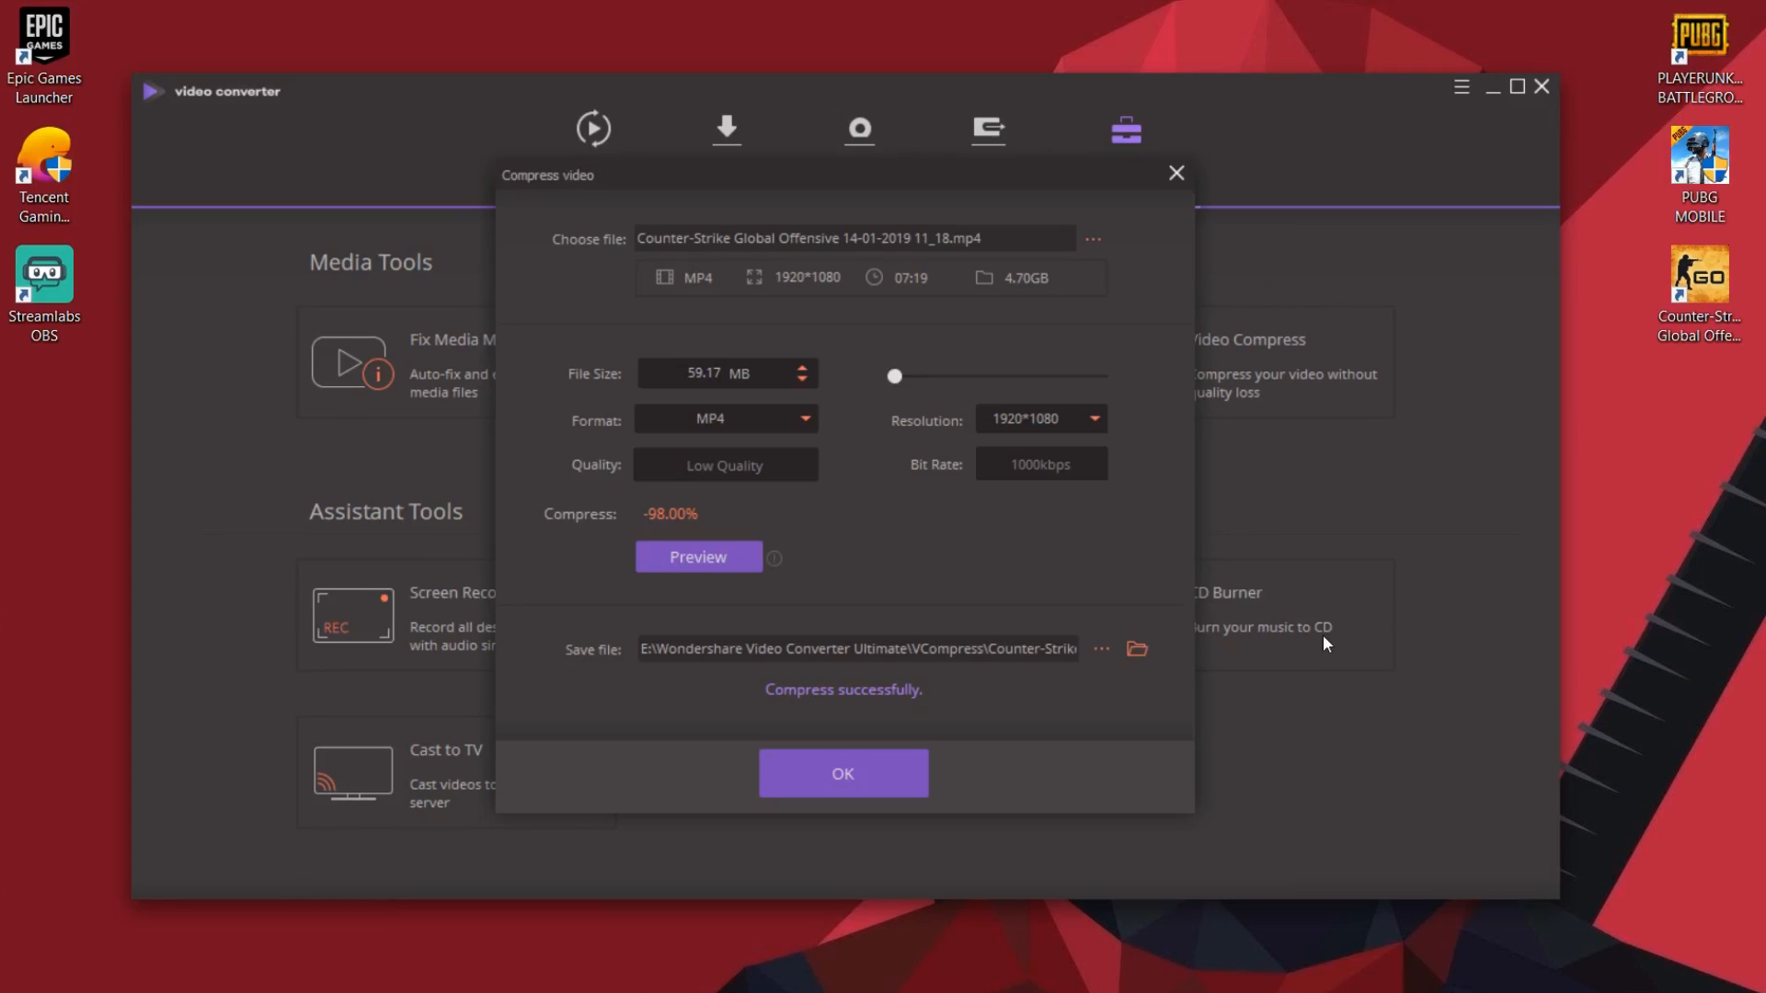
{"action": "mouse_move", "coordinate": [999, 672]}
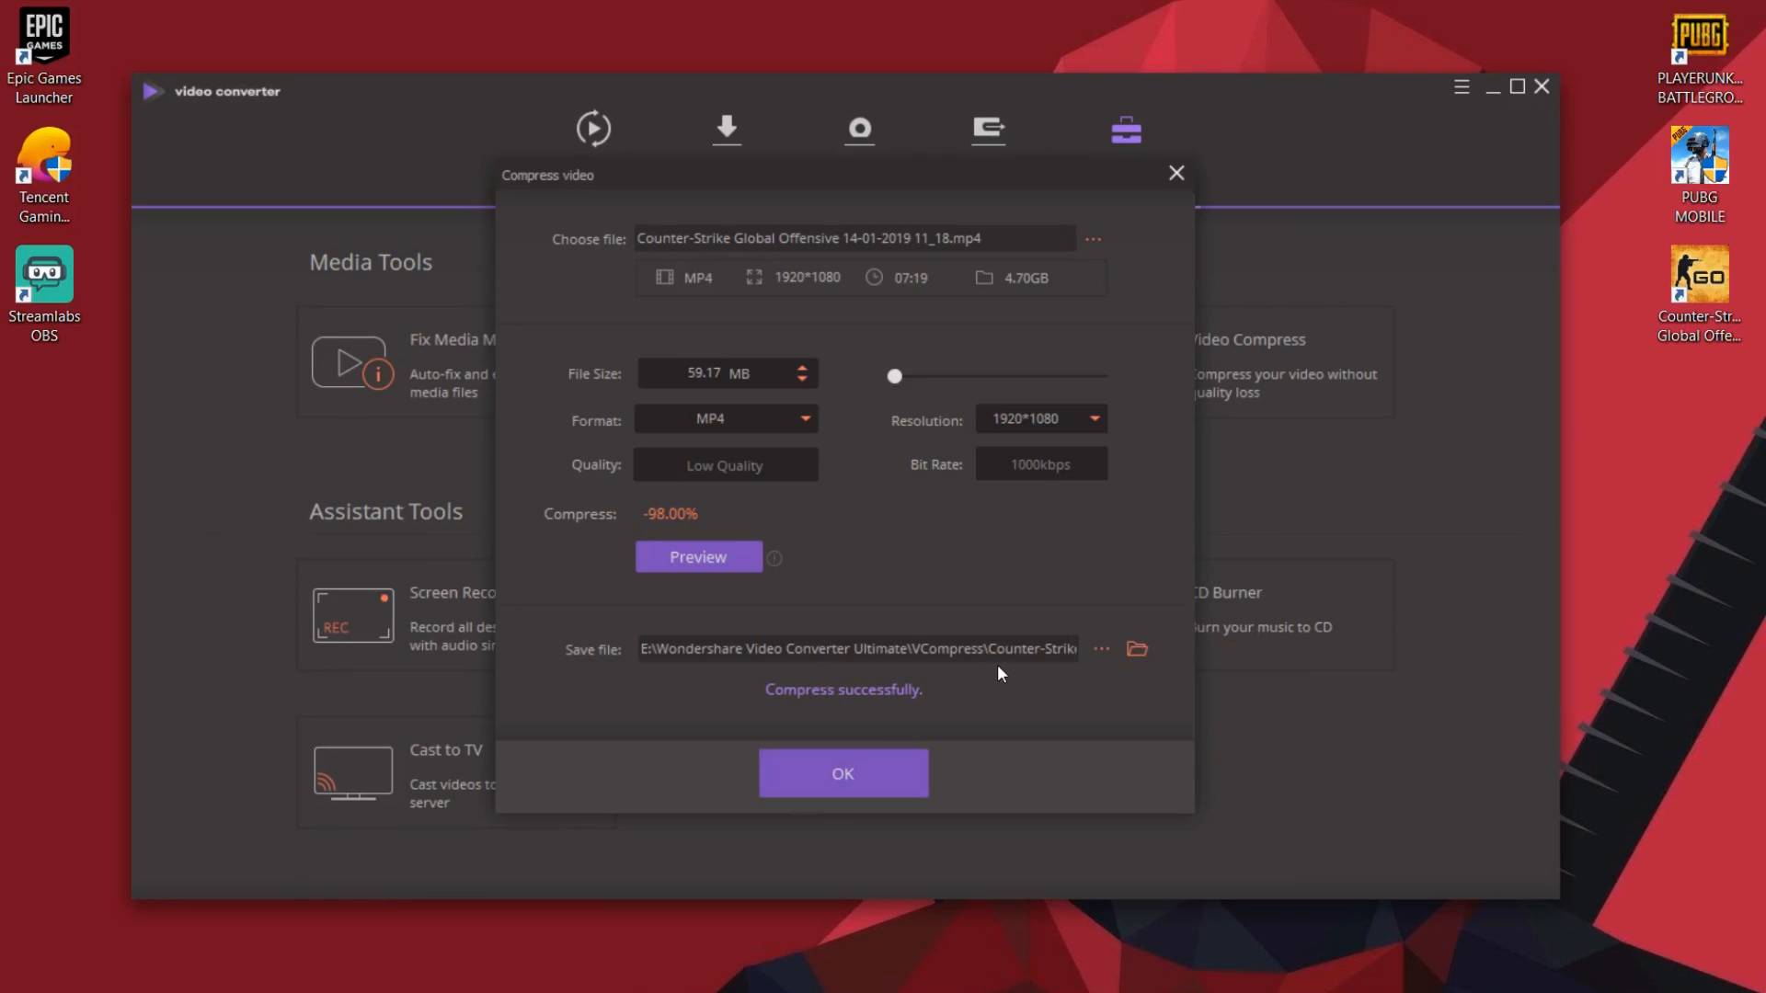
{"action": "mouse_move", "coordinate": [847, 698]}
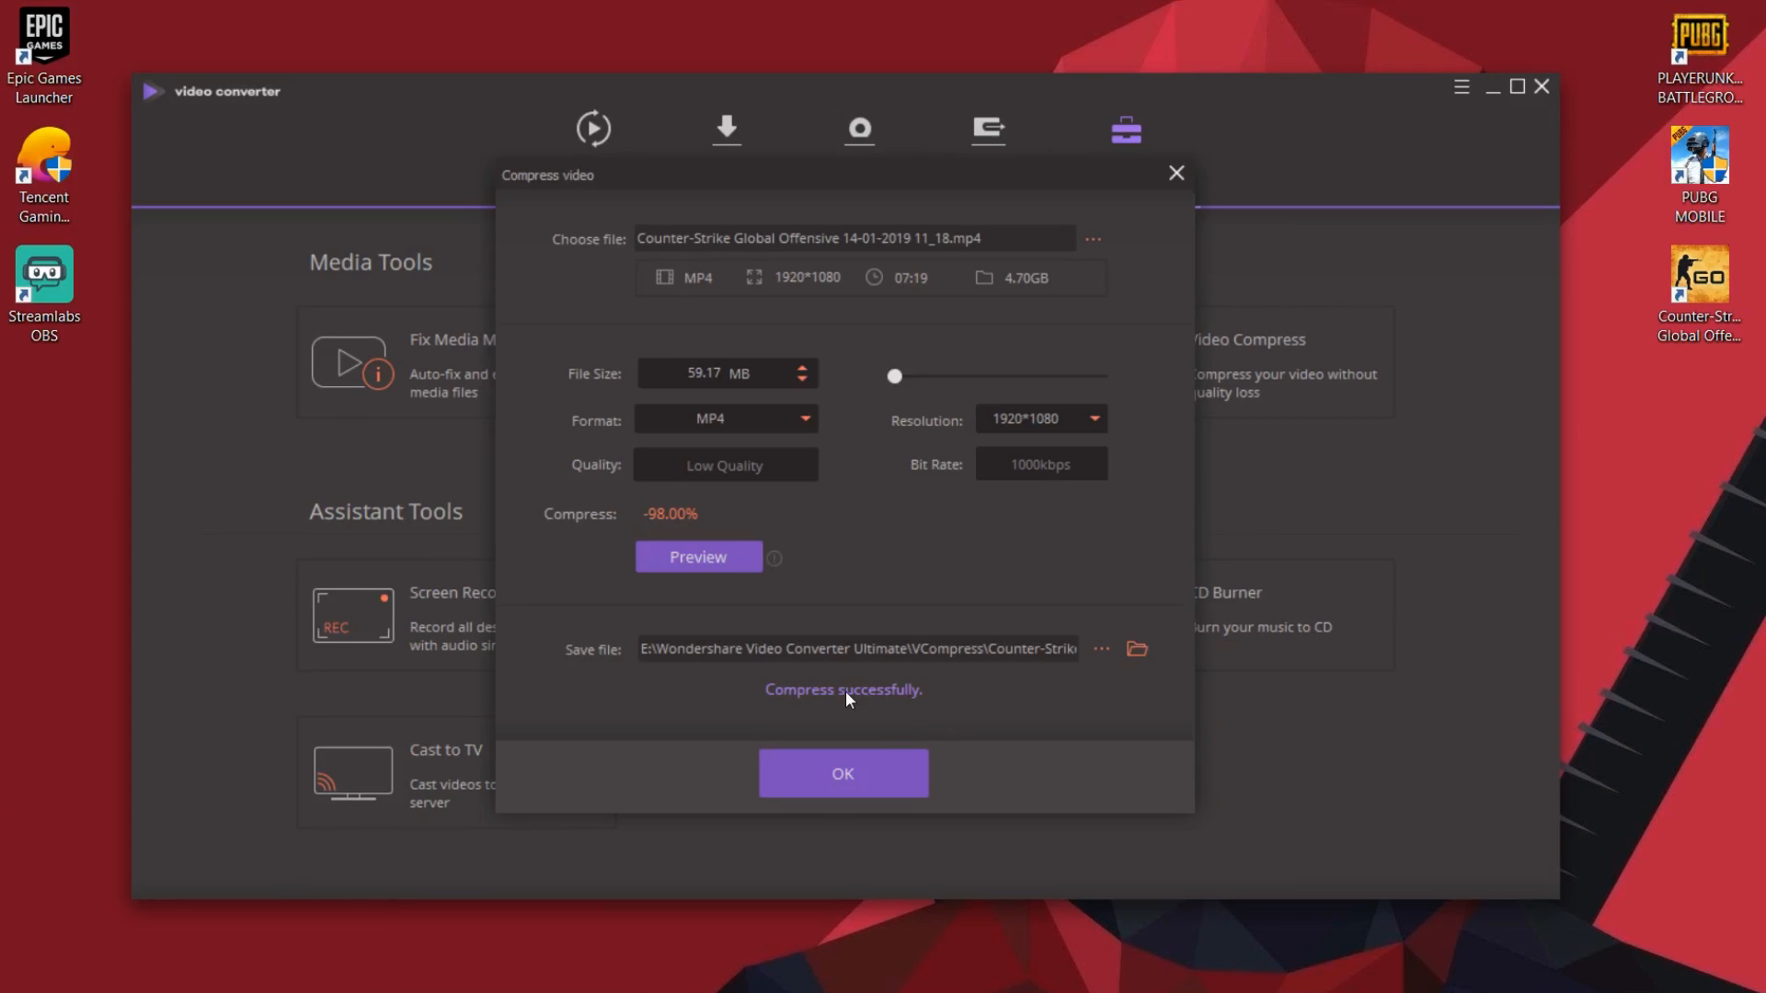
{"action": "left_click", "coordinate": [842, 774]}
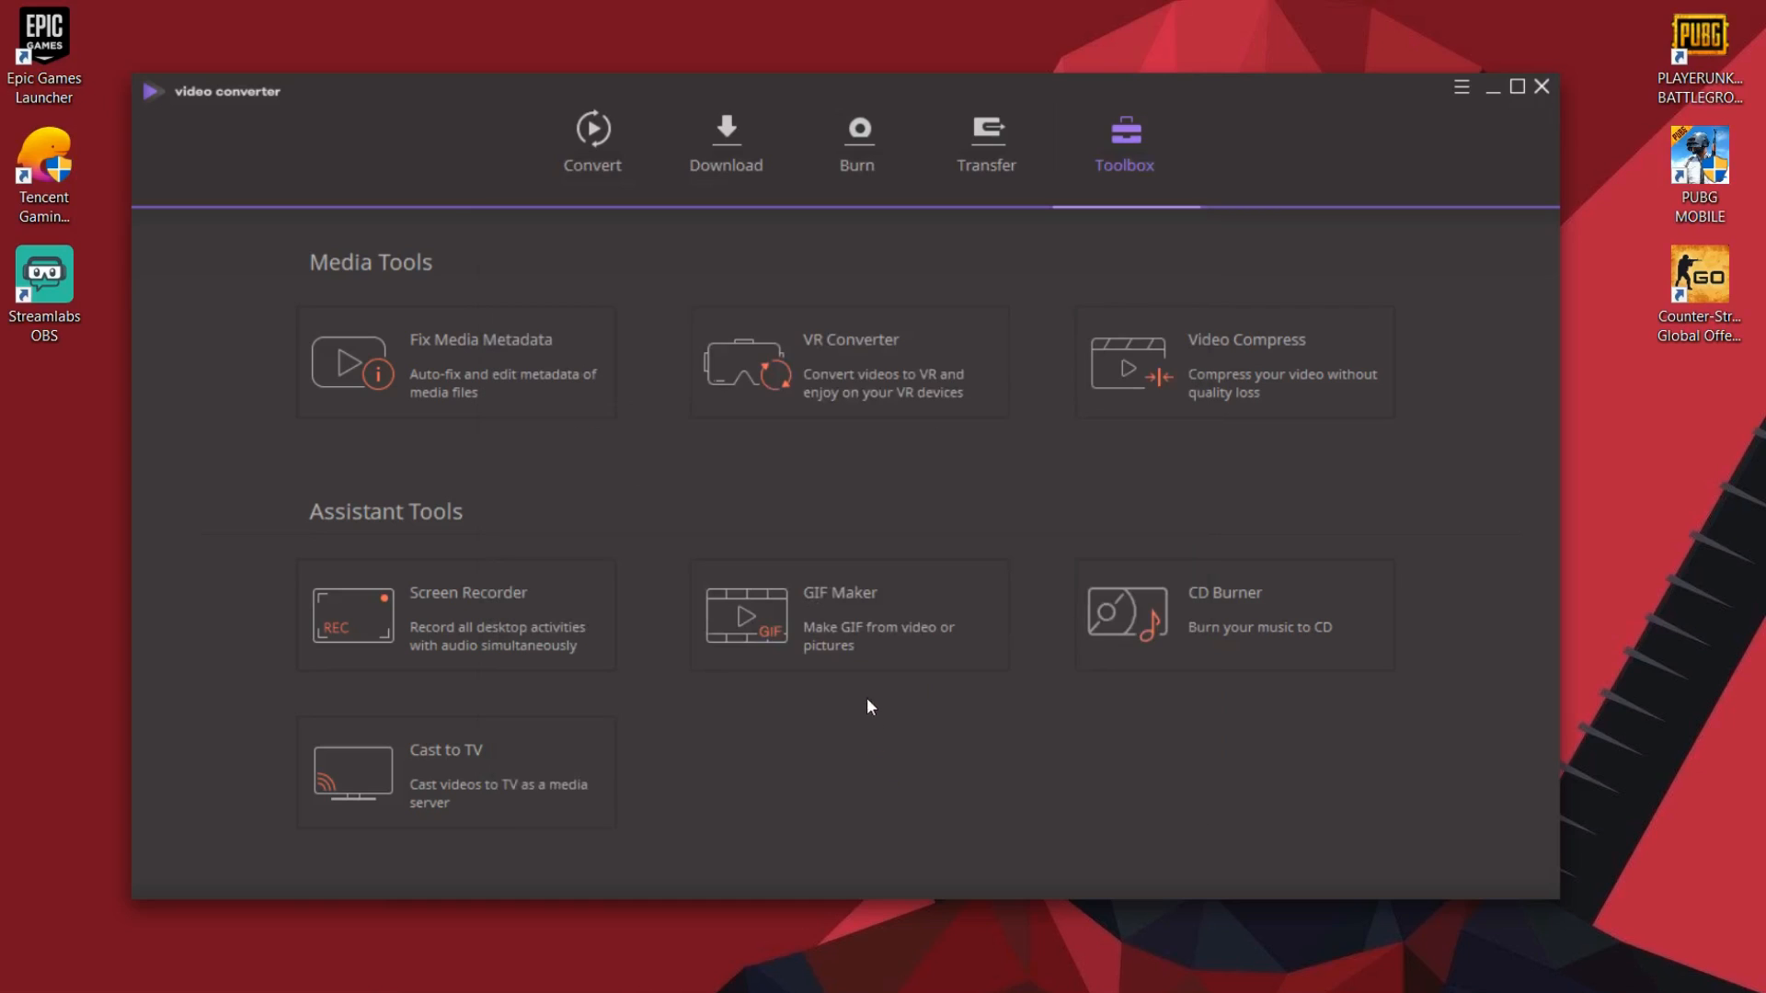
- Open the VCompress folder under Data (E:) > Wondershare Video Converter Ultimate
{"action": "left_click", "coordinate": [707, 970]}
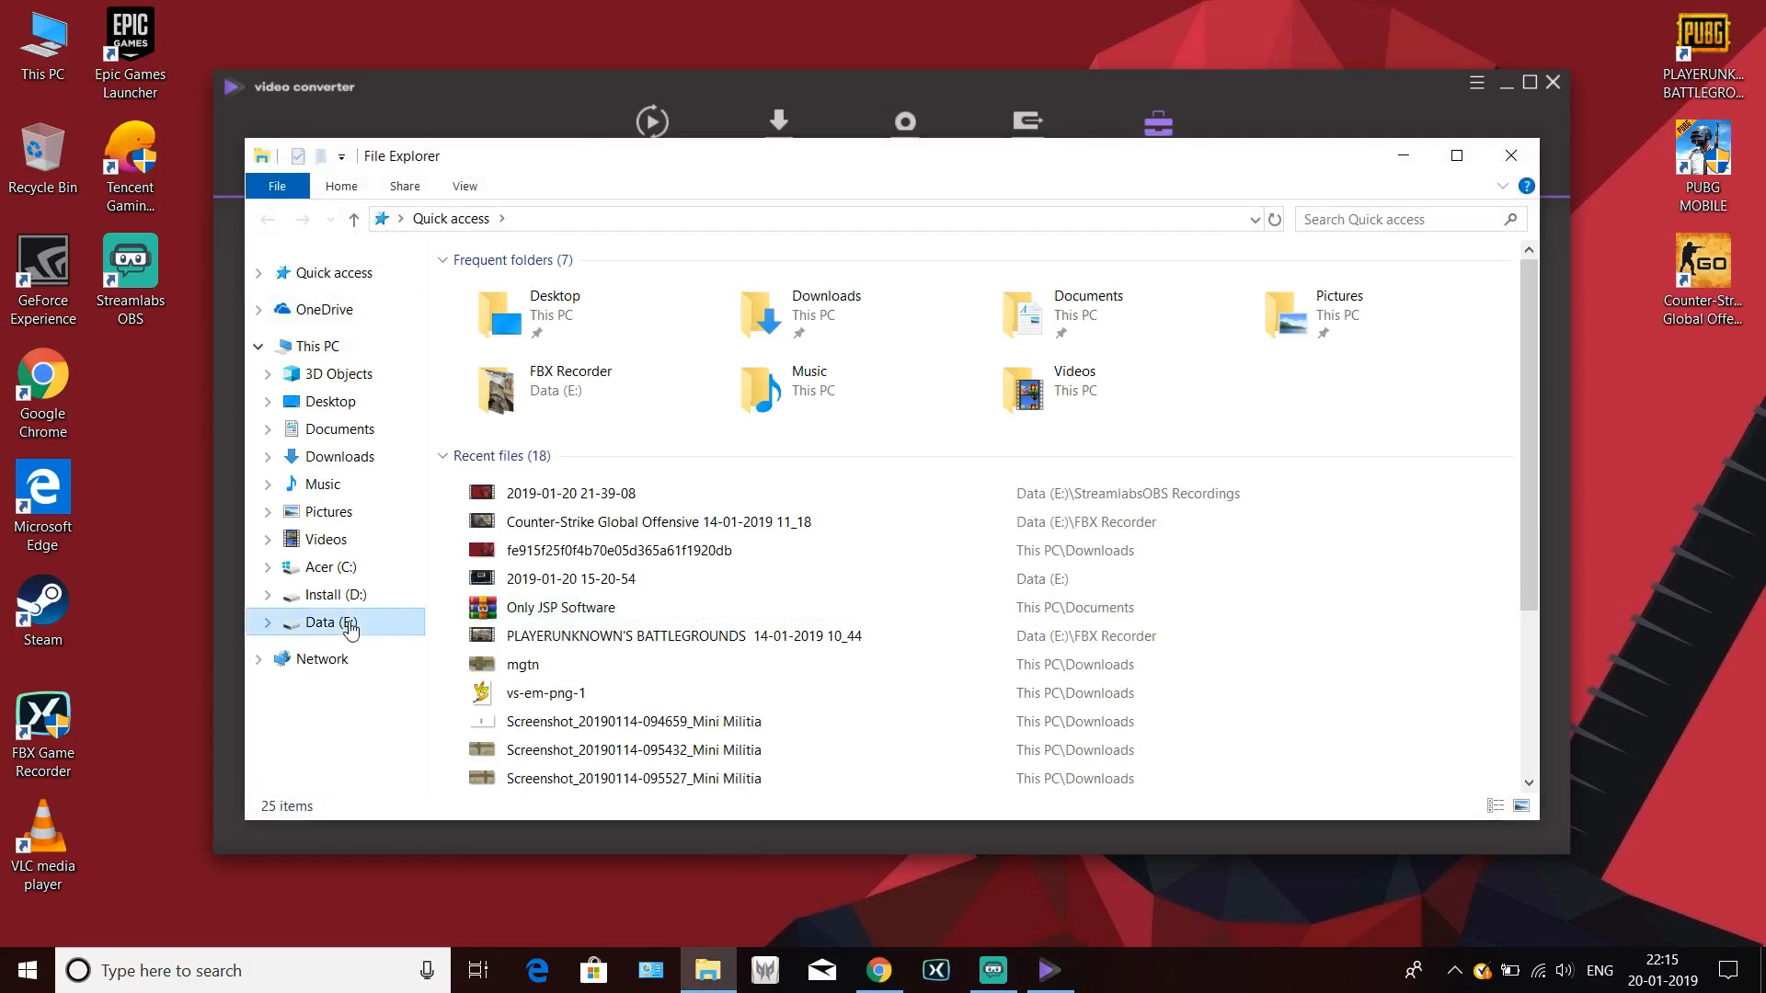
{"action": "double_click", "coordinate": [351, 621]}
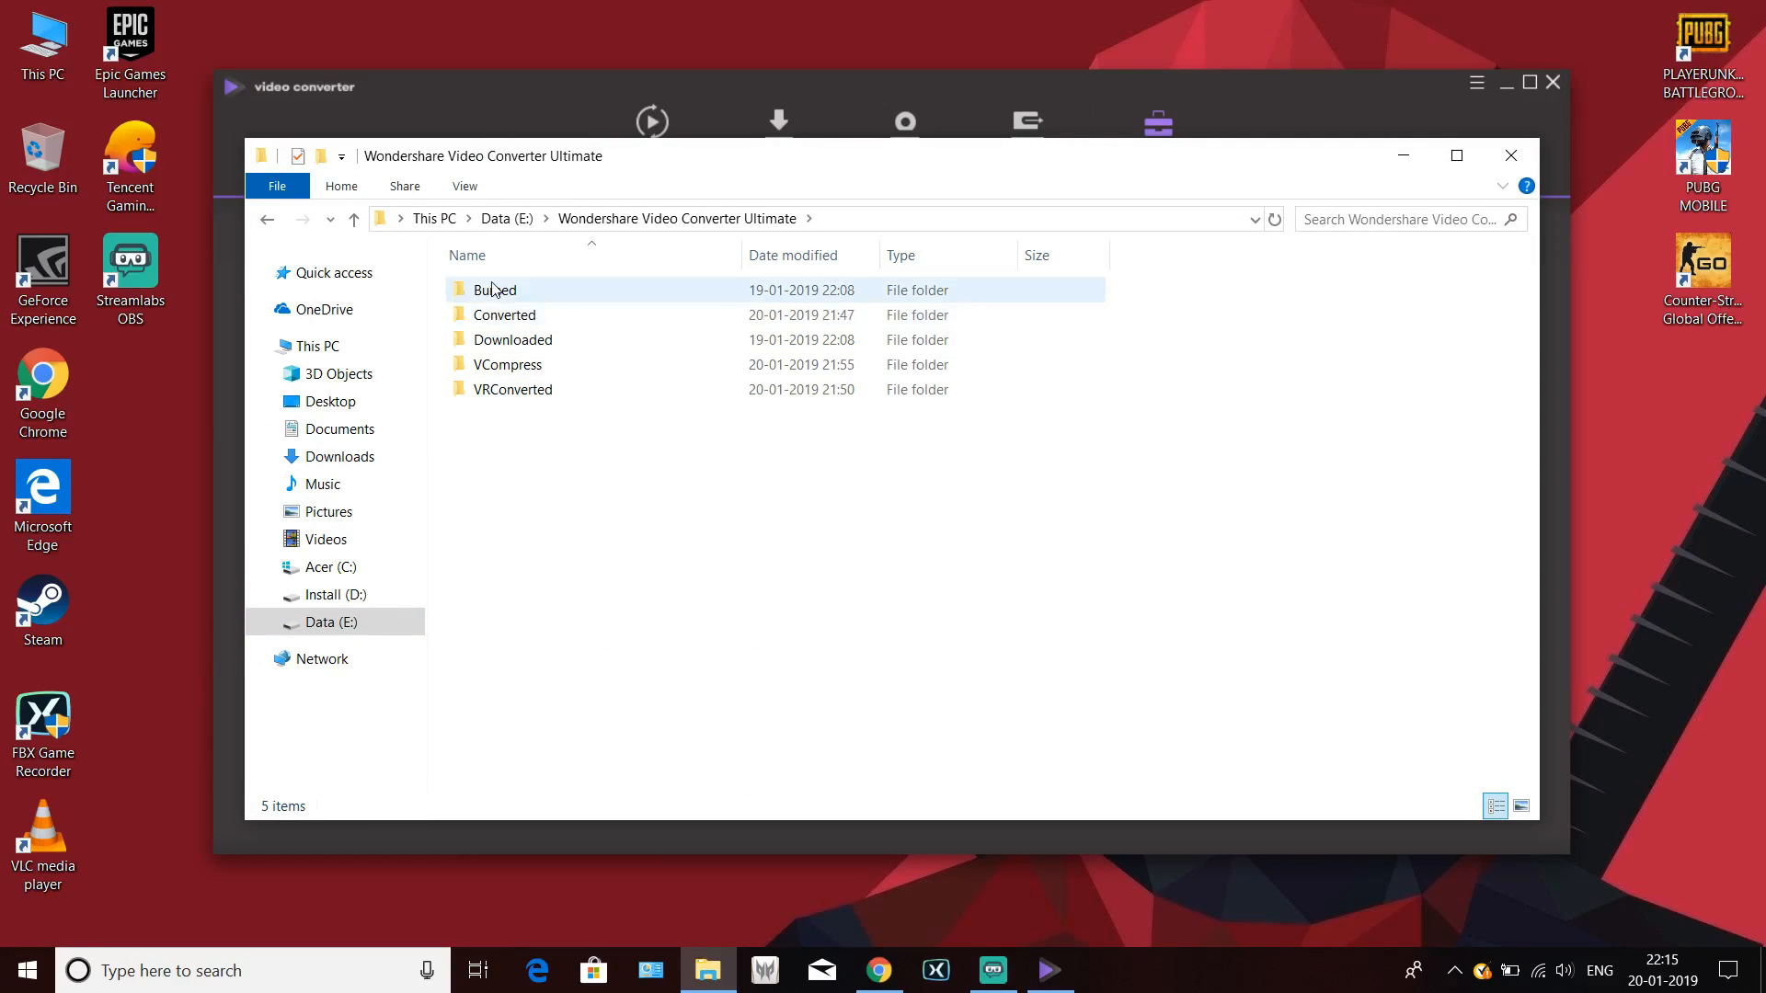
{"action": "double_click", "coordinate": [508, 365]}
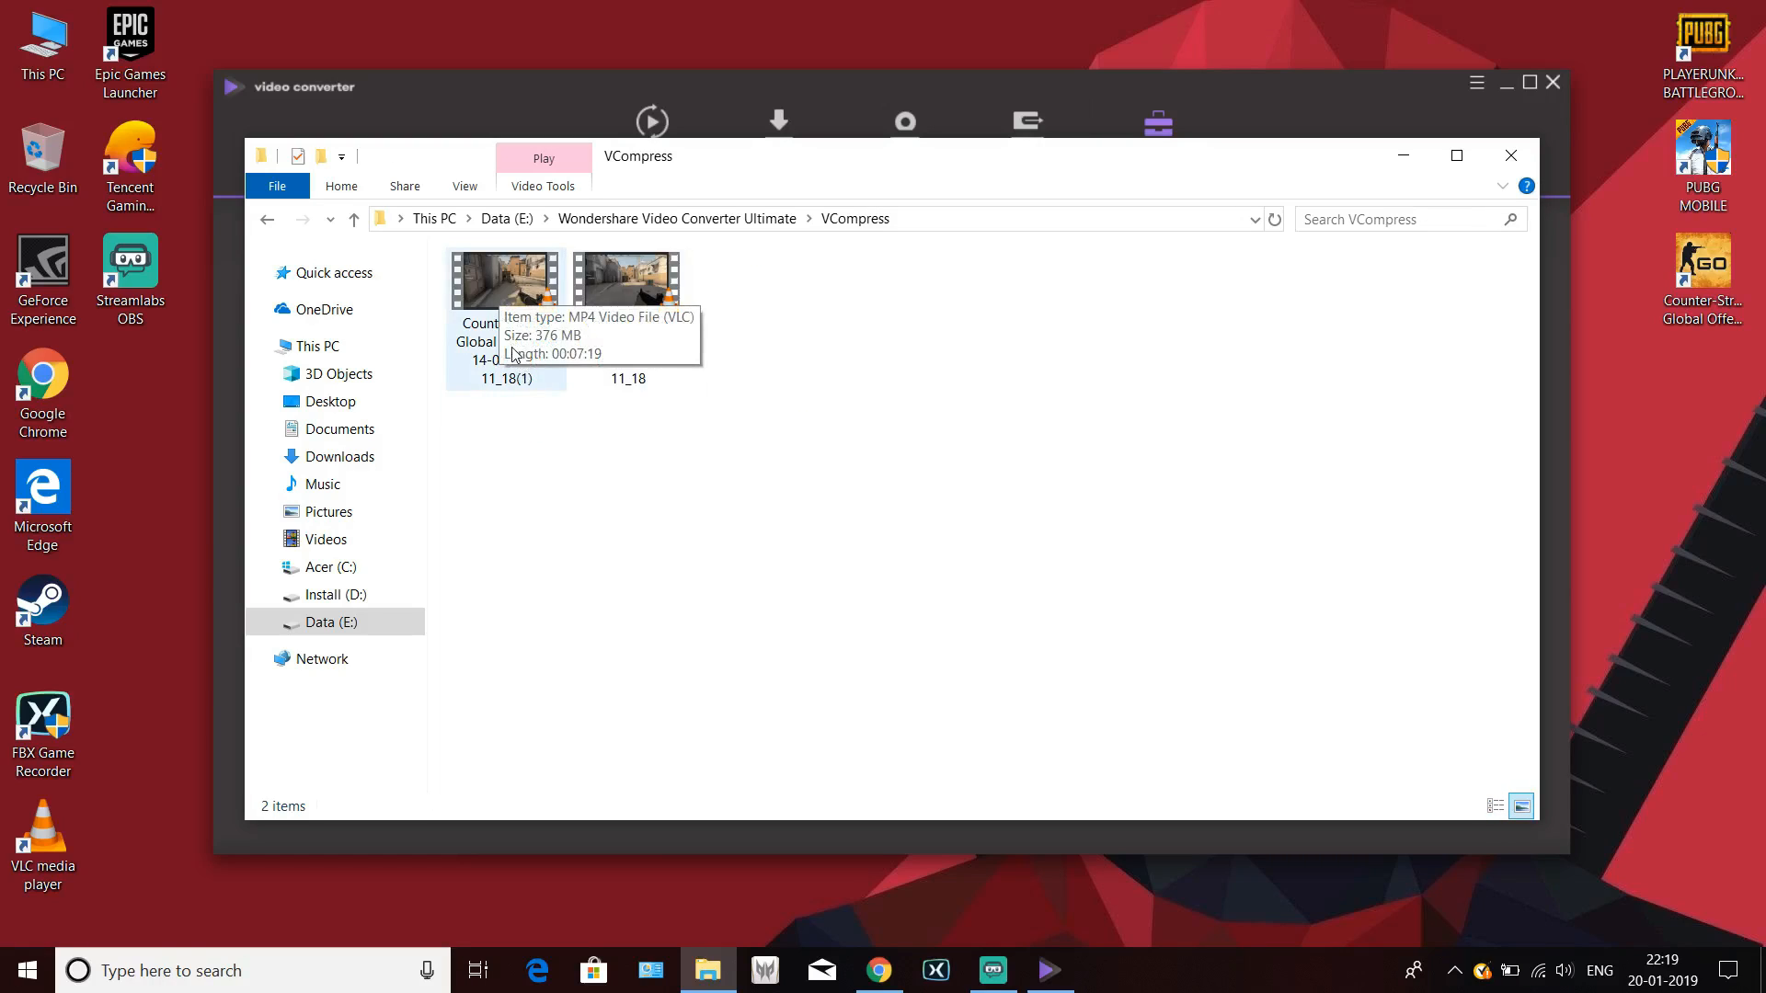
- Check the compressed video's properties: 376 MB size and 1920×1080 resolution
{"action": "right_click", "coordinate": [505, 278]}
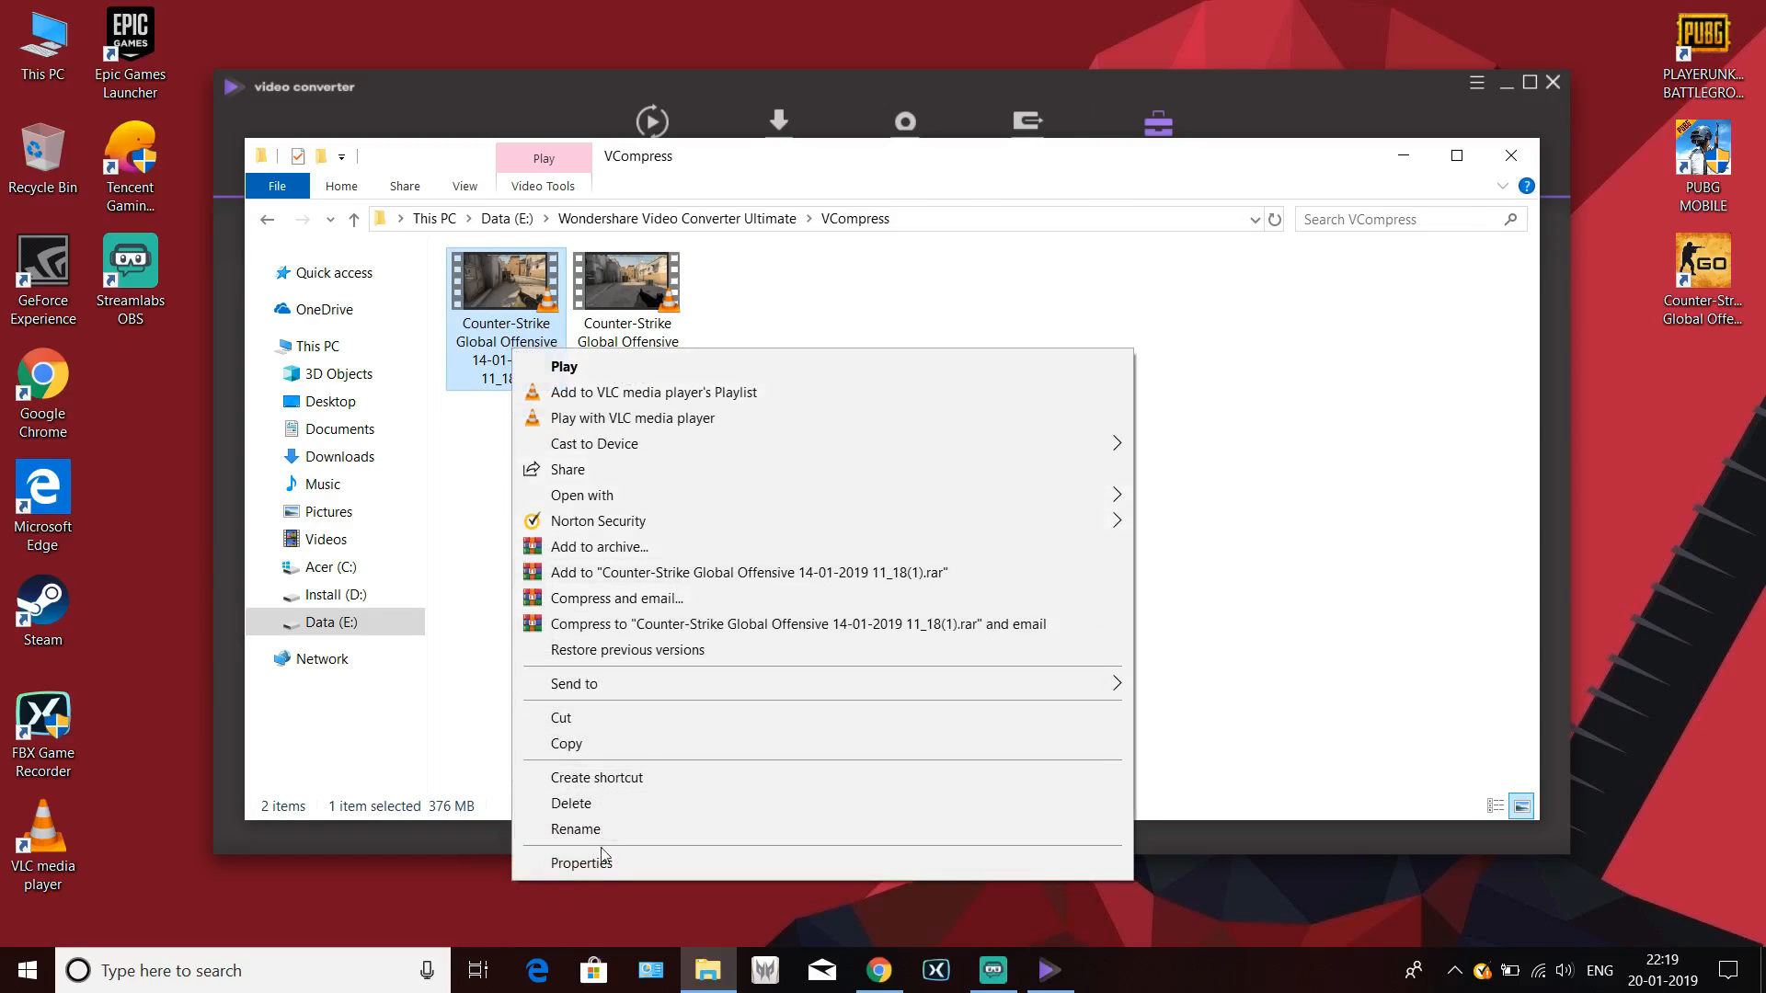
{"action": "left_click", "coordinate": [581, 861]}
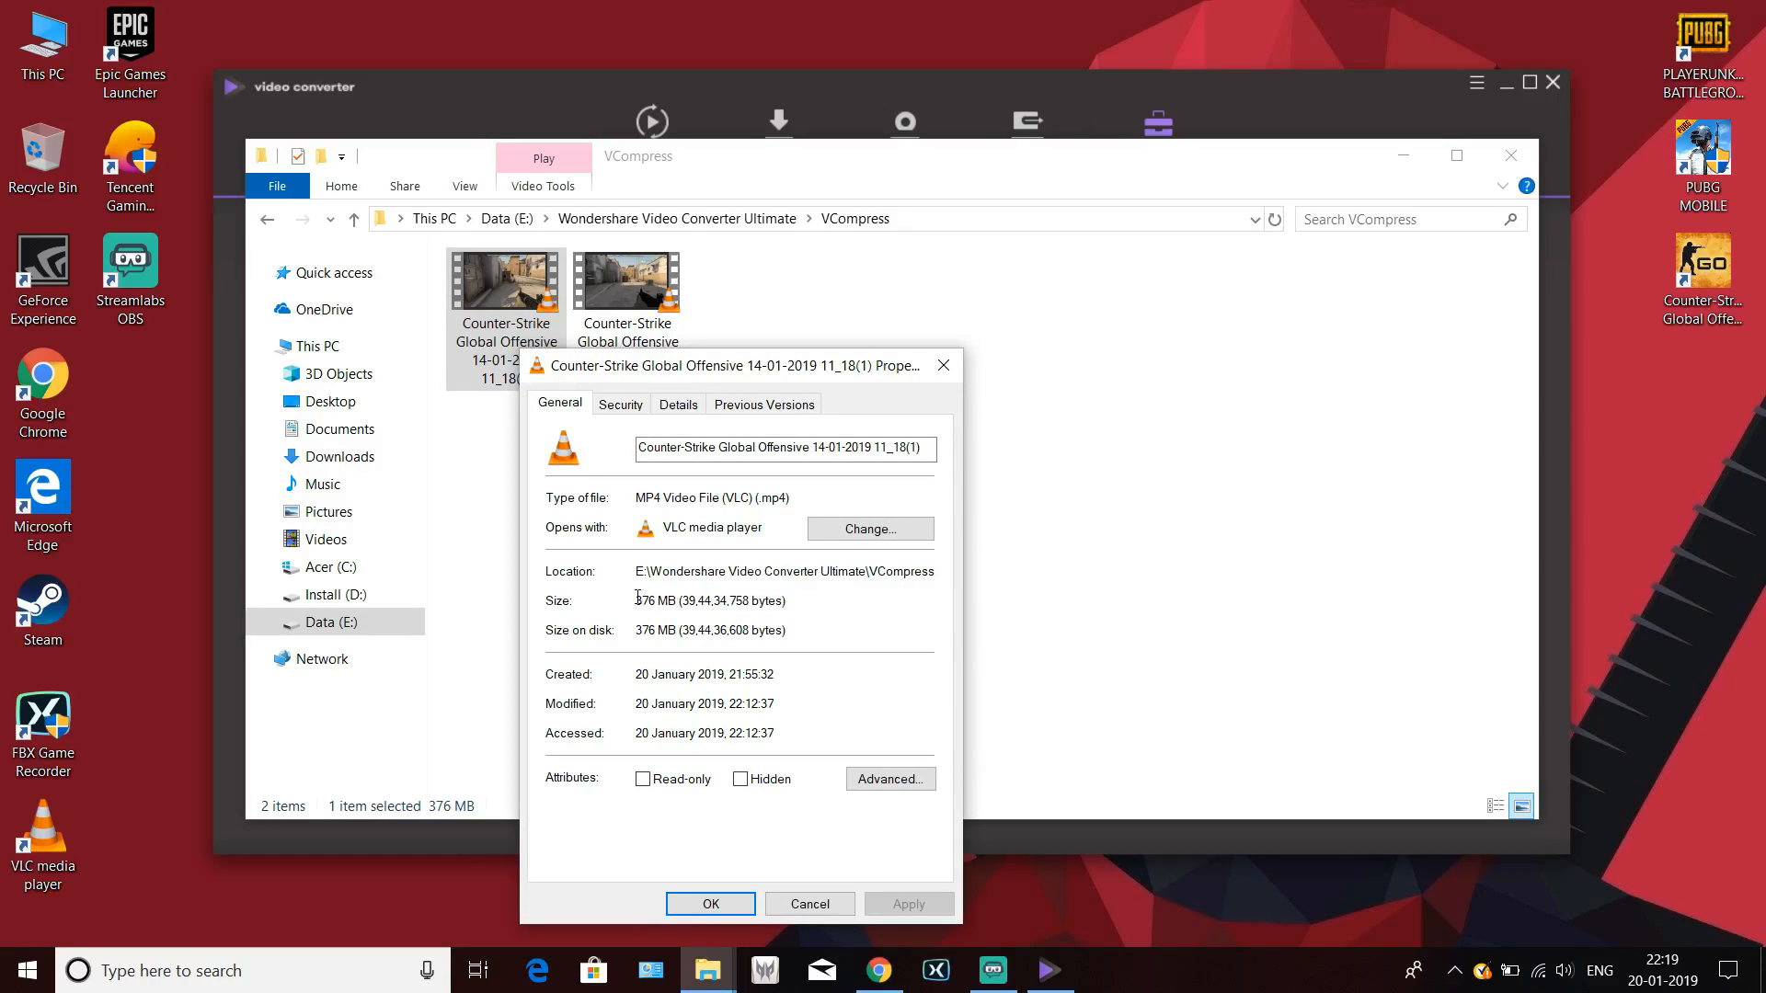
{"action": "double_click", "coordinate": [655, 600]}
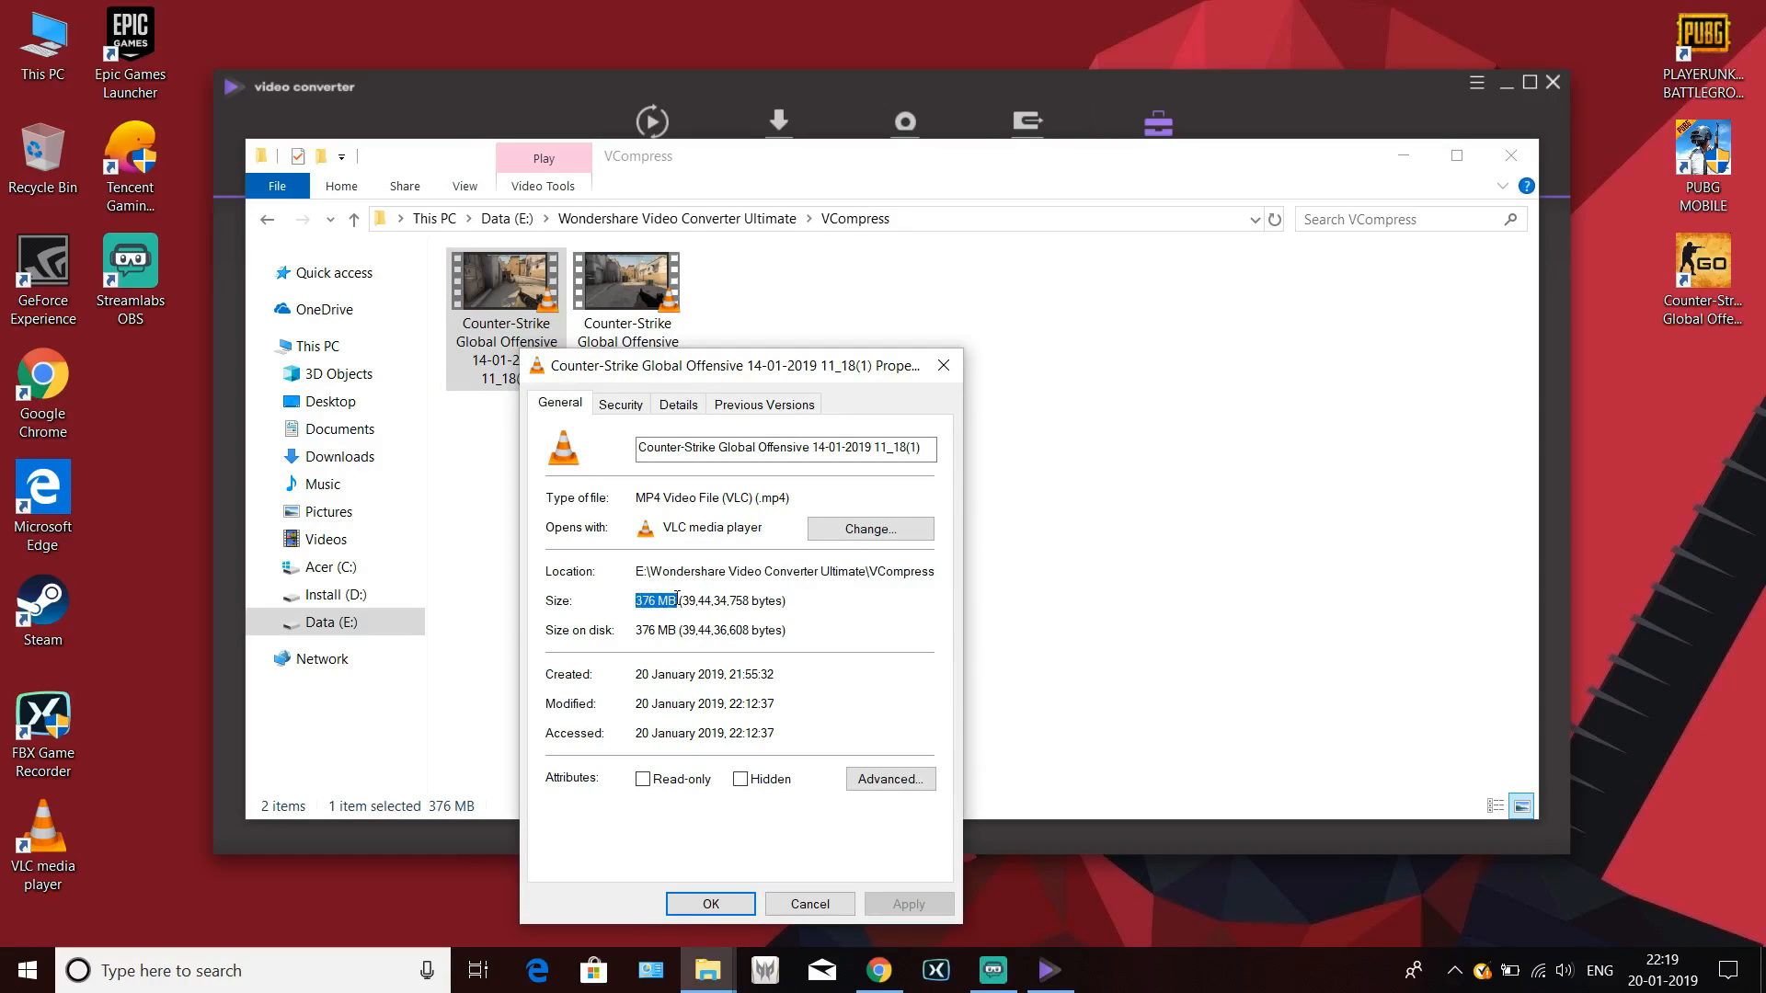
{"action": "left_click", "coordinate": [677, 404]}
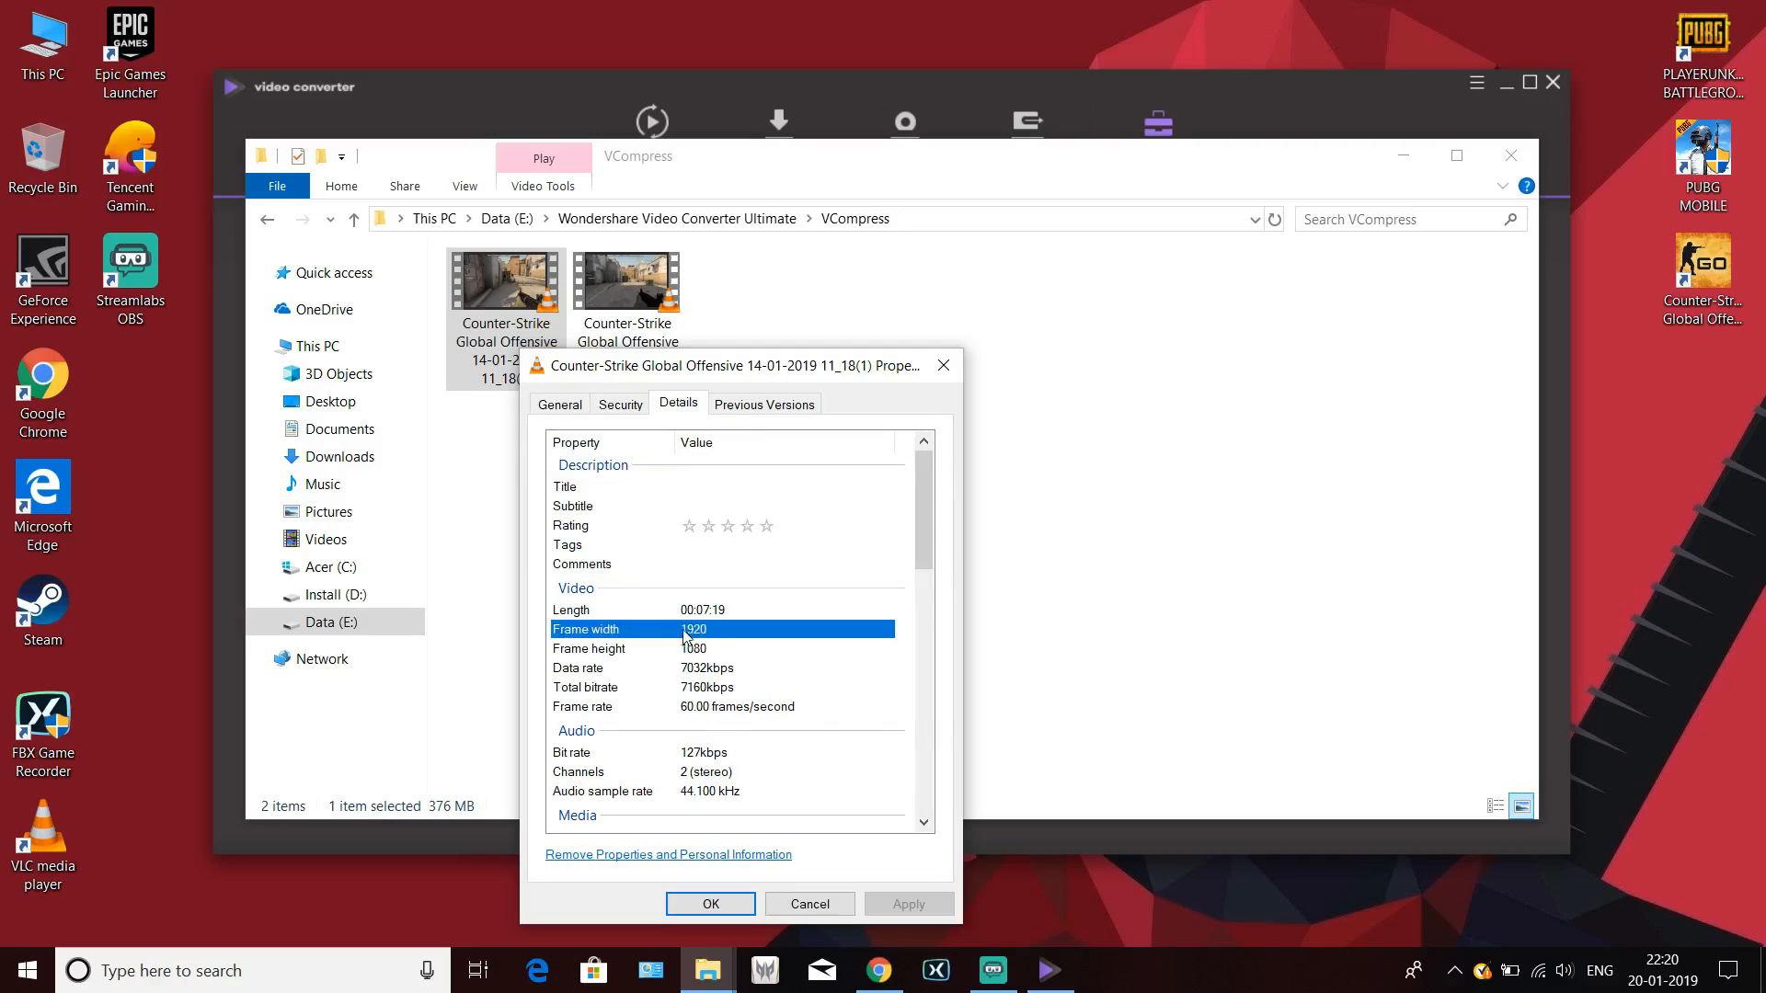
{"action": "mouse_move", "coordinate": [741, 822]}
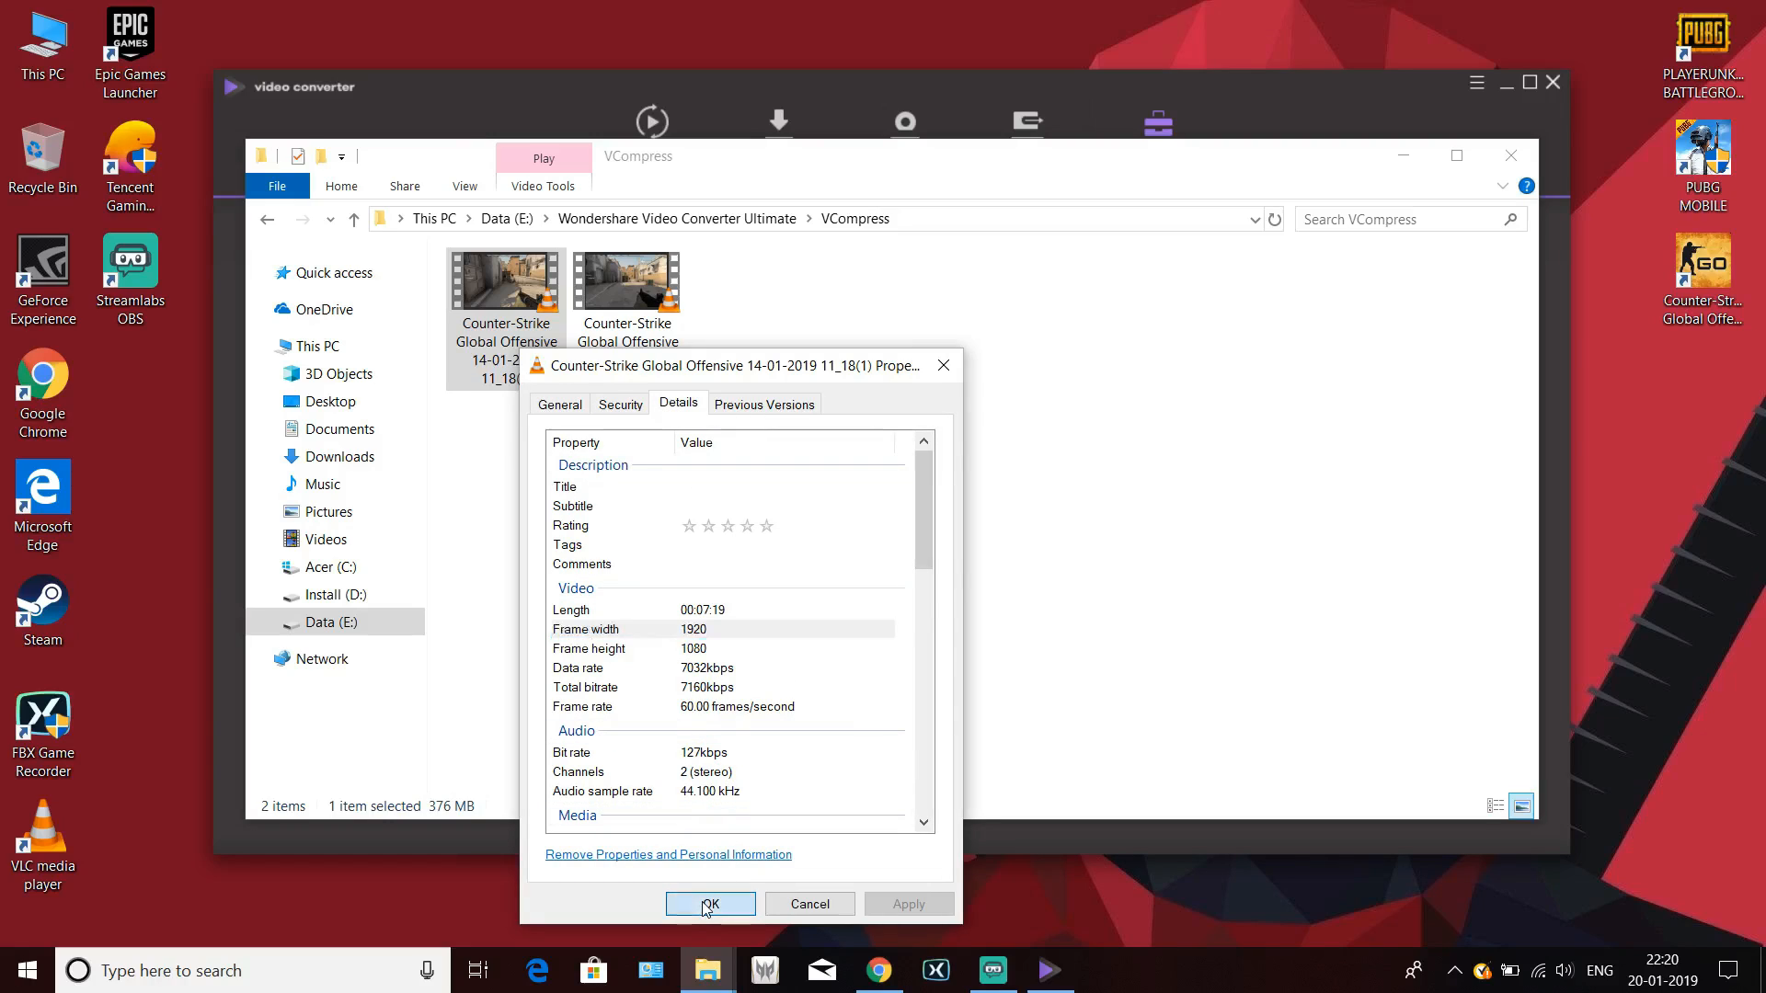
{"action": "left_click", "coordinate": [707, 903]}
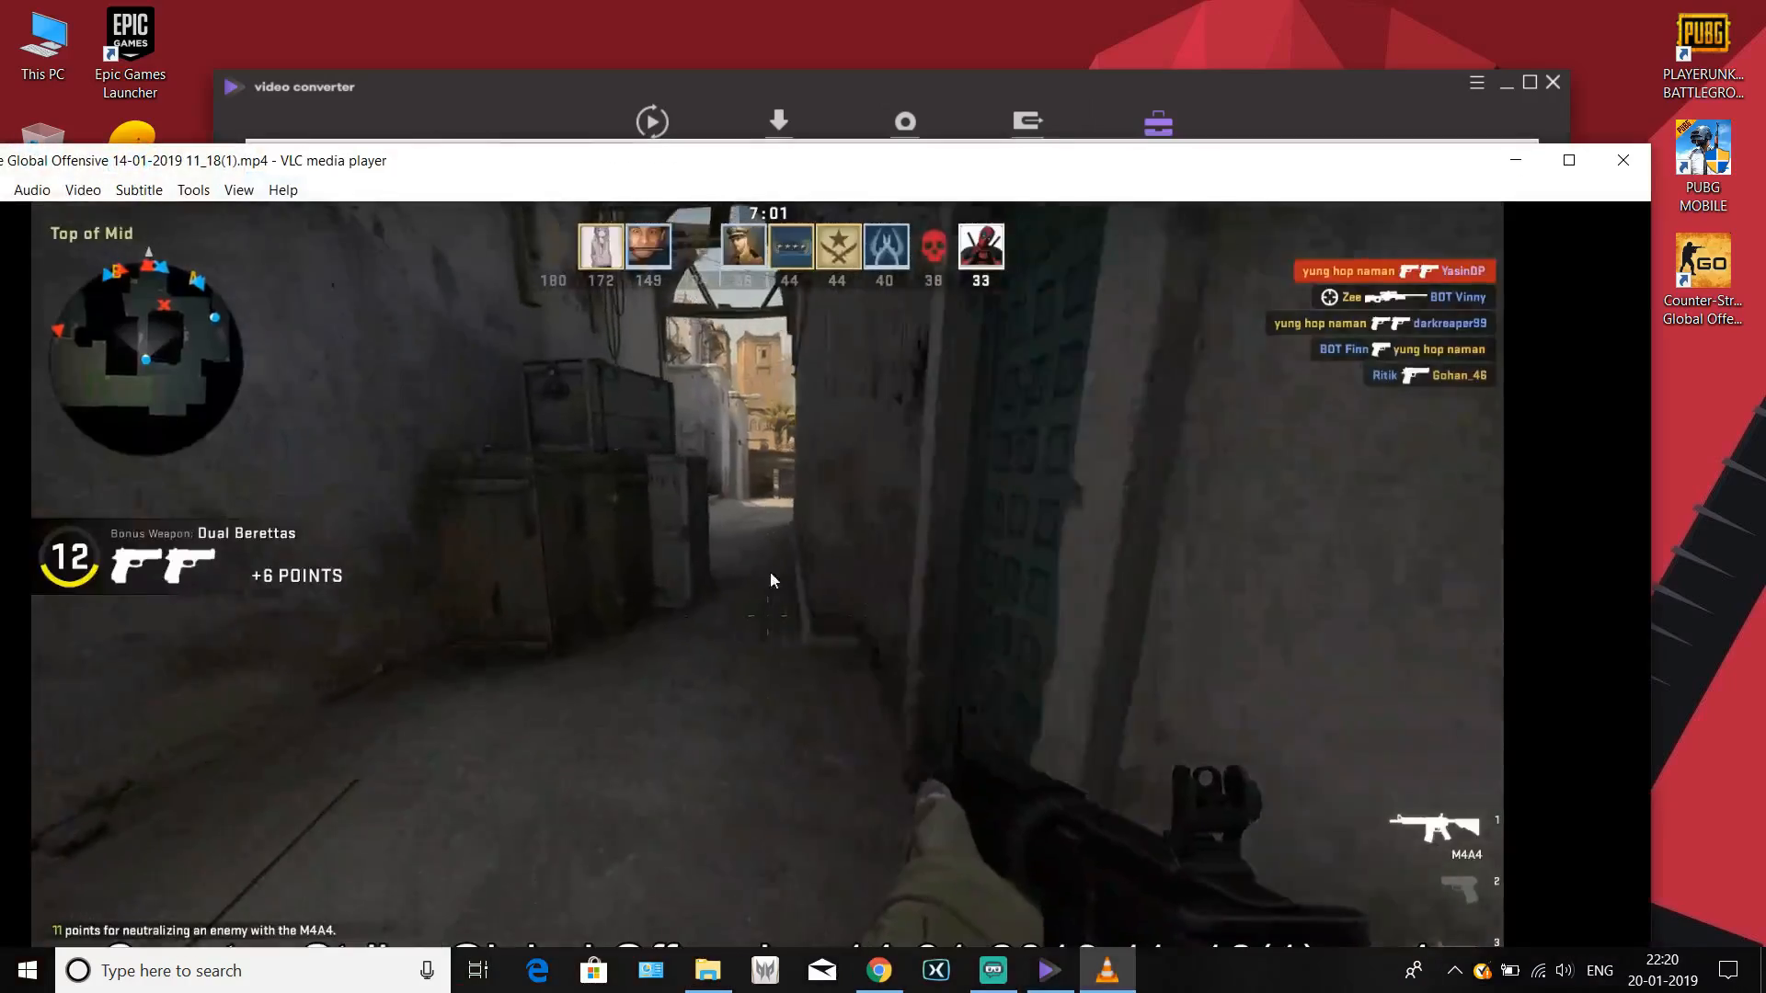
- Watch the compressed gameplay video full screen in VLC, then exit playback
{"action": "double_click", "coordinate": [772, 580]}
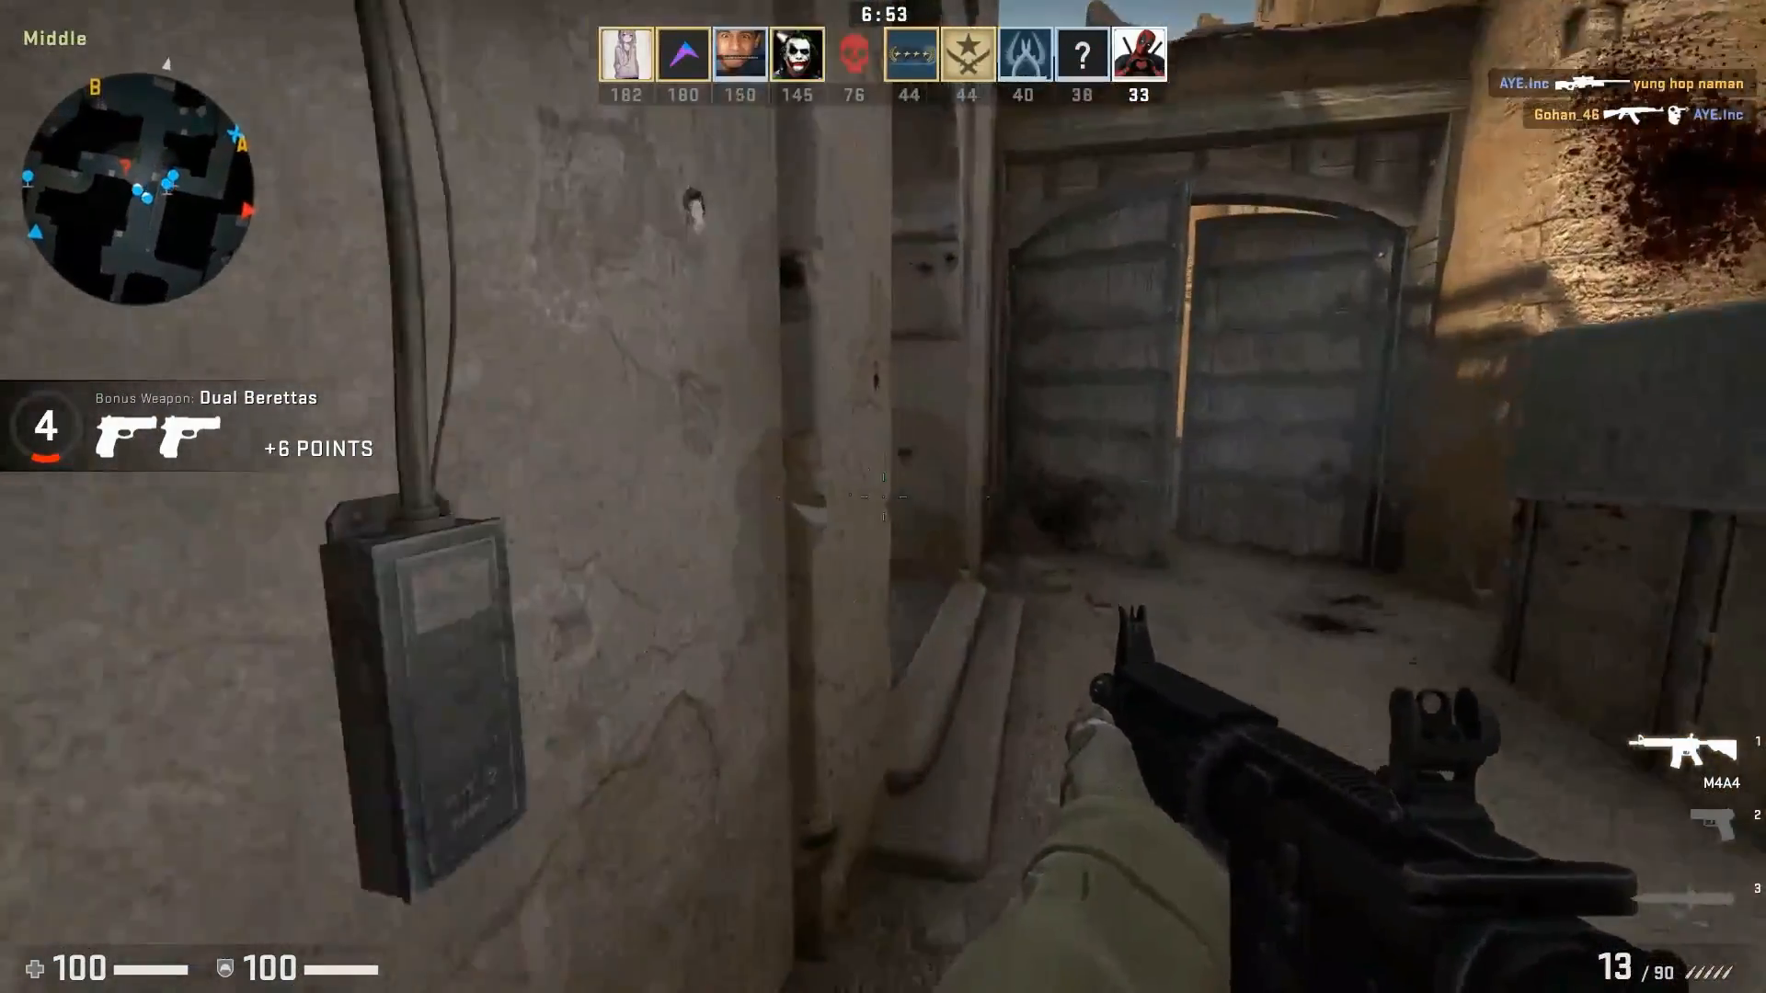
{"action": "left_click", "coordinate": [883, 496]}
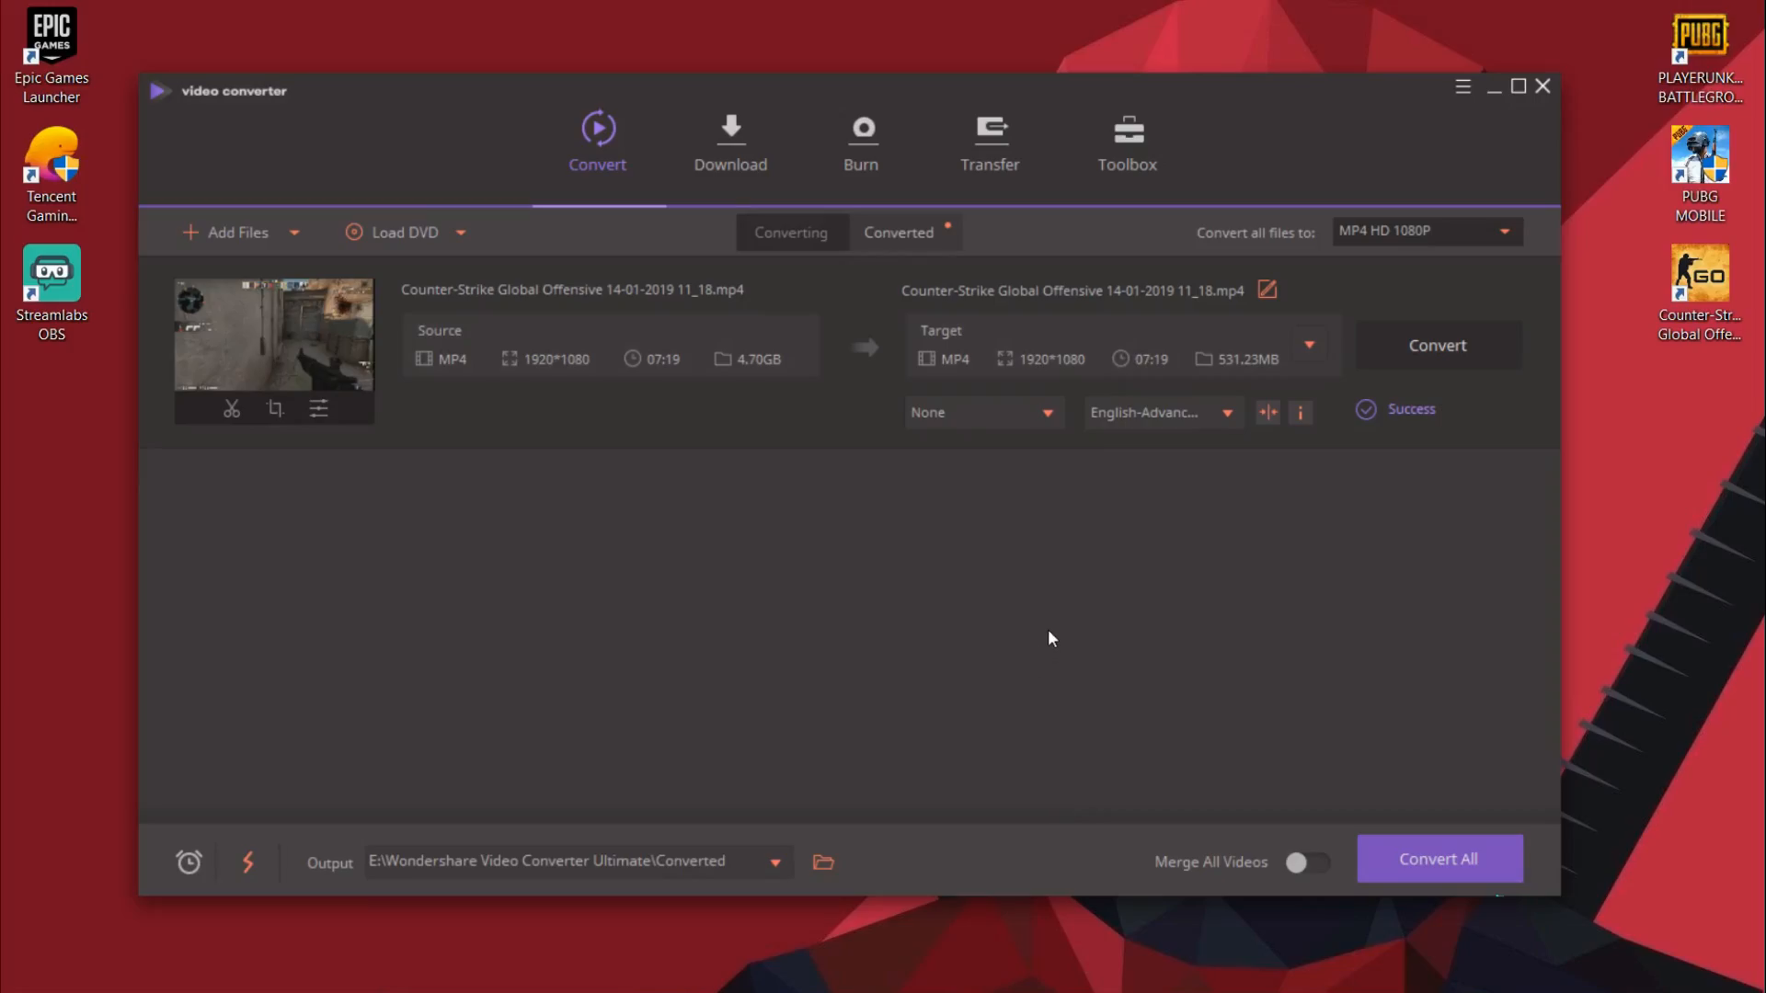
- Find the 513.96 MB converted gameplay video in the Converted list and its output folder
{"action": "left_click", "coordinate": [898, 232]}
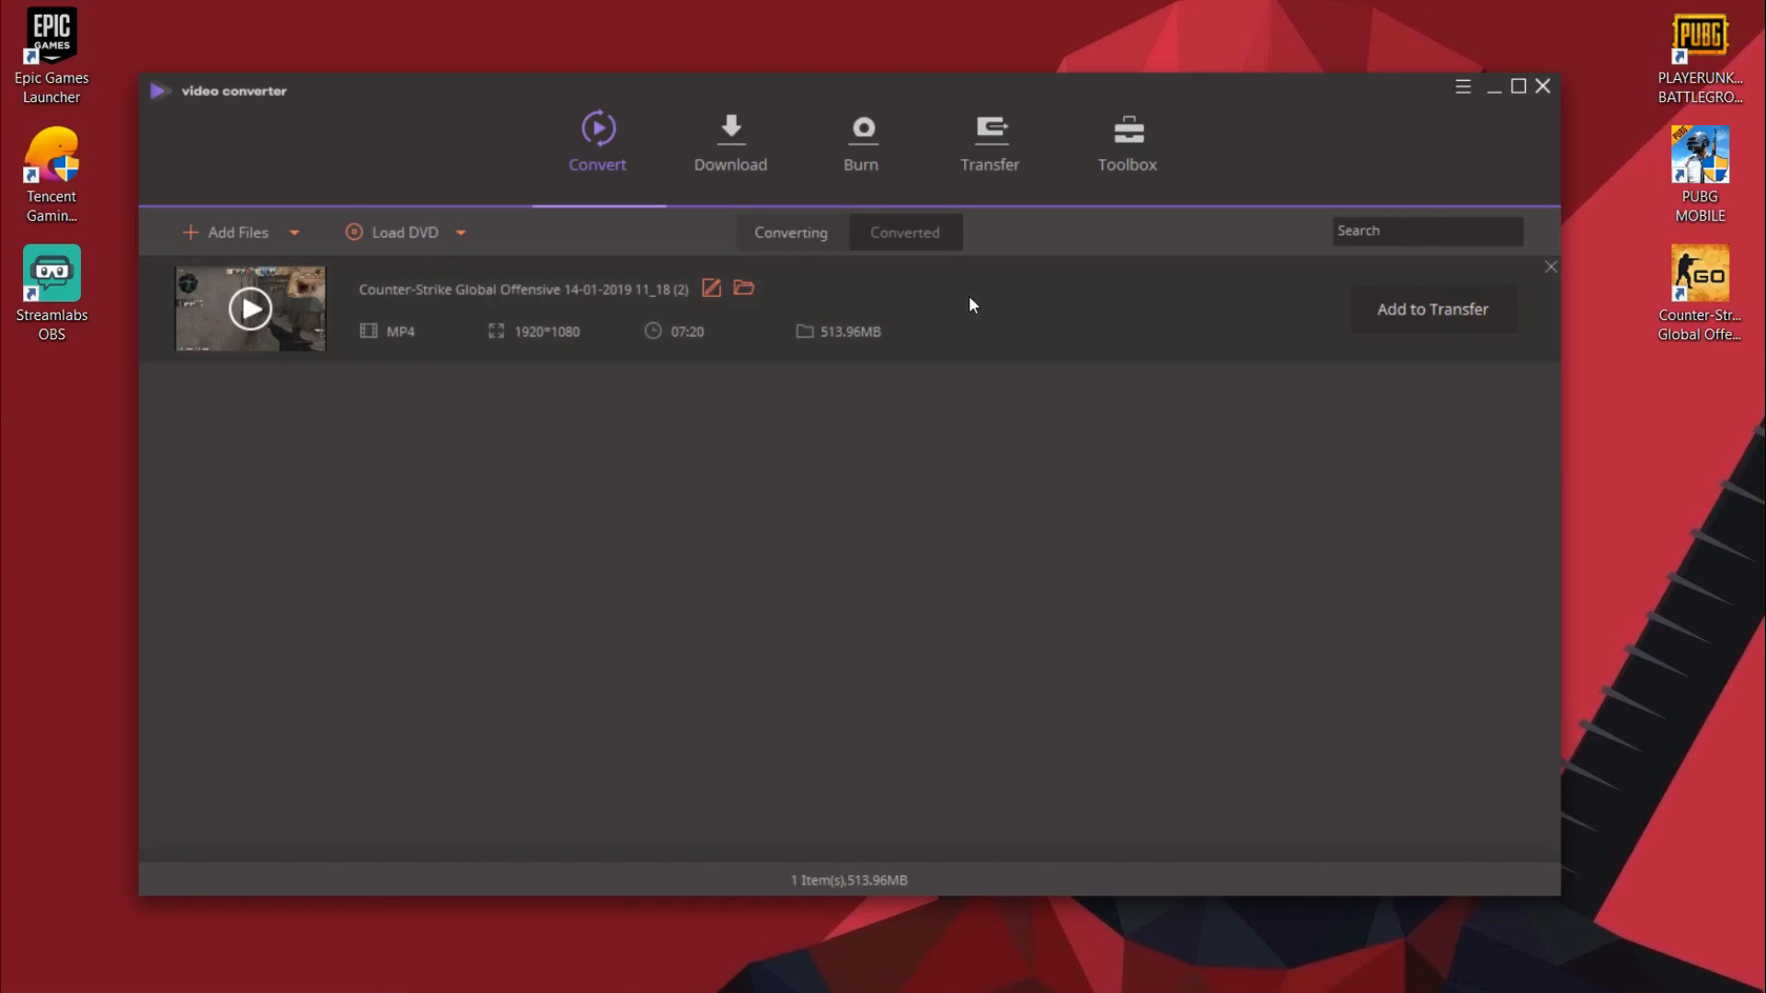
{"action": "mouse_move", "coordinate": [1040, 591]}
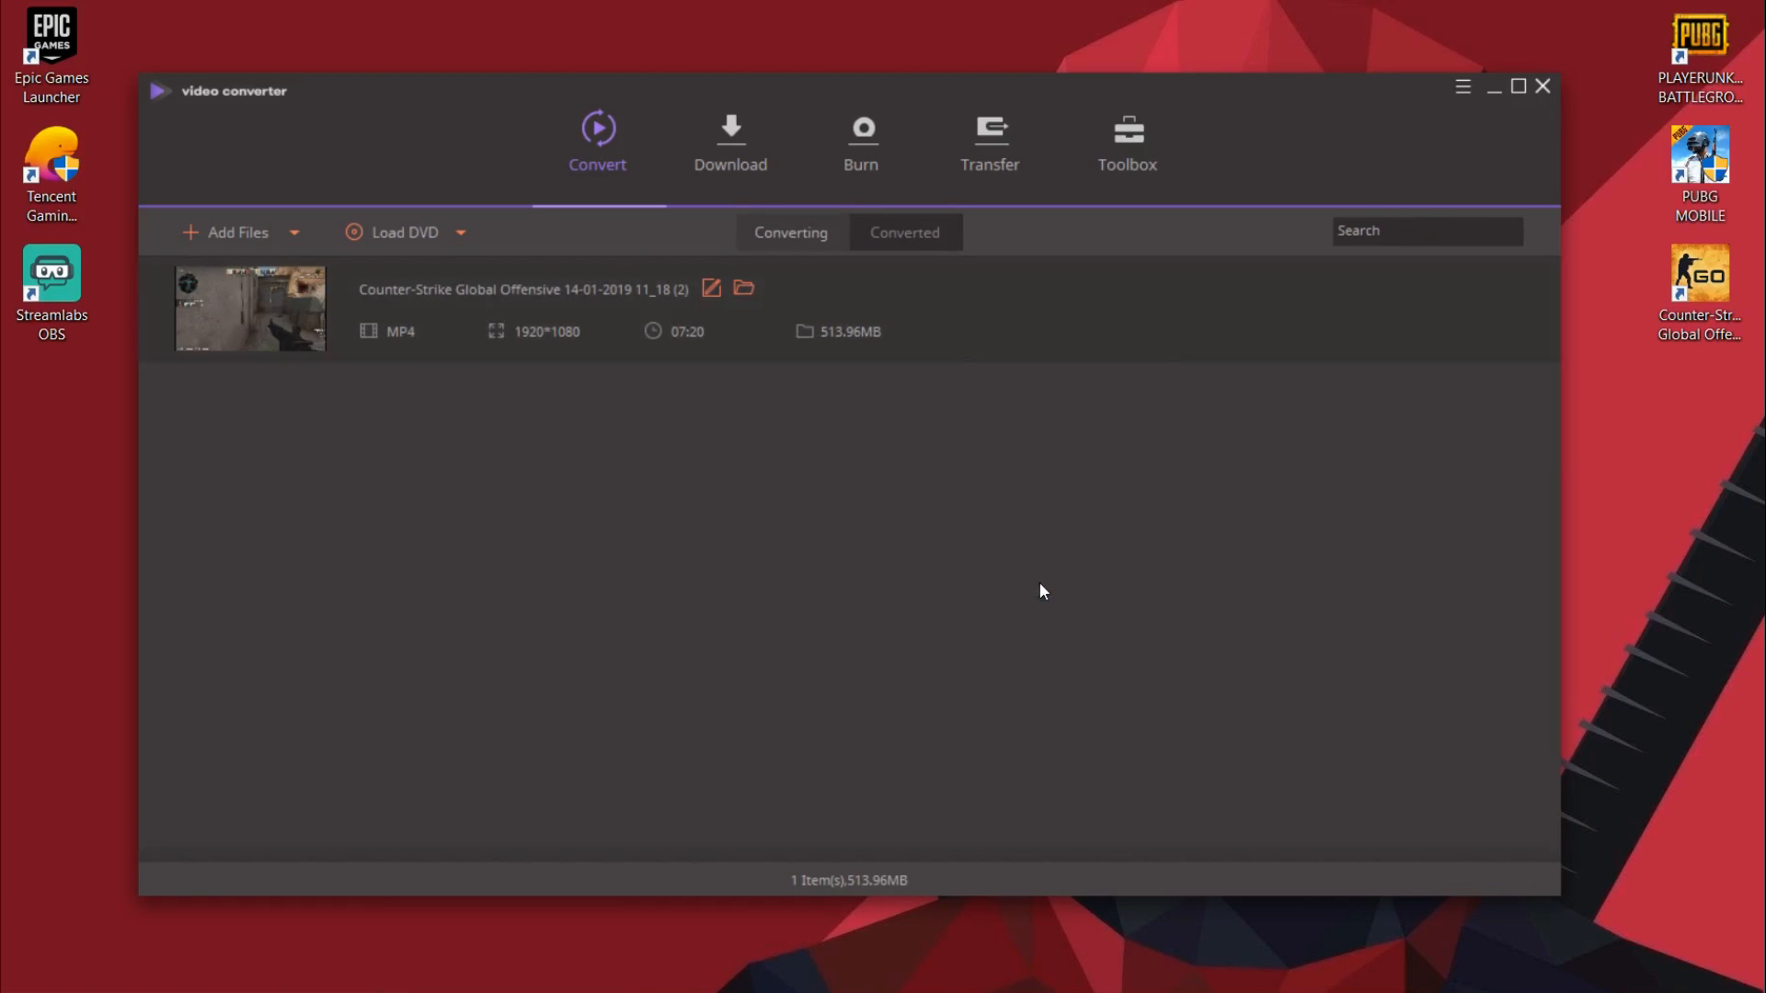
{"action": "right_click", "coordinate": [774, 361]}
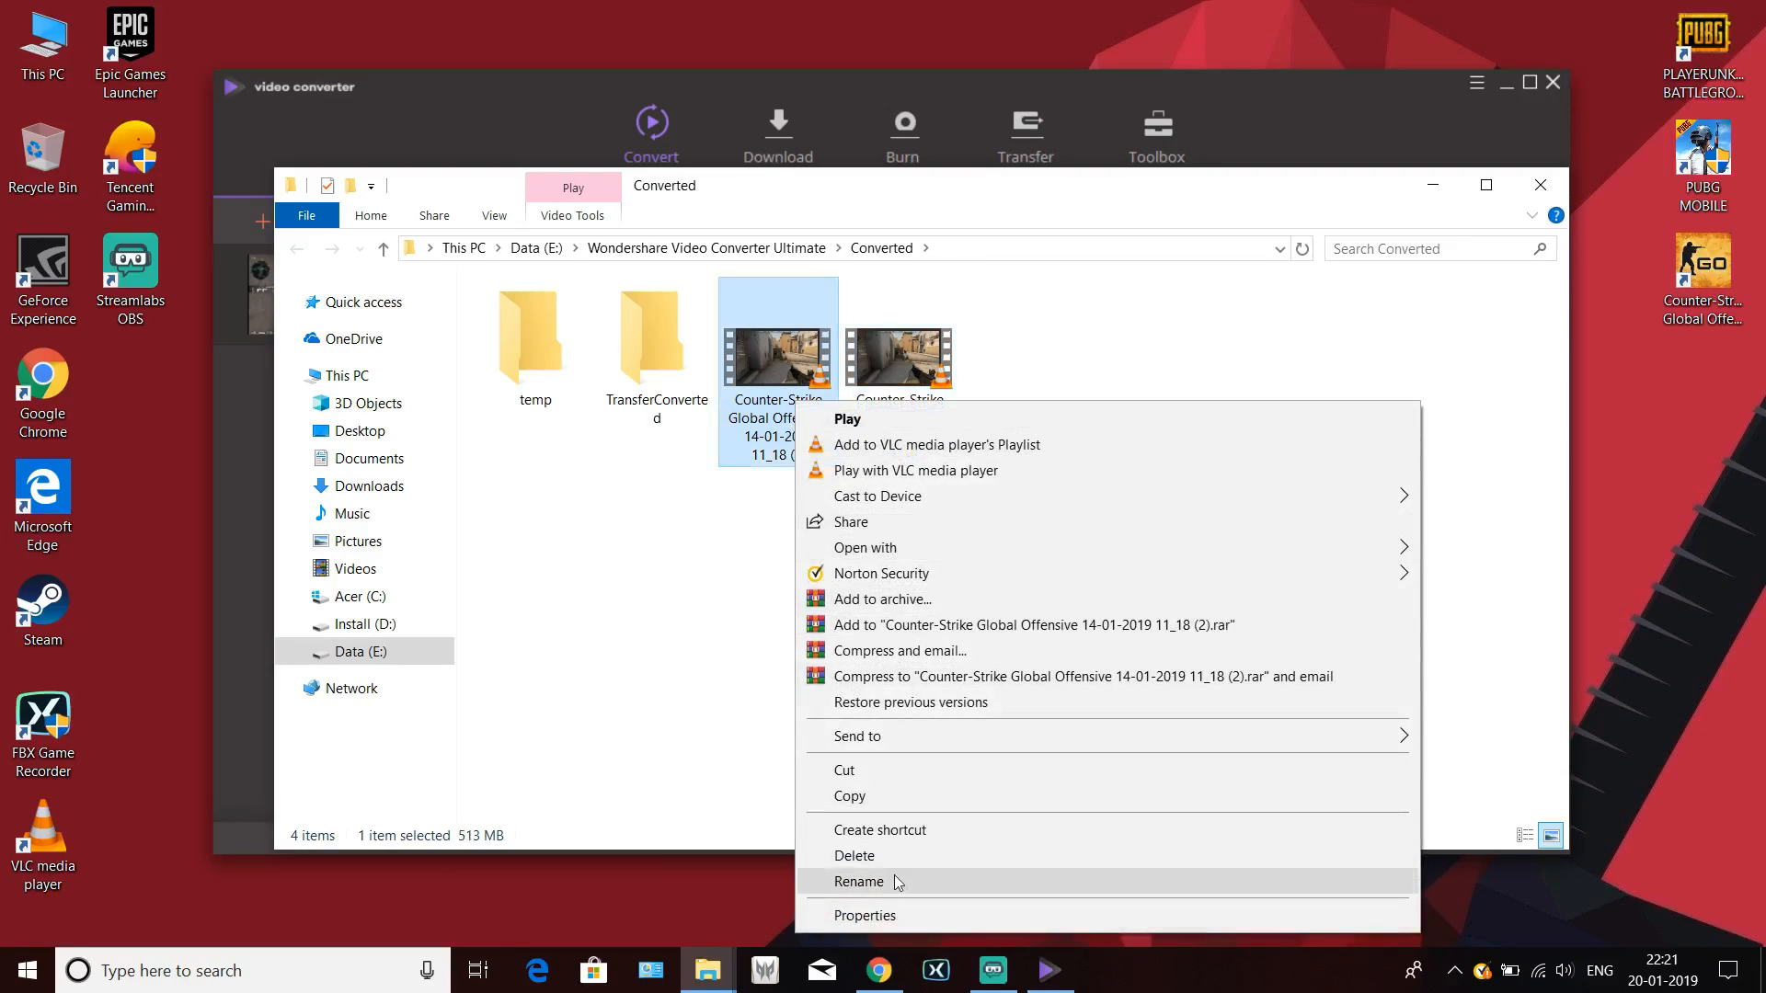
{"action": "left_click", "coordinate": [864, 914]}
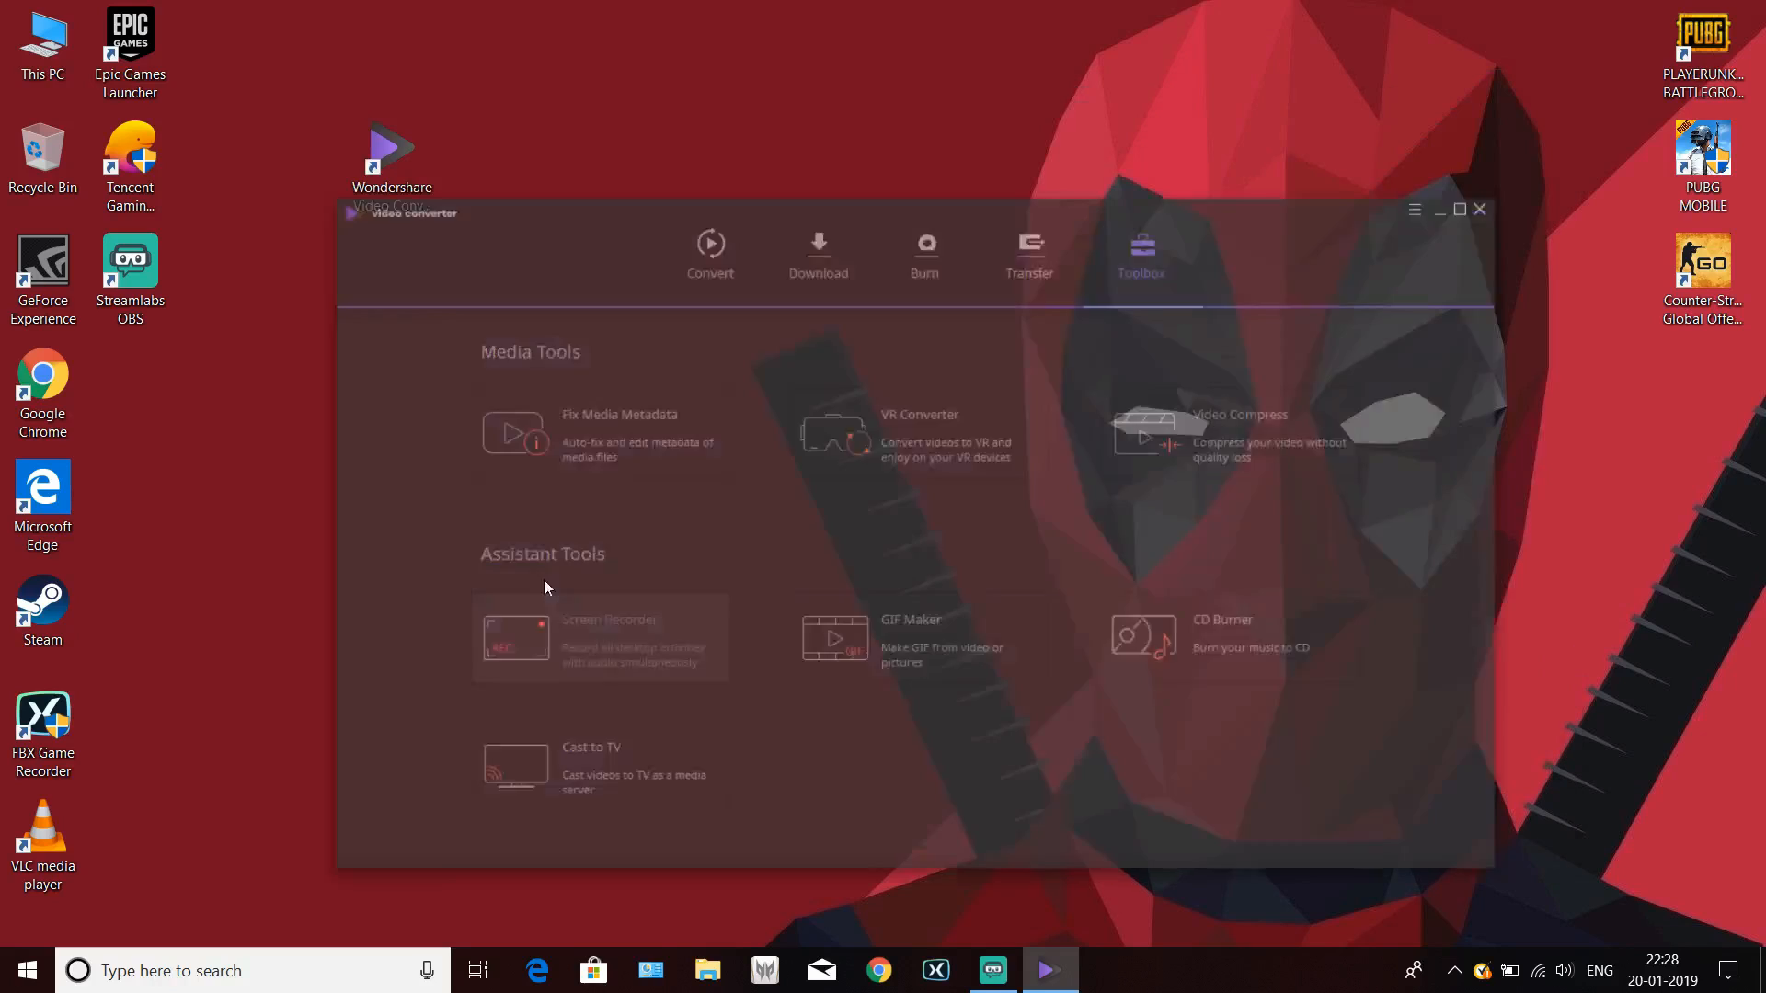
- Launch Screen Recorder, capture full screen 1920×1080, toggle the microphone, and close it
{"action": "left_click", "coordinate": [608, 618]}
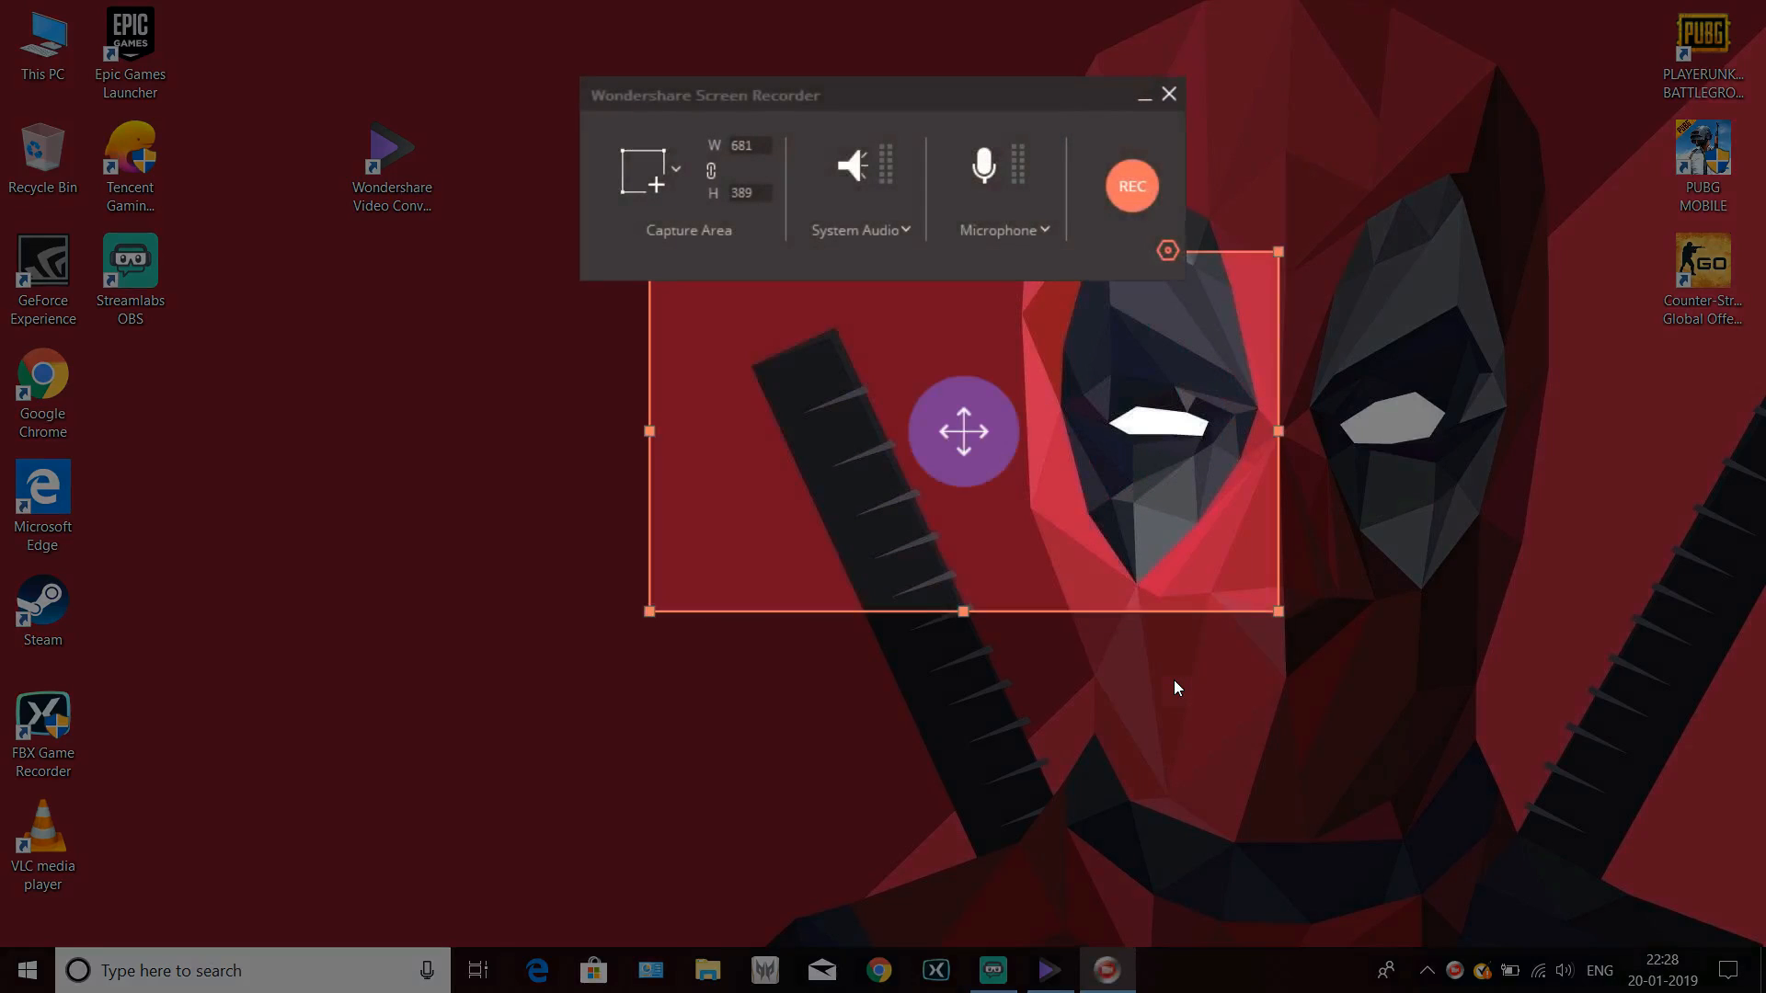
{"action": "mouse_move", "coordinate": [1148, 689]}
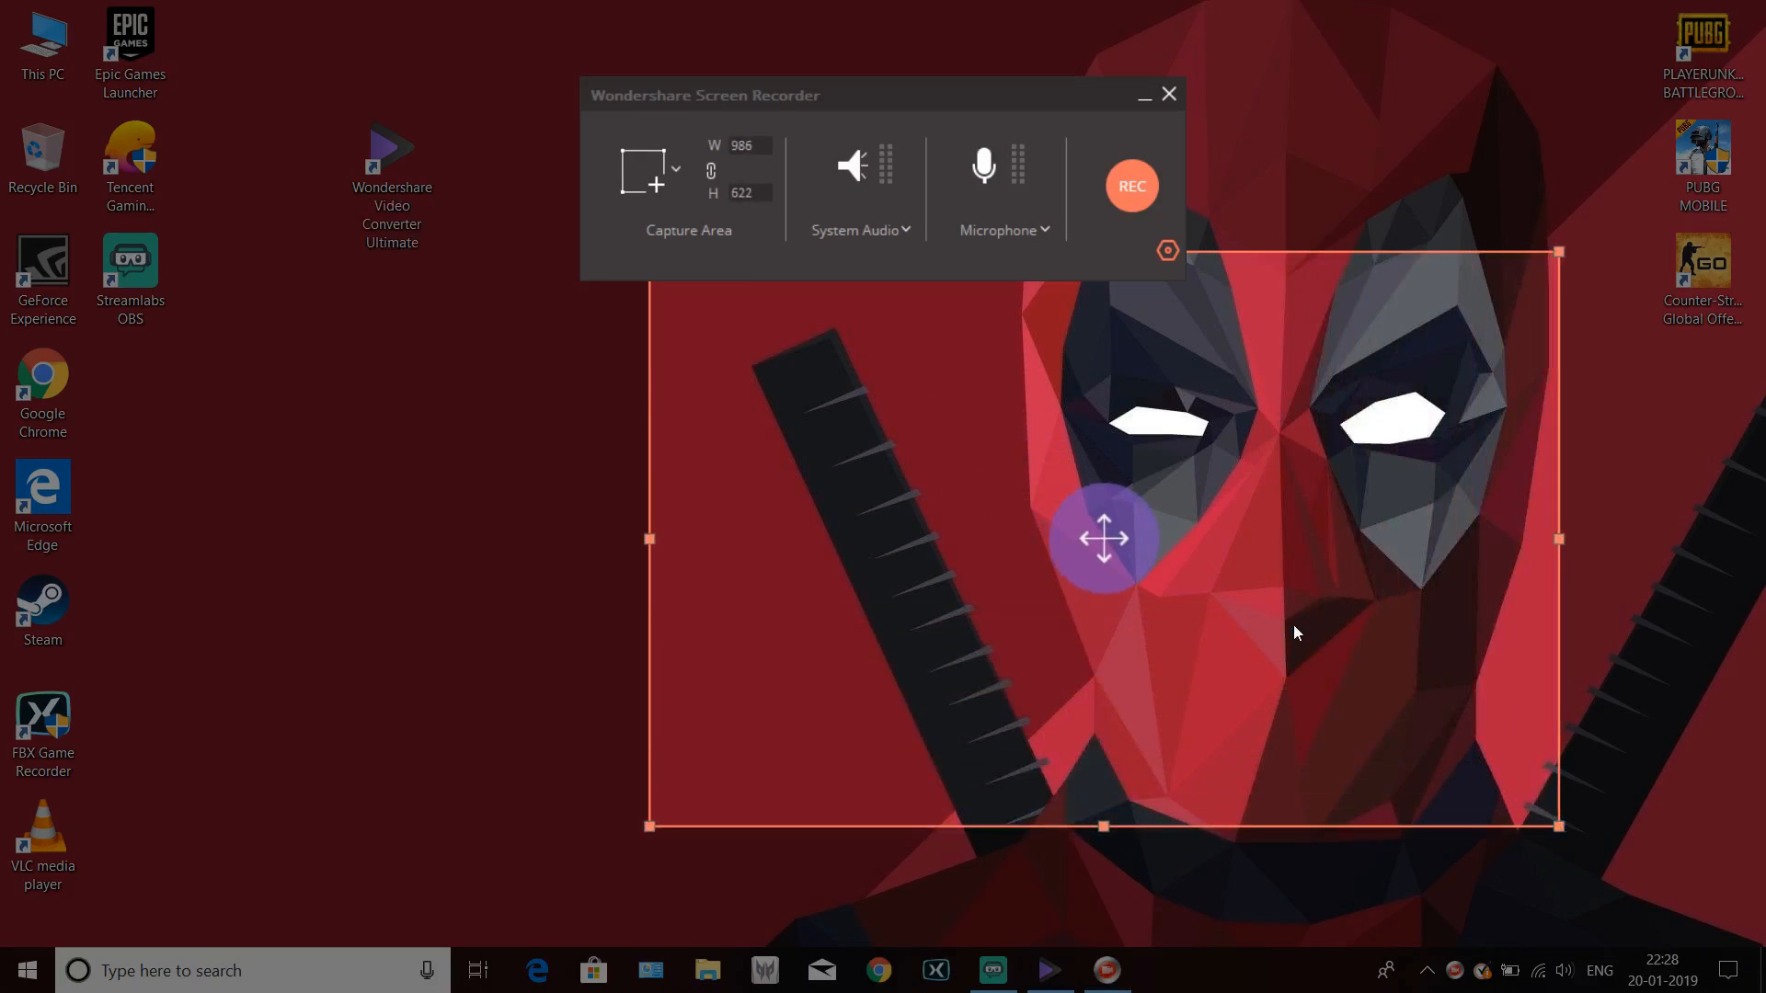
{"action": "left_click", "coordinate": [643, 171]}
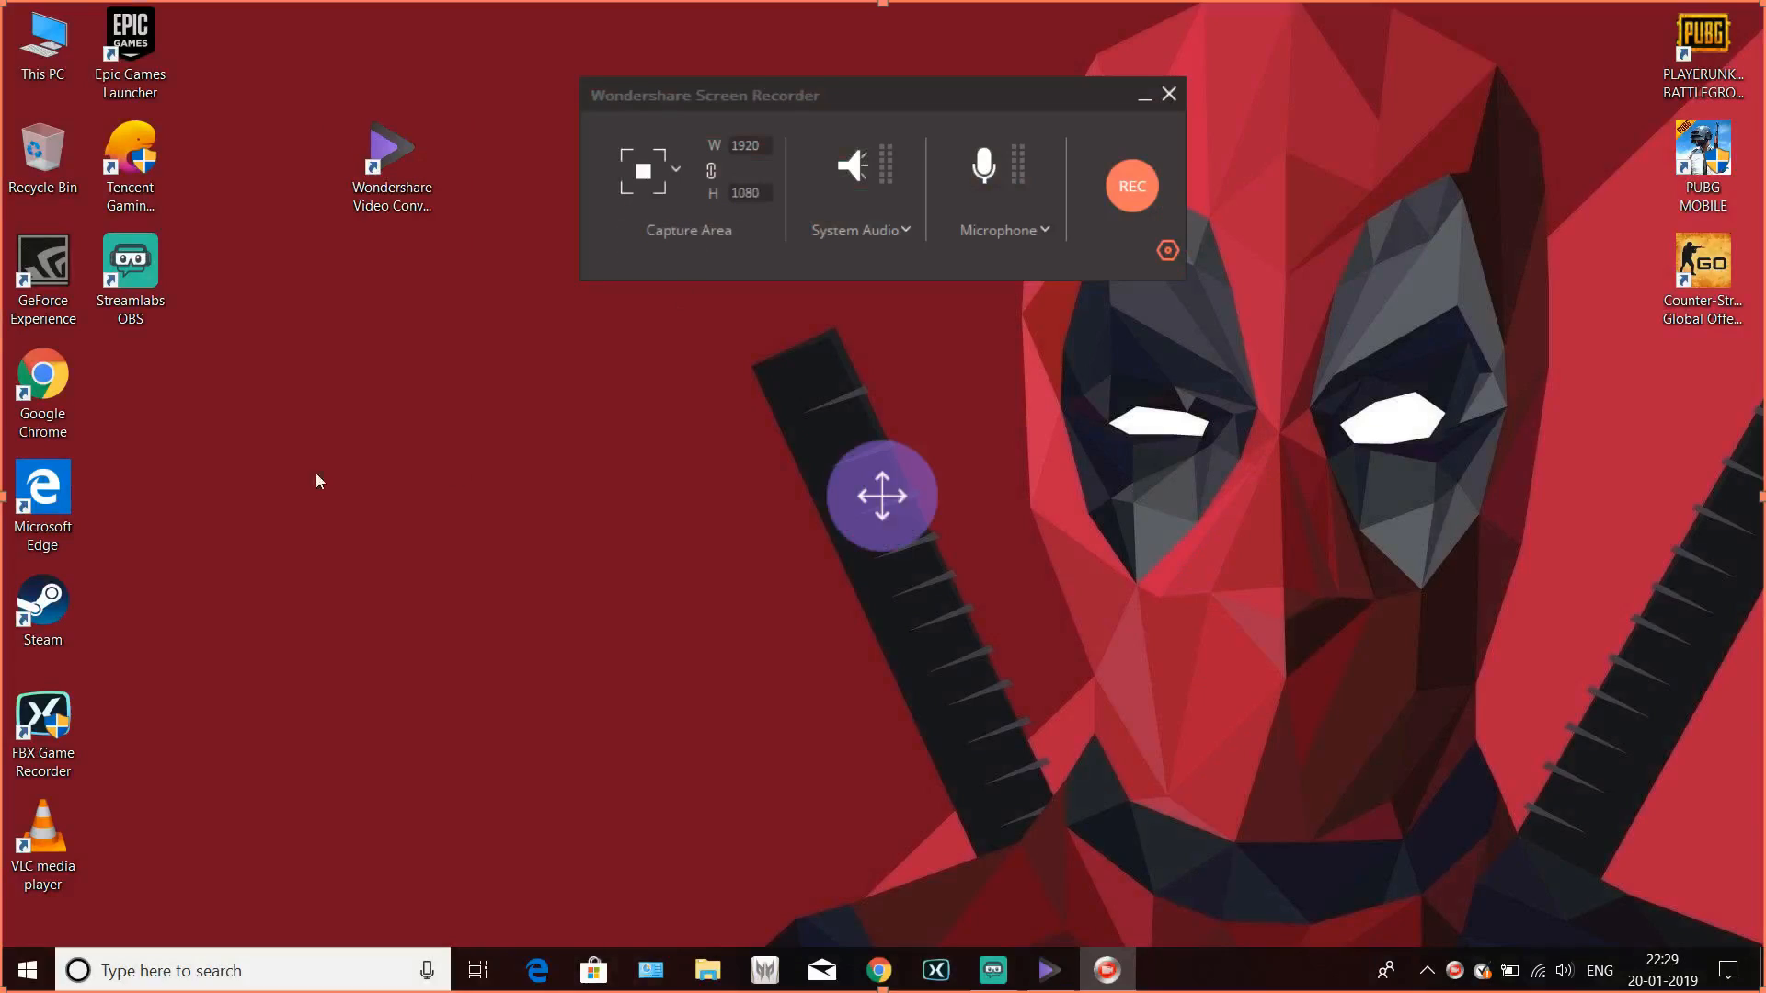
{"action": "mouse_move", "coordinate": [11, 304]}
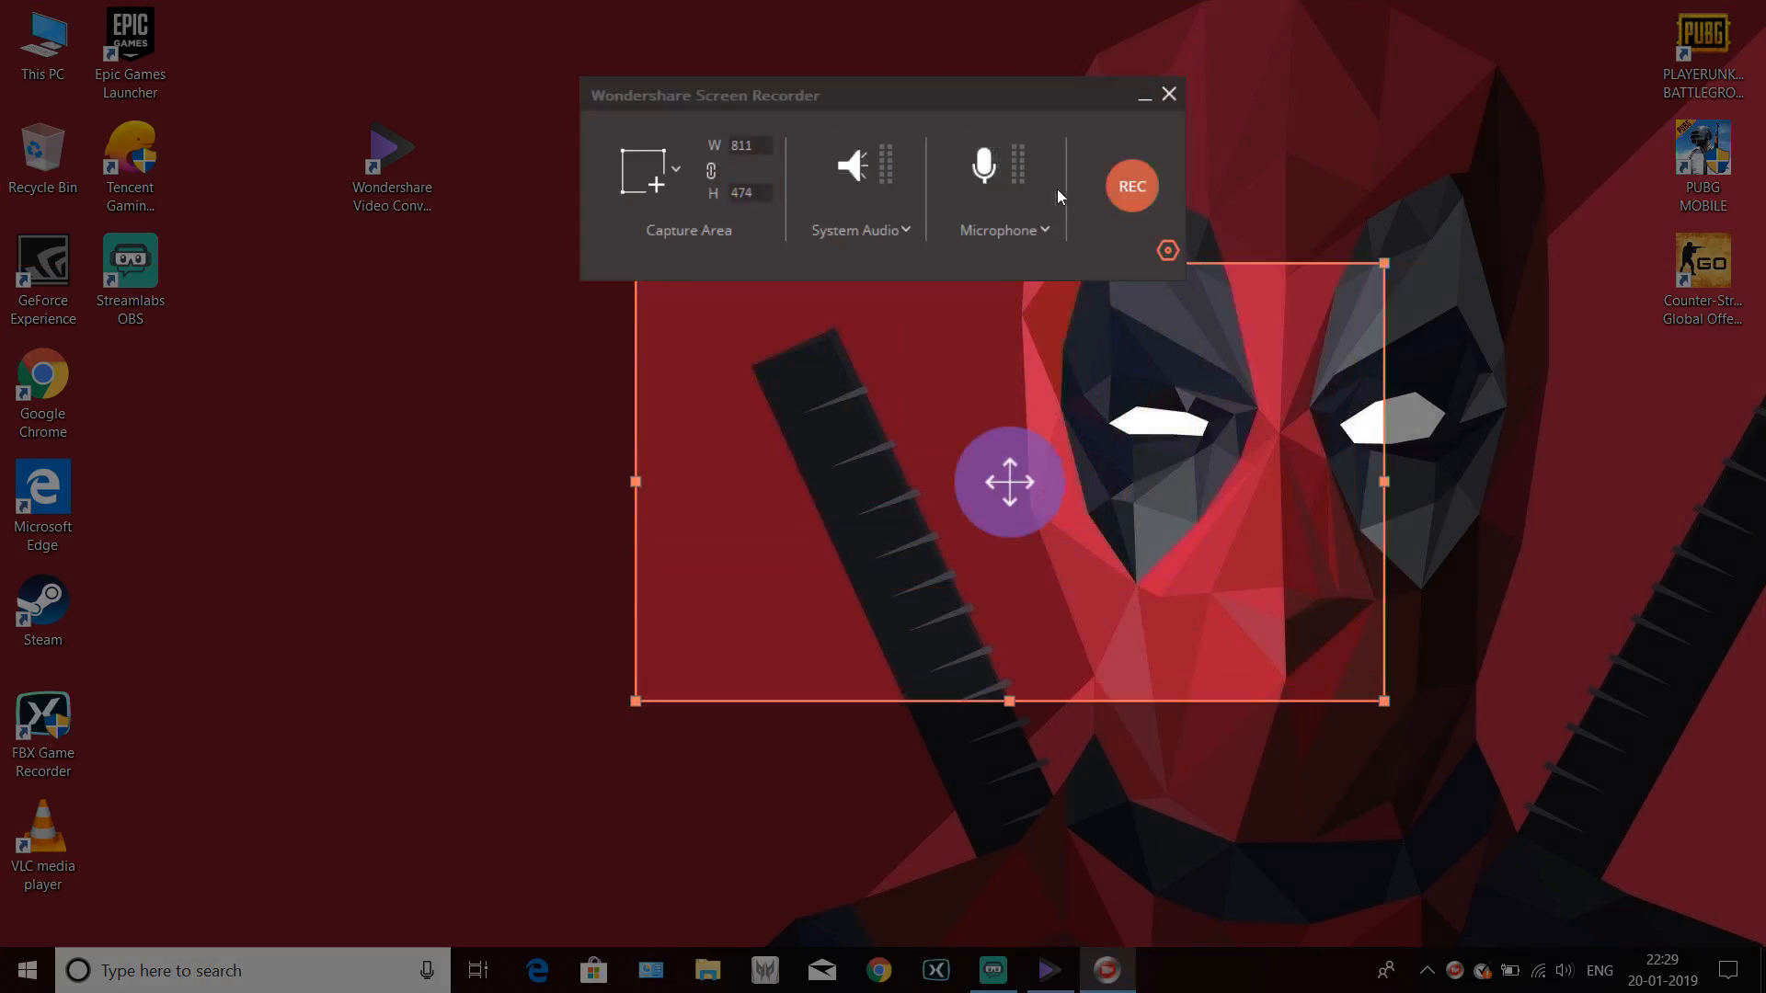
{"action": "left_click", "coordinate": [850, 166]}
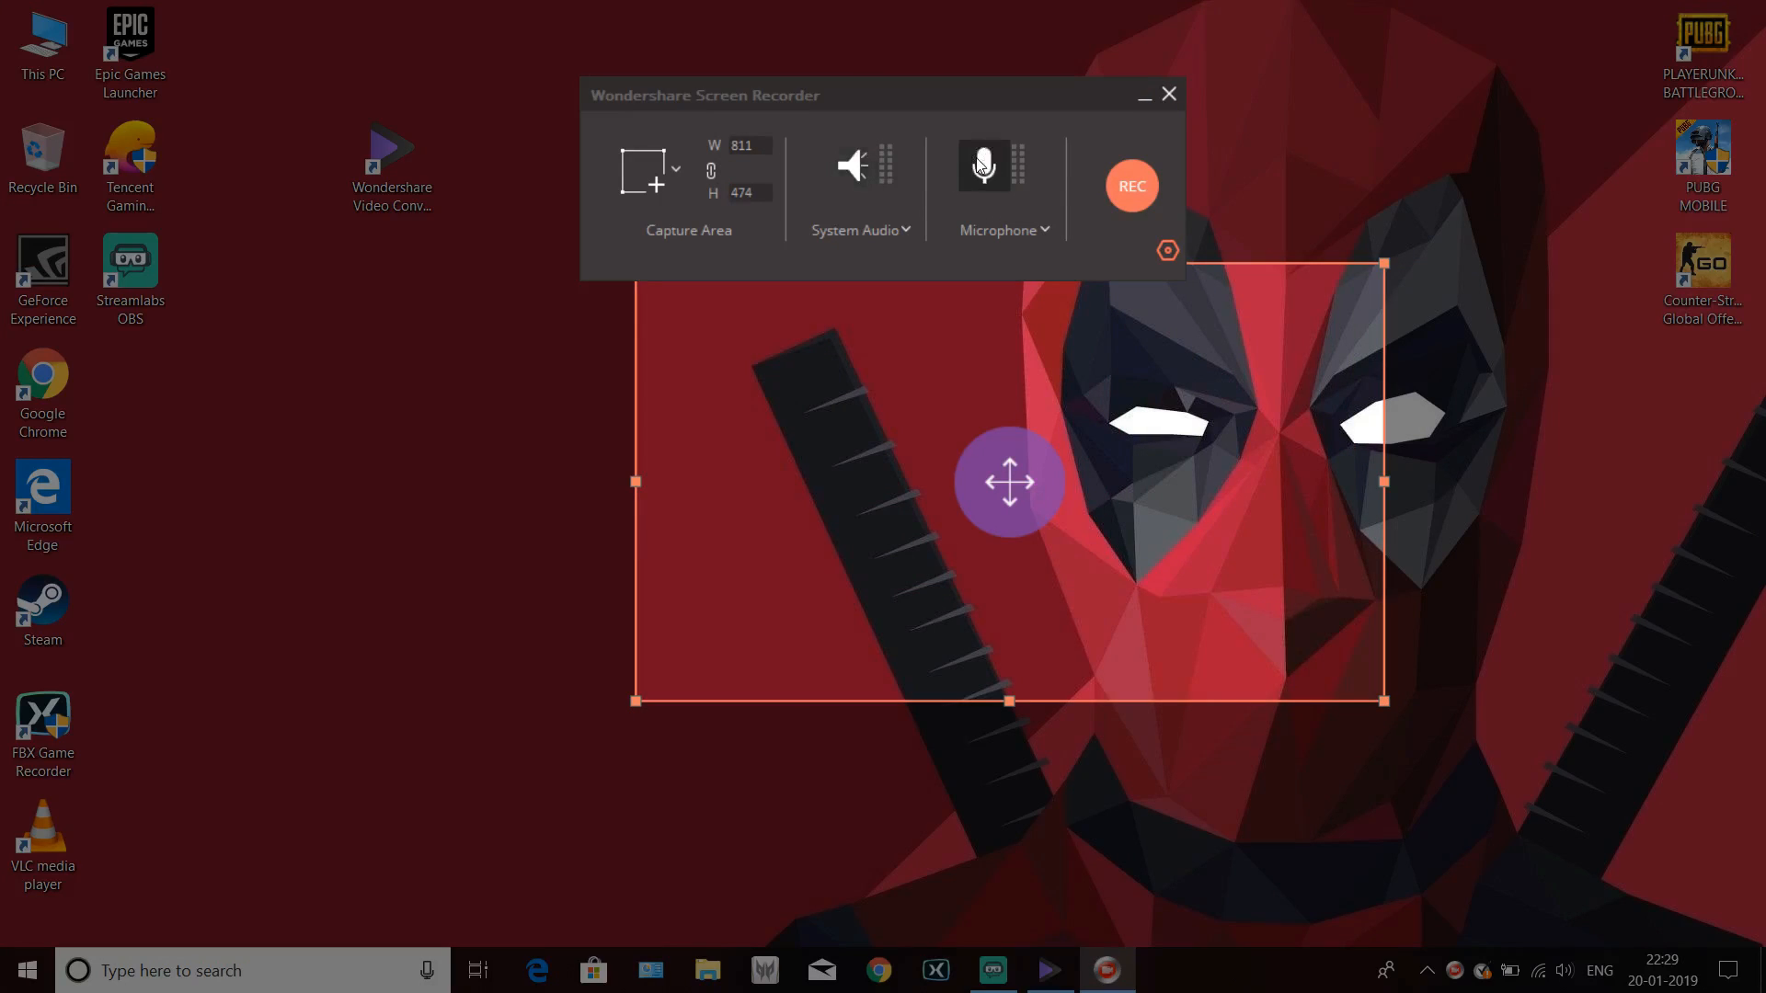
{"action": "left_click", "coordinate": [1168, 94]}
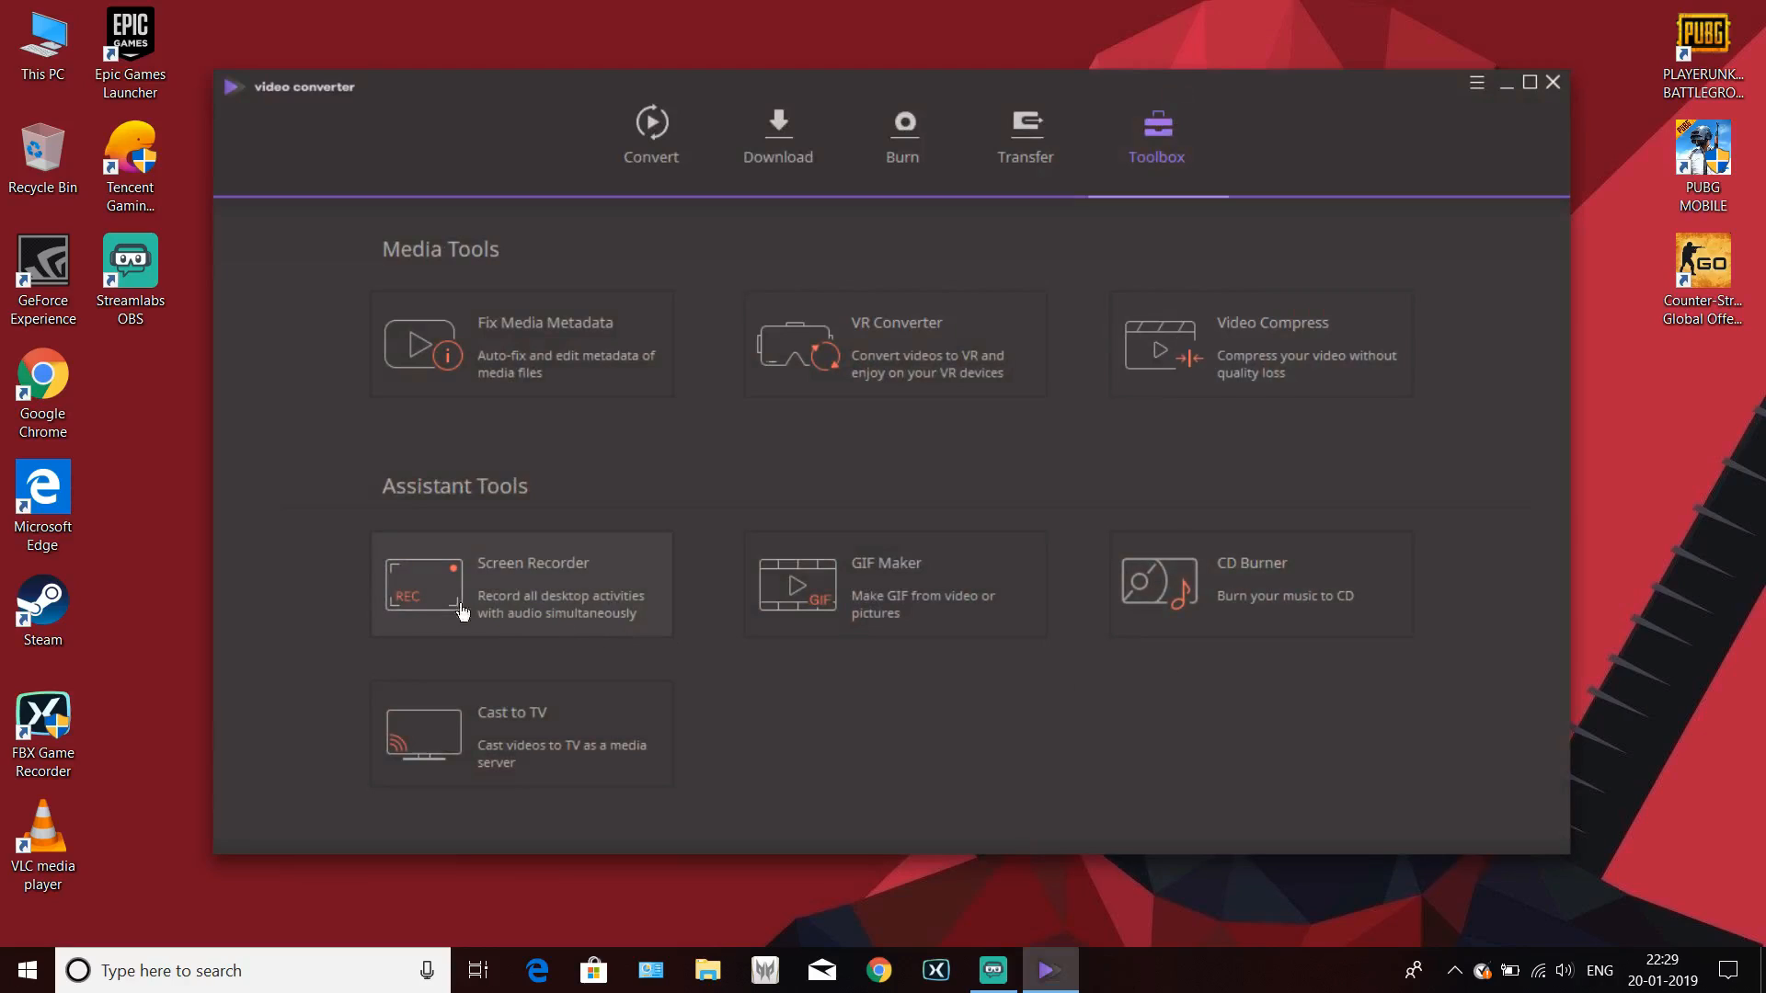
{"action": "mouse_move", "coordinate": [928, 595]}
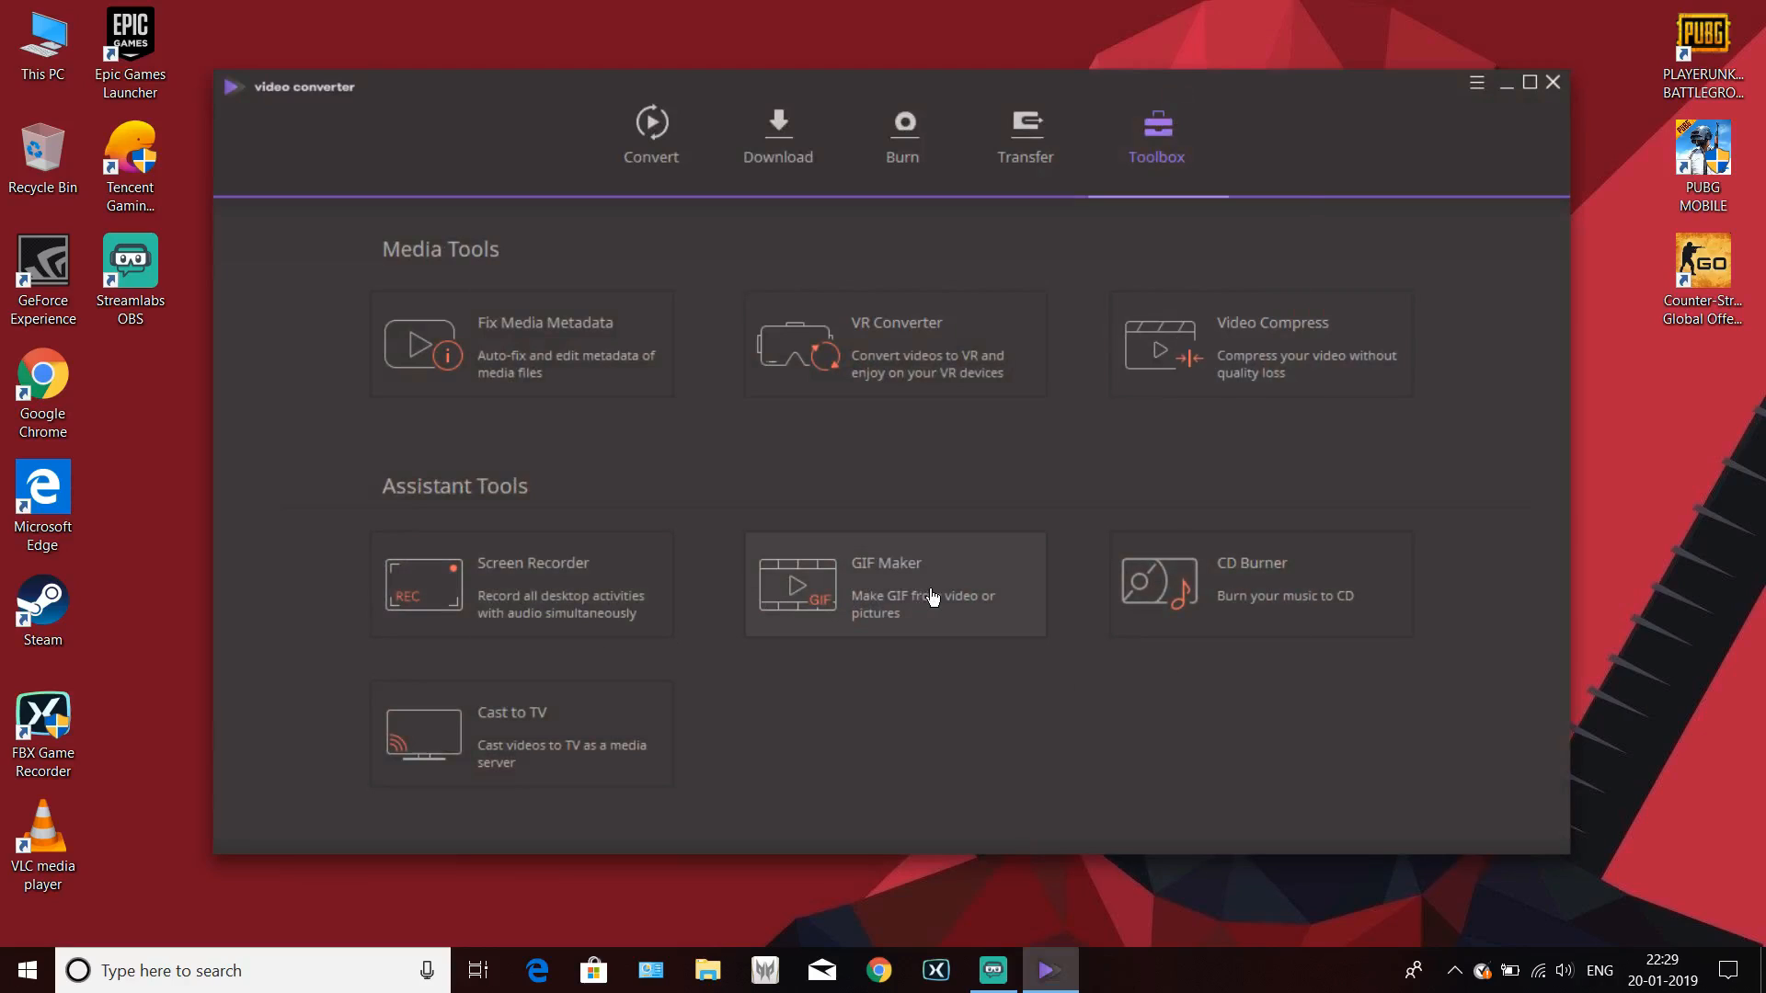
- Close the GIF maker and view the gameplay clip marked Success in Convert
{"action": "left_click", "coordinate": [894, 585]}
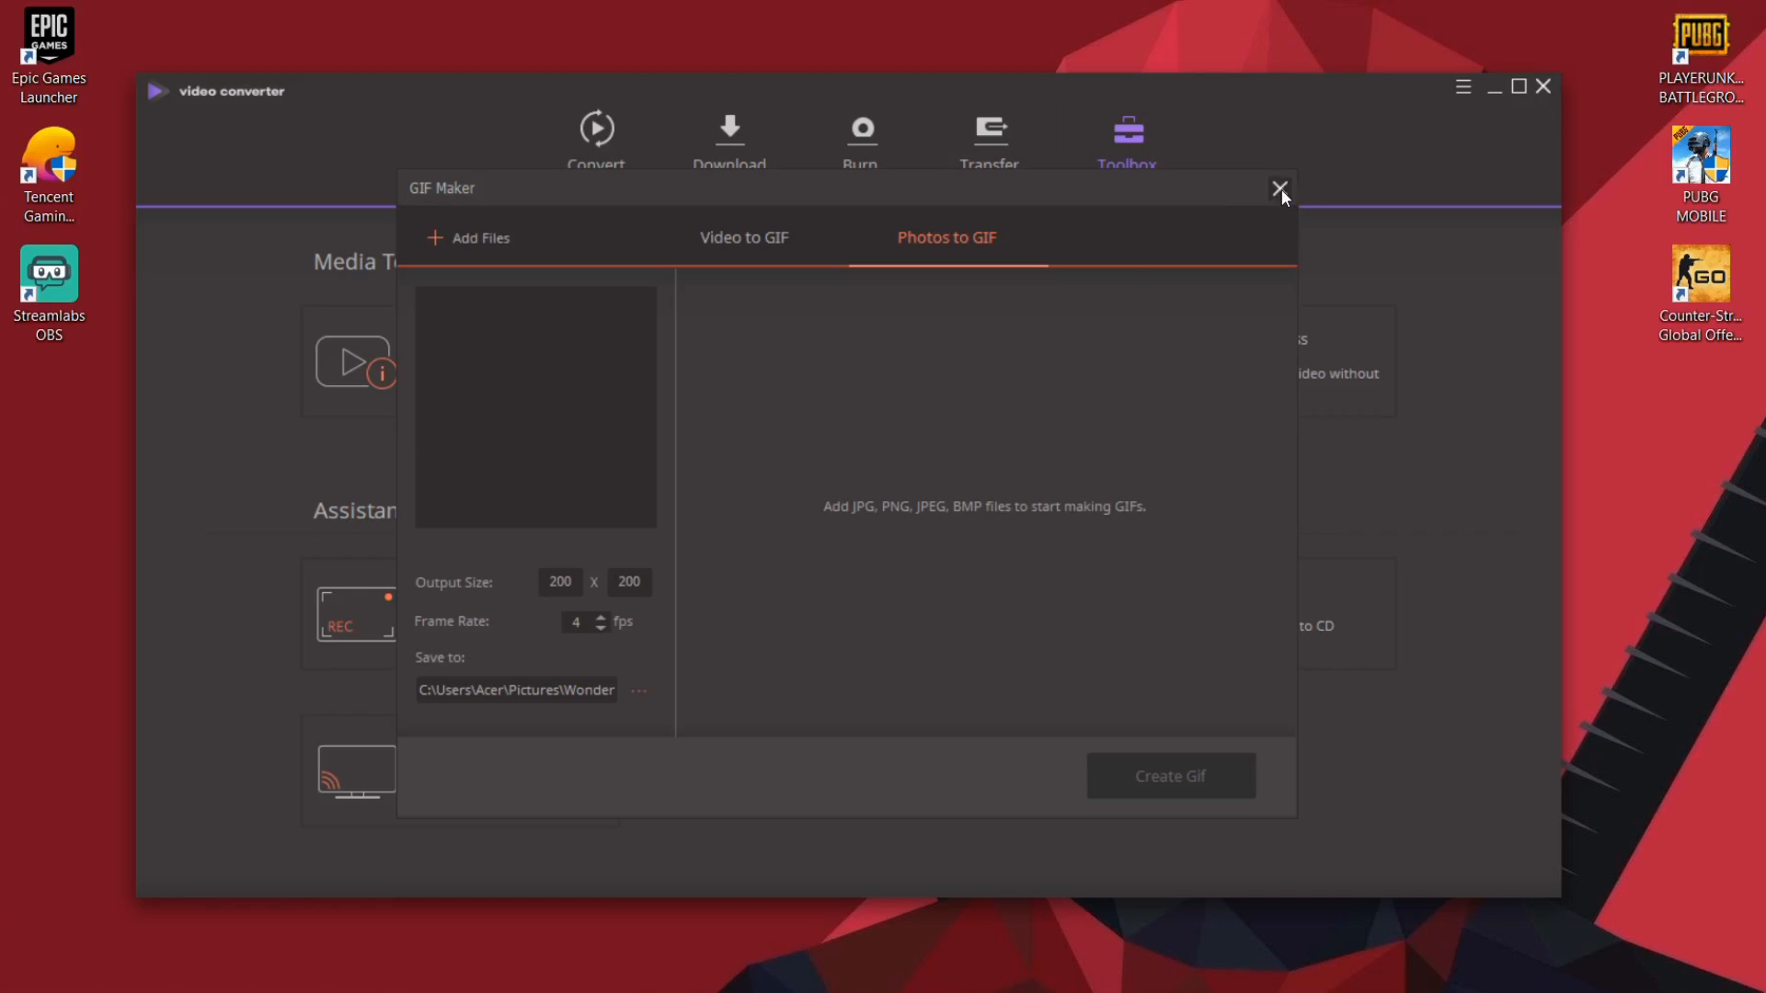
{"action": "left_click", "coordinate": [1279, 188]}
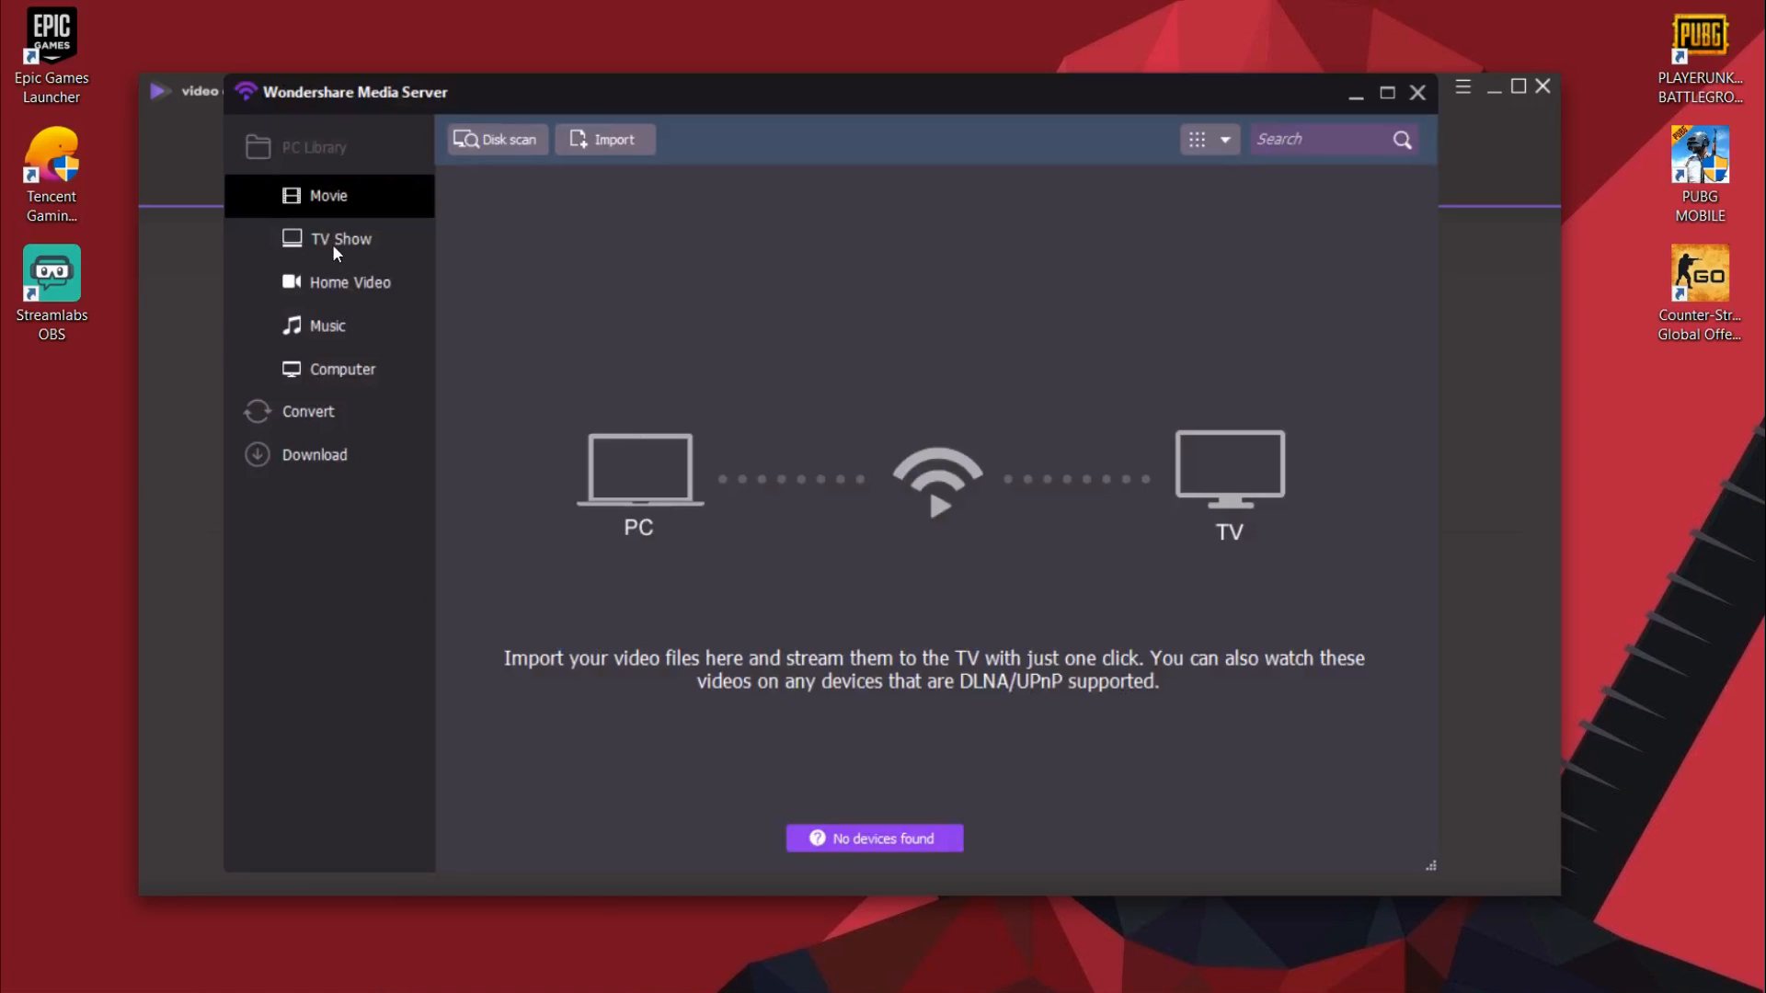
{"action": "mouse_move", "coordinate": [1093, 496]}
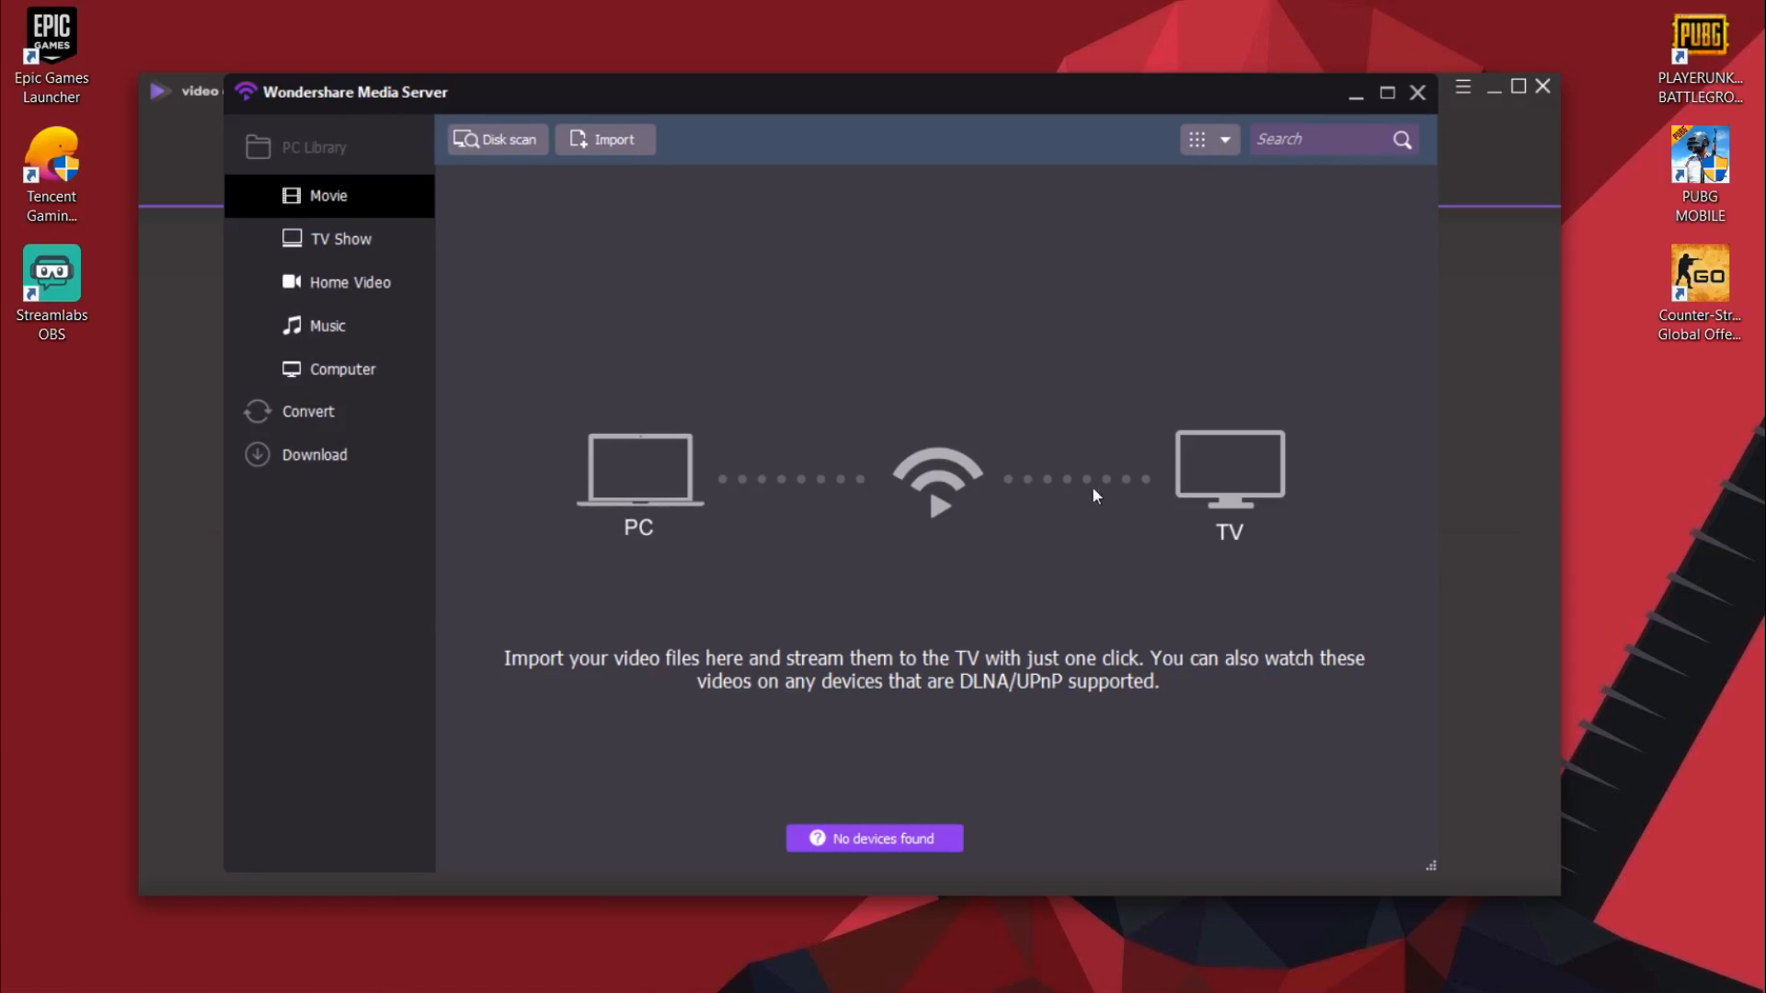
{"action": "mouse_move", "coordinate": [684, 684]}
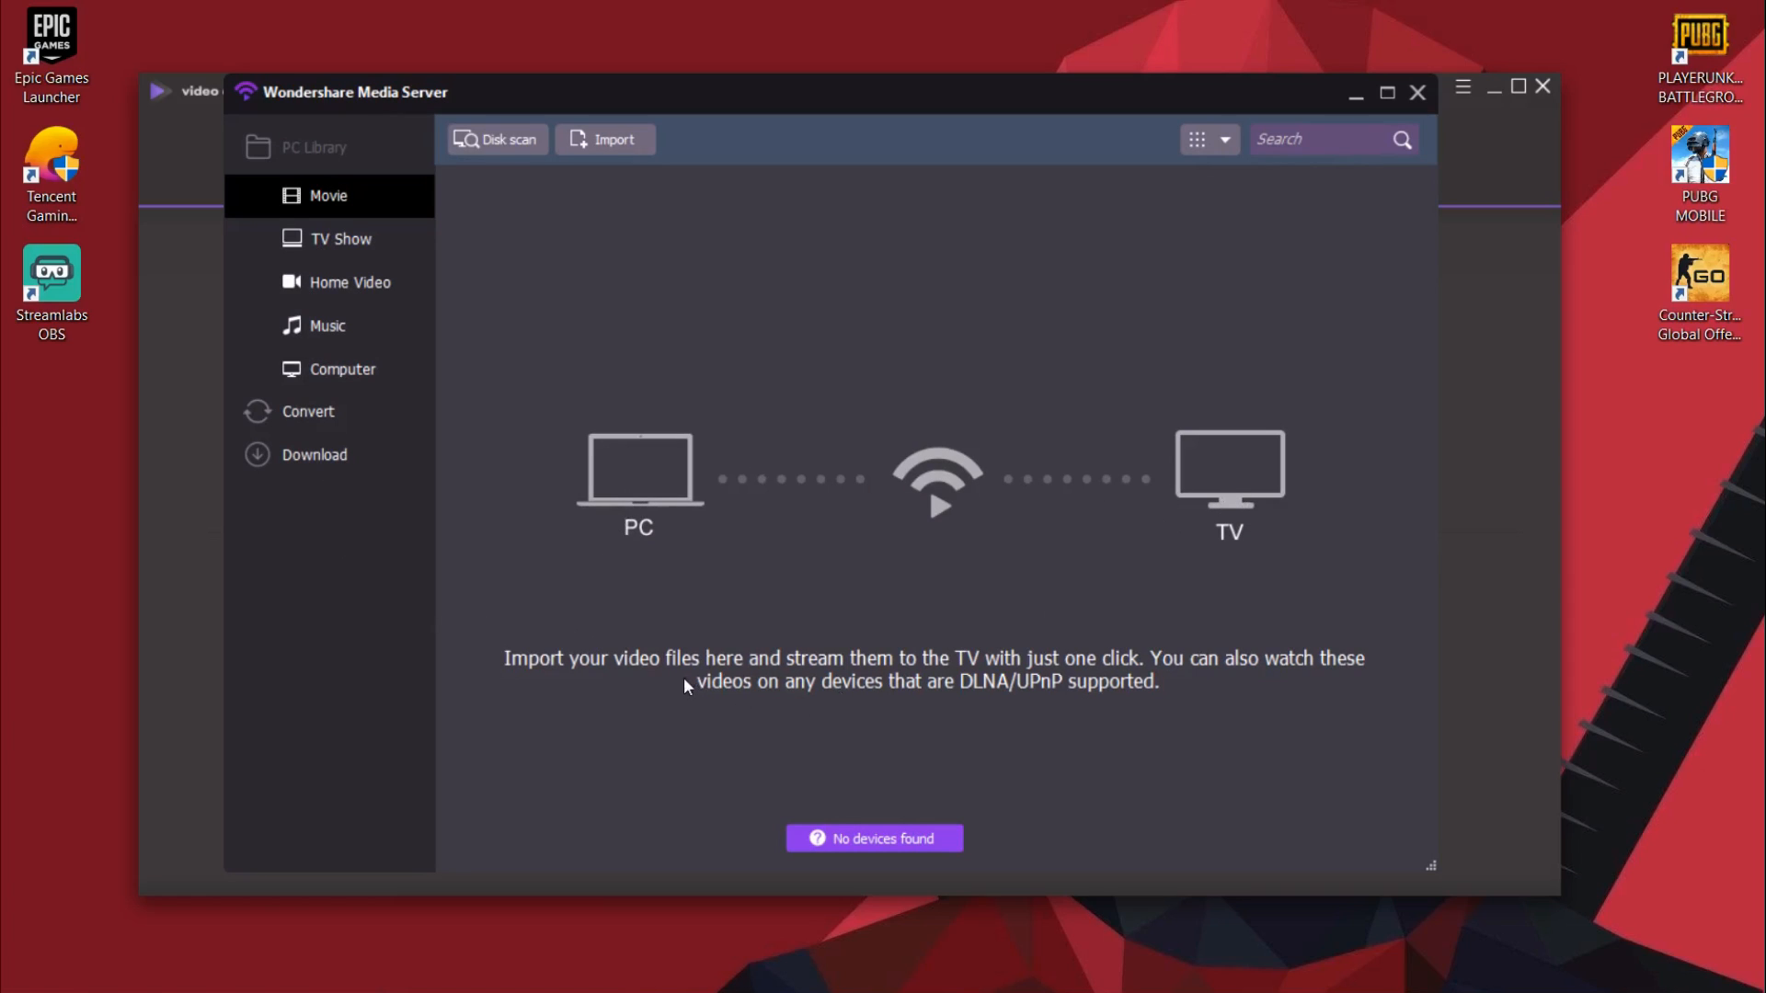
{"action": "mouse_move", "coordinate": [1168, 481]}
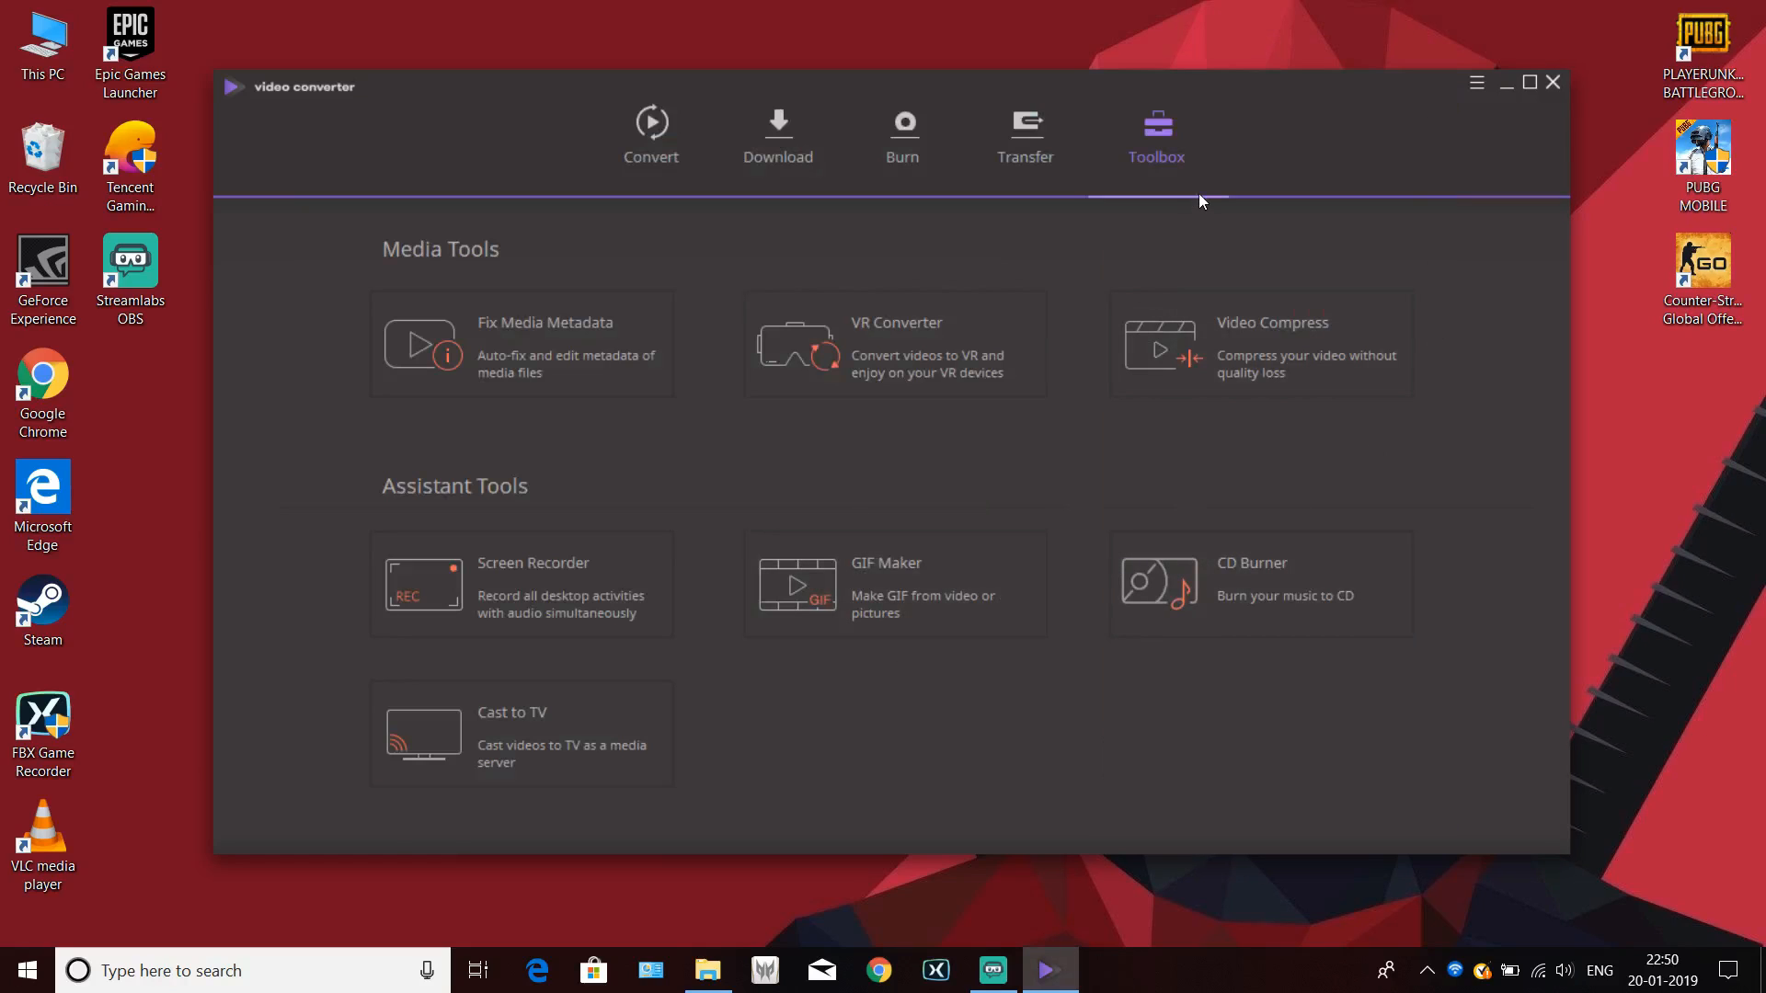
{"action": "mouse_move", "coordinate": [1161, 135]}
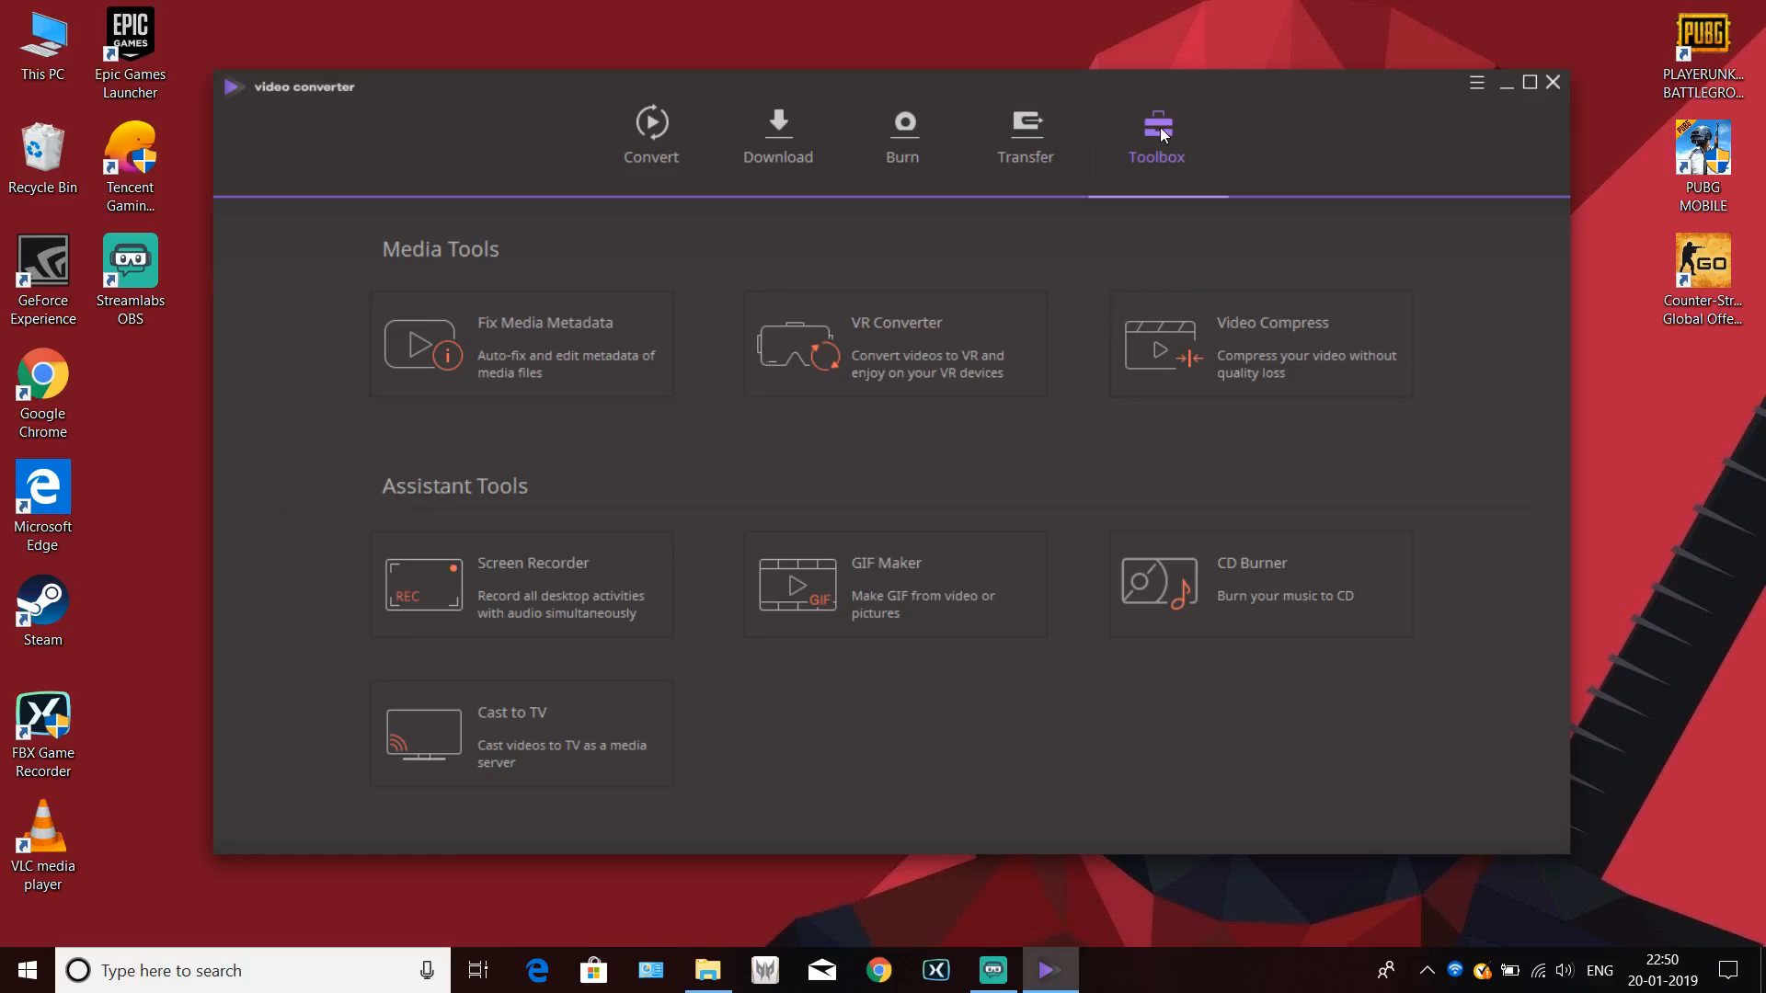
{"action": "mouse_move", "coordinate": [1158, 146]}
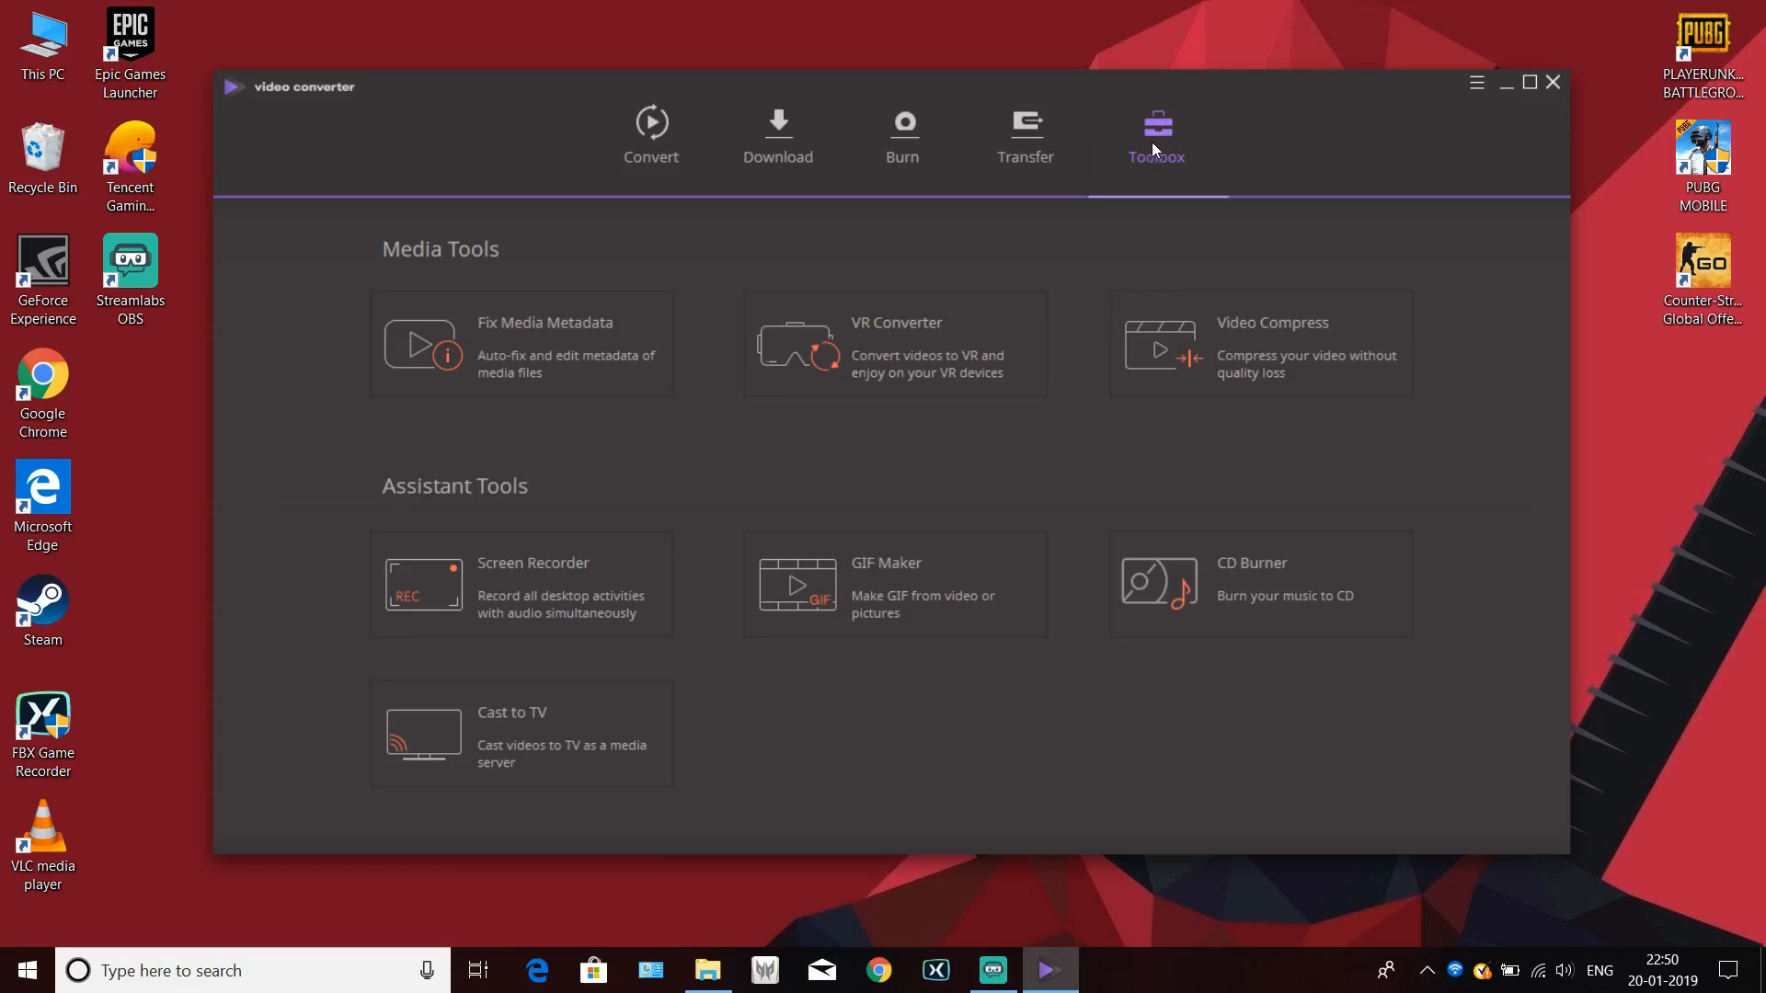
{"action": "mouse_move", "coordinate": [1102, 164]}
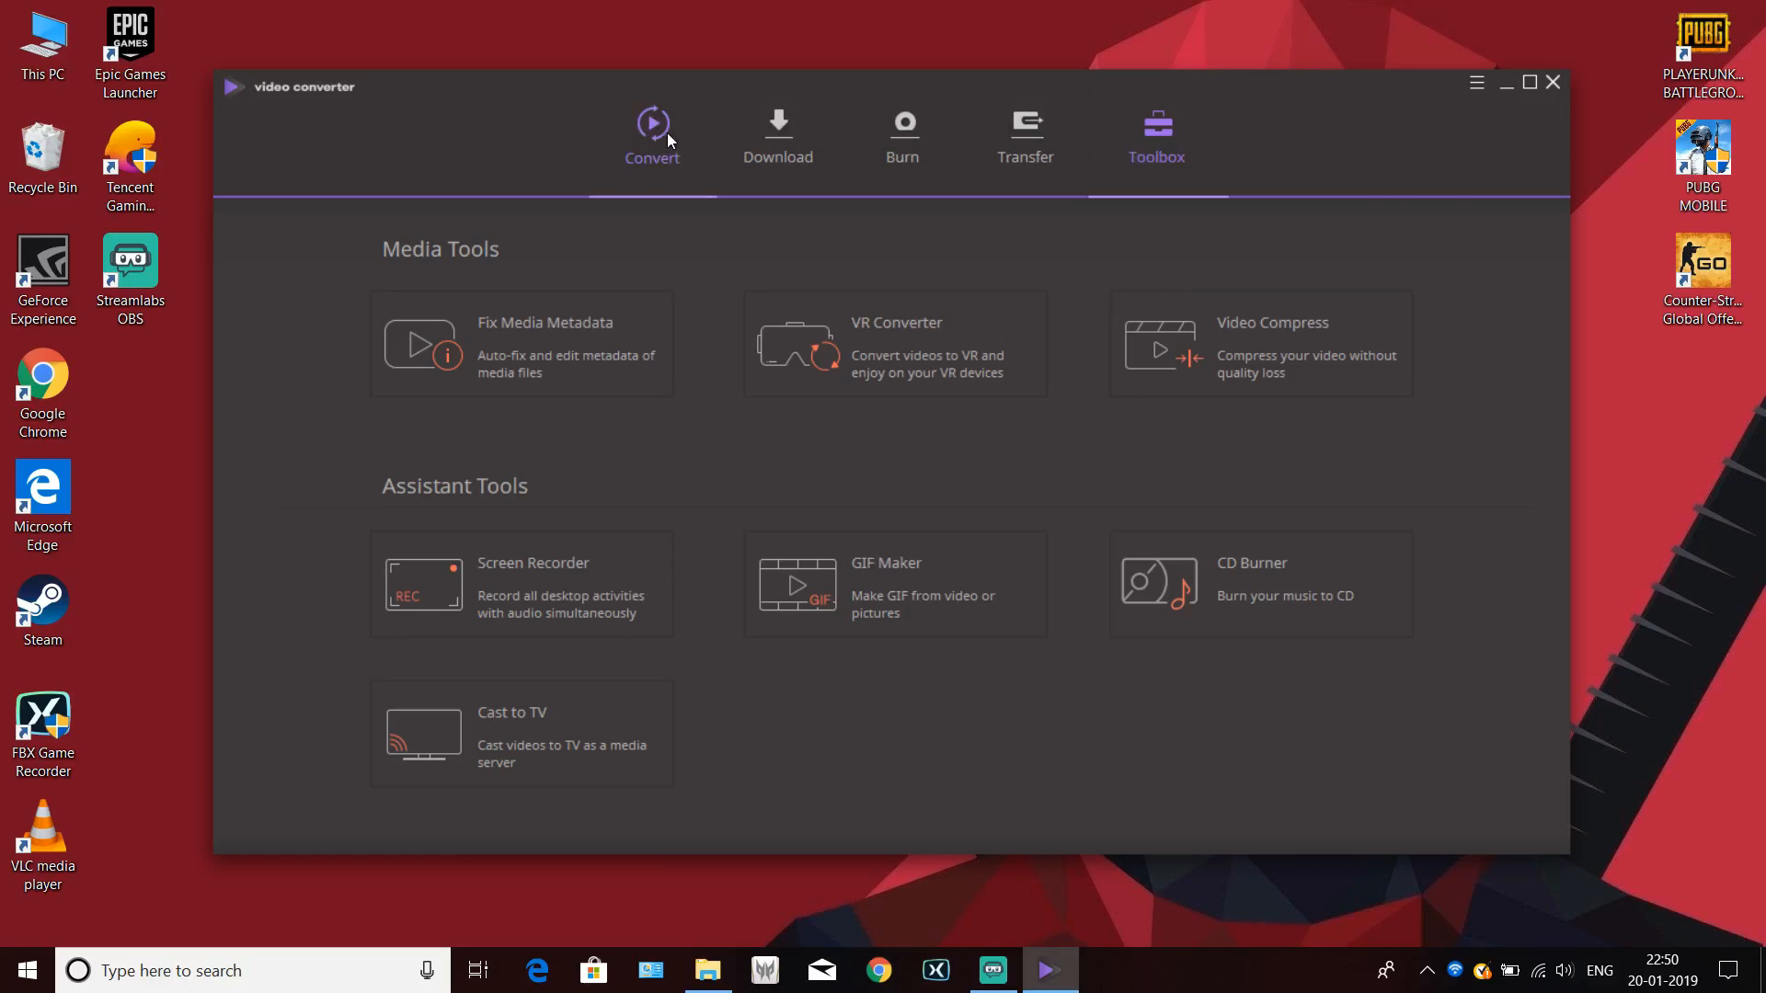
{"action": "left_click", "coordinate": [652, 132]}
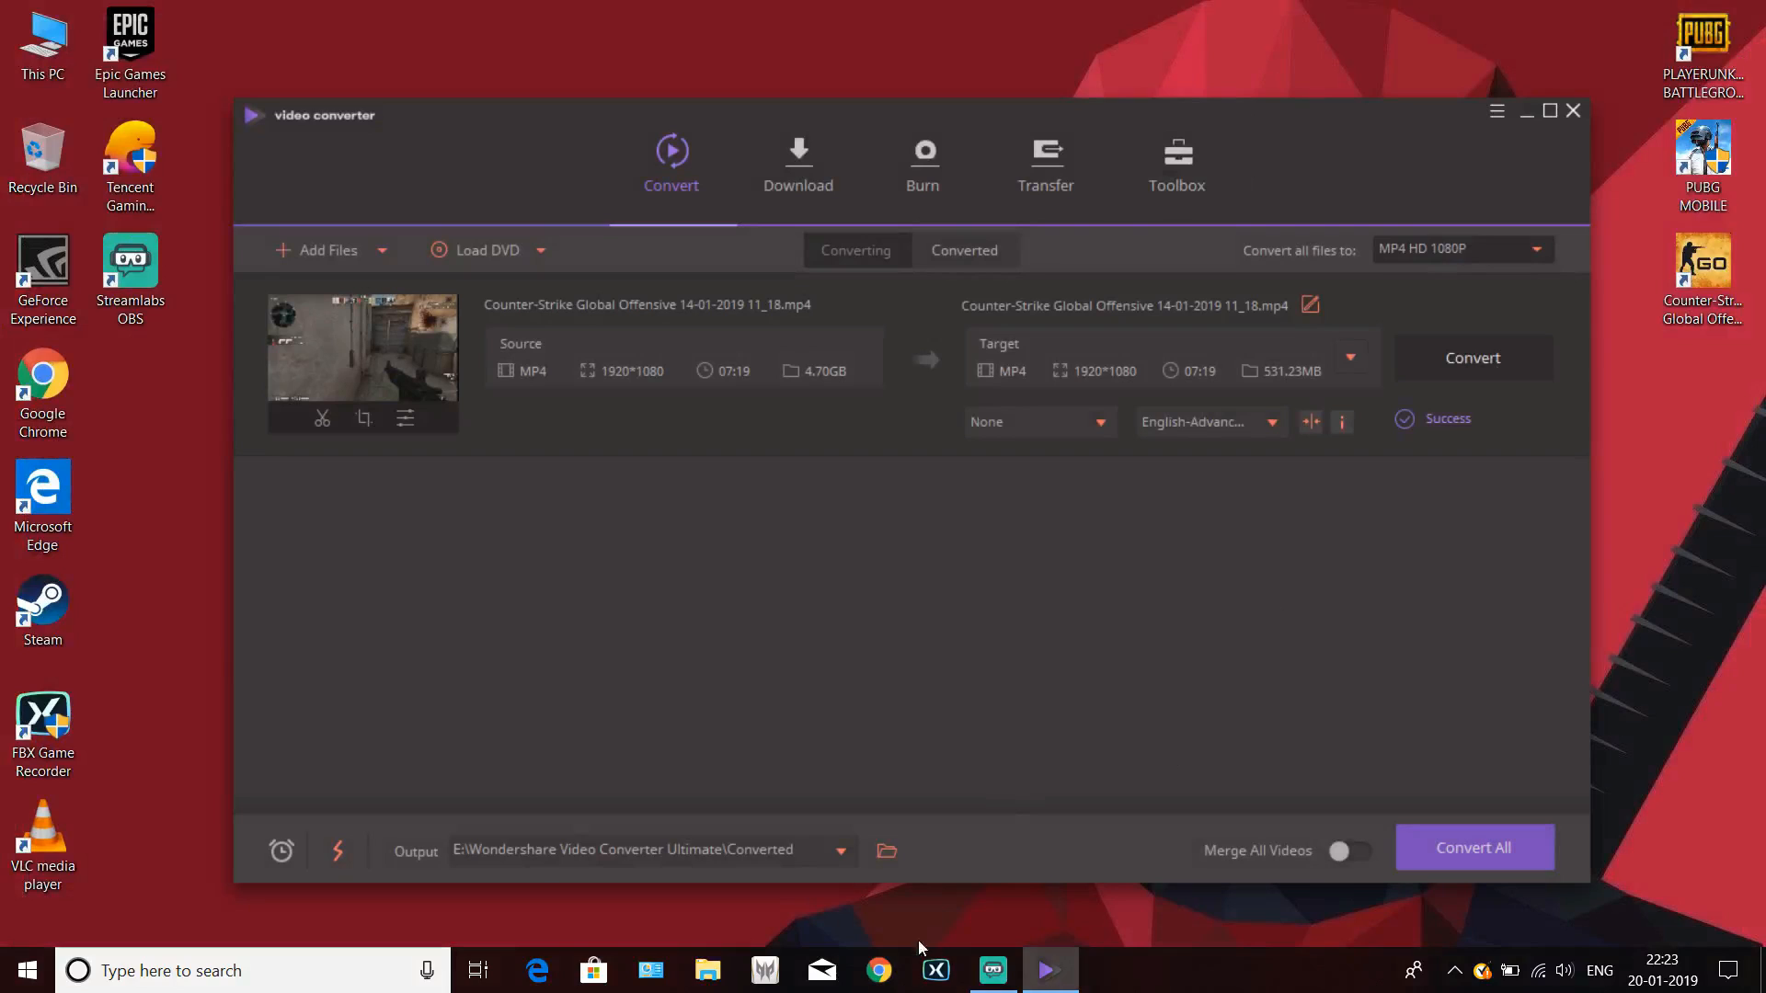
- Switch to Chrome showing the Video Converter Ultimate product page
{"action": "left_click", "coordinate": [877, 969]}
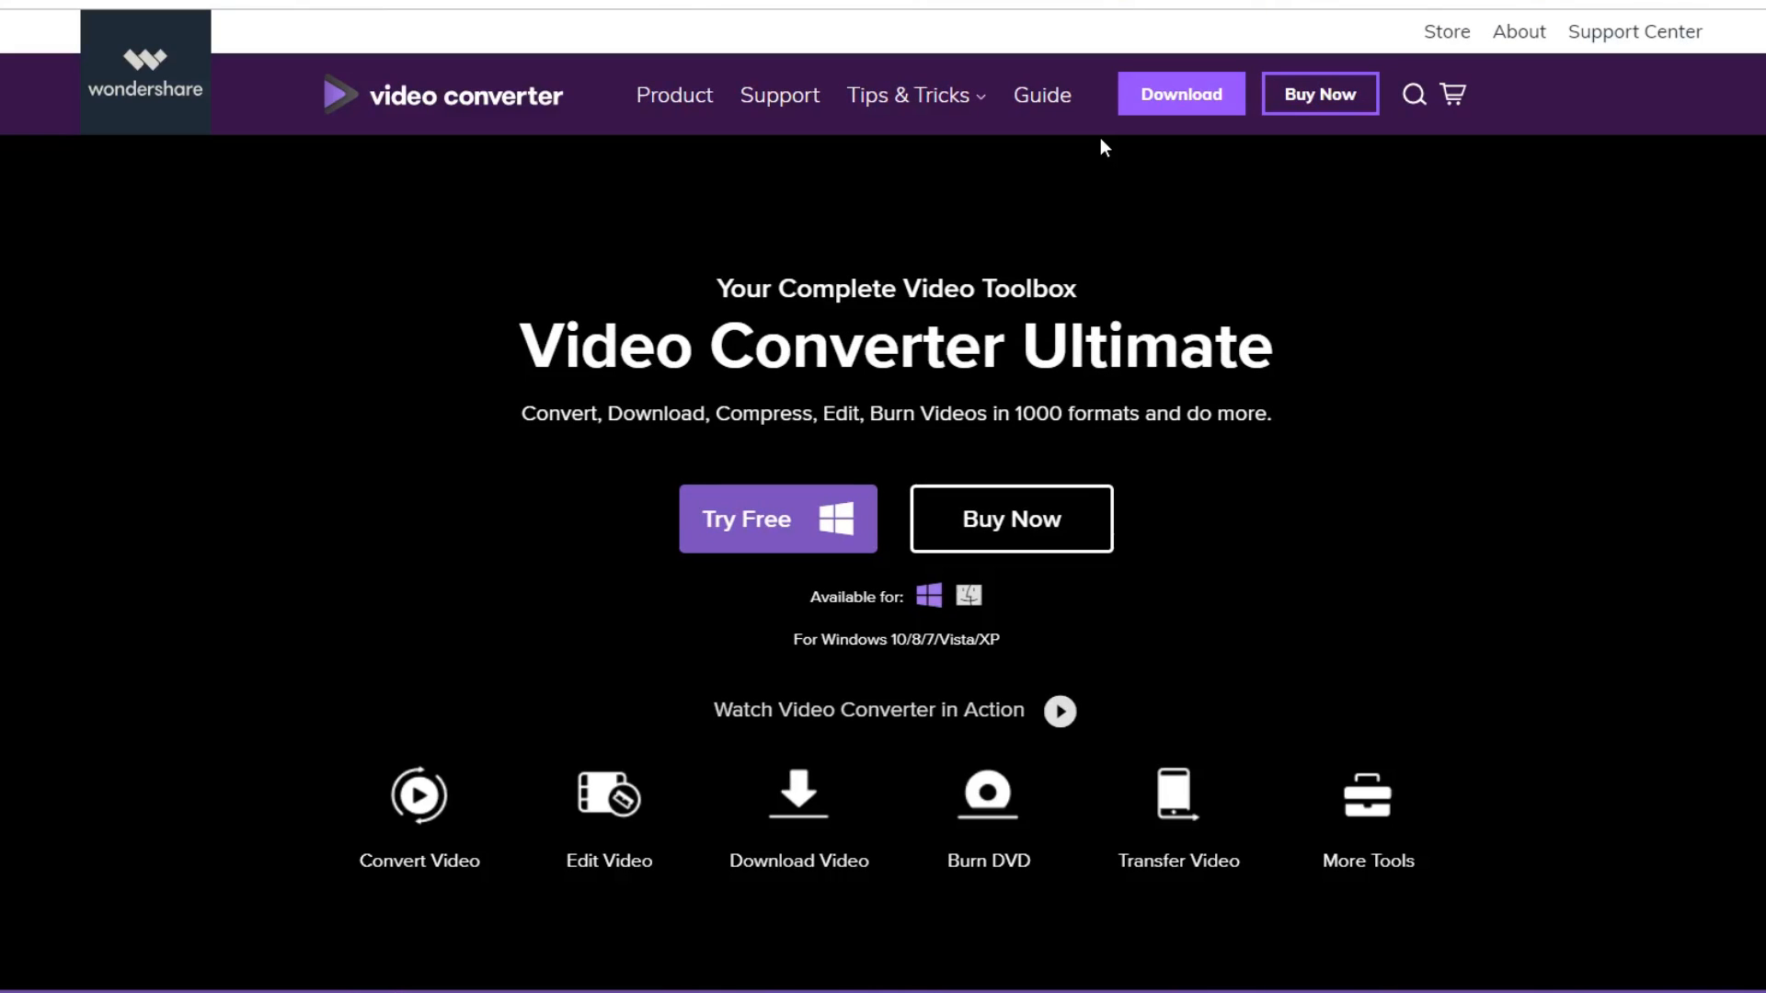
{"action": "mouse_move", "coordinate": [1027, 250]}
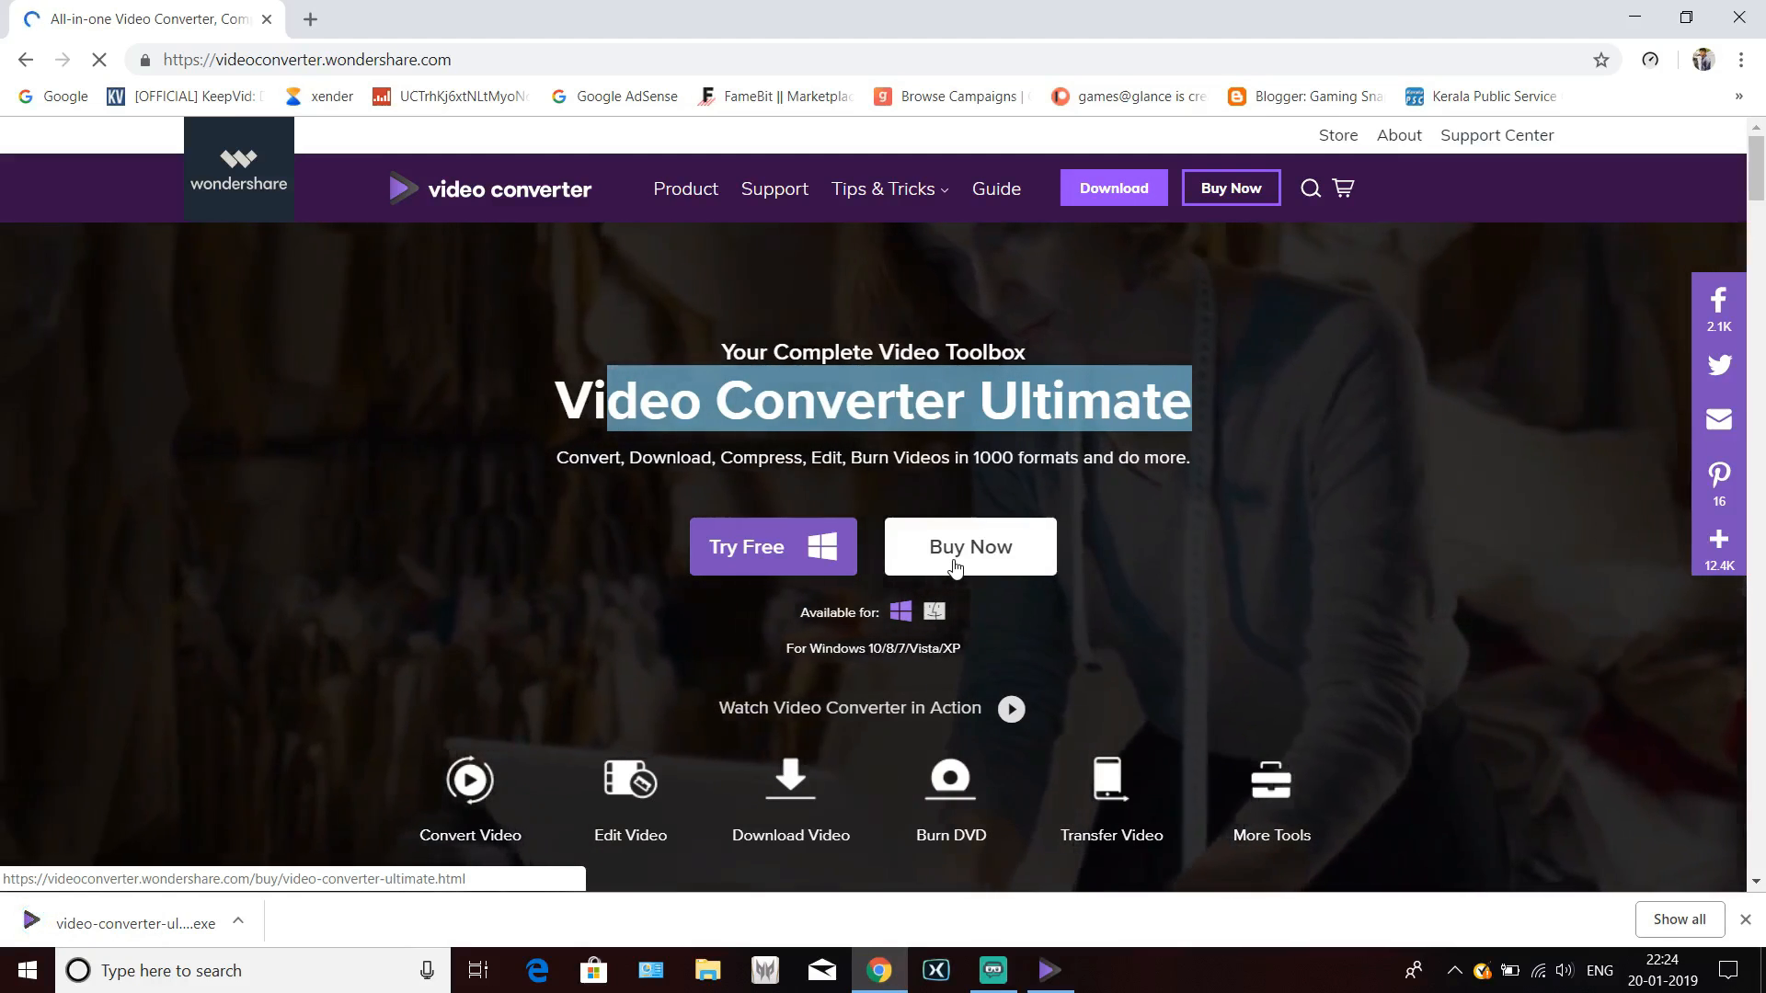
- Open the Video Converter Ultimate buy page listing subscription, lifetime, family and business license prices
{"action": "left_click", "coordinate": [968, 547]}
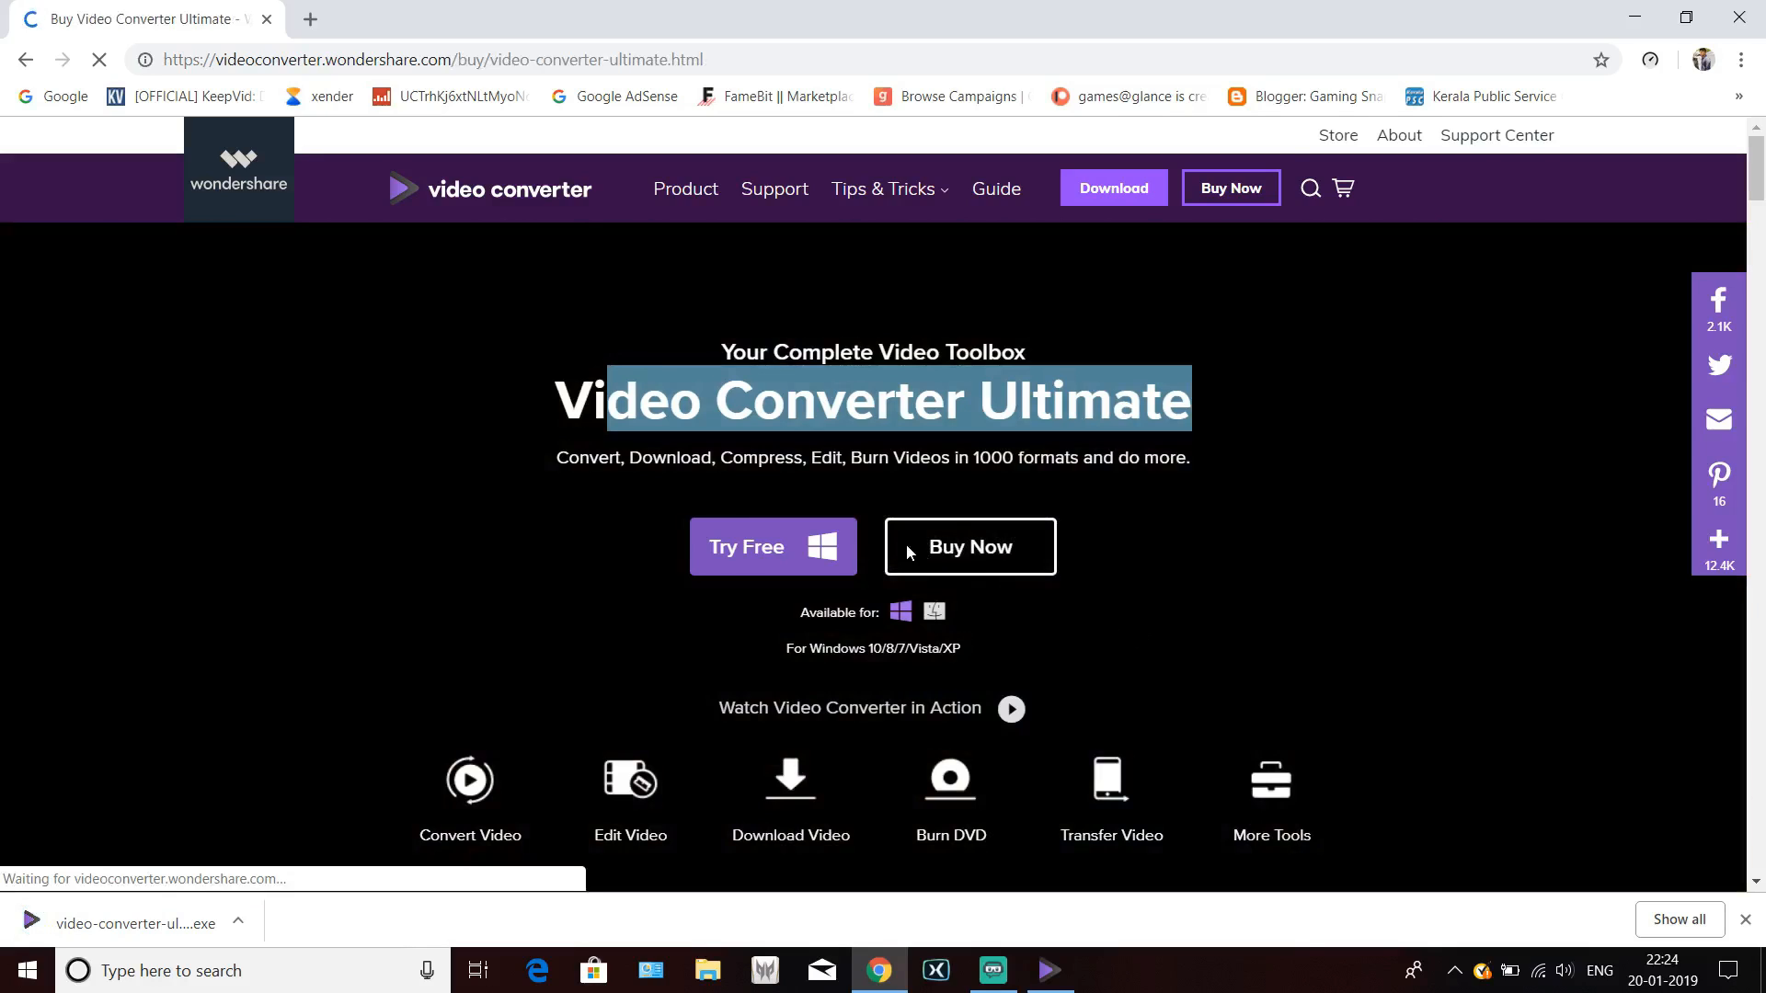
{"action": "left_click", "coordinate": [968, 547]}
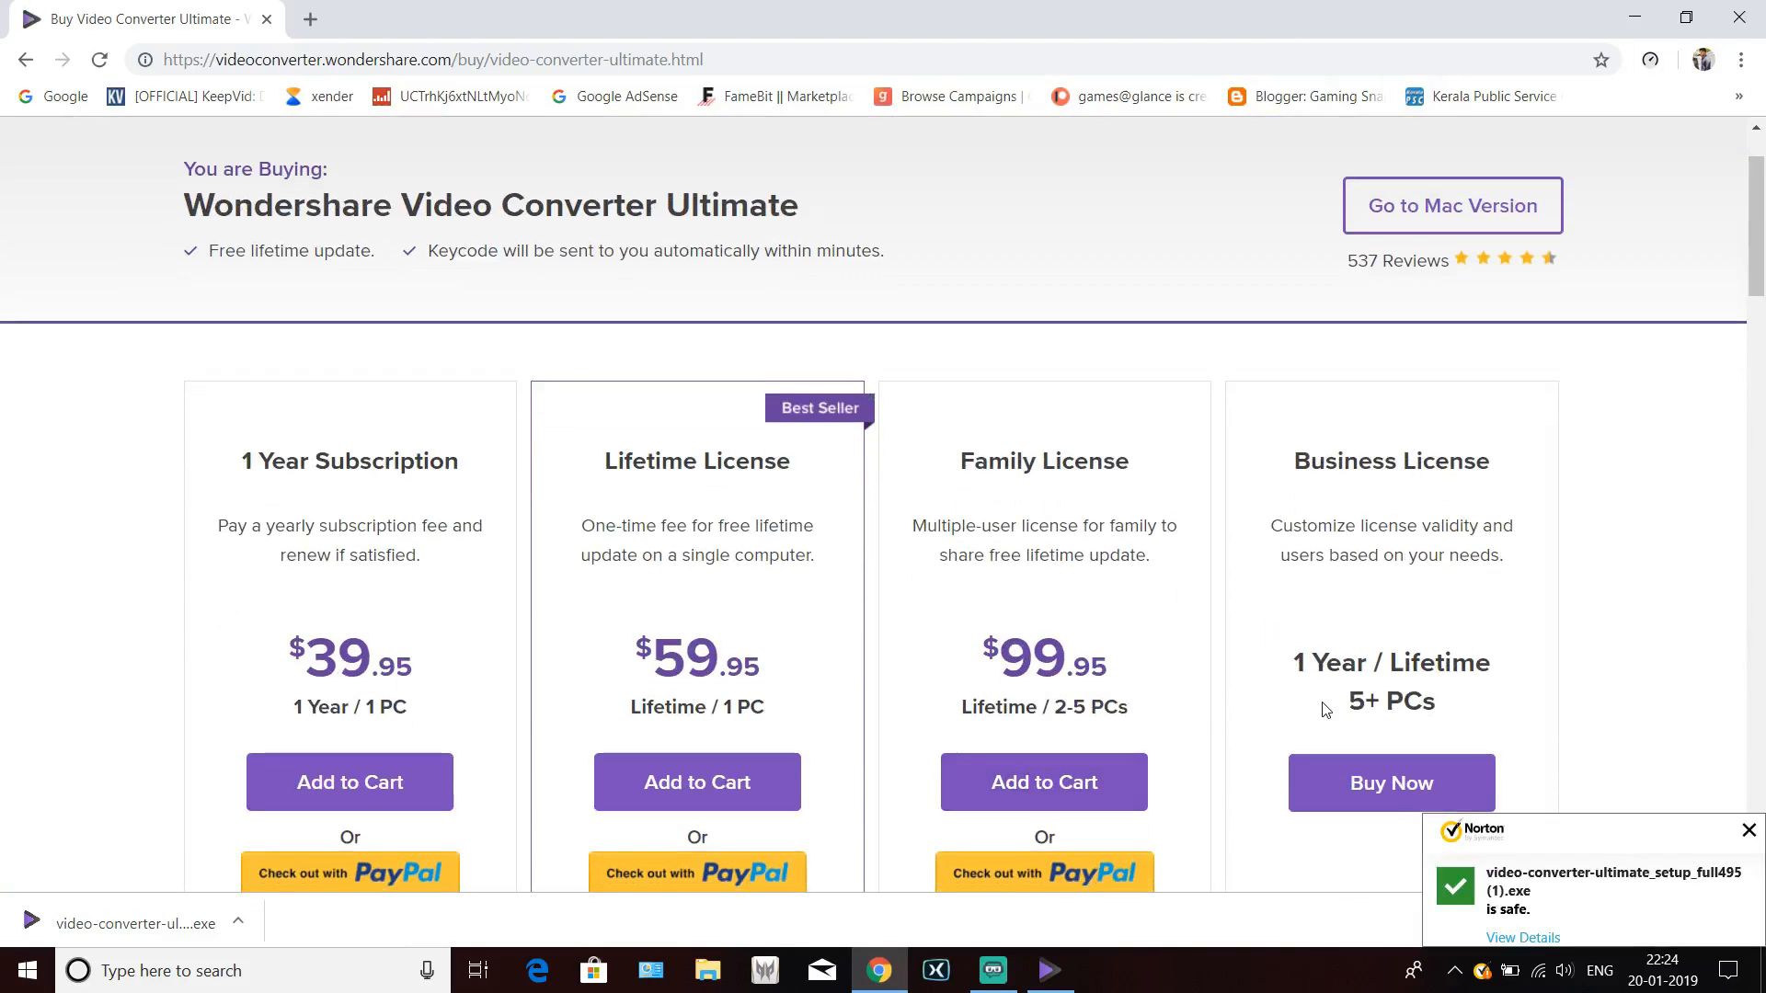
- Scroll through the Windows license plans and payment methods to review prices
{"action": "scroll", "scroll_direction": "down", "scroll_amount": 3}
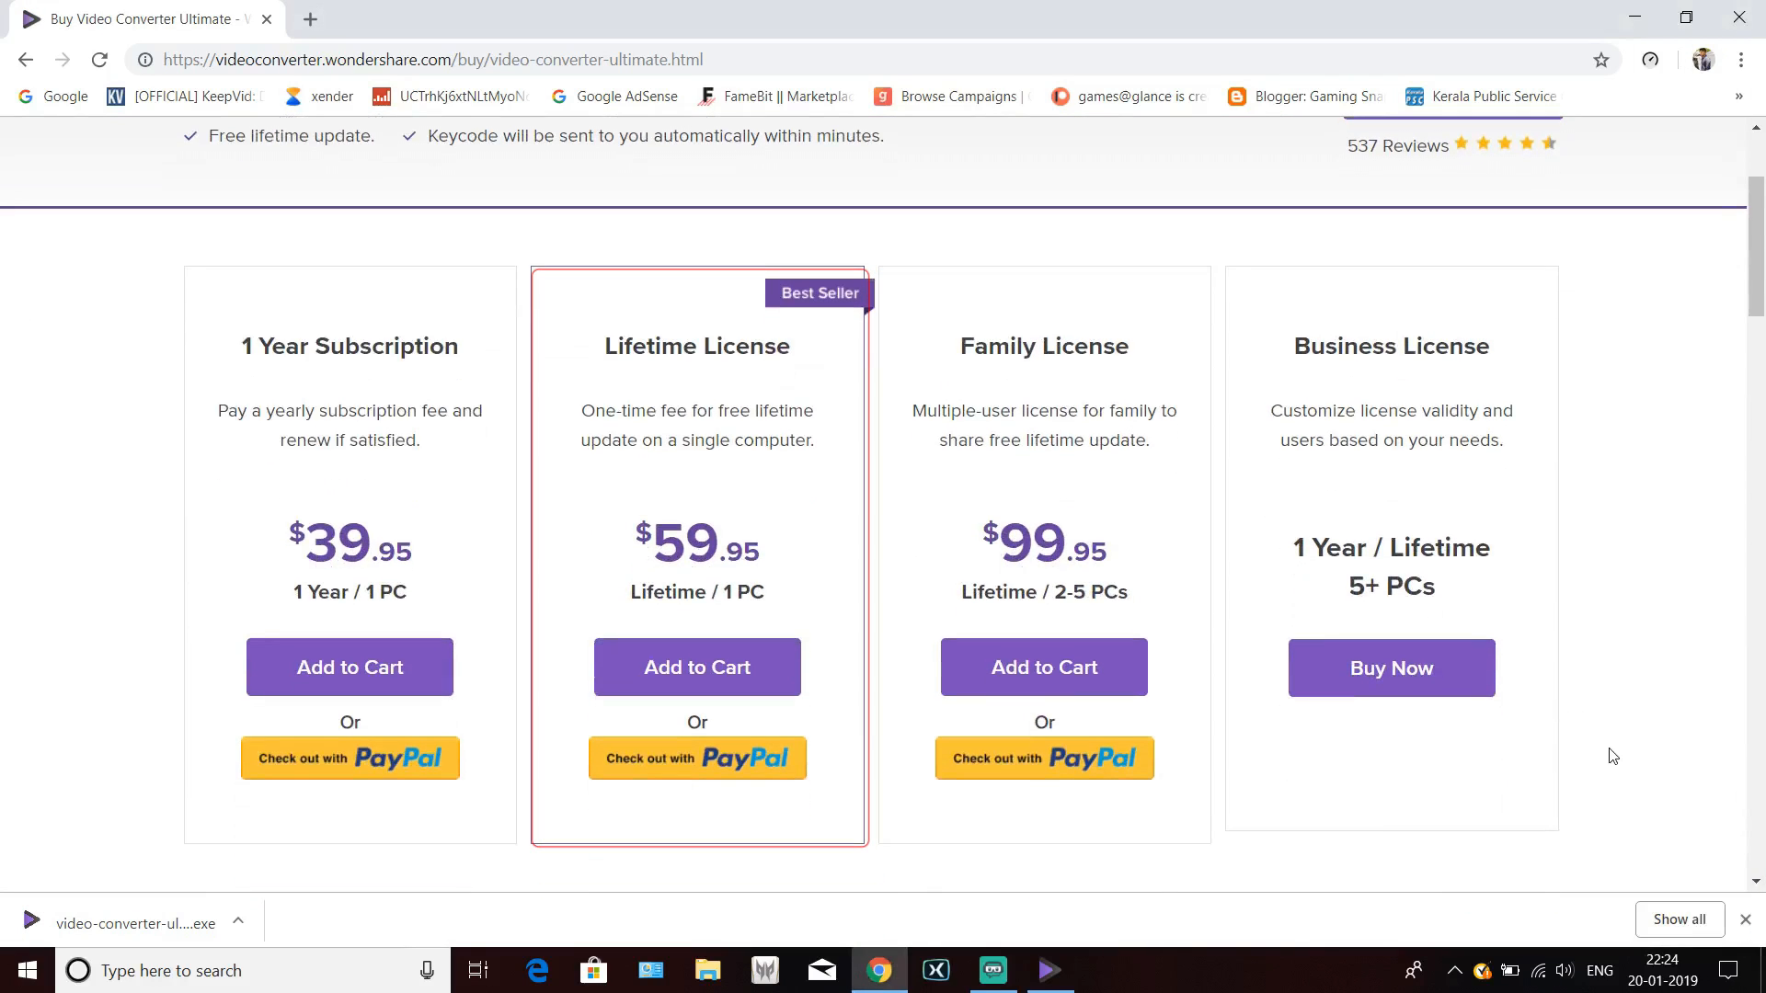
{"action": "mouse_move", "coordinate": [492, 573]}
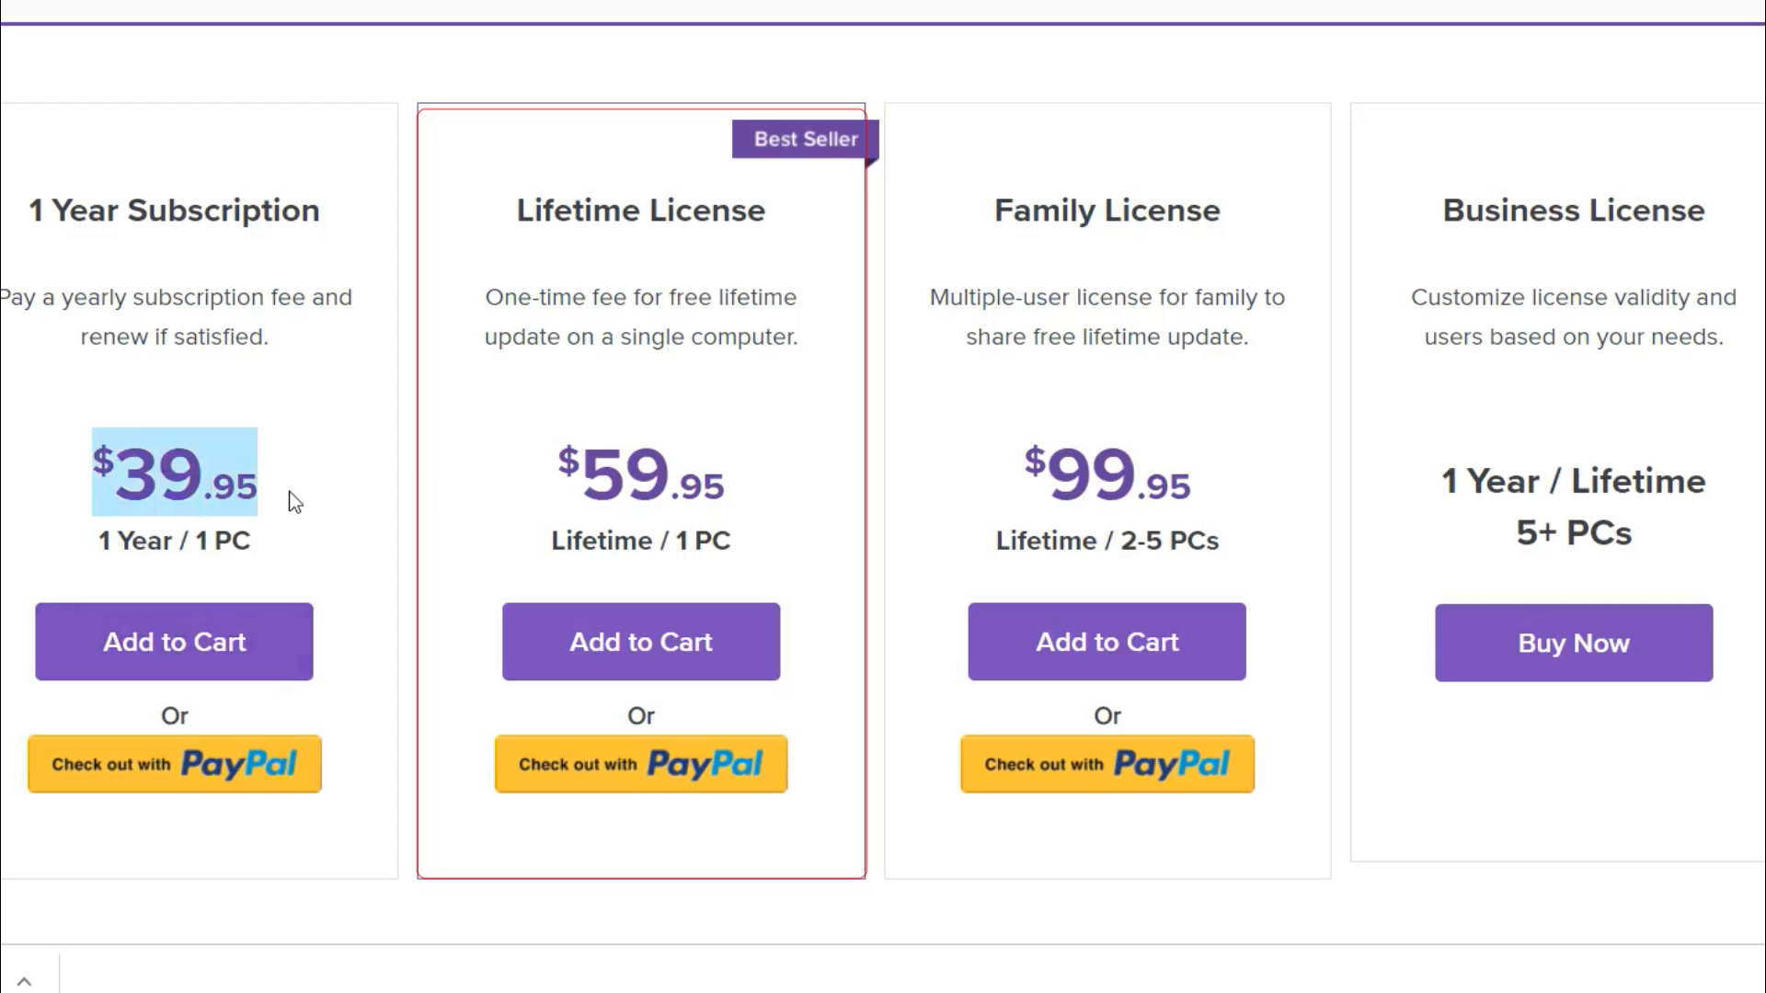
{"action": "mouse_move", "coordinate": [279, 524]}
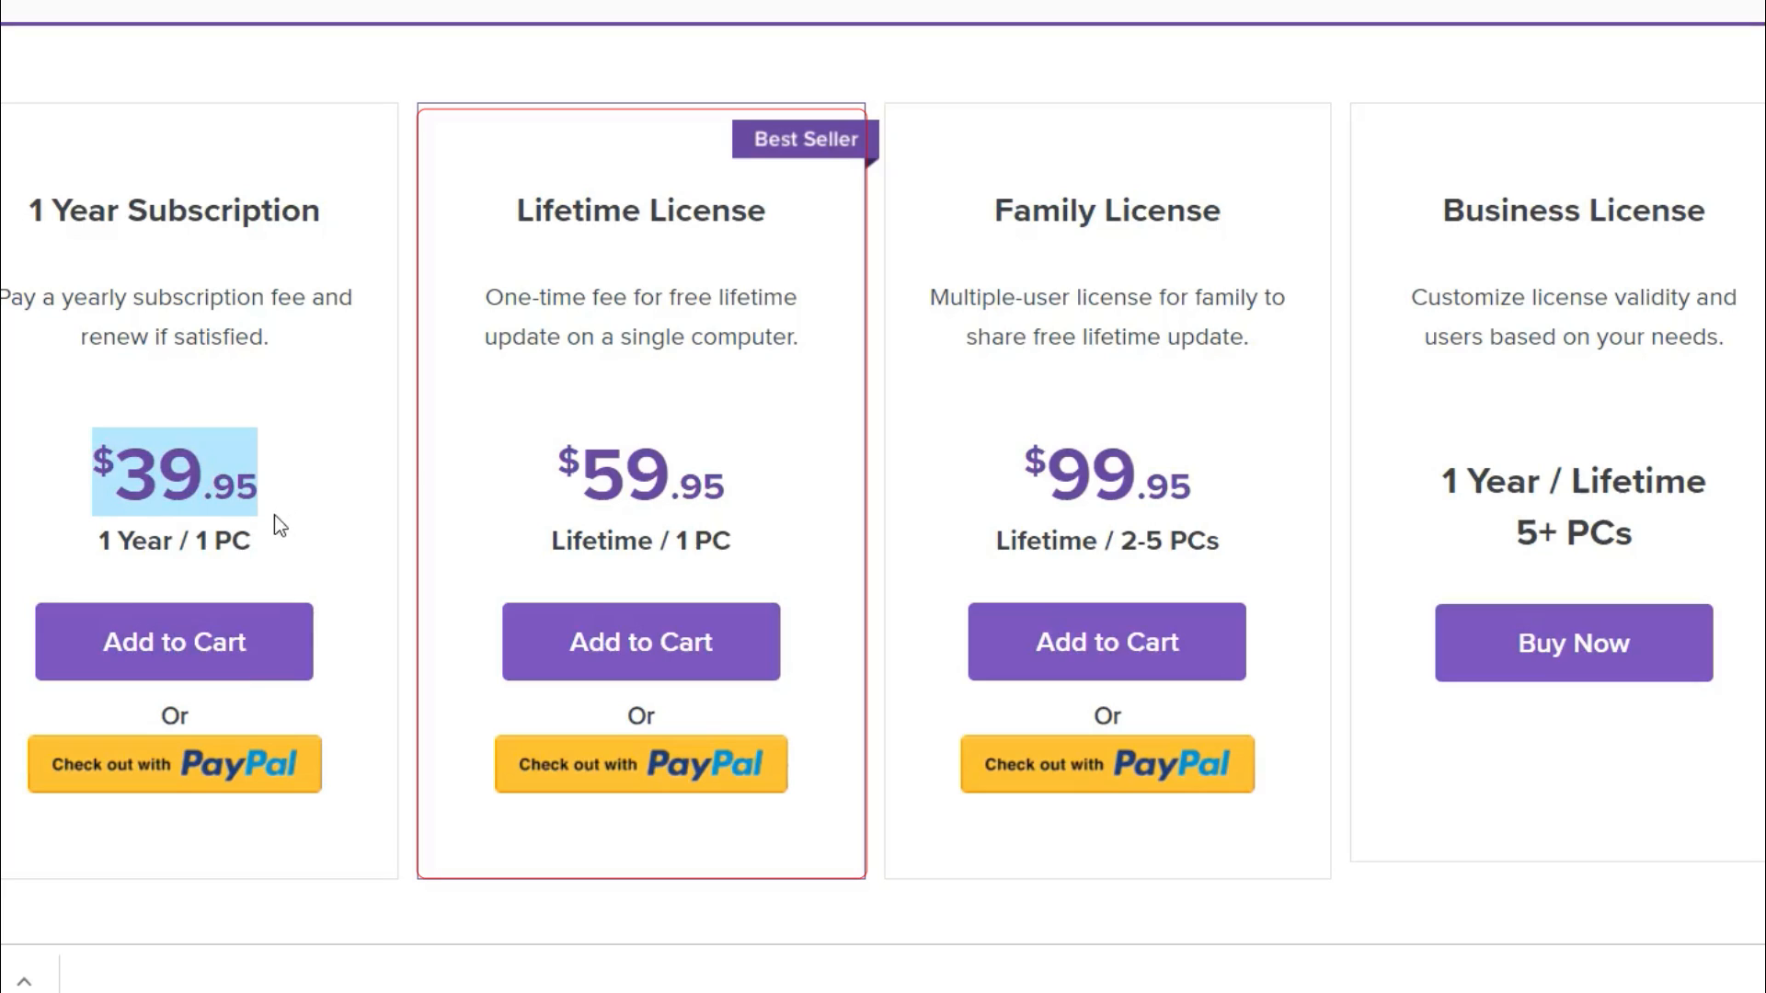
{"action": "scroll", "scroll_direction": "down", "scroll_amount": 3}
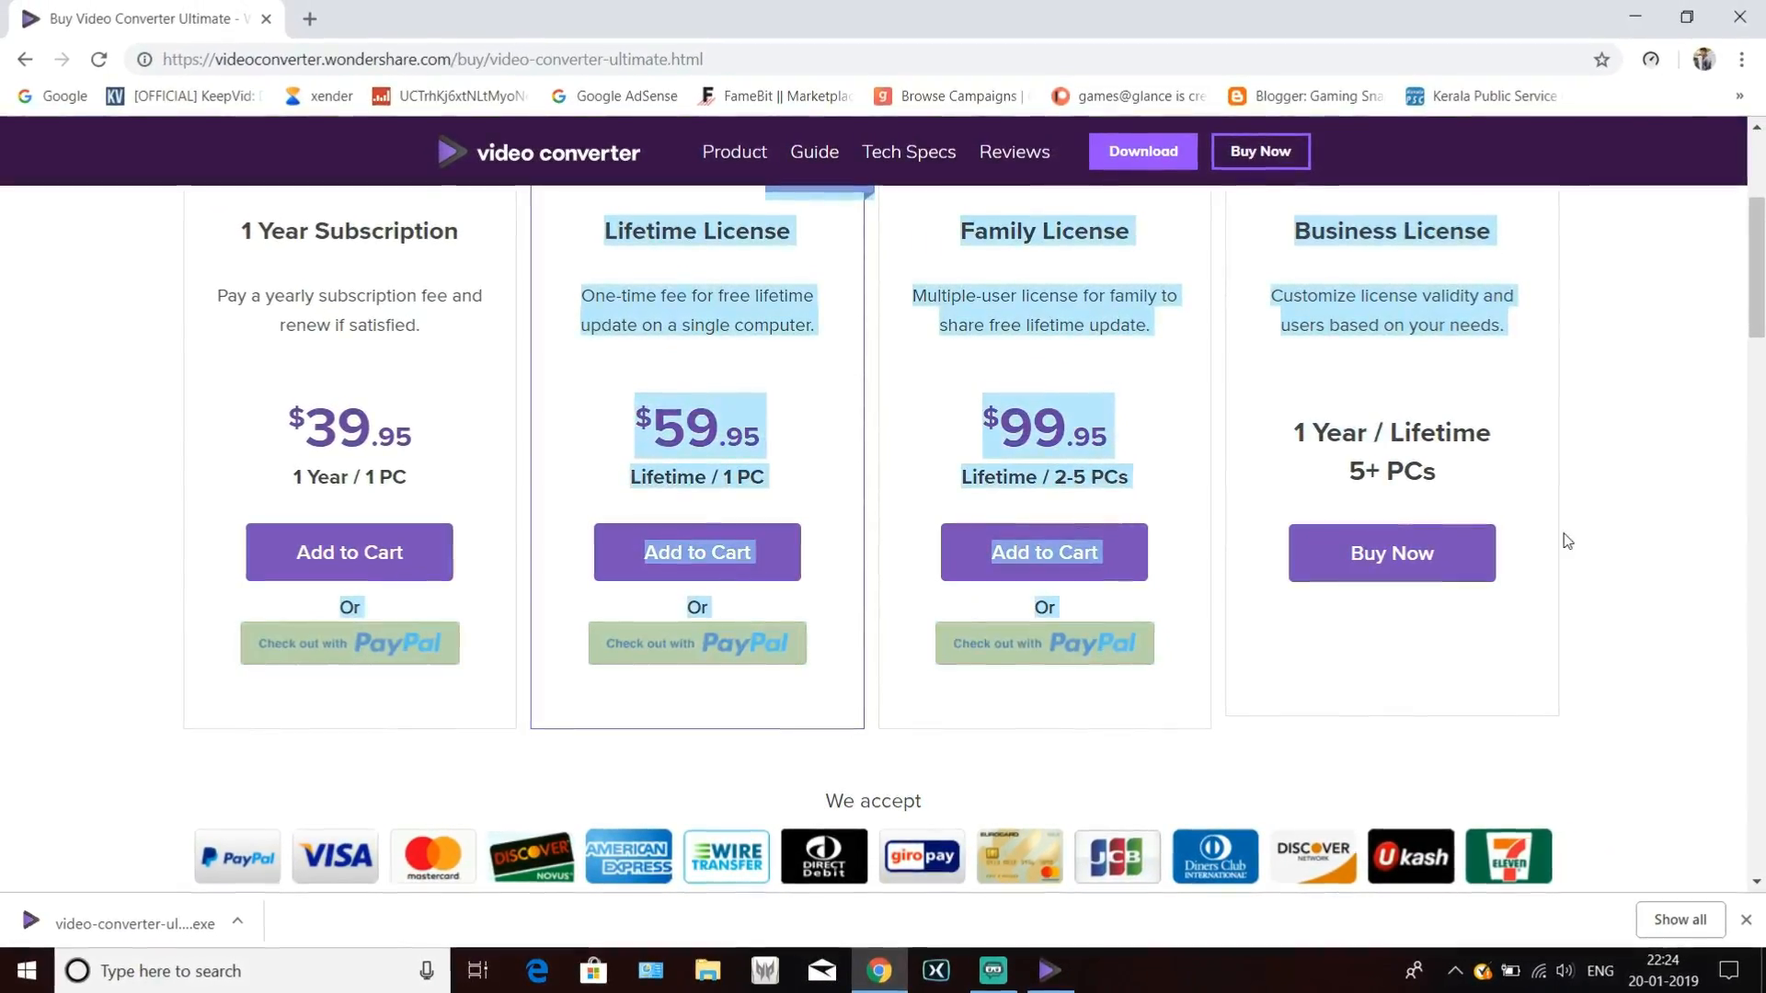
{"action": "scroll", "scroll_direction": "down", "scroll_amount": 3}
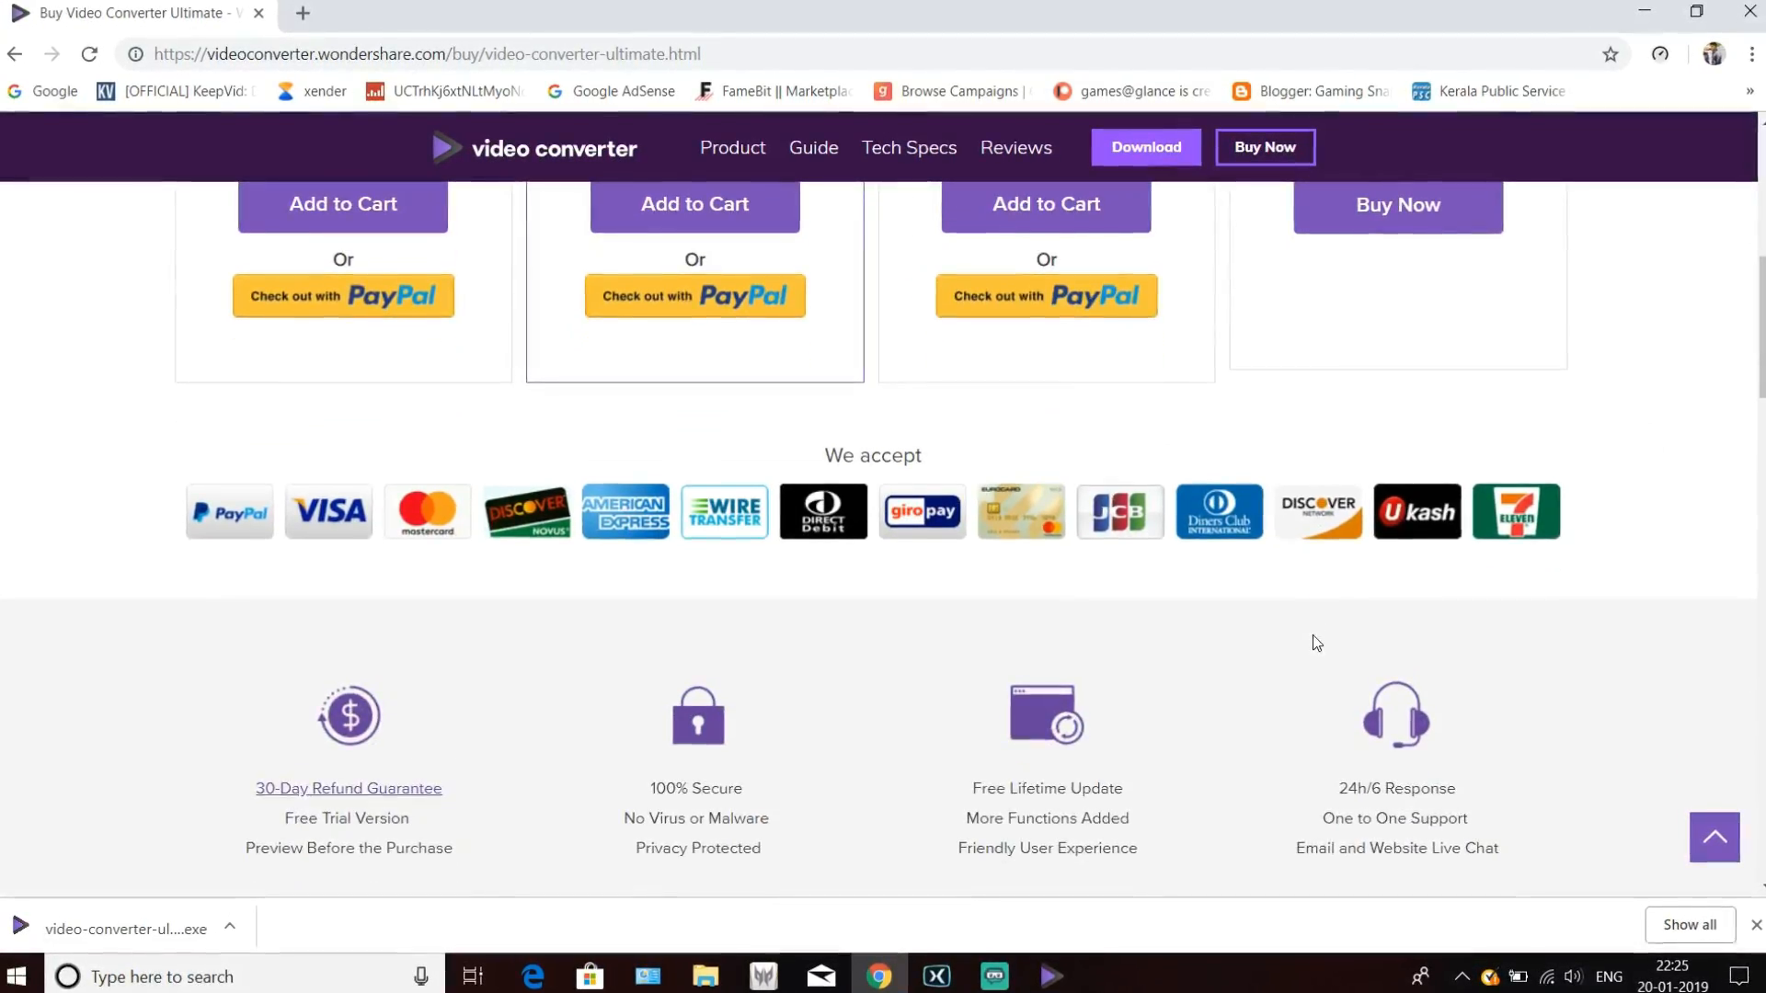
{"action": "scroll", "scroll_direction": "up", "scroll_amount": 3}
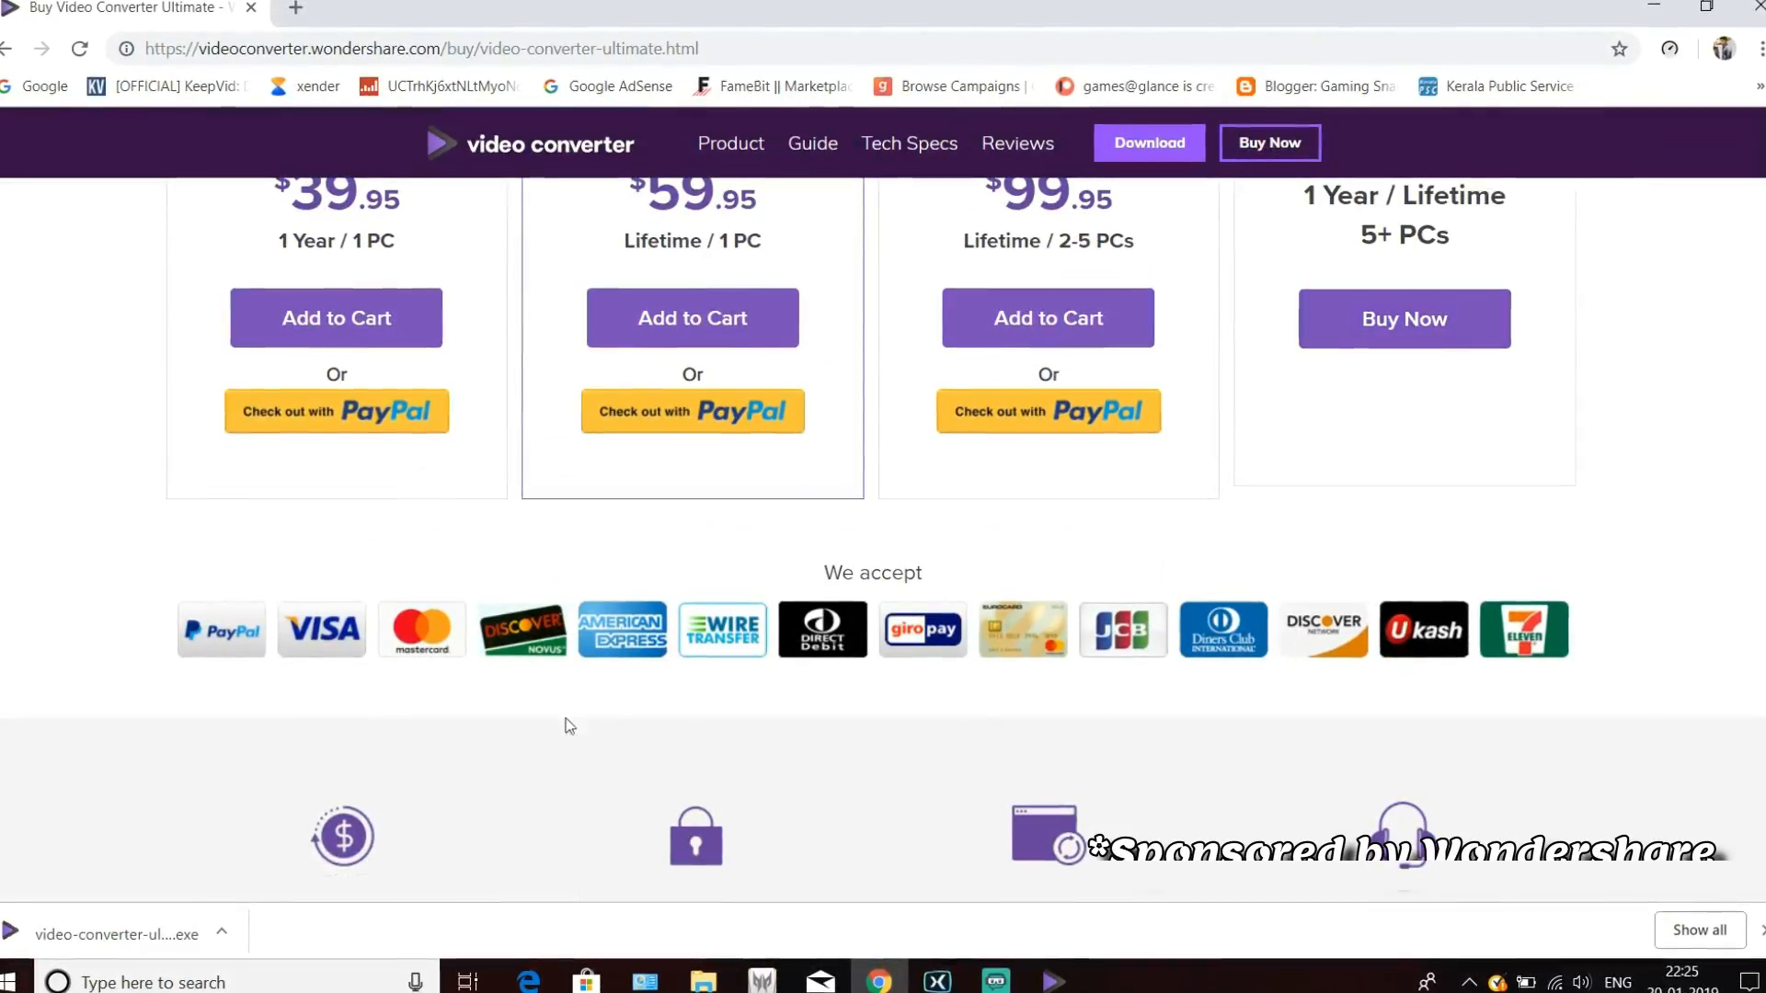
{"action": "scroll", "scroll_direction": "up", "scroll_amount": 3}
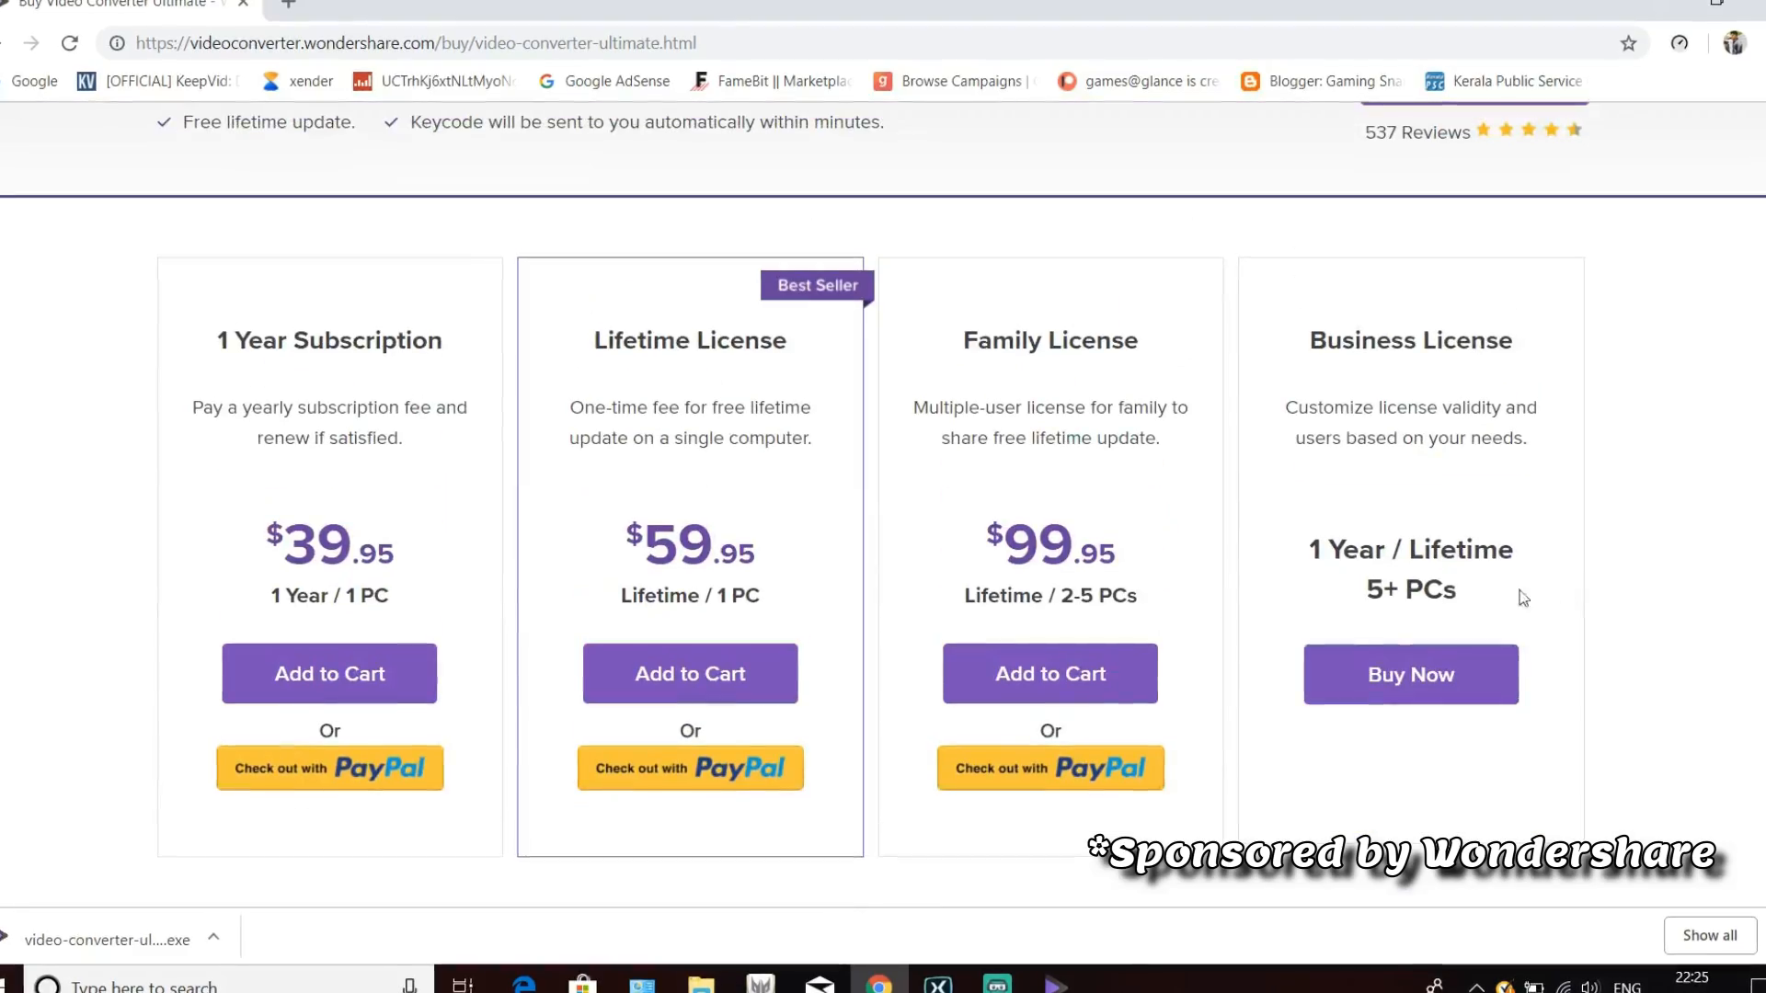
{"action": "scroll", "scroll_direction": "up", "scroll_amount": 3}
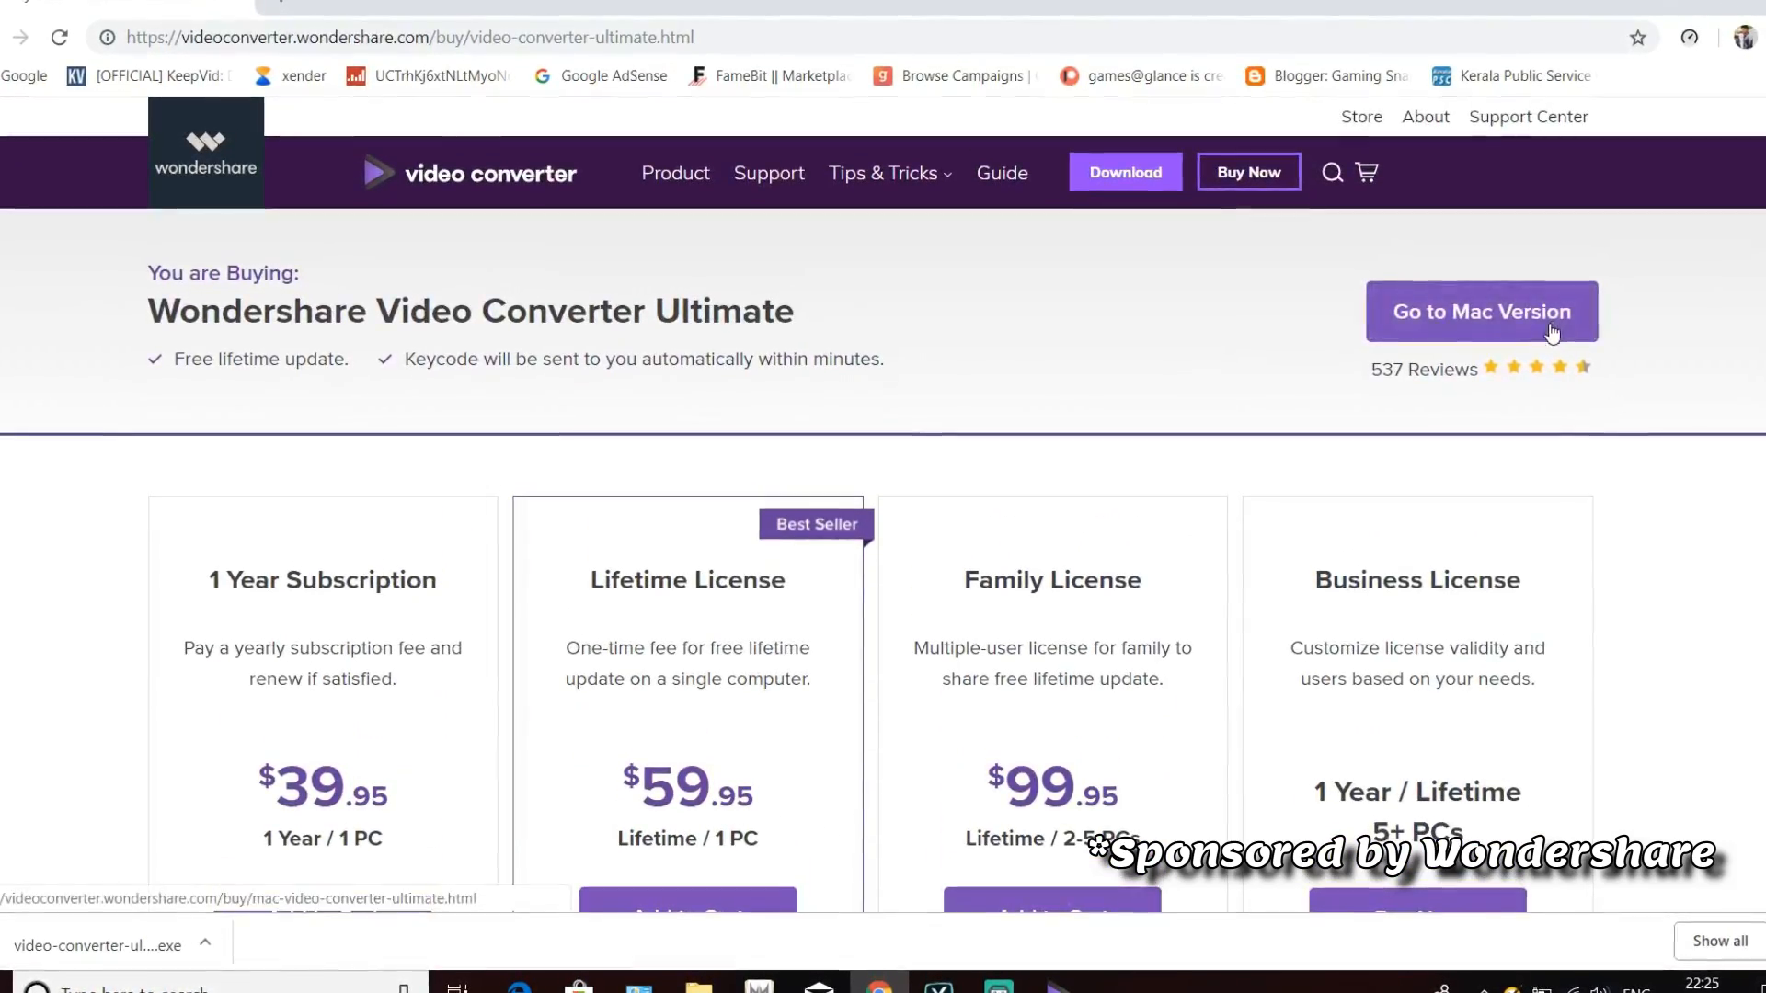
{"action": "scroll", "scroll_direction": "down", "scroll_amount": 3}
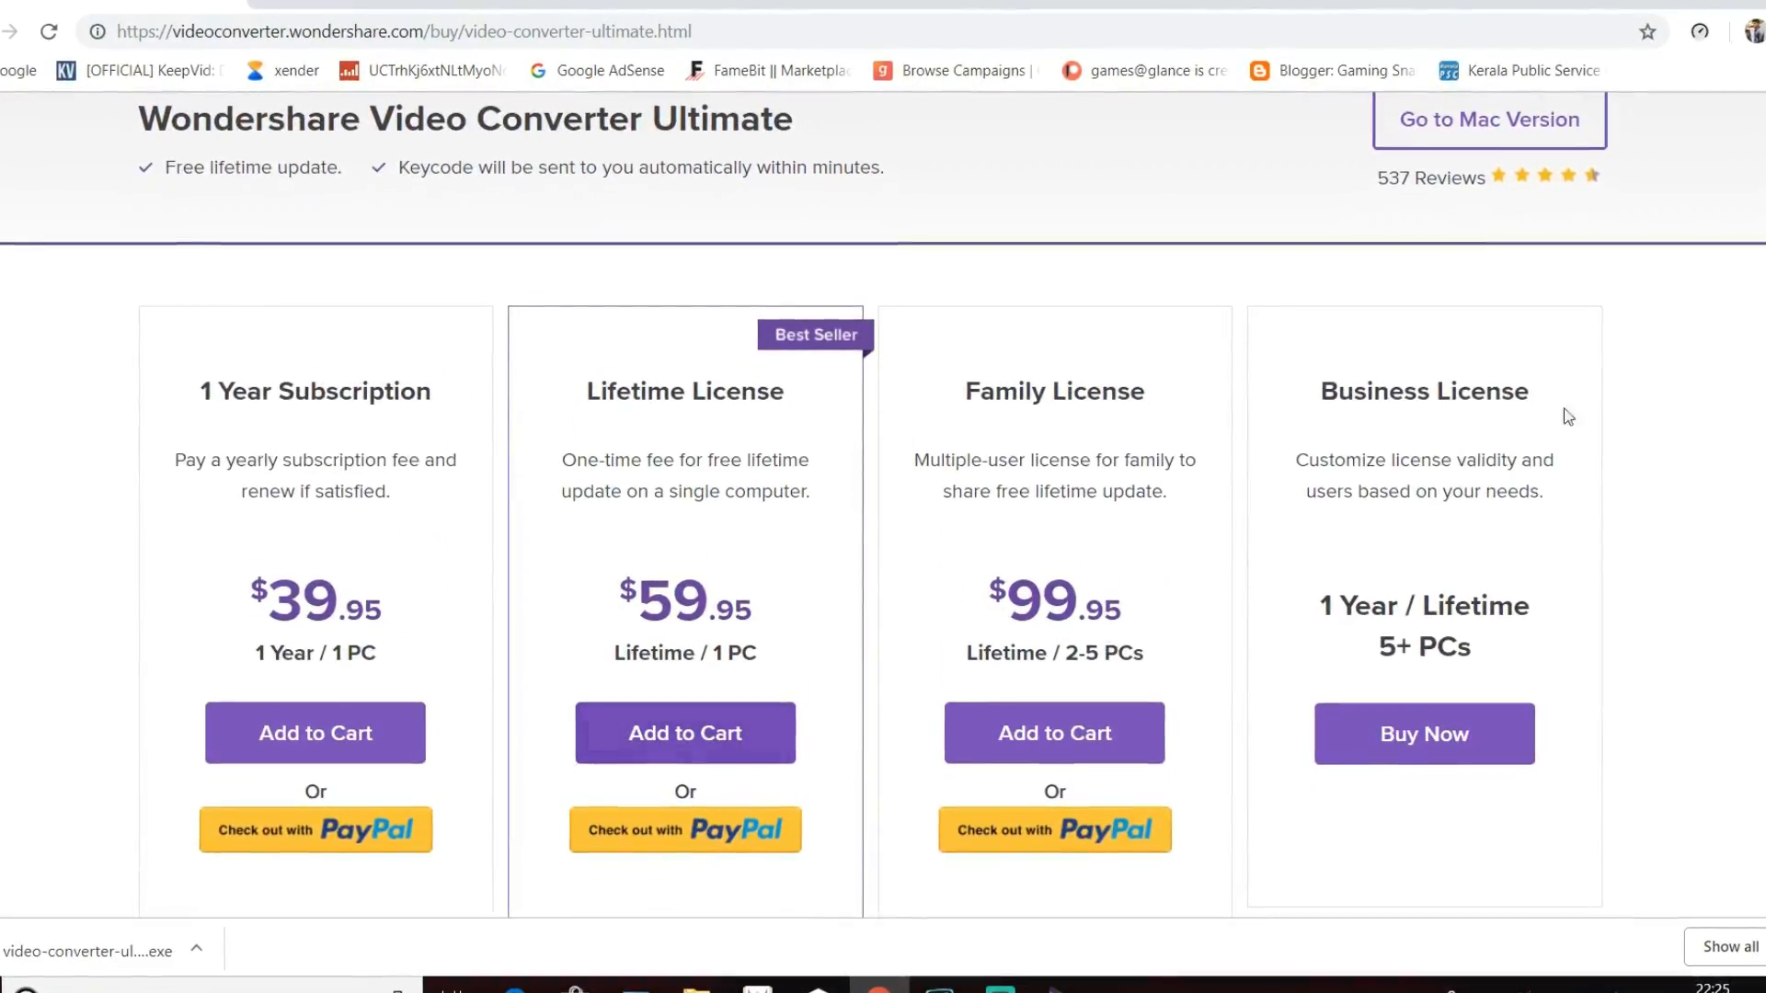
- Switch to the Mac version pricing page, showing the $118 family license
{"action": "scroll", "scroll_direction": "up", "scroll_amount": 3}
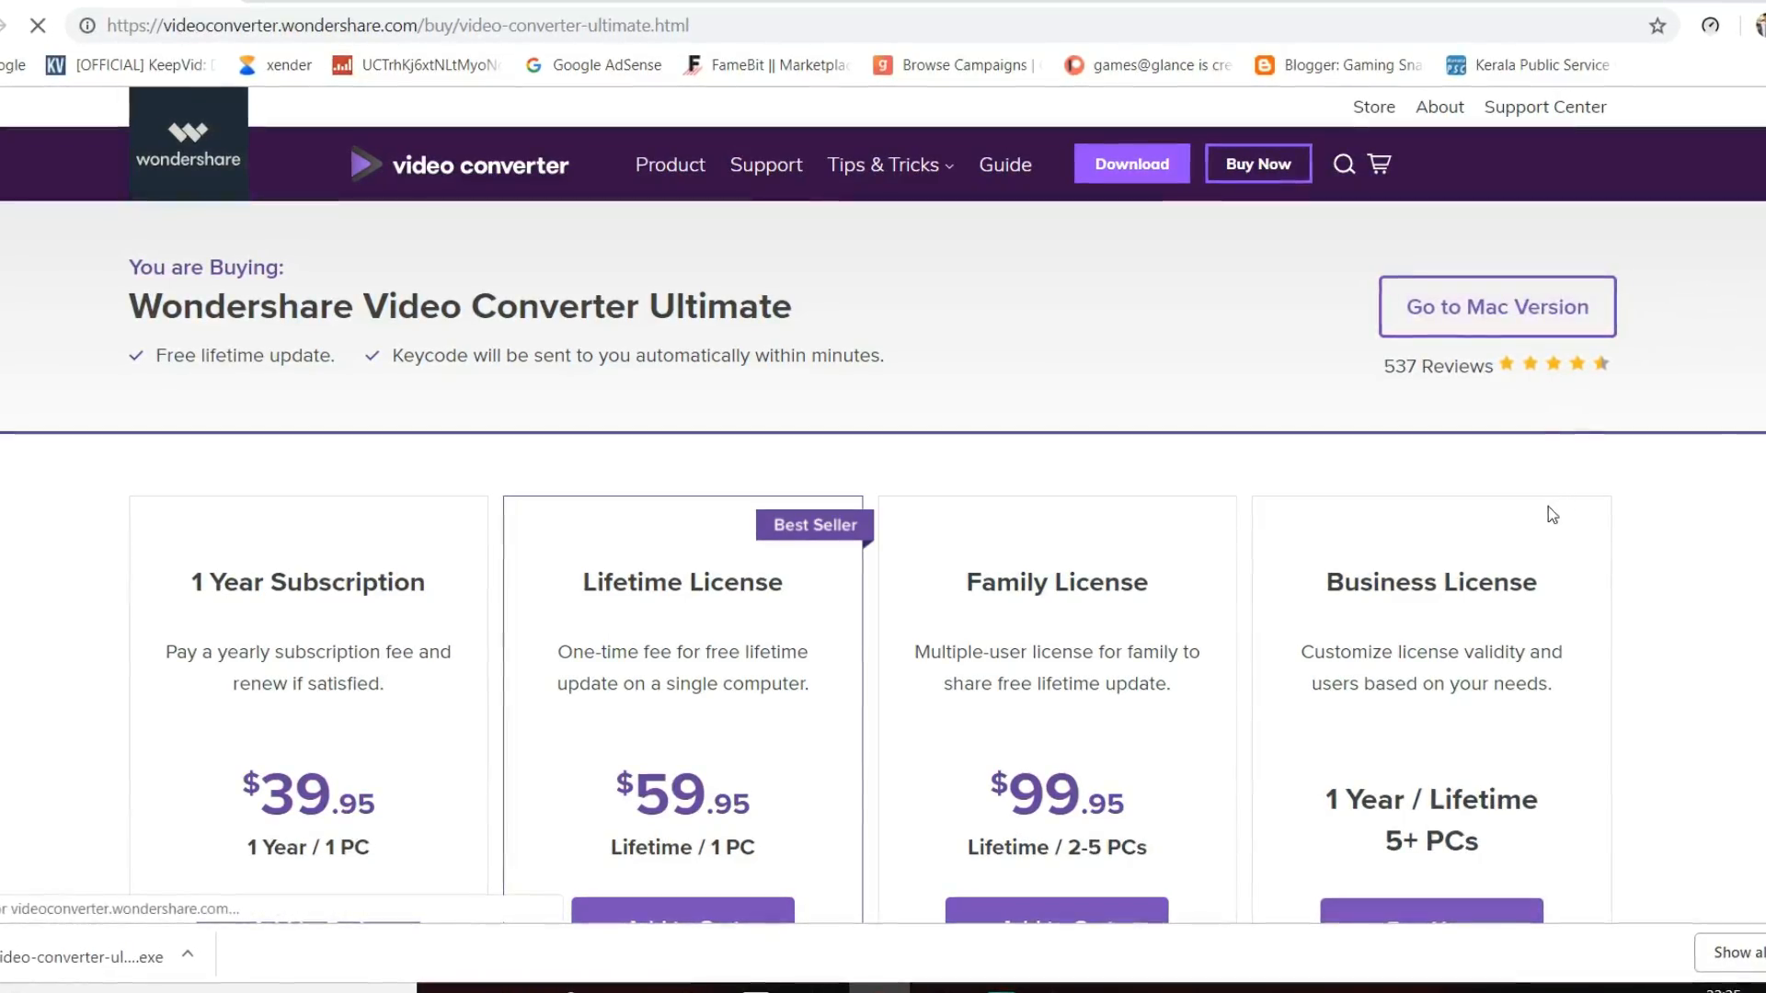
{"action": "left_click", "coordinate": [1495, 306]}
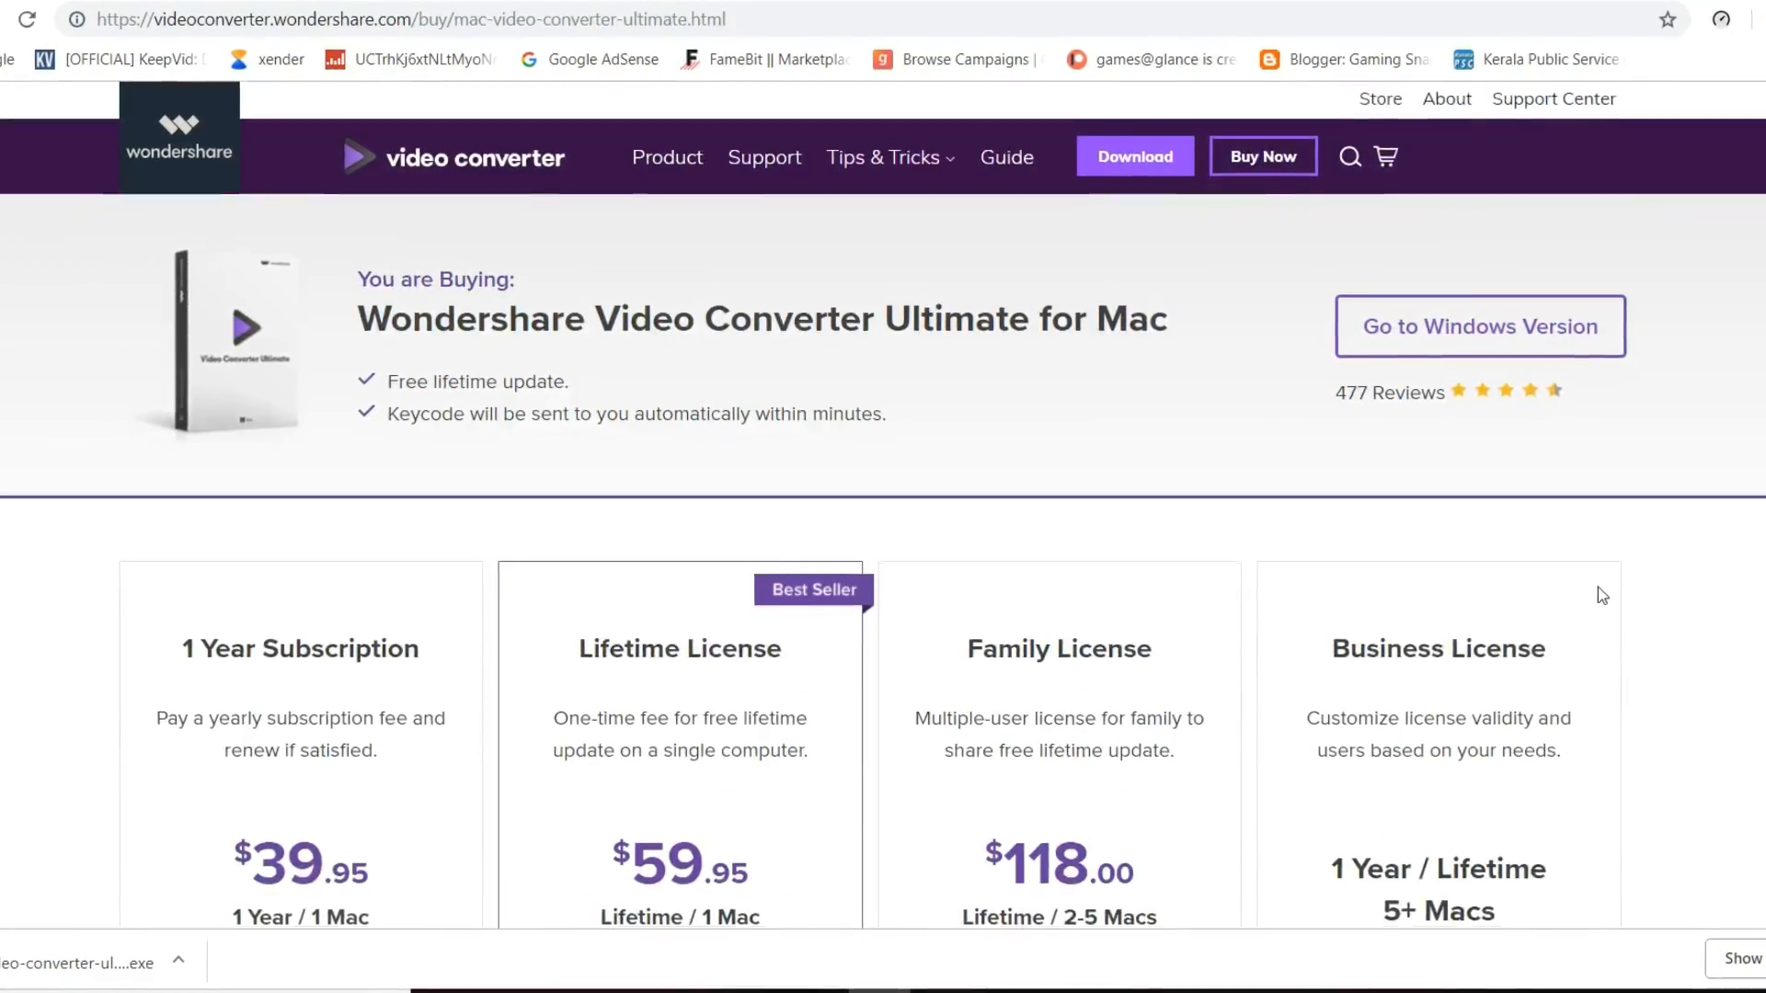
{"action": "scroll", "scroll_direction": "down", "scroll_amount": 3}
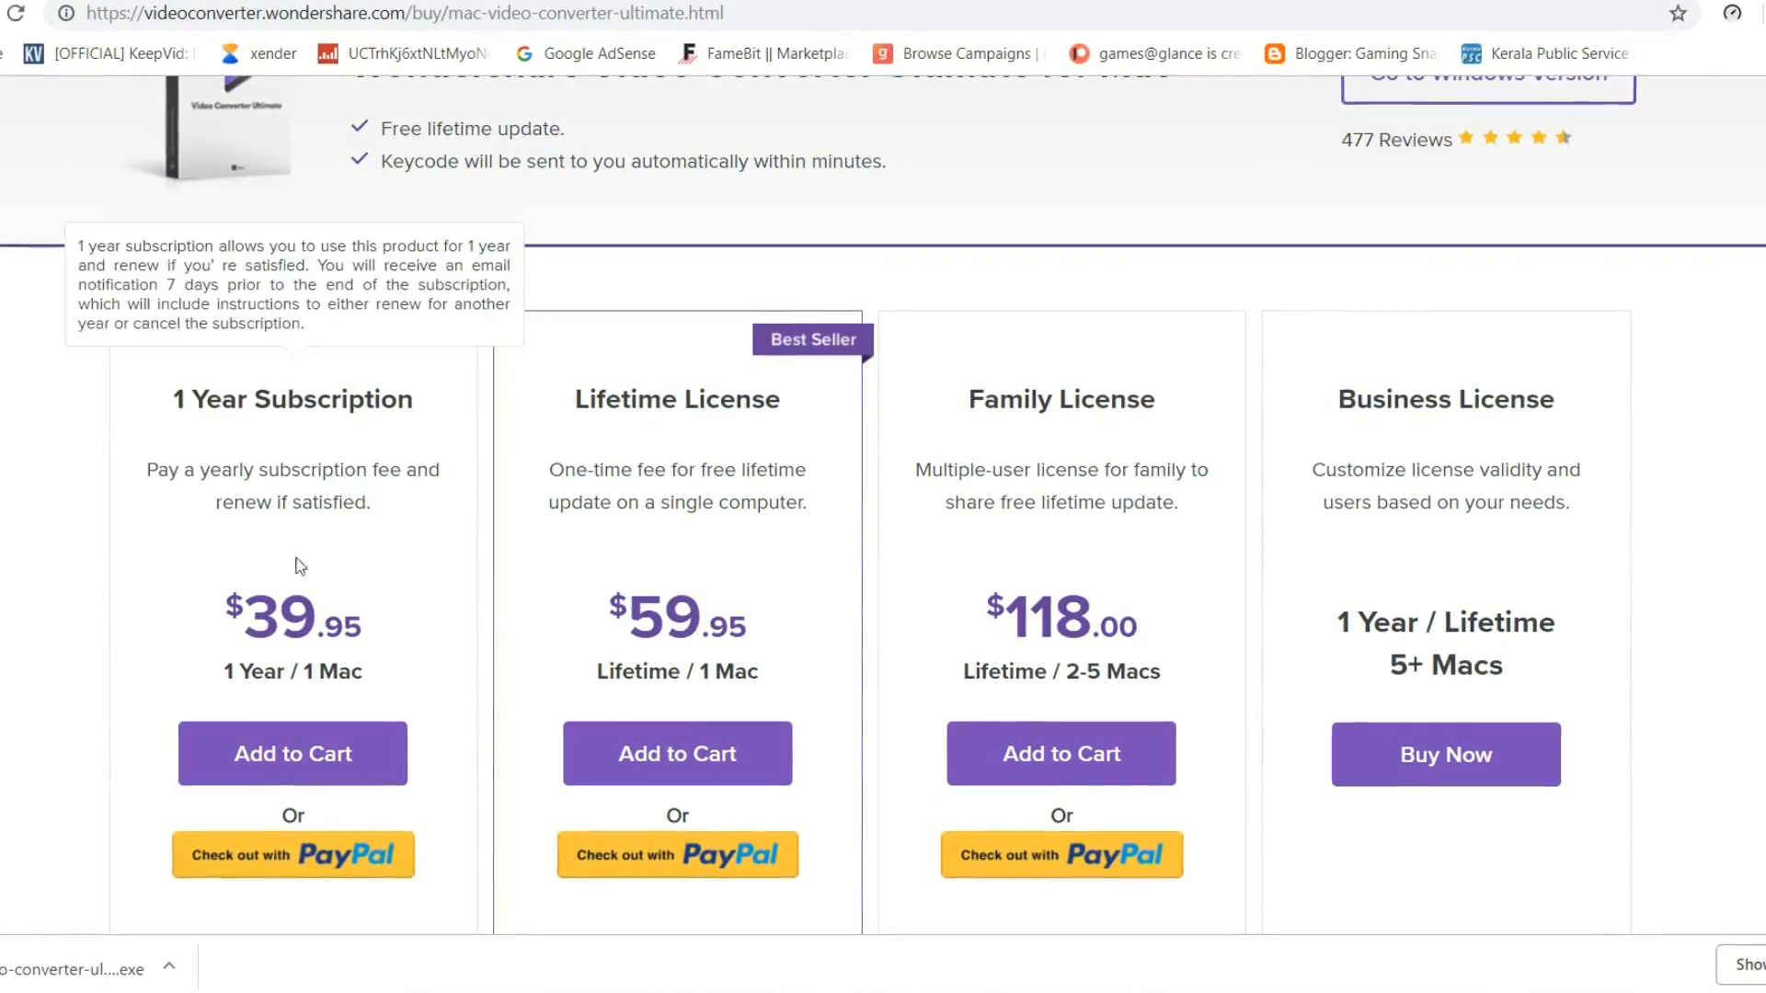